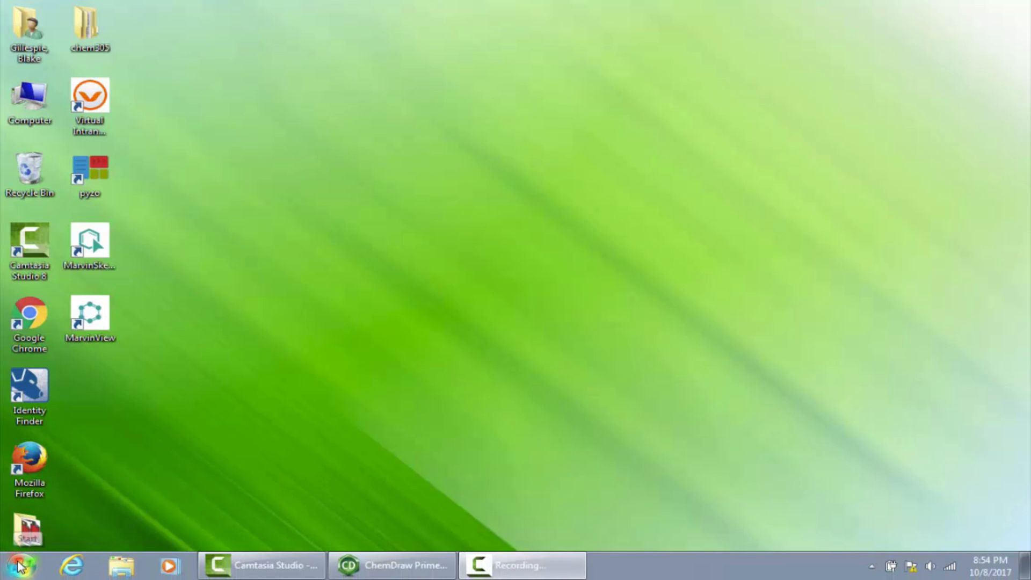
- Launch ChemDraw Prime from the taskbar to get a blank untitled document
left_click(18, 565)
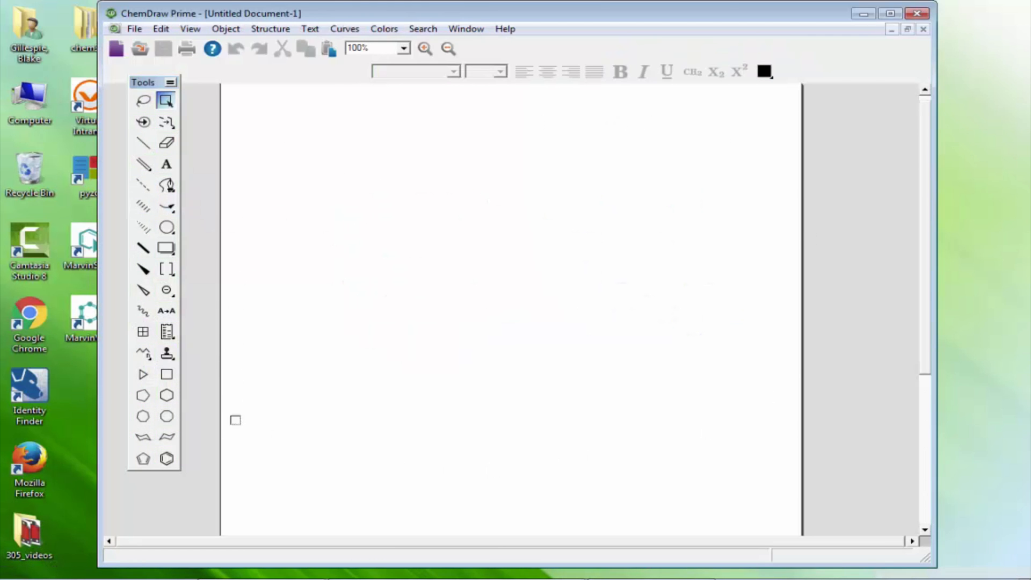
mouse_move(371, 200)
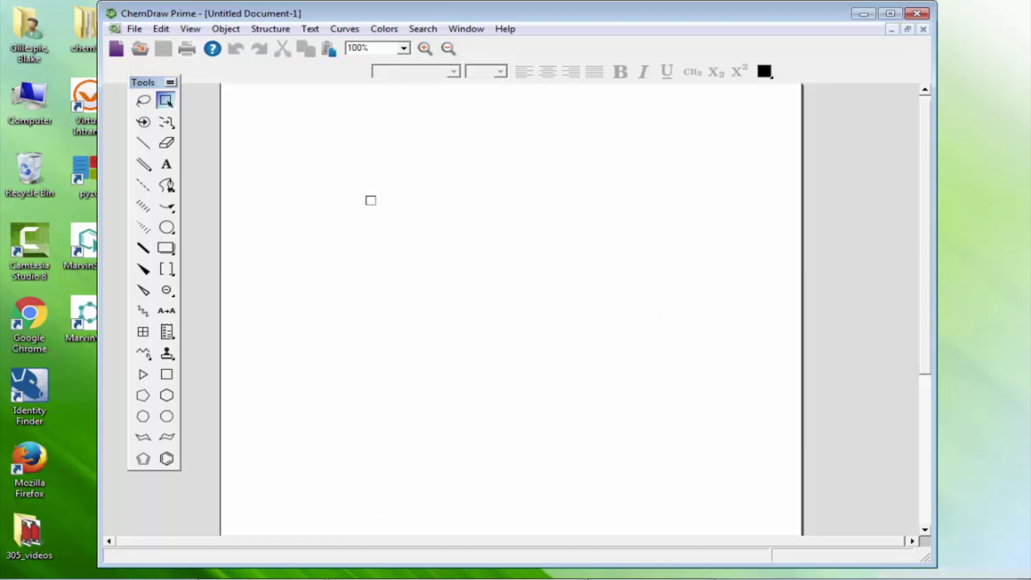
- Tear off and close the Multiple Bonds palette, then open the Chemical Symbols palette
left_click(166, 101)
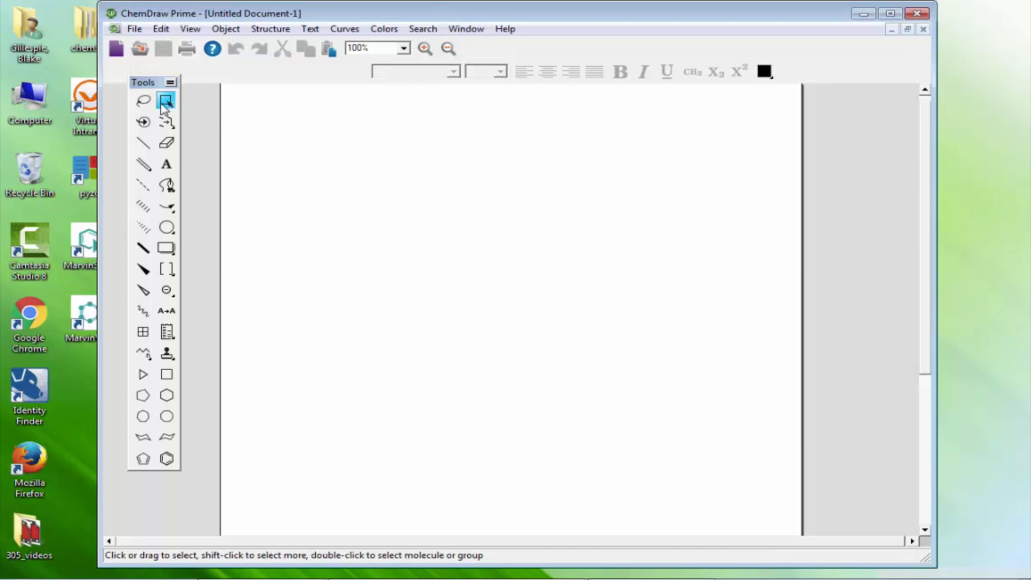
mouse_move(188, 149)
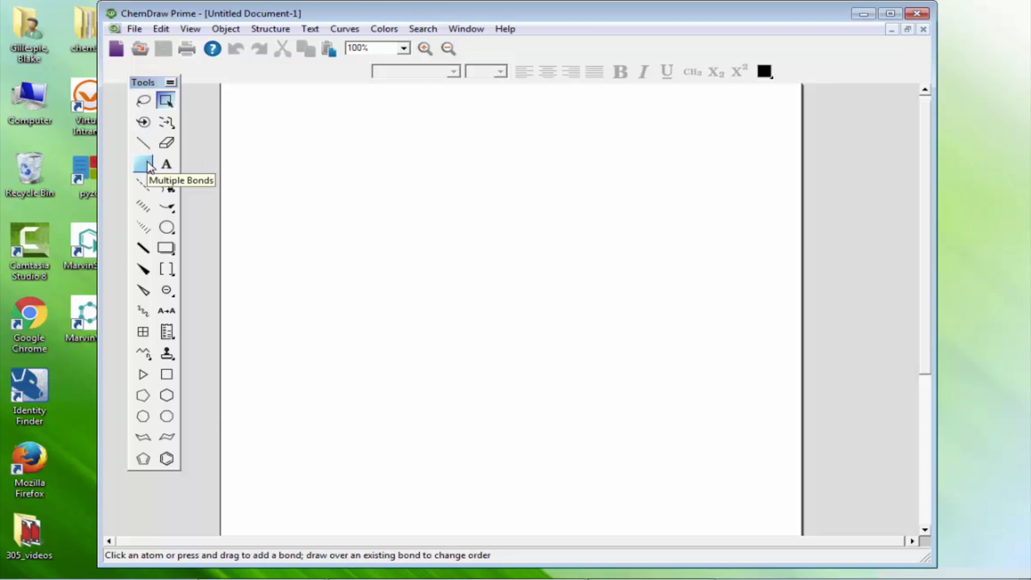
left_click(143, 163)
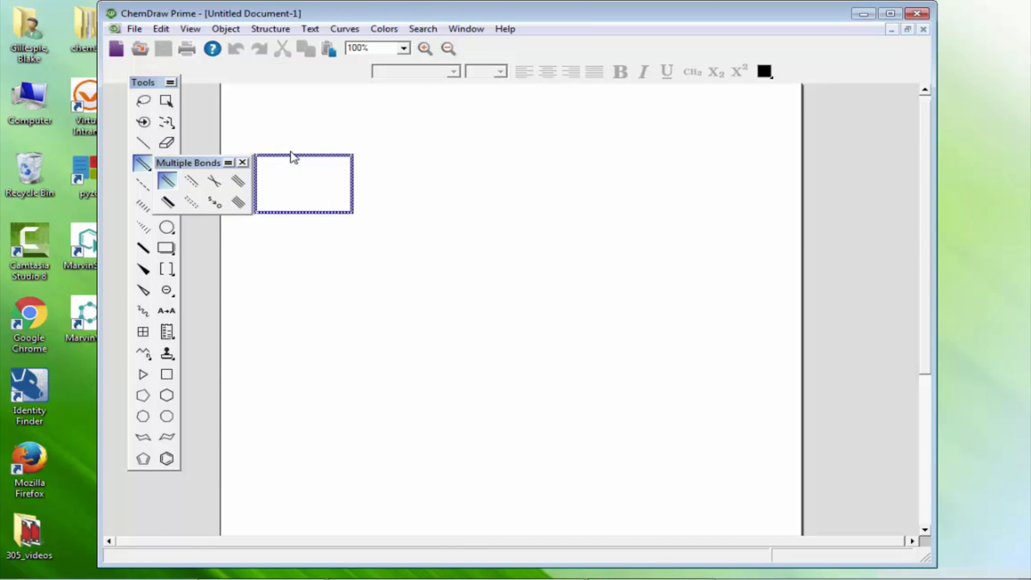
left_click_drag(188, 162, 263, 107)
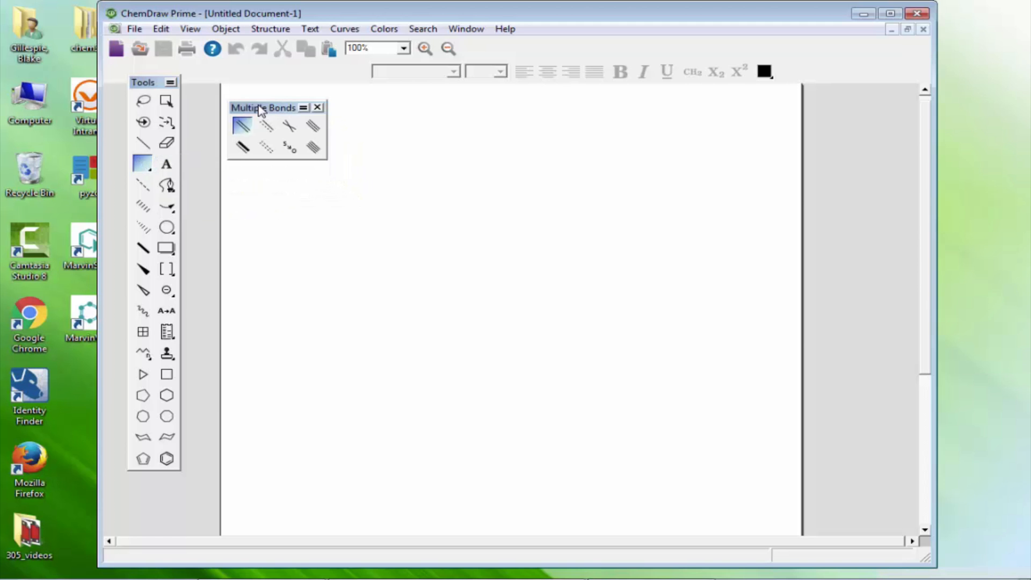
mouse_move(319, 110)
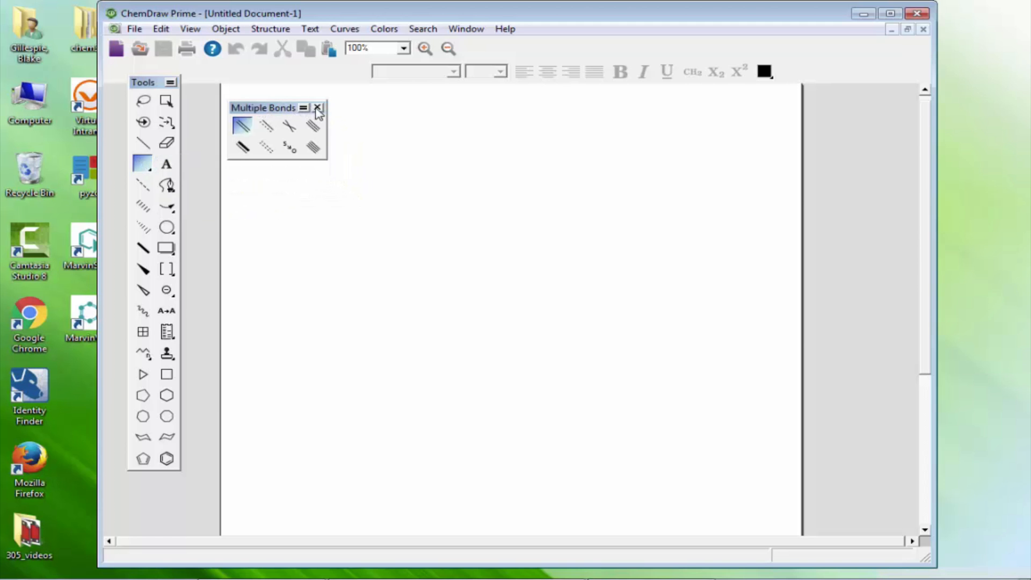
left_click(317, 107)
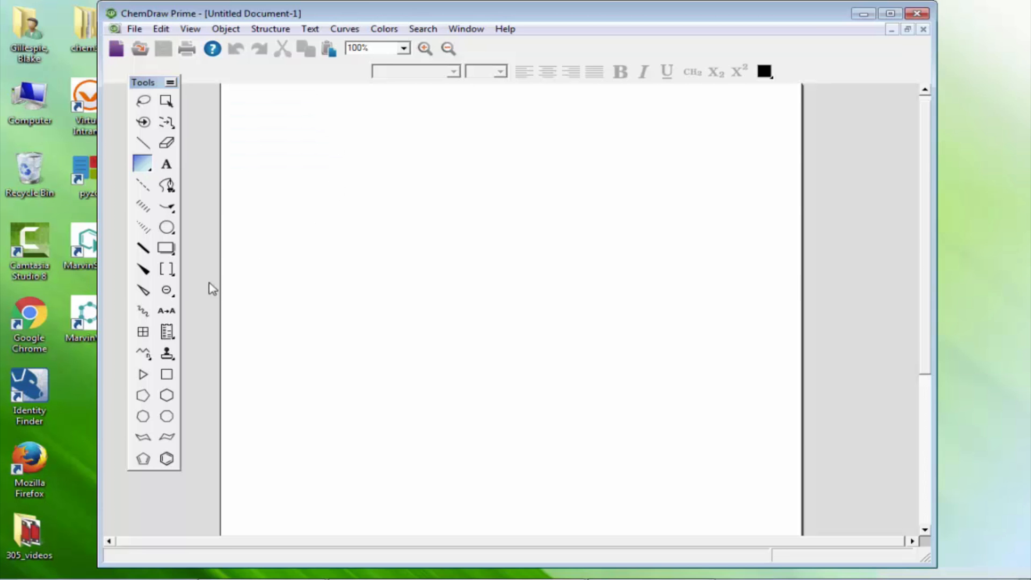
left_click(166, 289)
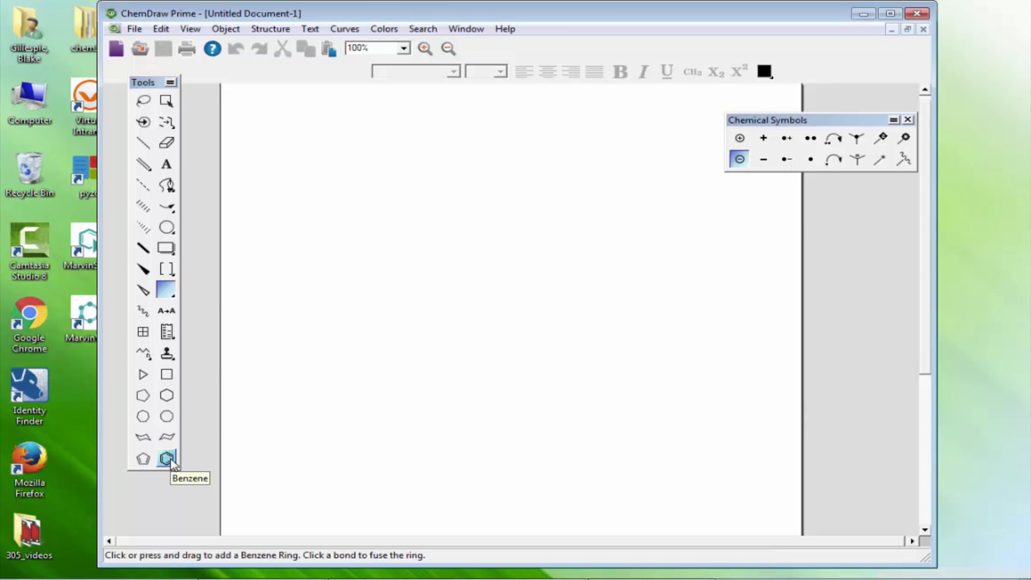
mouse_move(189, 465)
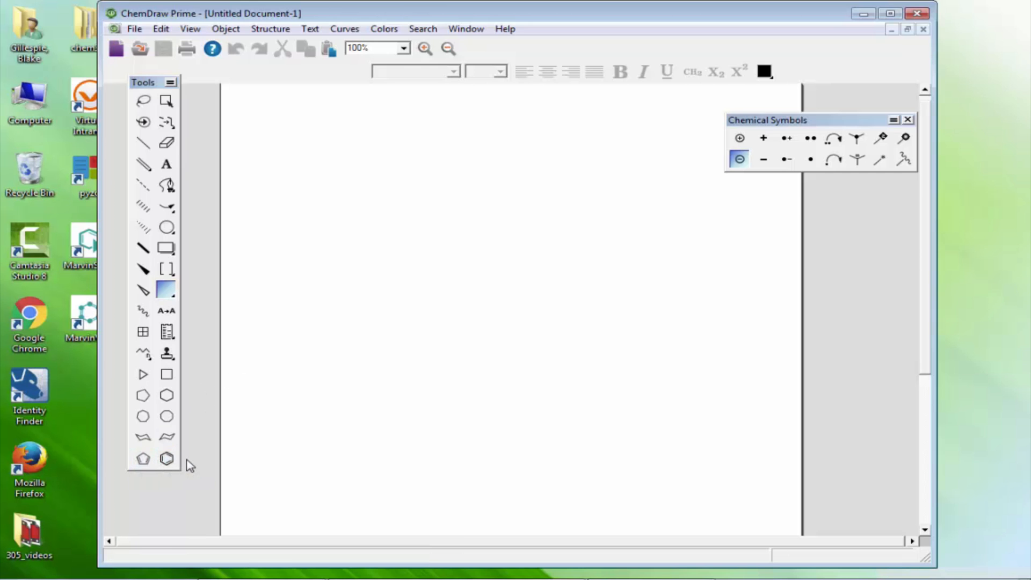
mouse_move(217, 342)
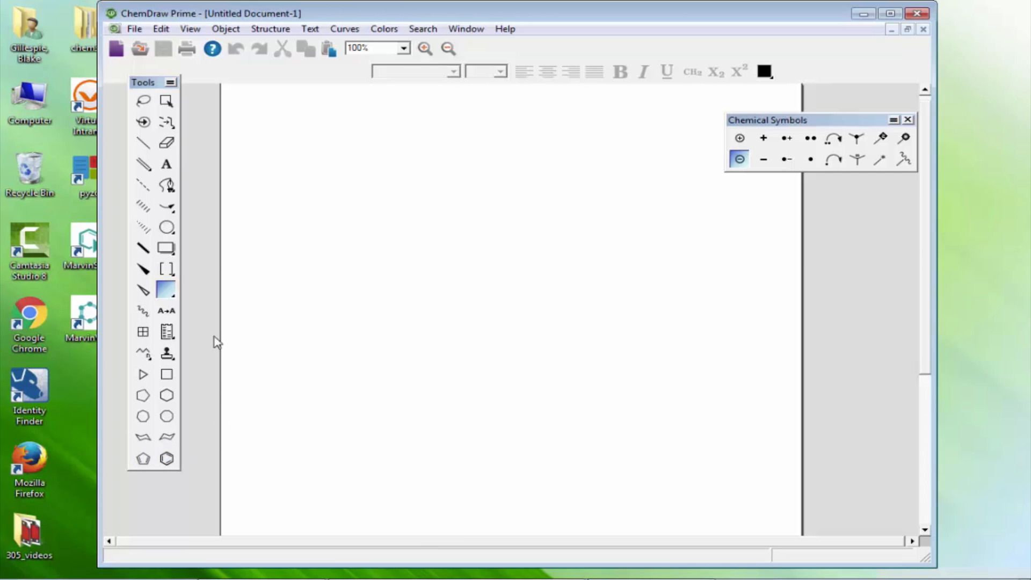
mouse_move(202, 84)
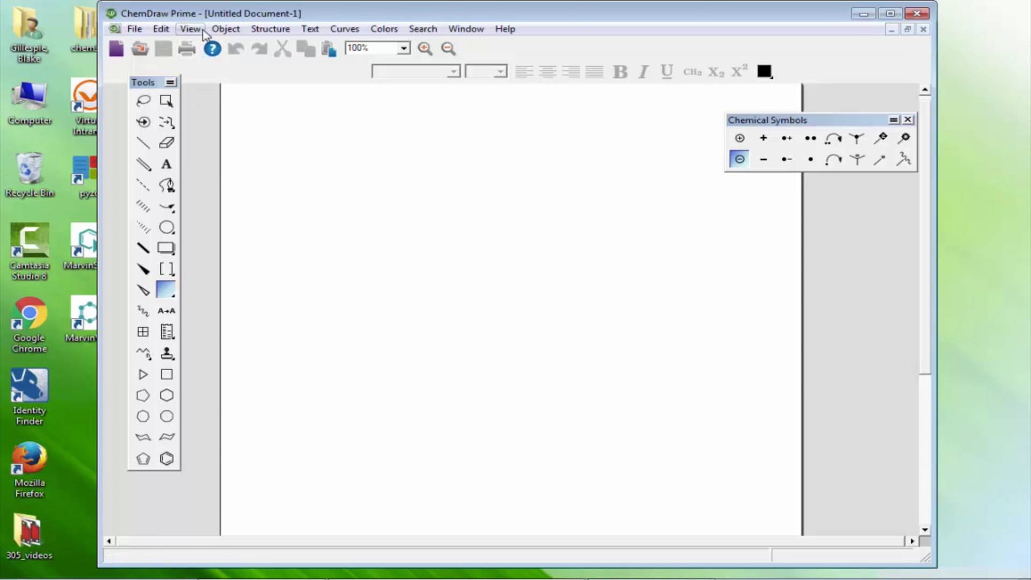
mouse_move(134, 28)
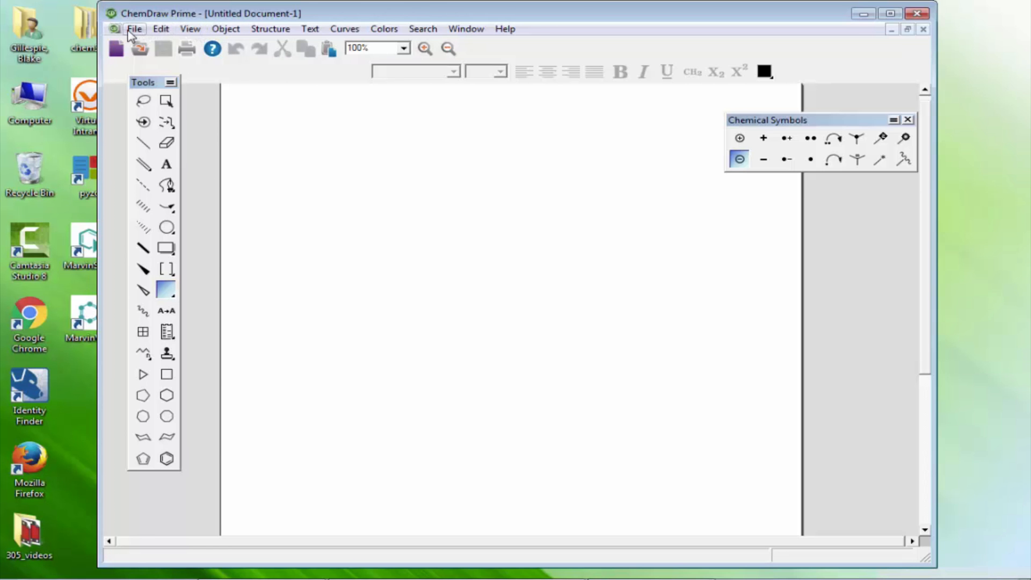
left_click(134, 28)
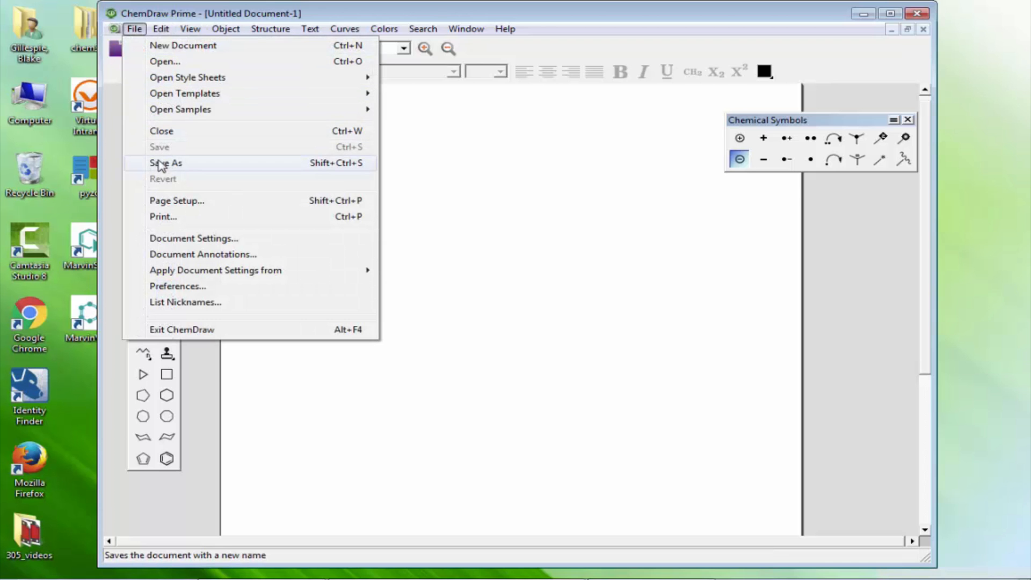
left_click(165, 162)
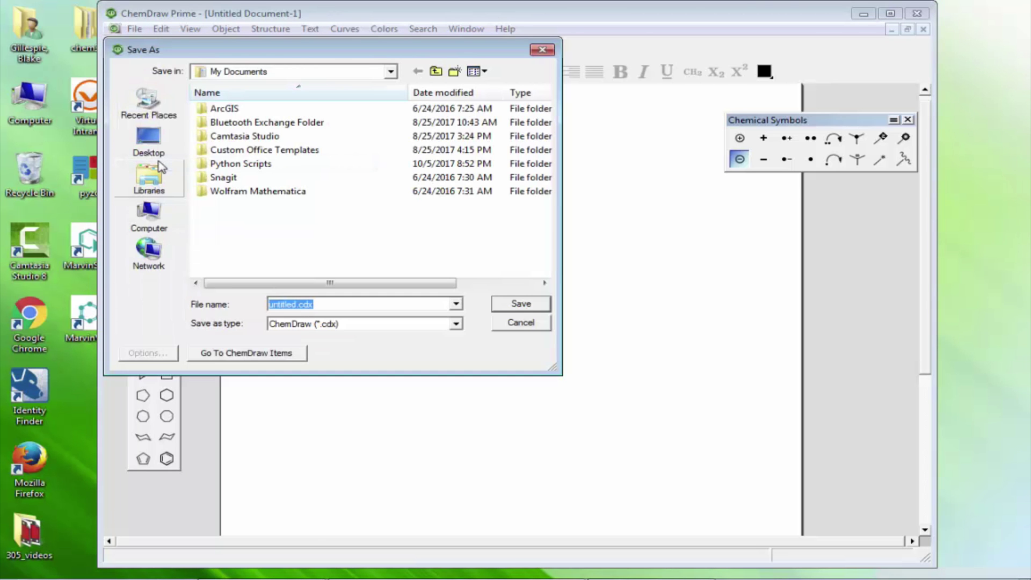
mouse_move(182, 132)
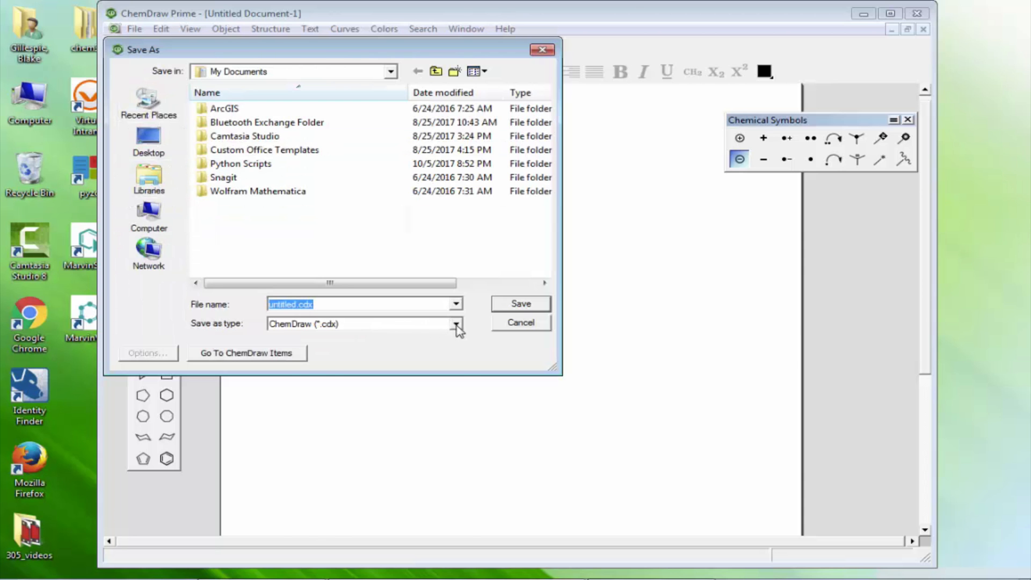
left_click(454, 323)
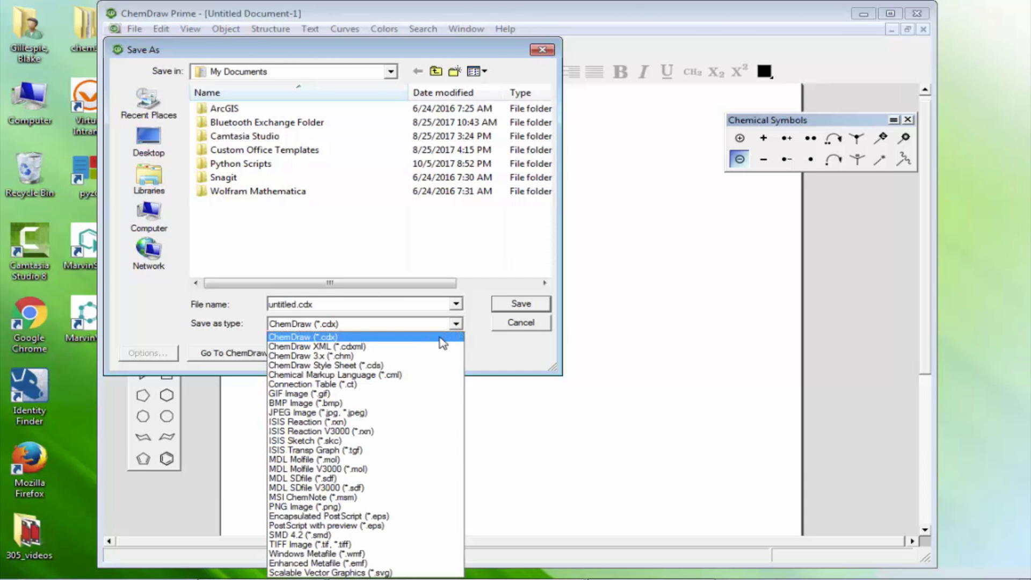
mouse_move(419, 413)
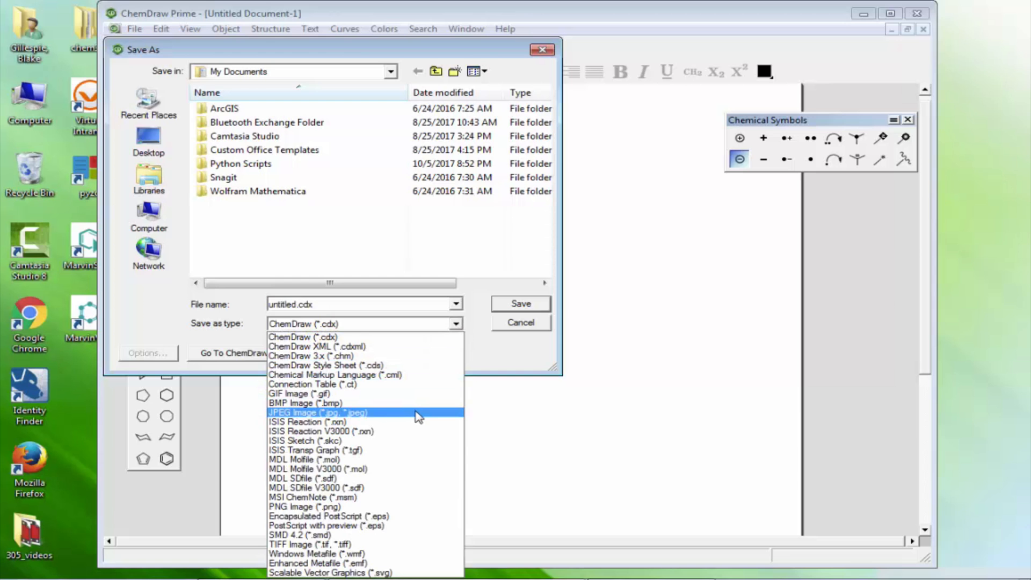
mouse_move(420, 421)
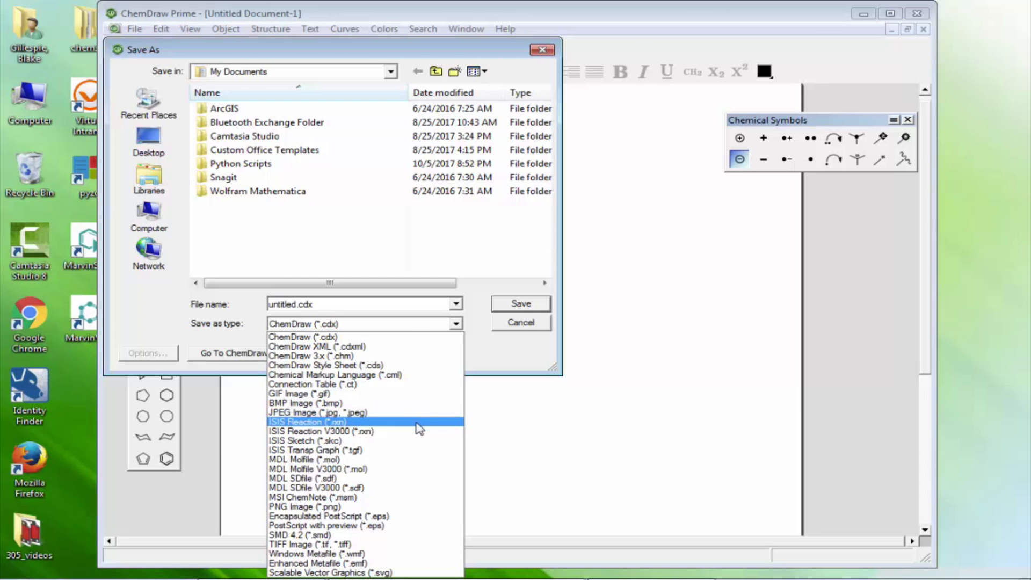
mouse_move(419, 544)
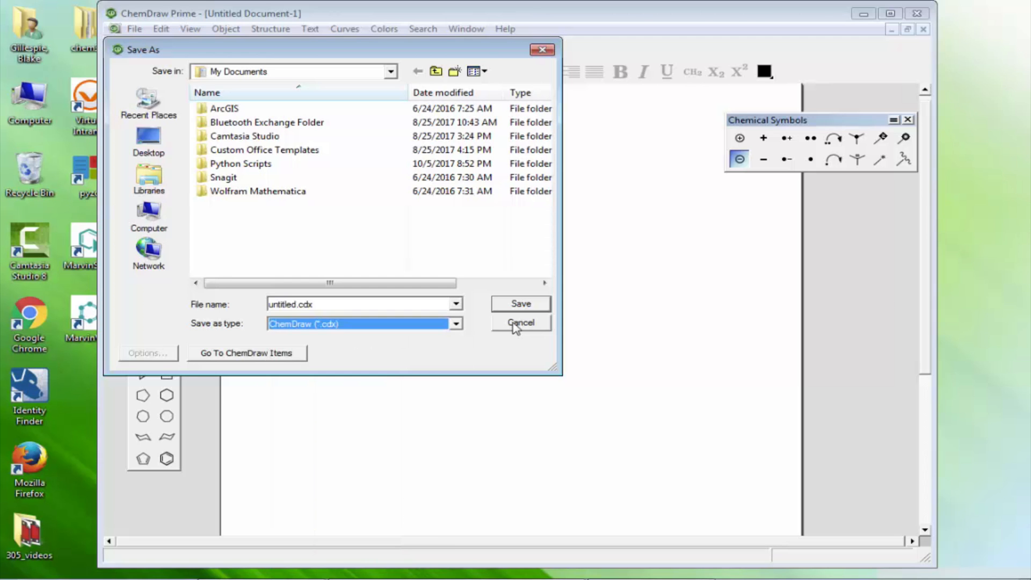
left_click(519, 322)
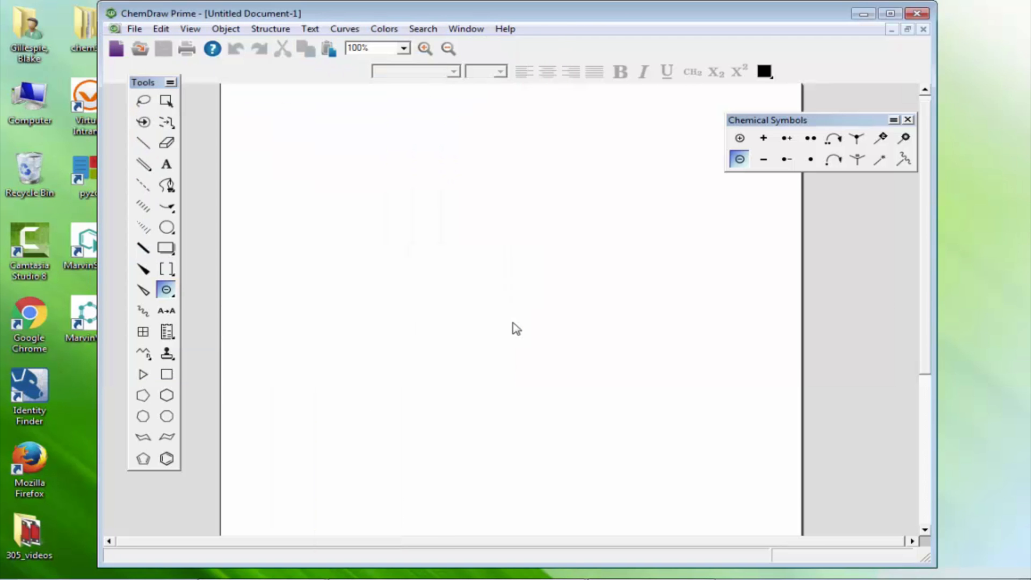
mouse_move(236, 443)
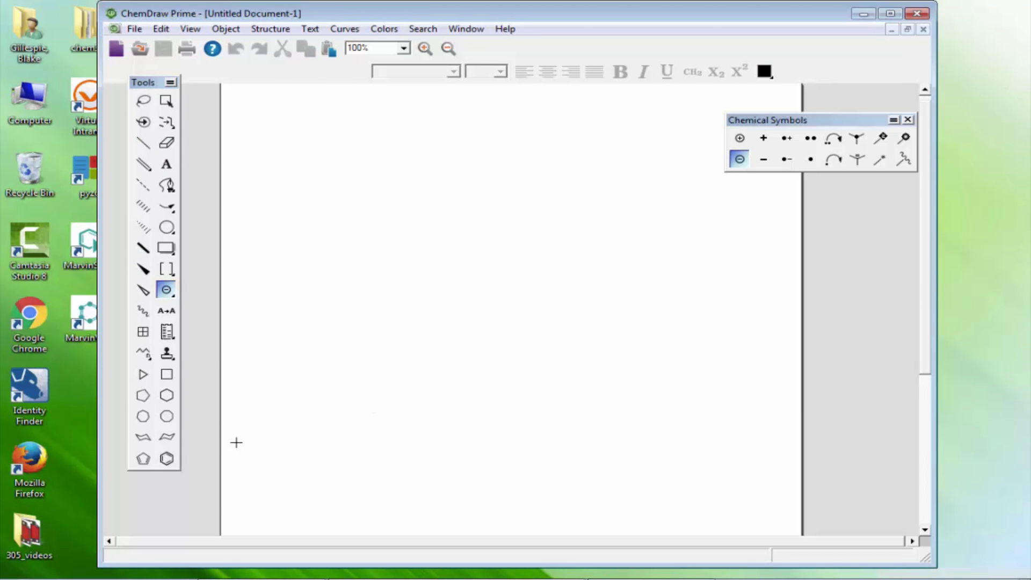
- Place benzene rings, then select and remove the stray rings, leaving naphthalene
left_click(166, 458)
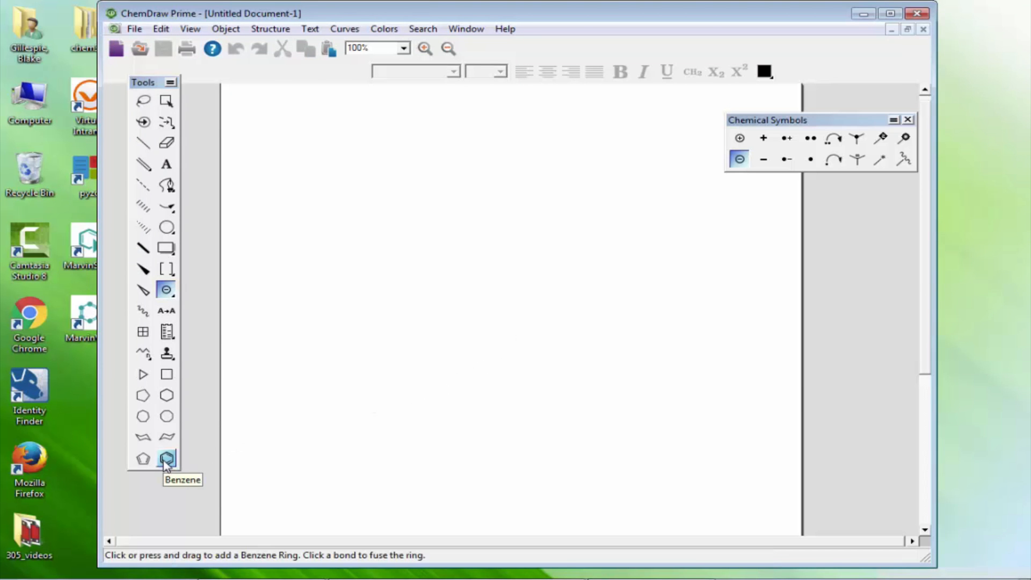
left_click(358, 214)
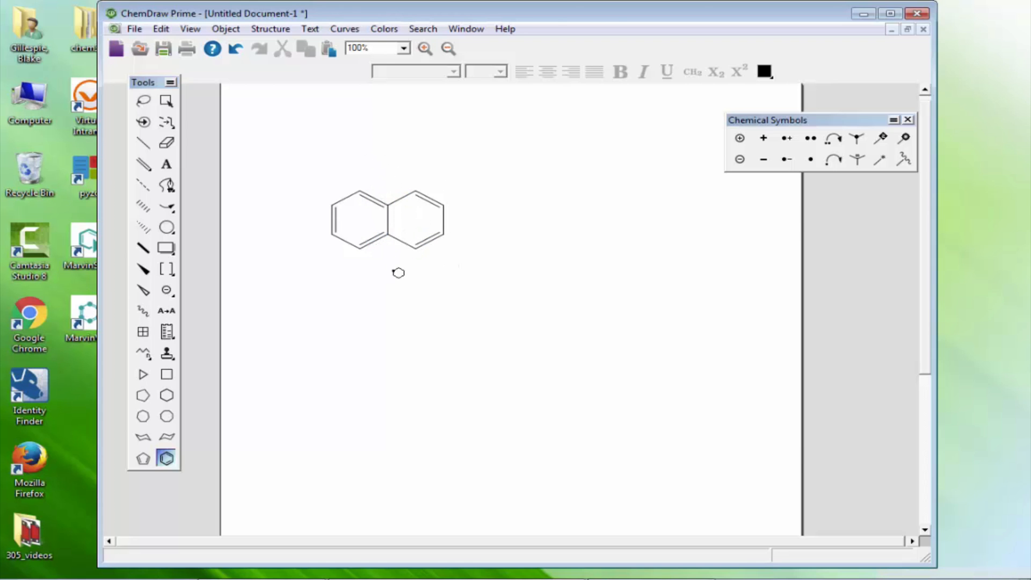
mouse_move(603, 219)
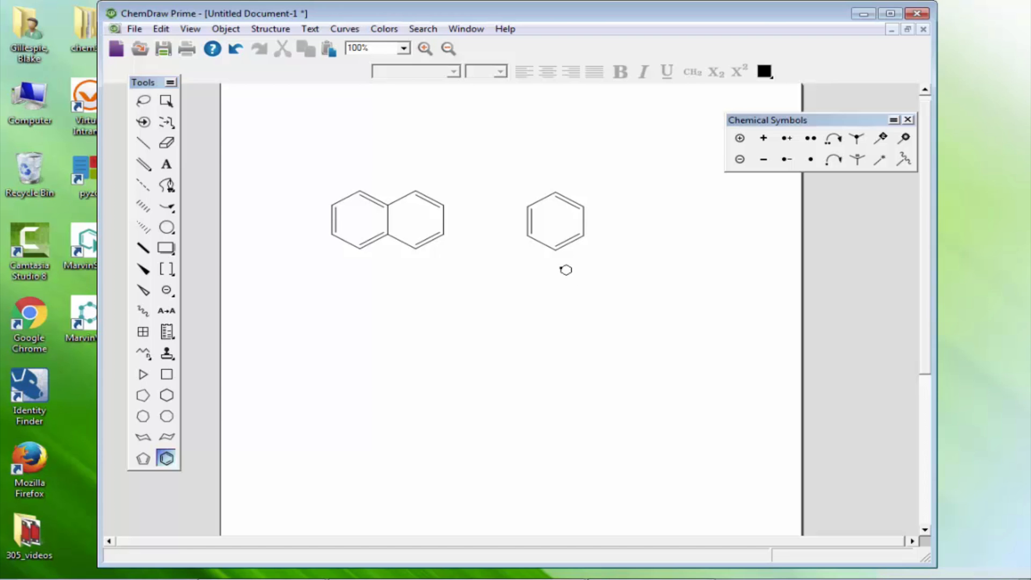
left_click(587, 282)
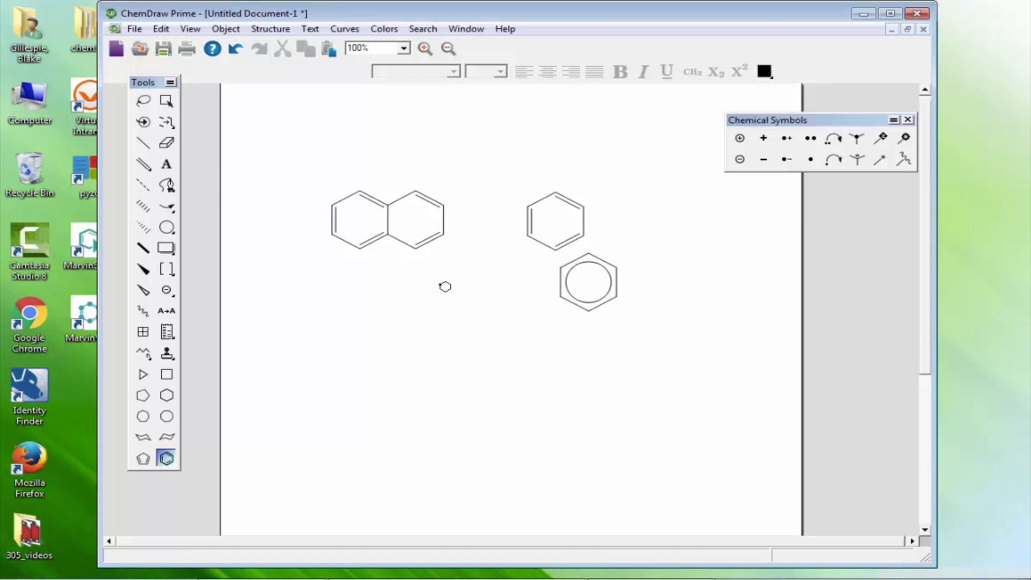
mouse_move(414, 287)
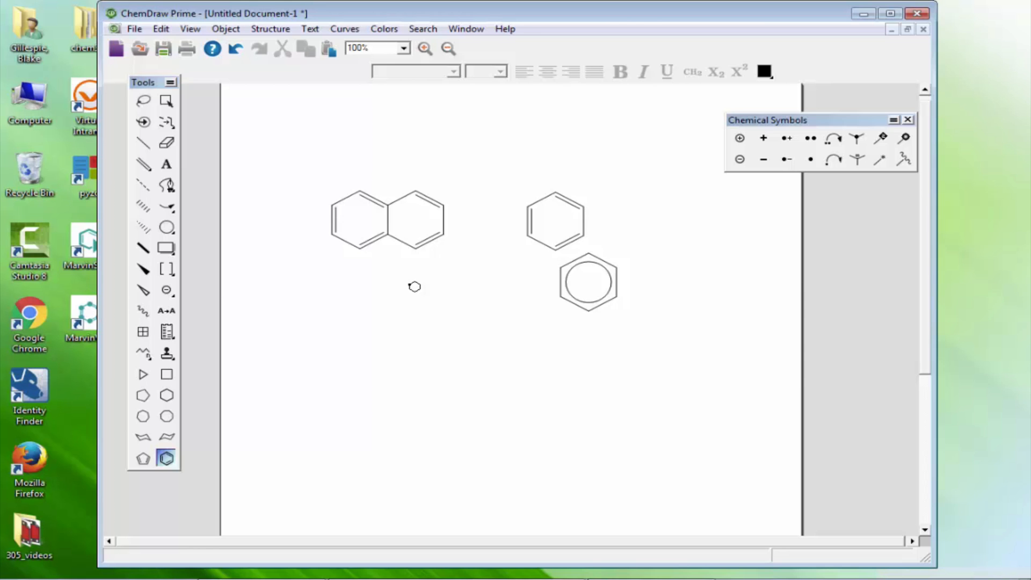
mouse_move(245, 134)
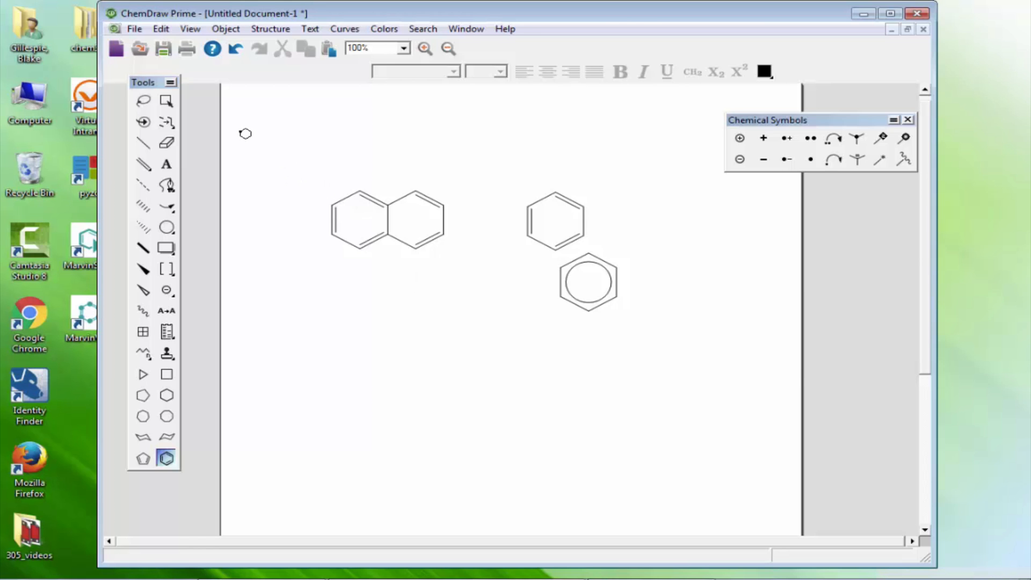
left_click(142, 100)
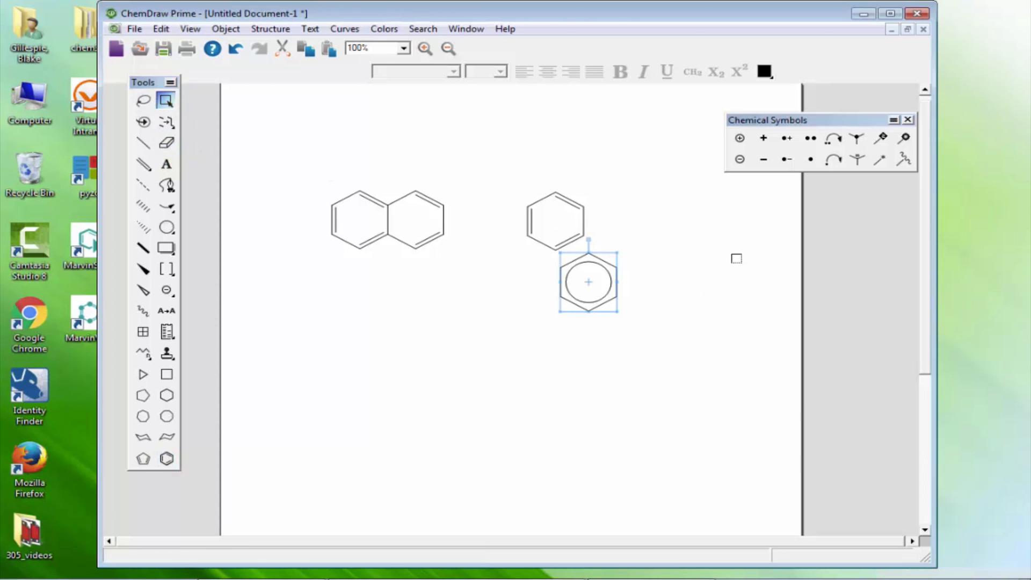
left_click(167, 143)
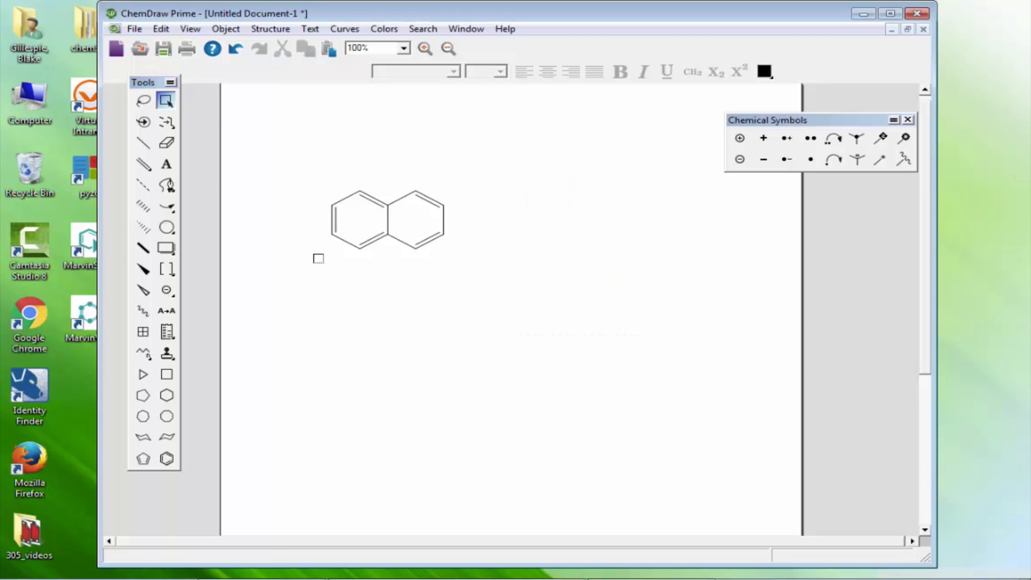
- Label the stereocenter's bond ends H, CH3, OH and NH2
left_click(142, 143)
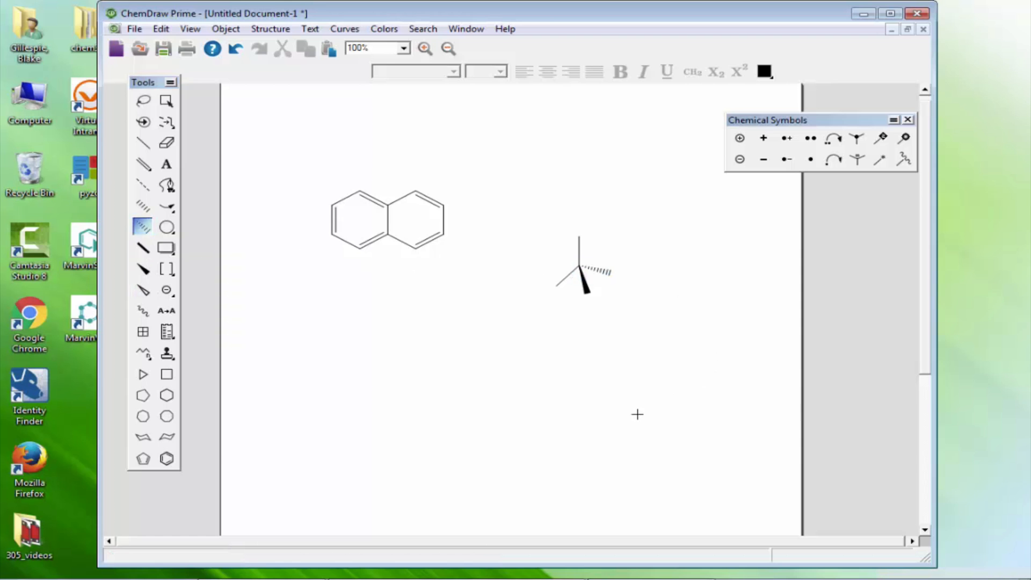
mouse_move(229, 151)
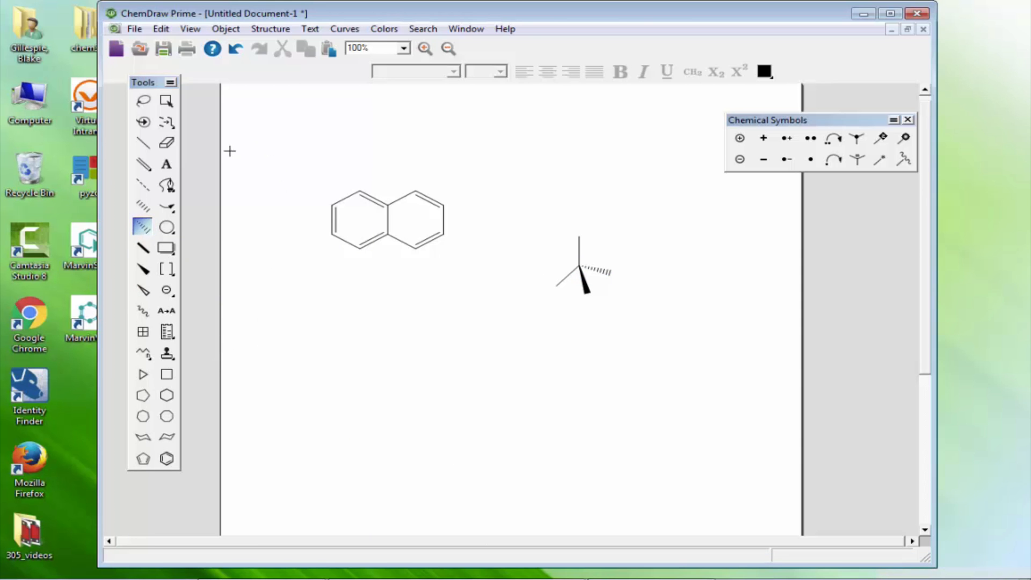
left_click(166, 164)
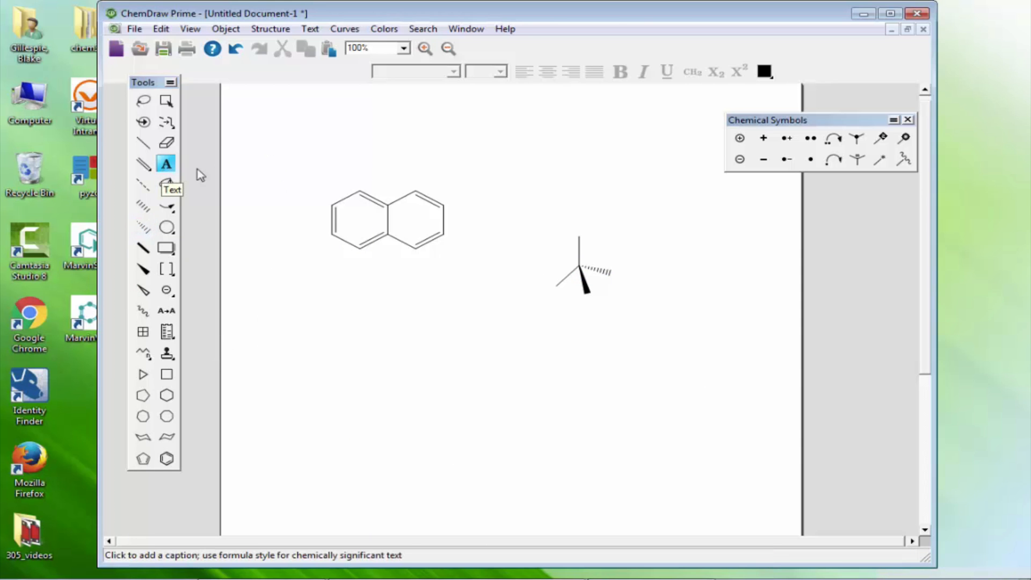
left_click(579, 235)
type("H")
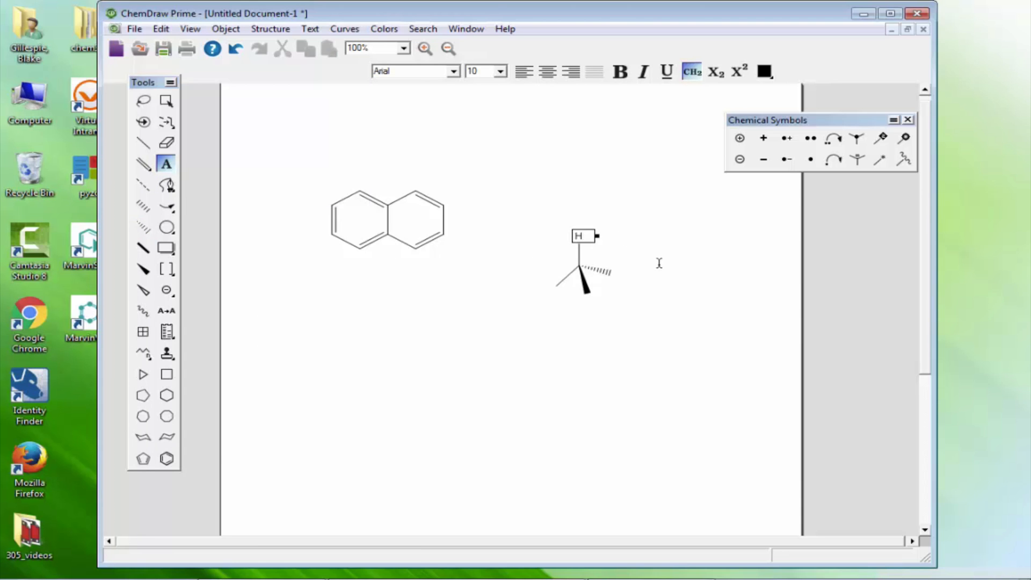
mouse_move(556, 286)
type("CH")
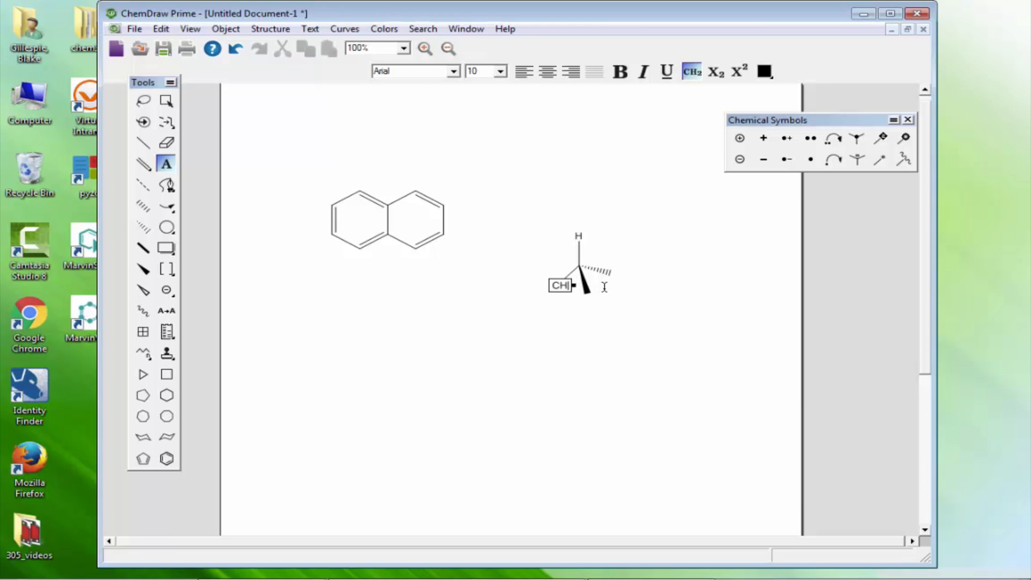
type("3")
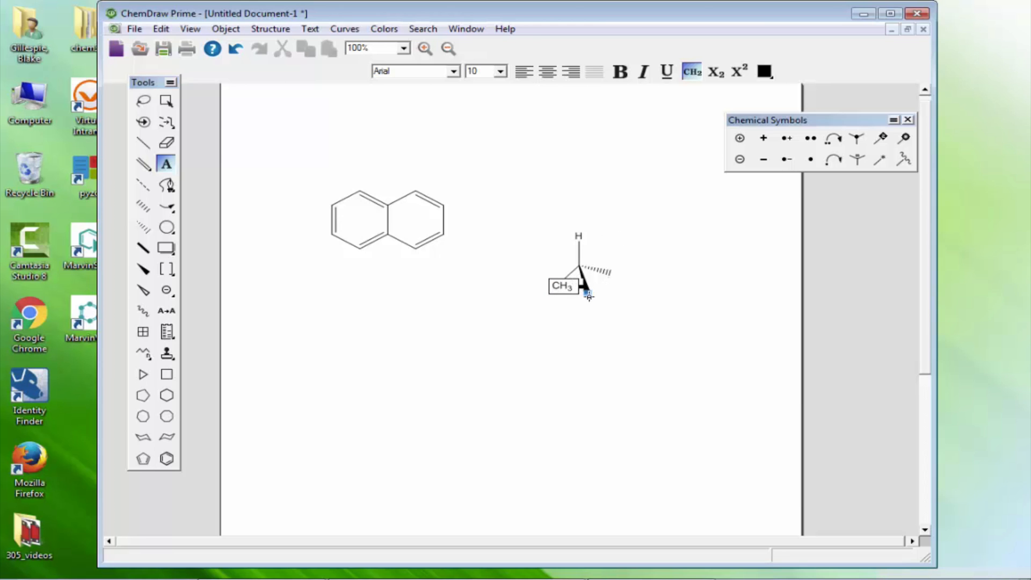
type("NH2")
type("OH")
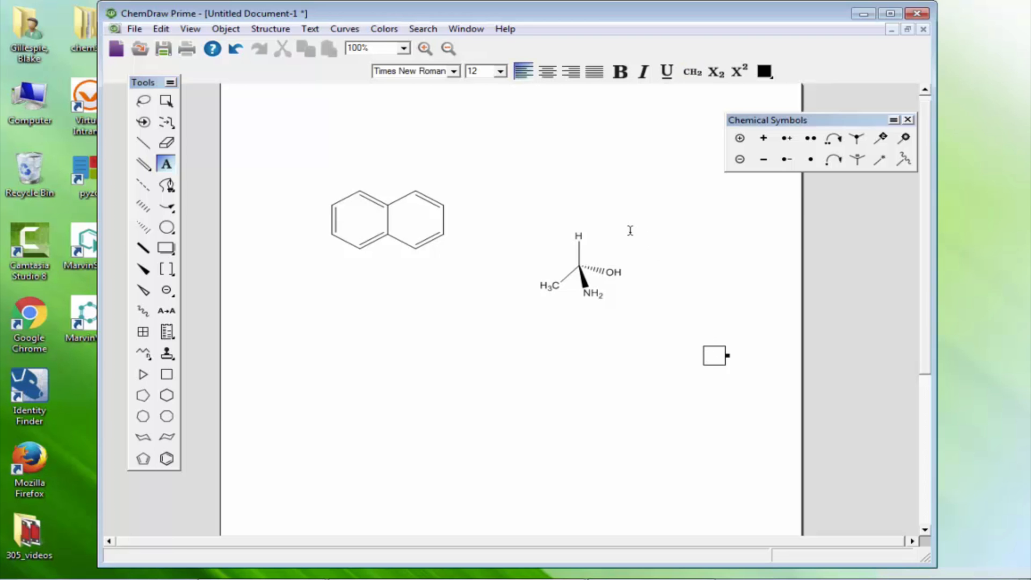
- Select the molecule and show the Analysis window with formula C2H7NO and mass
left_click(167, 101)
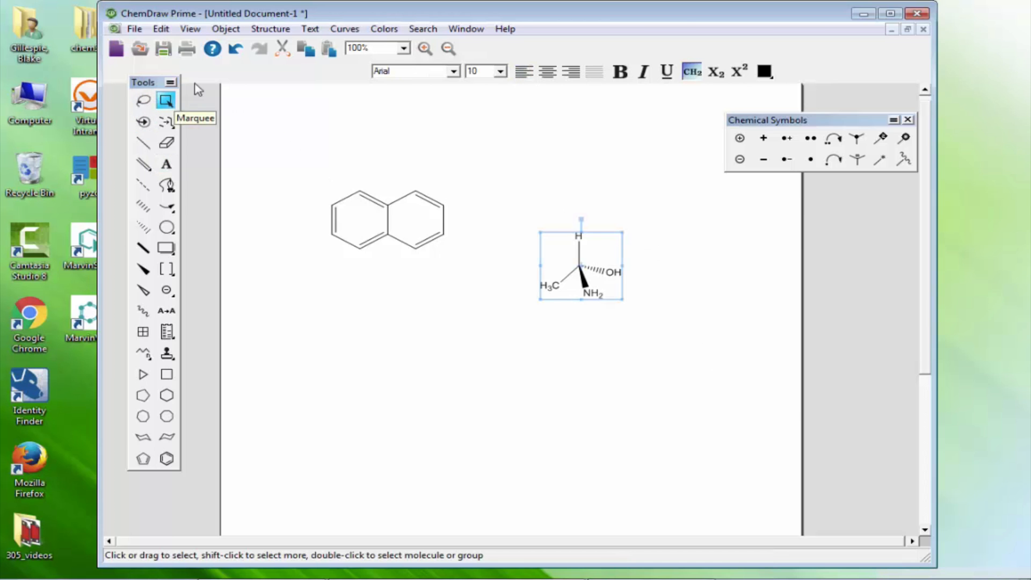
left_click(190, 29)
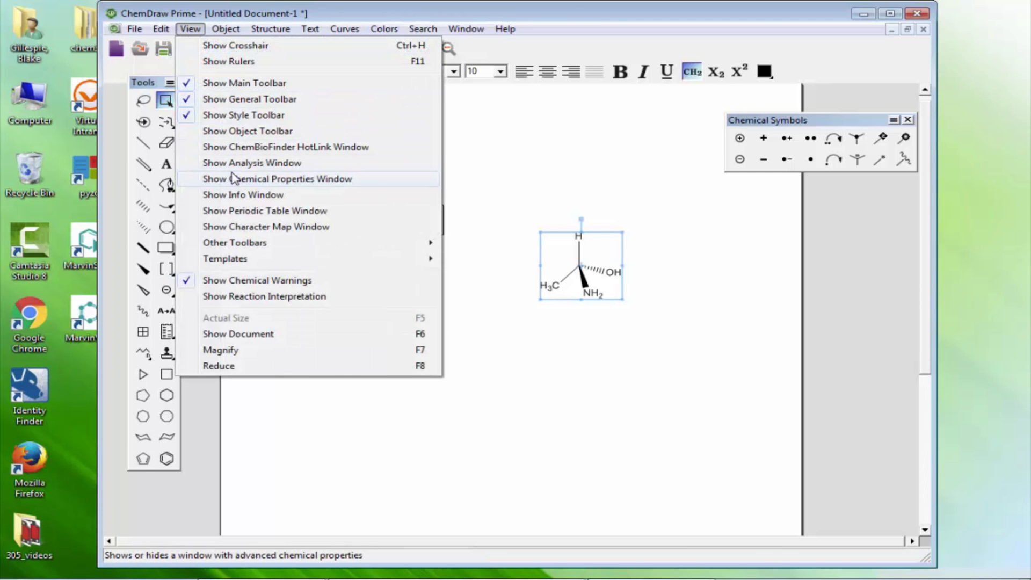
left_click(251, 163)
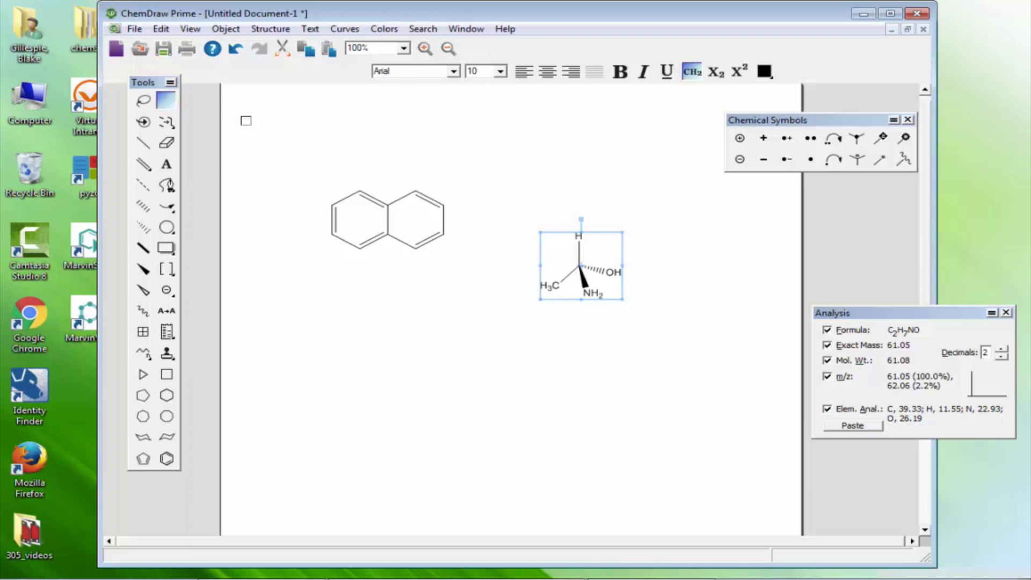
- Show the Chemical Properties window and close the Chemical Symbols palette
left_click(190, 29)
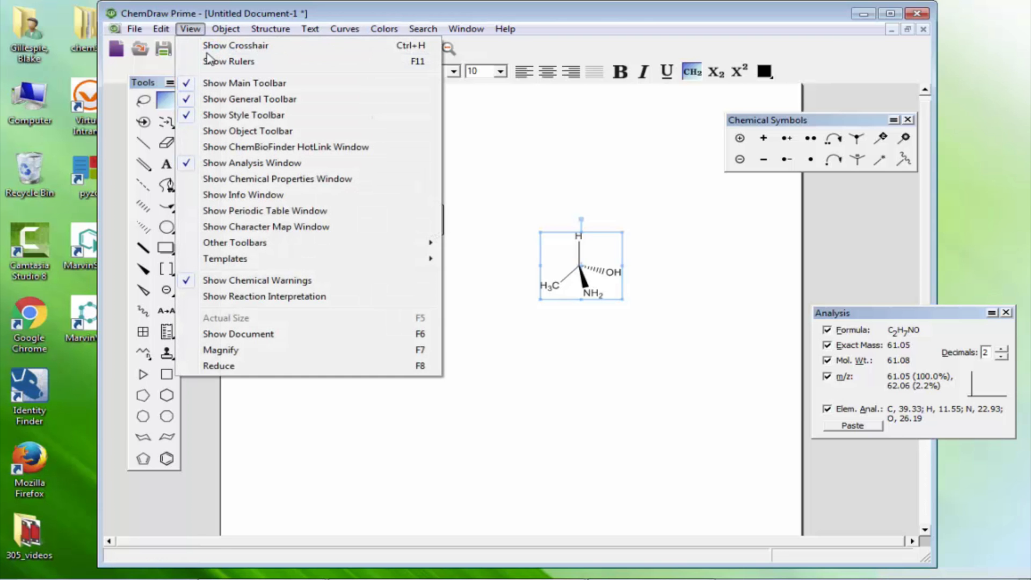
left_click(277, 179)
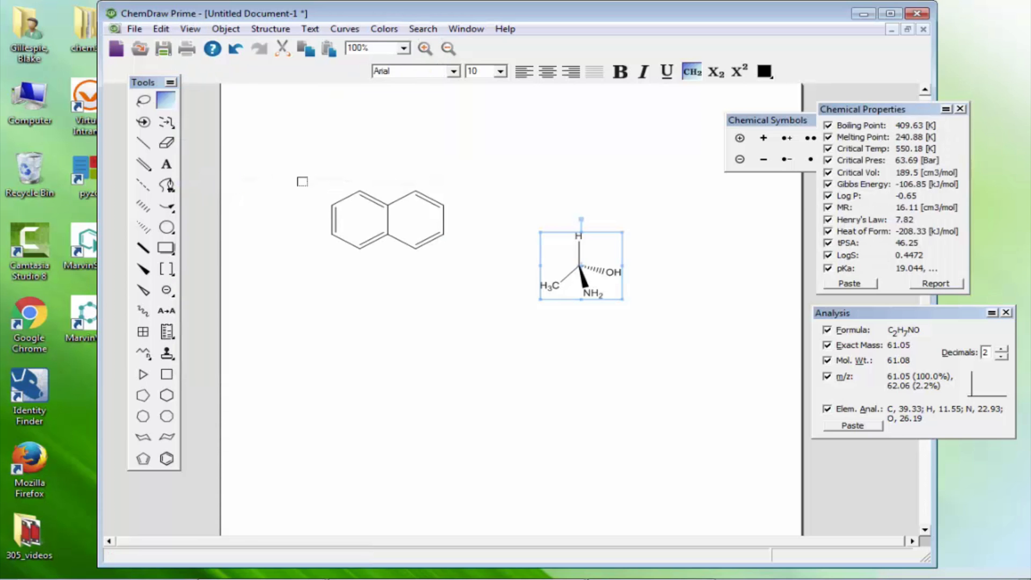
left_click(861, 109)
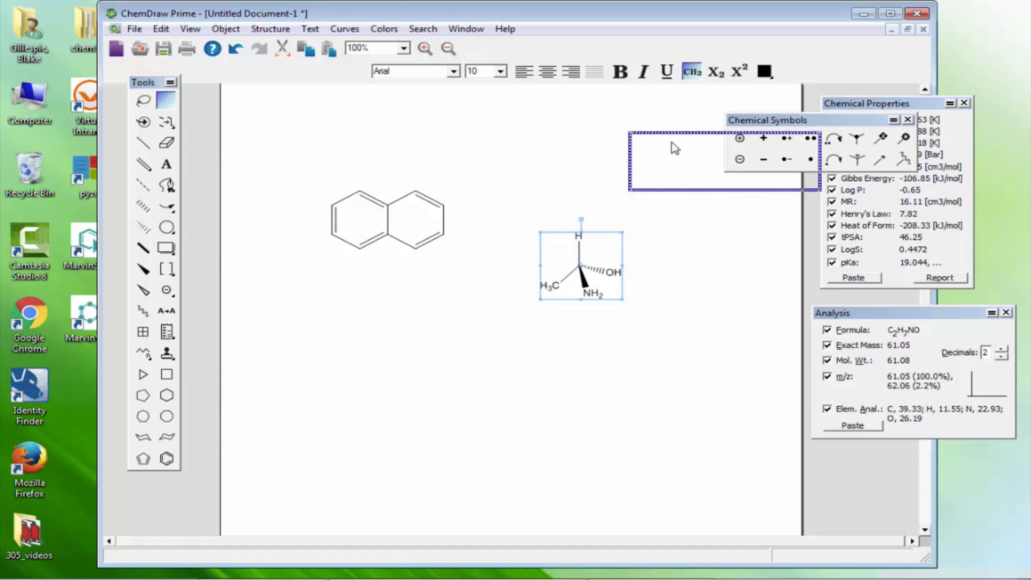
left_click(908, 119)
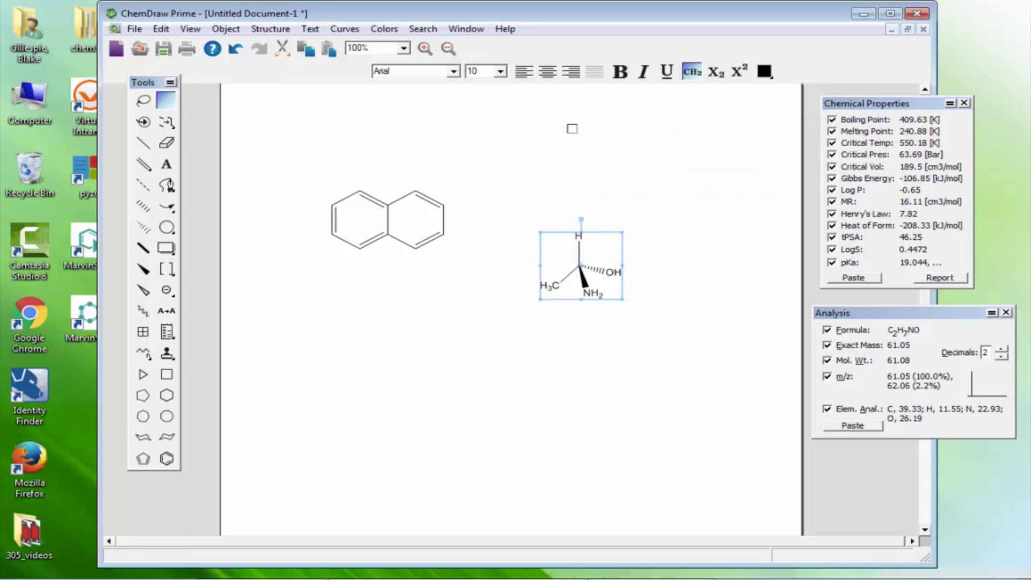
- Check the structure for errors and dismiss the no-errors message
left_click(270, 29)
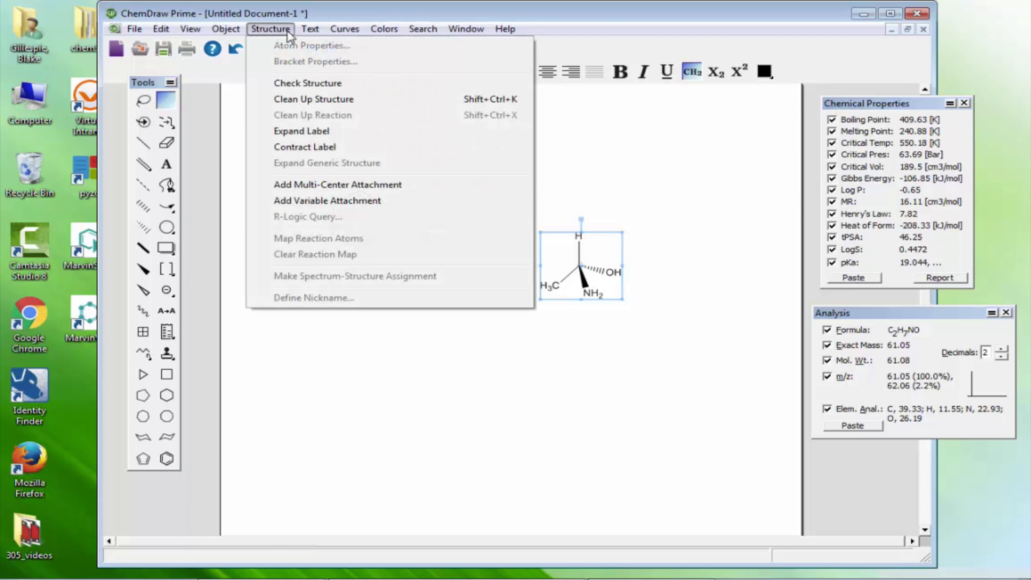
left_click(307, 82)
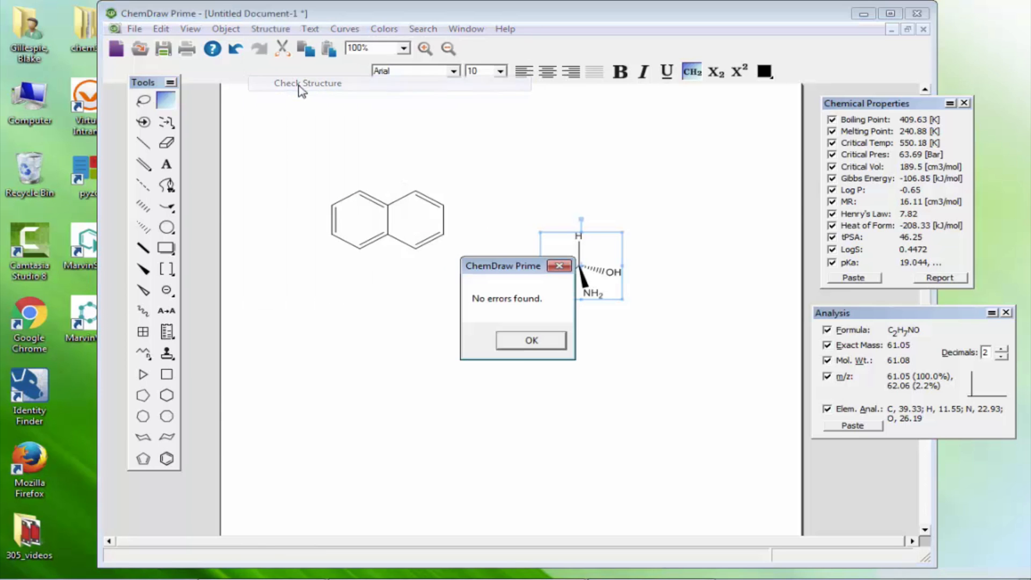
left_click(530, 340)
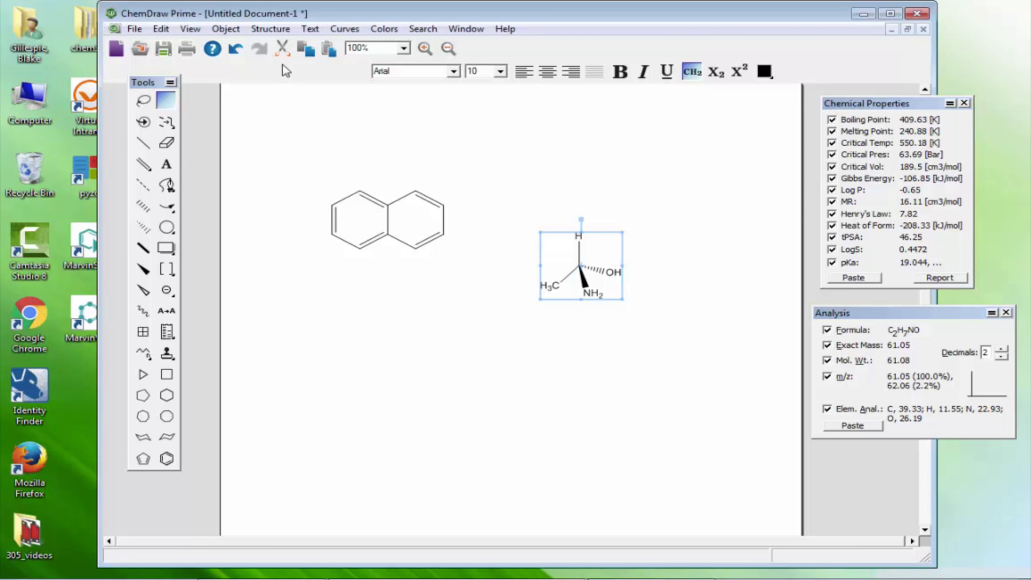
mouse_move(433, 87)
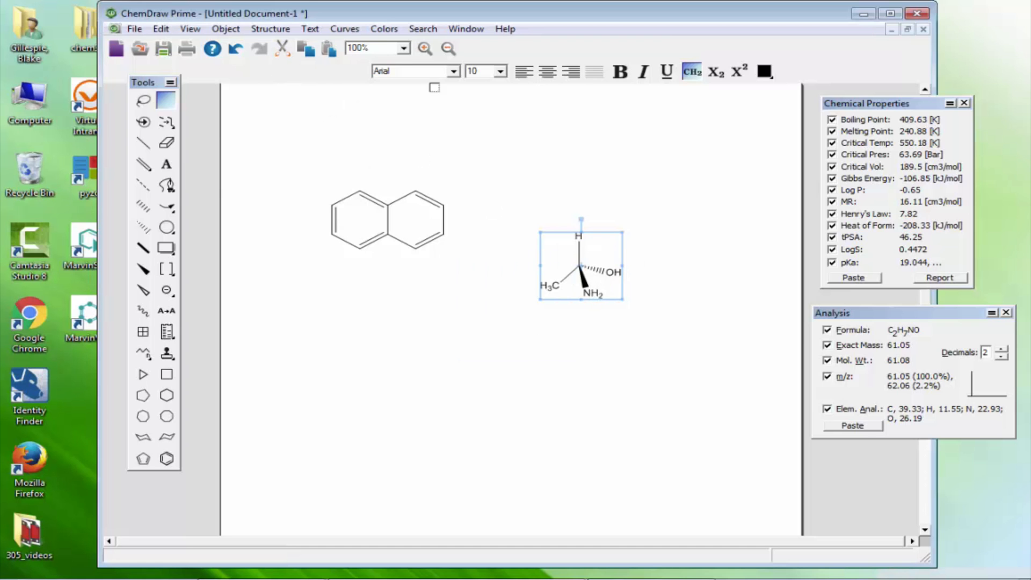
- Clean up the structure twice, redrawing it with H top, H2N left, CH3 right, OH bottom
left_click(270, 28)
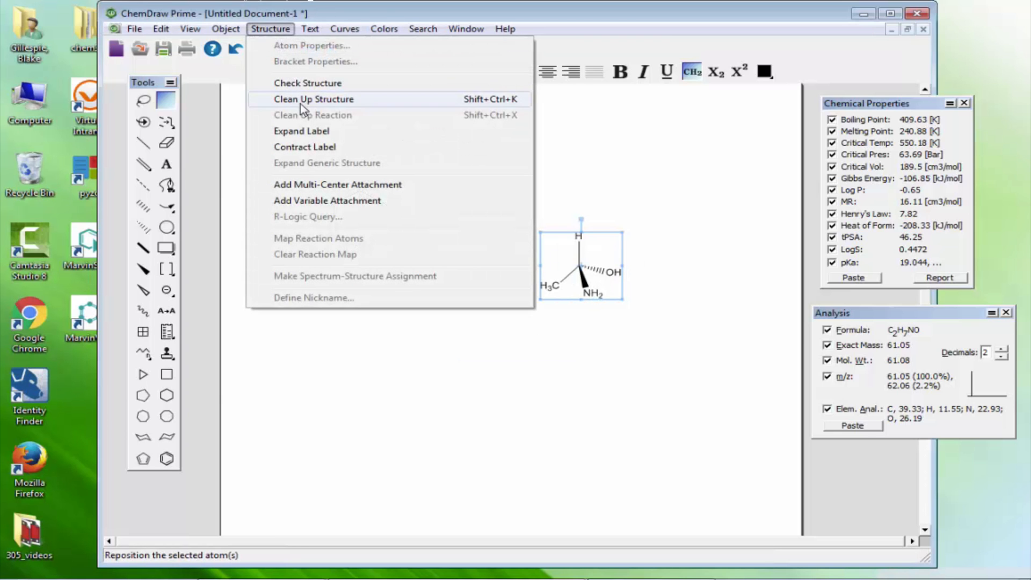
left_click(313, 99)
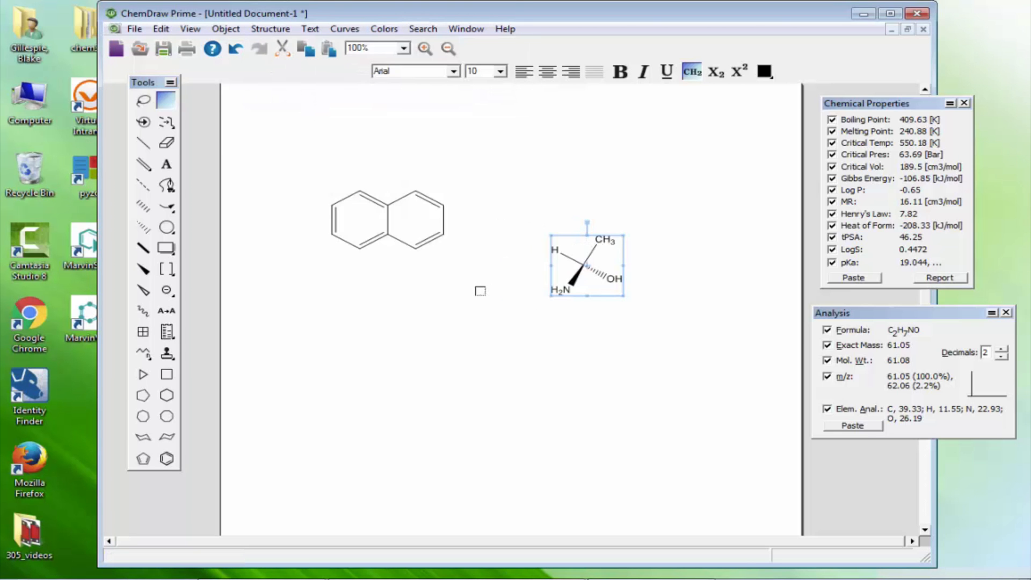
left_click(270, 29)
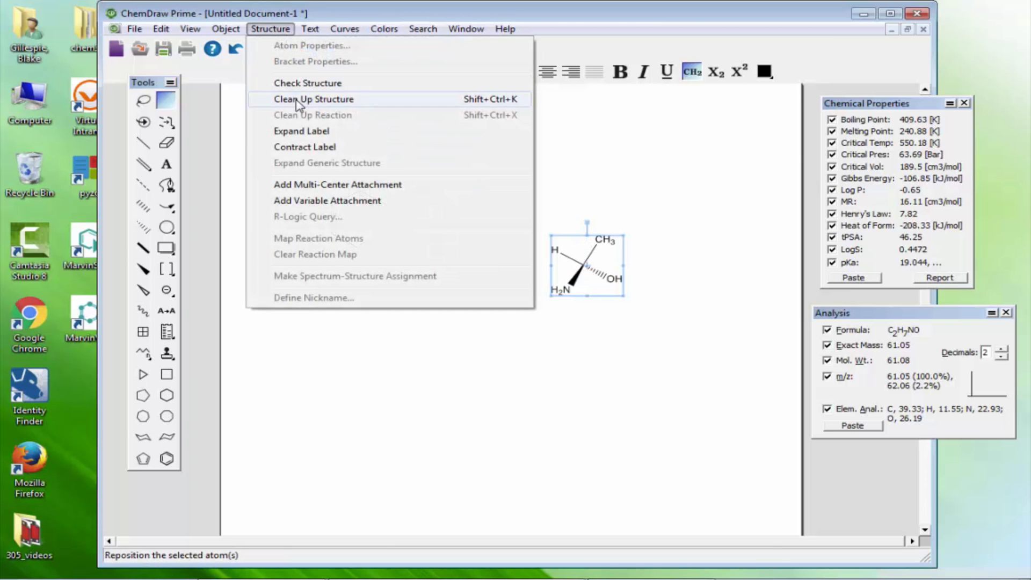
left_click(313, 99)
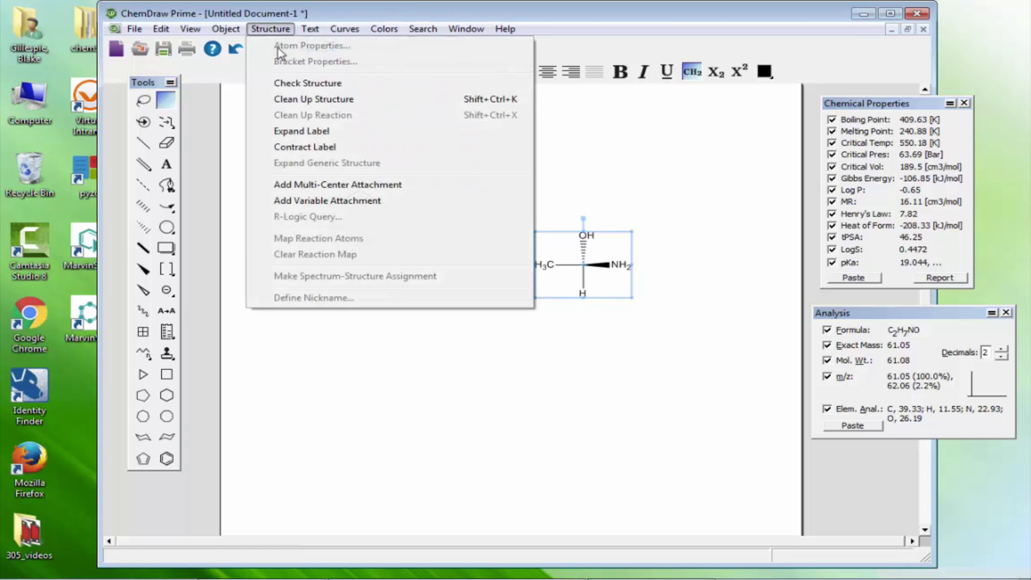
left_click(314, 98)
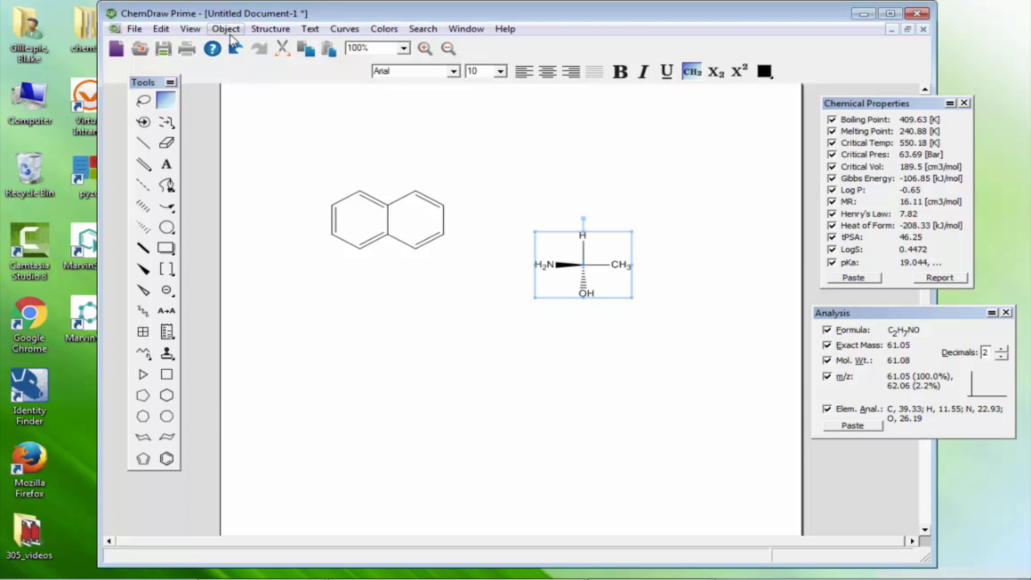
- Show stereochemistry and swap the labels to OH and NH2, making the centre (S)
left_click(225, 28)
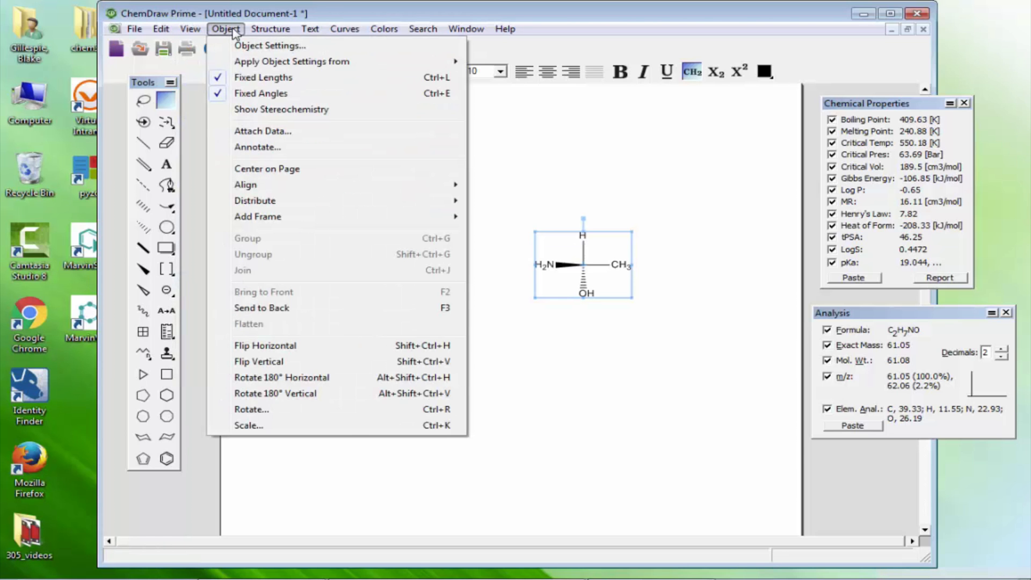
mouse_move(281, 109)
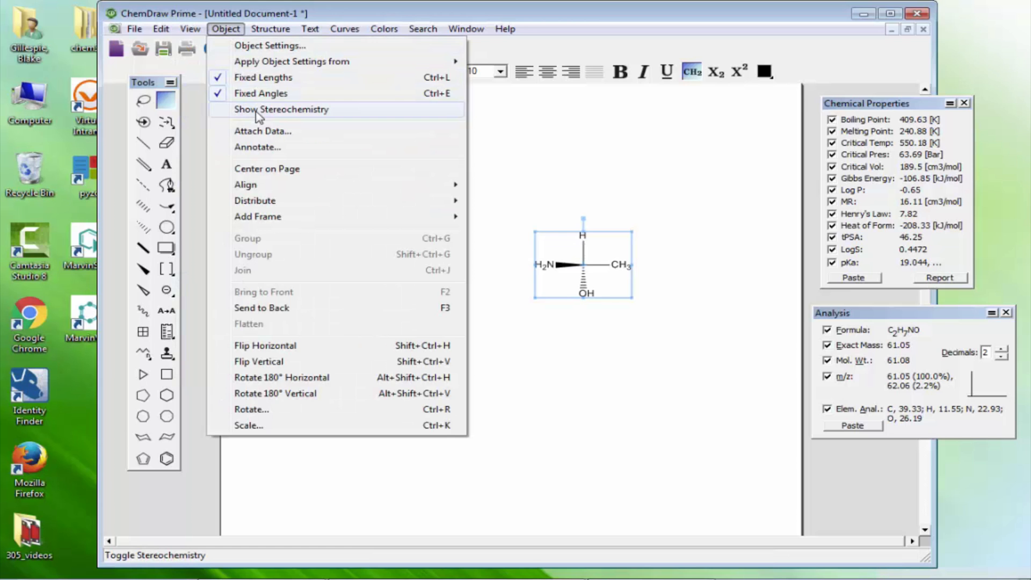
left_click(281, 109)
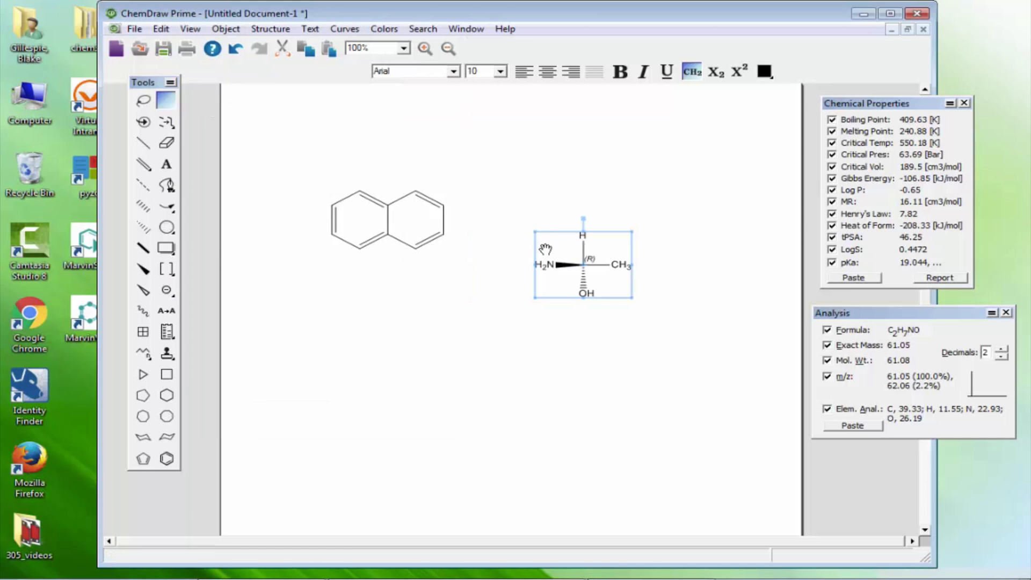
mouse_move(138, 166)
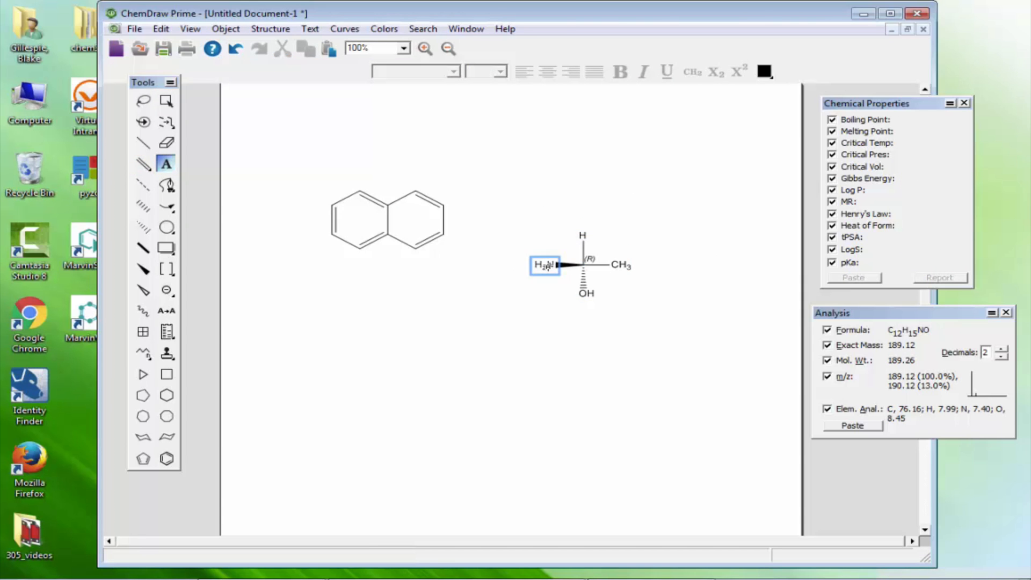
type("OH")
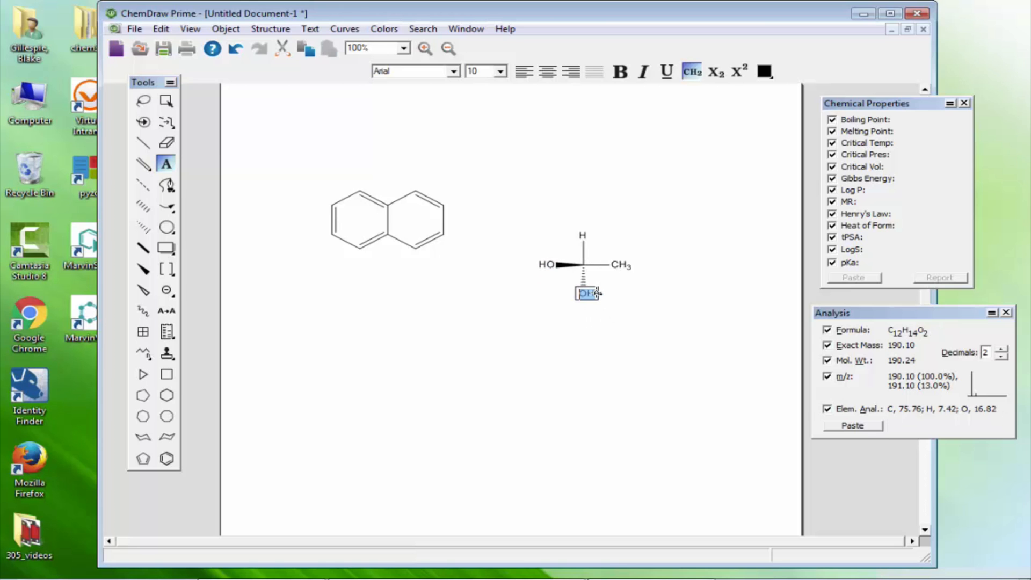
type("NH2")
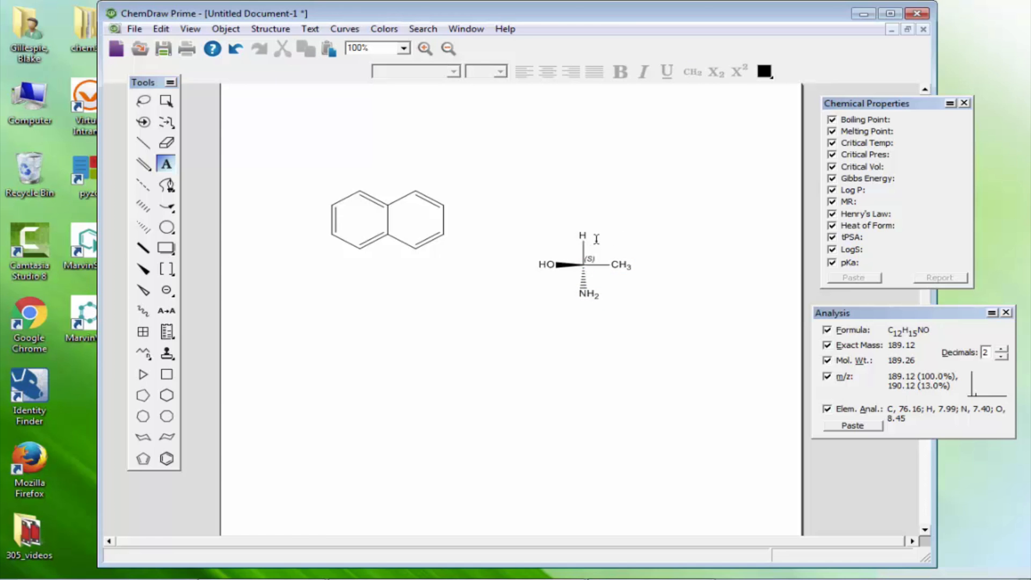
- Zoom to 200% and swap the HO and NH2 labels back, returning the centre to (R)
left_click(402, 48)
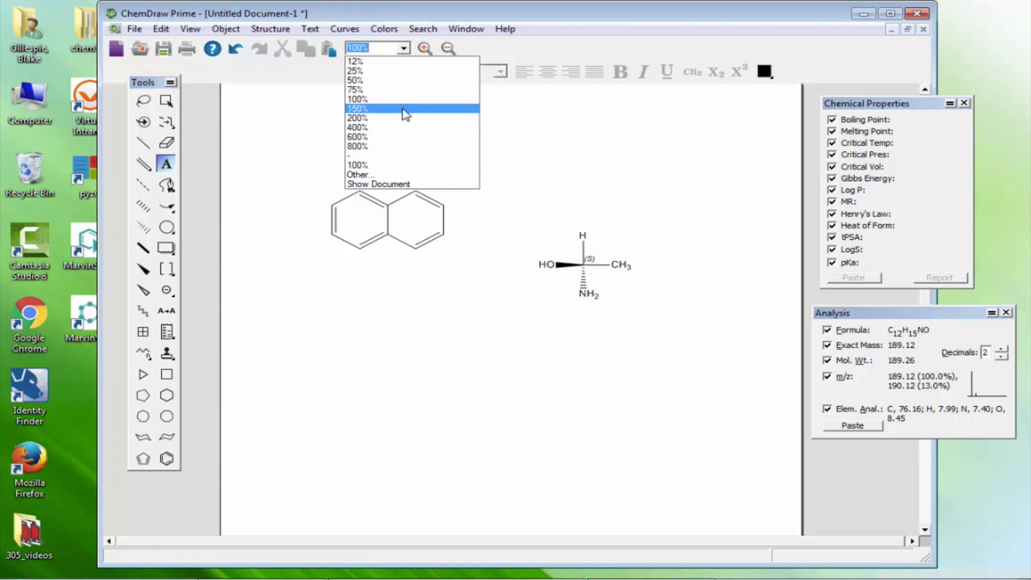
left_click(358, 118)
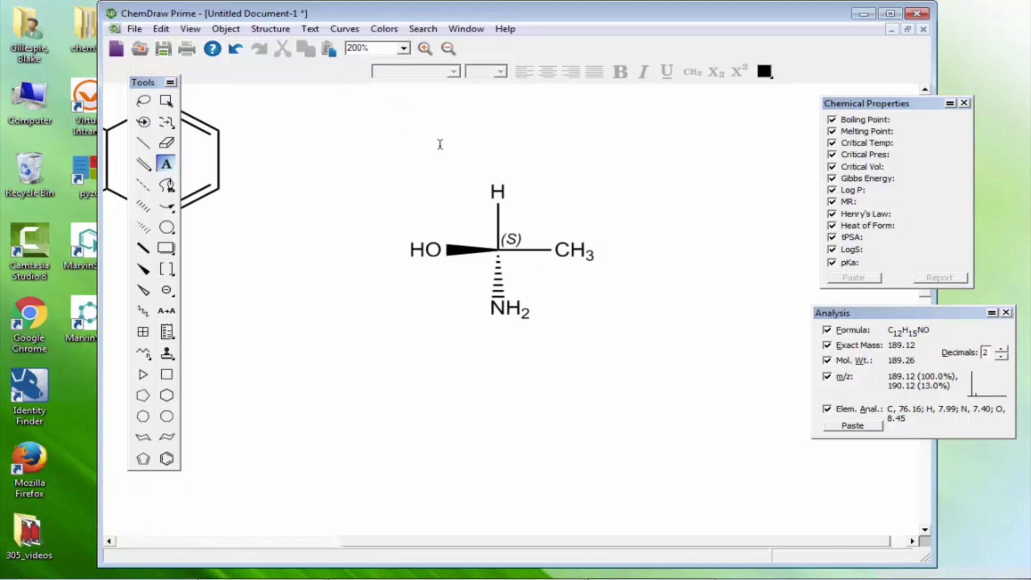
mouse_move(243, 136)
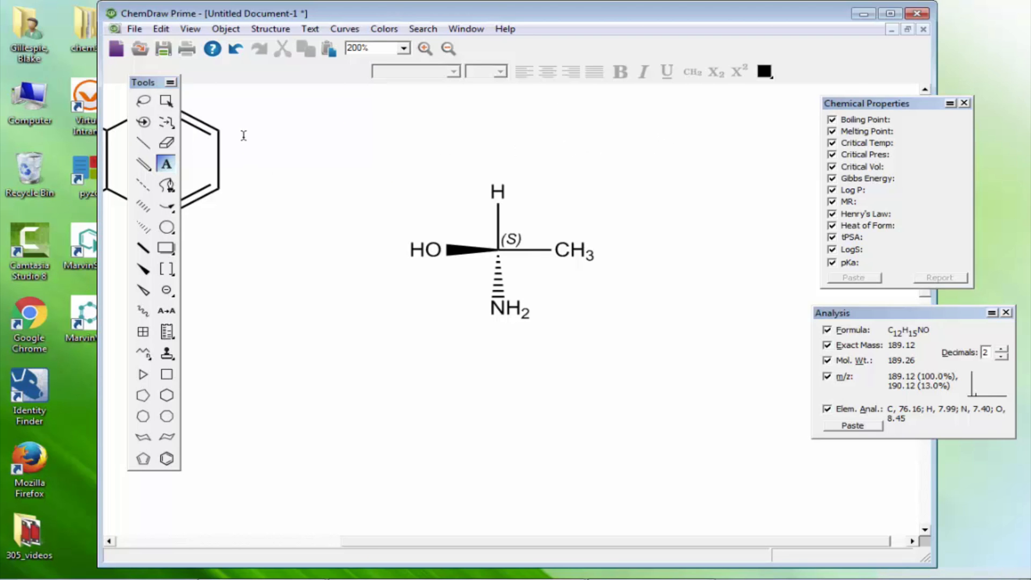
double_click(430, 250)
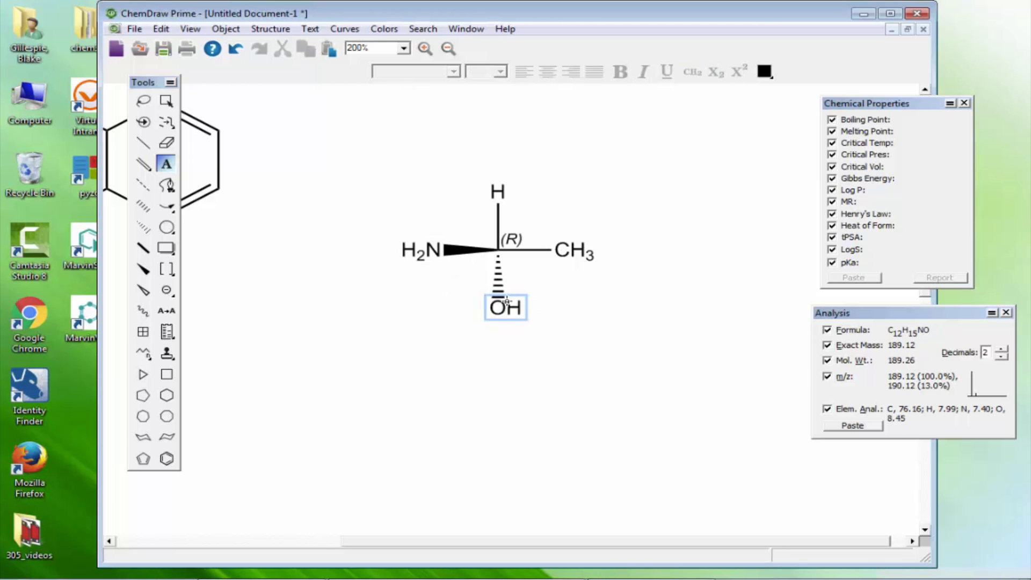
left_click(573, 251)
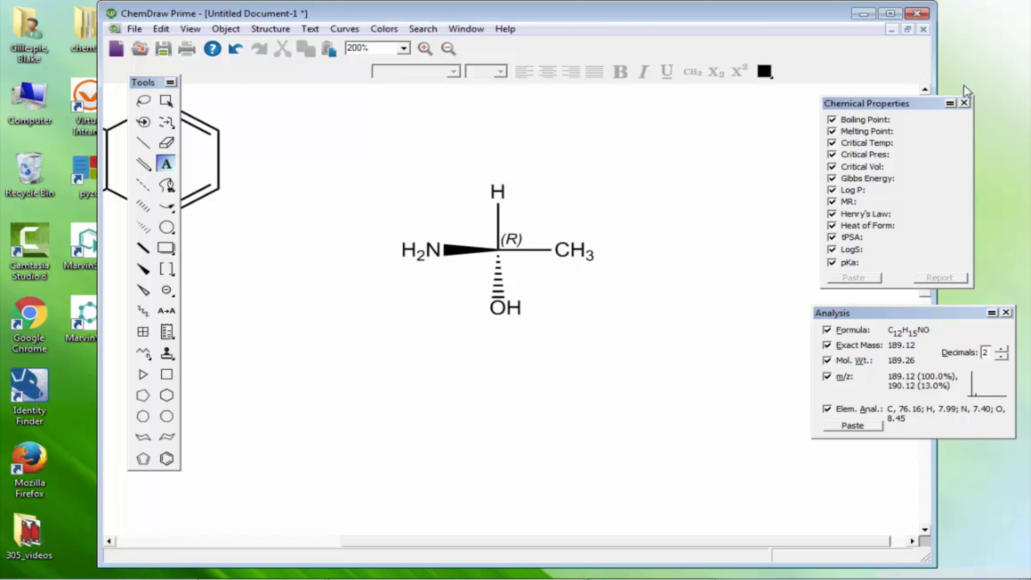
mouse_move(659, 208)
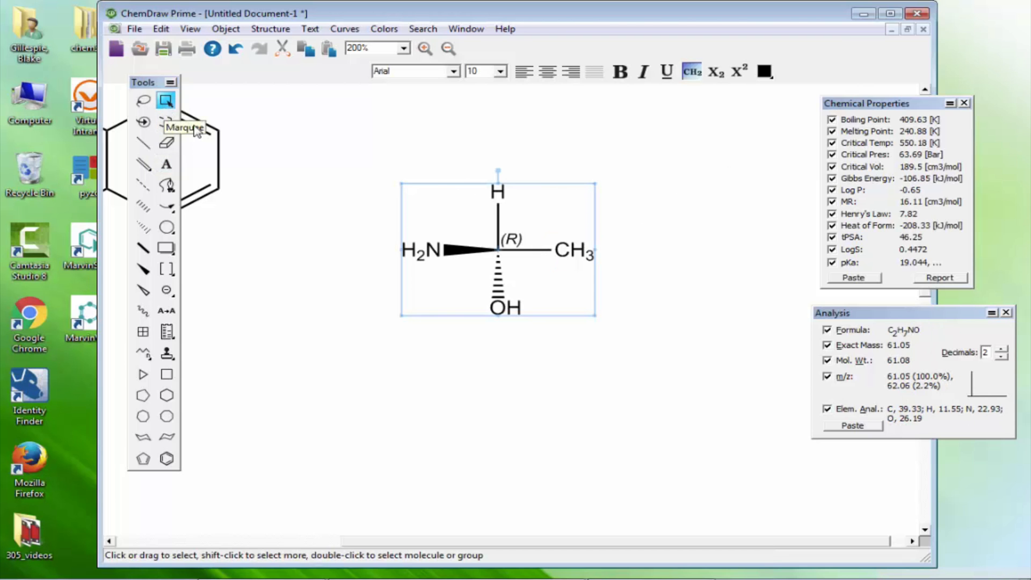
mouse_move(994, 154)
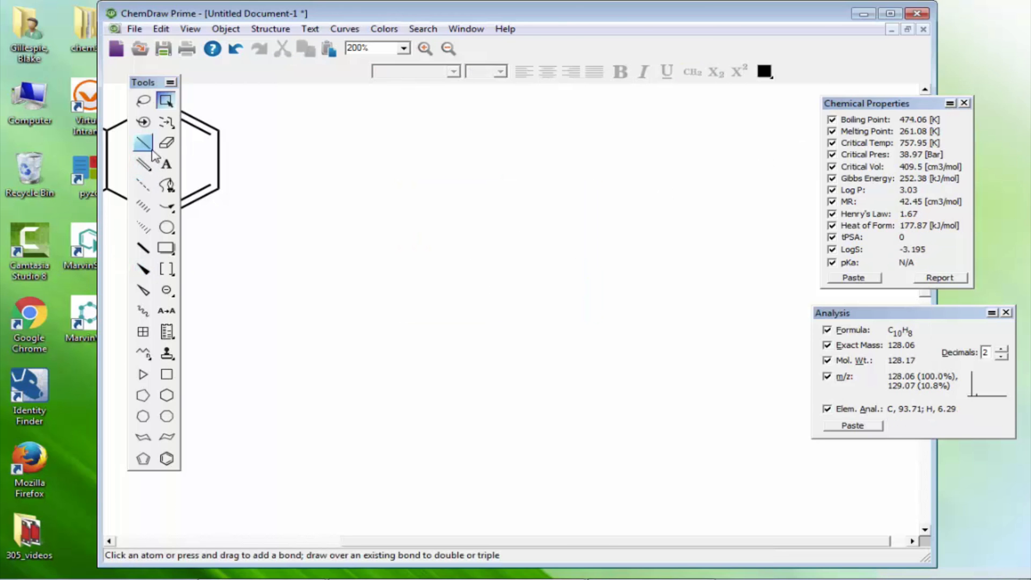
- Draw the Fischer projection bonds and label the ends CHO and CH2OH
left_click(143, 143)
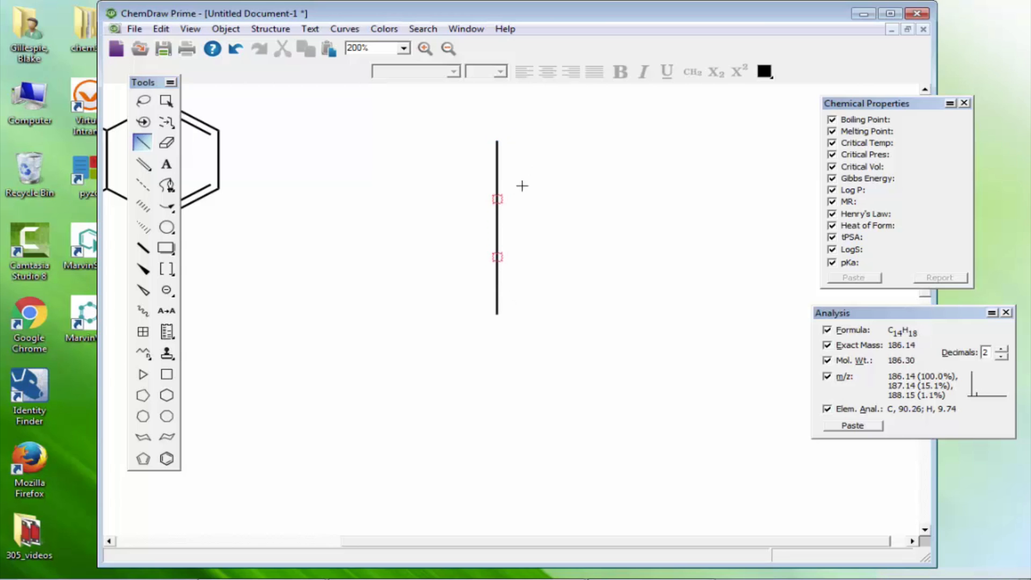
mouse_move(521, 272)
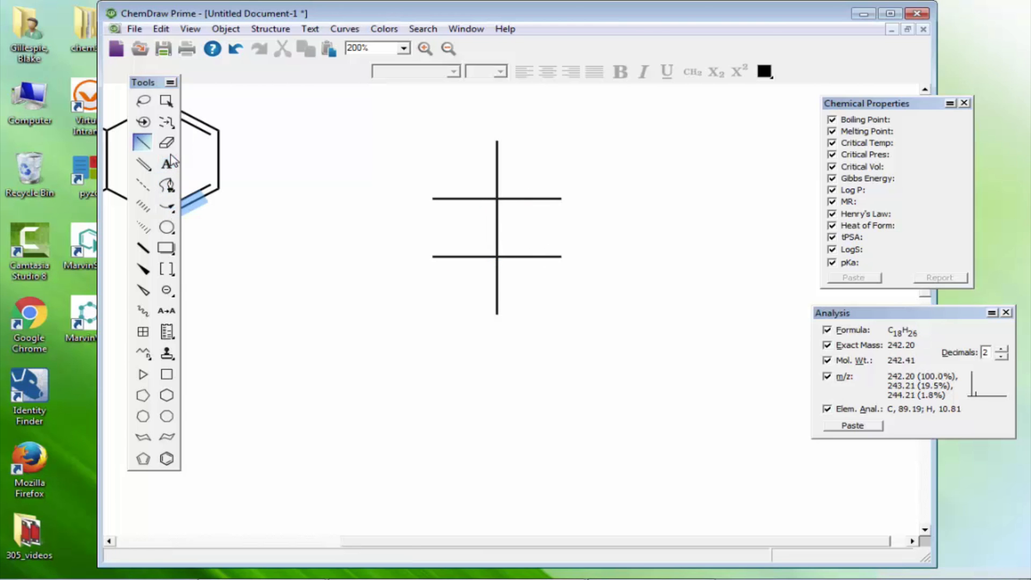
left_click(167, 164)
type("CH")
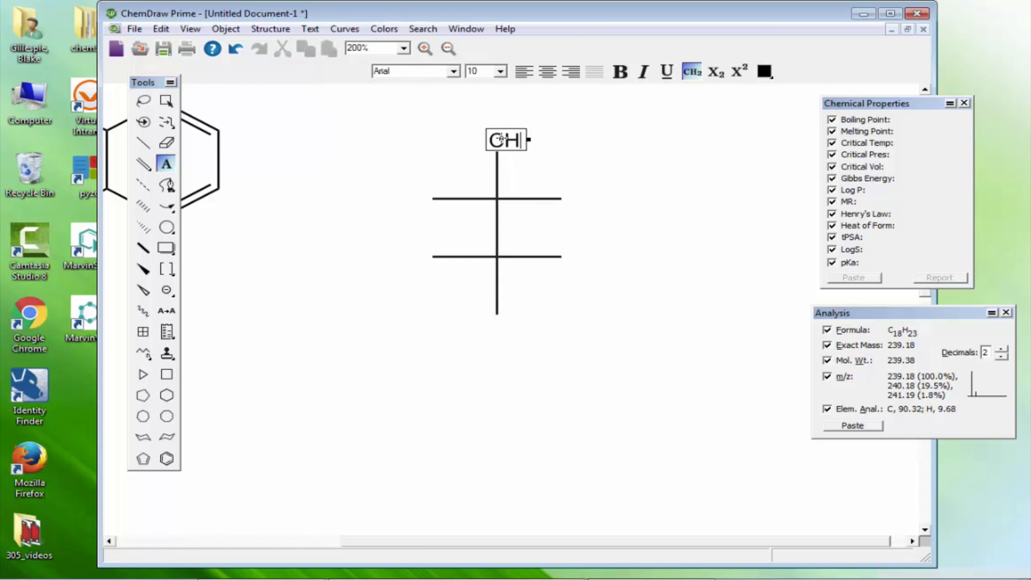
type("O")
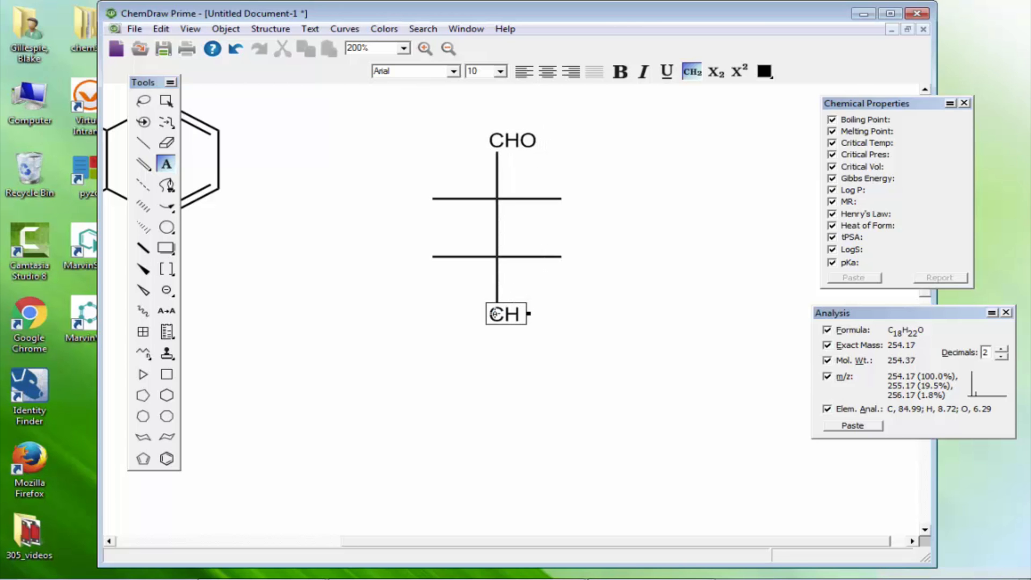
type("2OH")
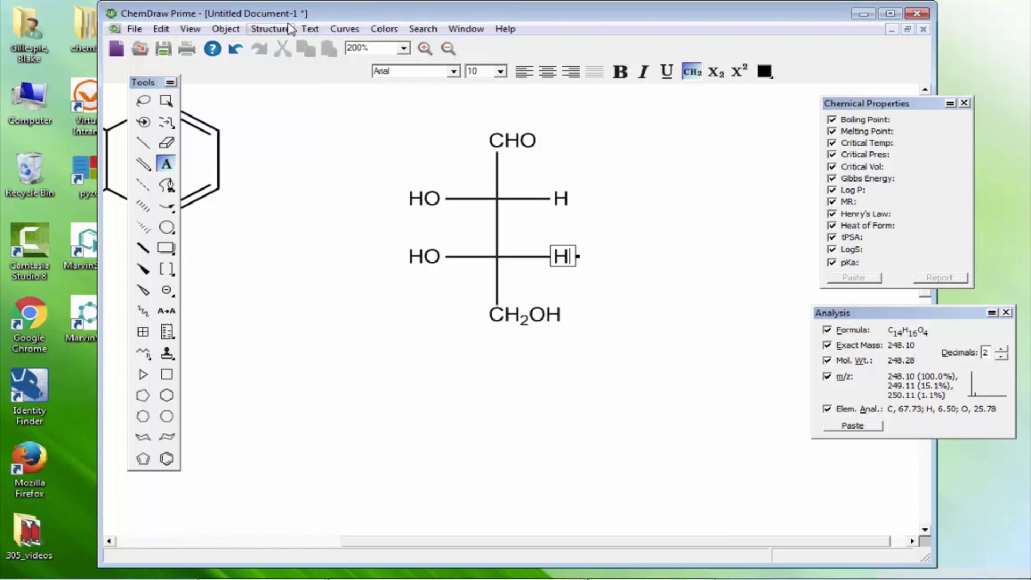
mouse_move(281, 49)
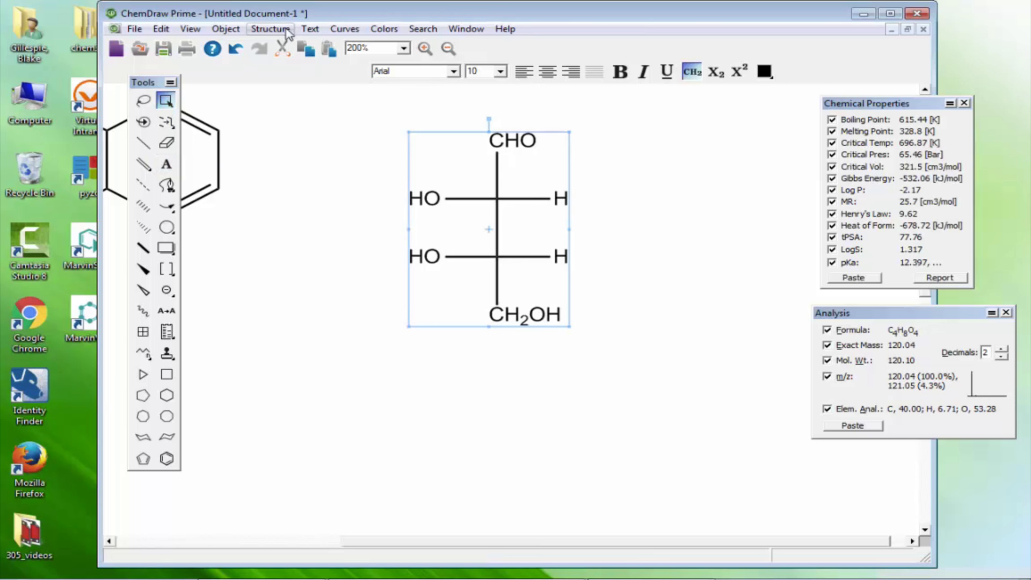
- Clean up the Fischer projection into wedge-and-hash bonds and display (S) on both centres
left_click(270, 29)
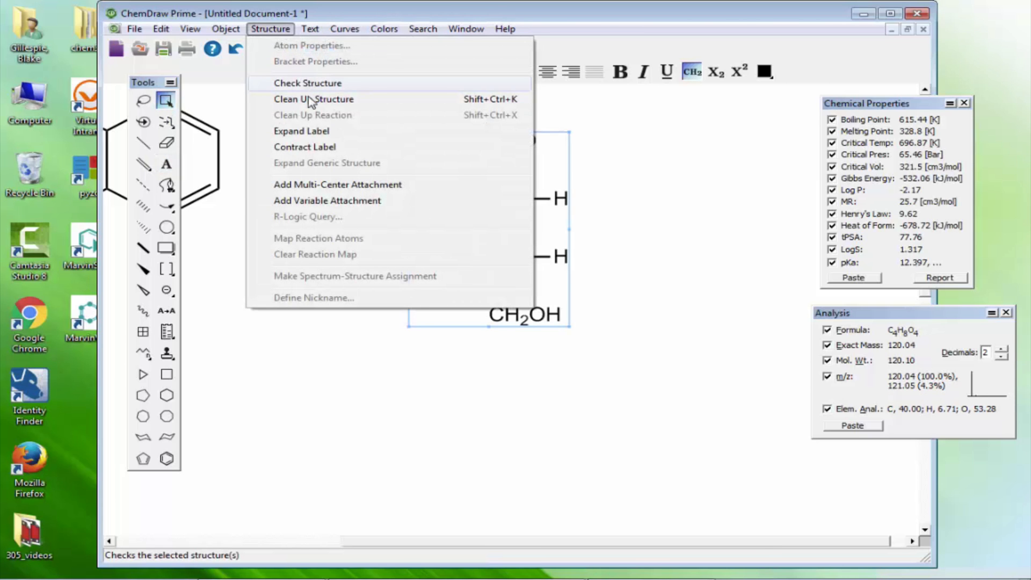
left_click(313, 99)
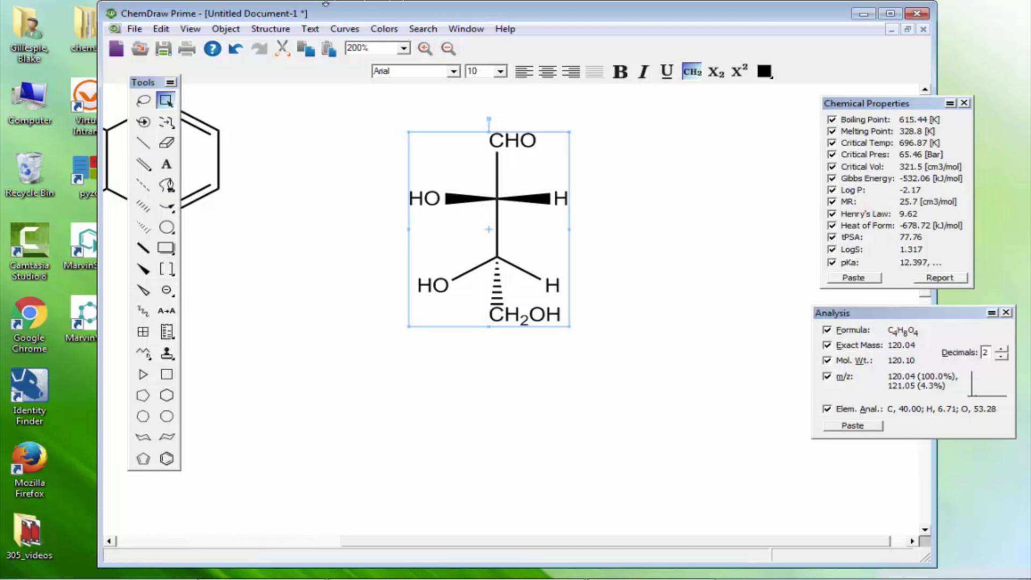
left_click(225, 28)
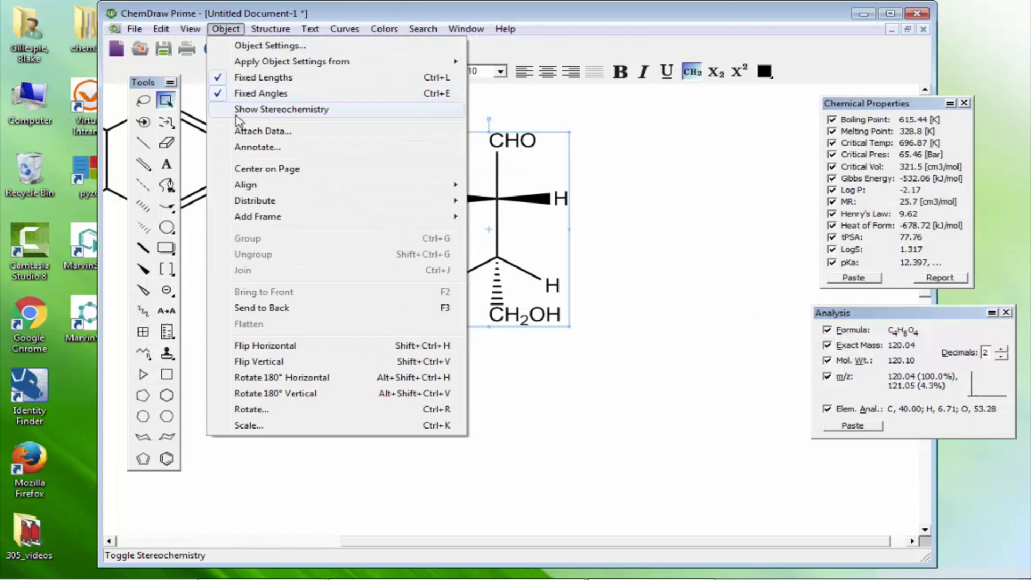
left_click(281, 109)
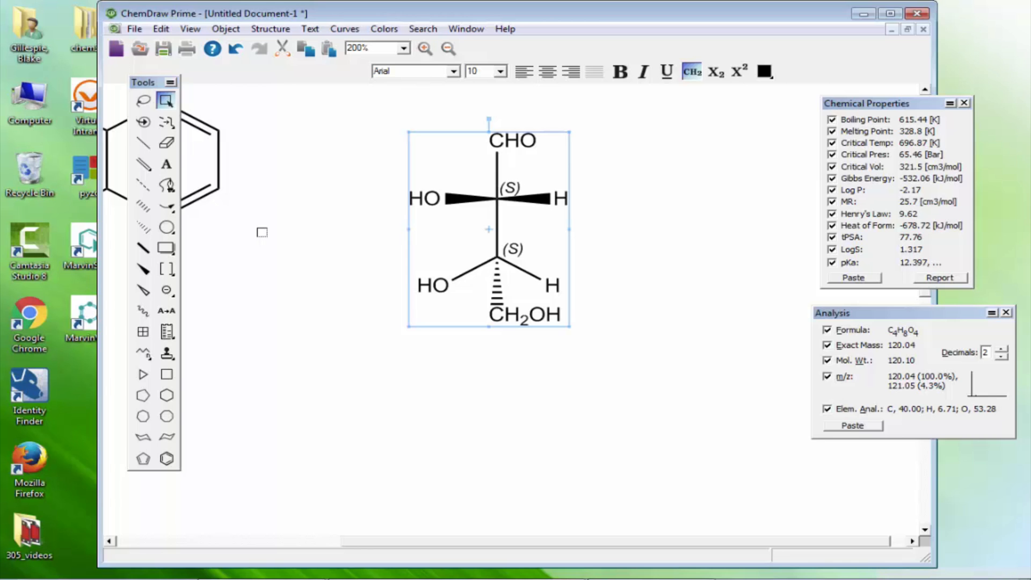
mouse_move(577, 467)
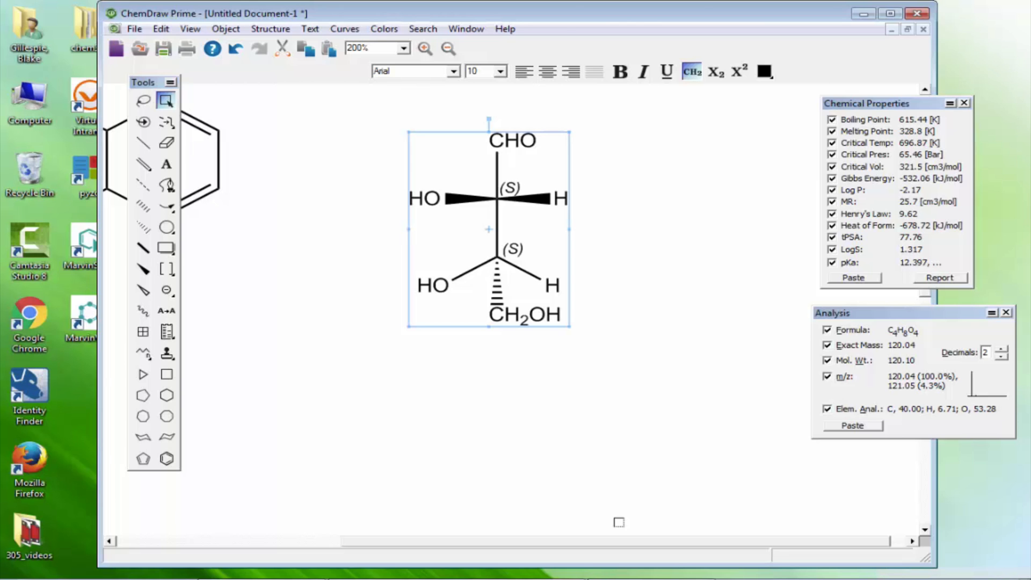
- Draw a six-carbon zigzag chain below the sugar and tidy it with Clean Up Structure
left_click(167, 269)
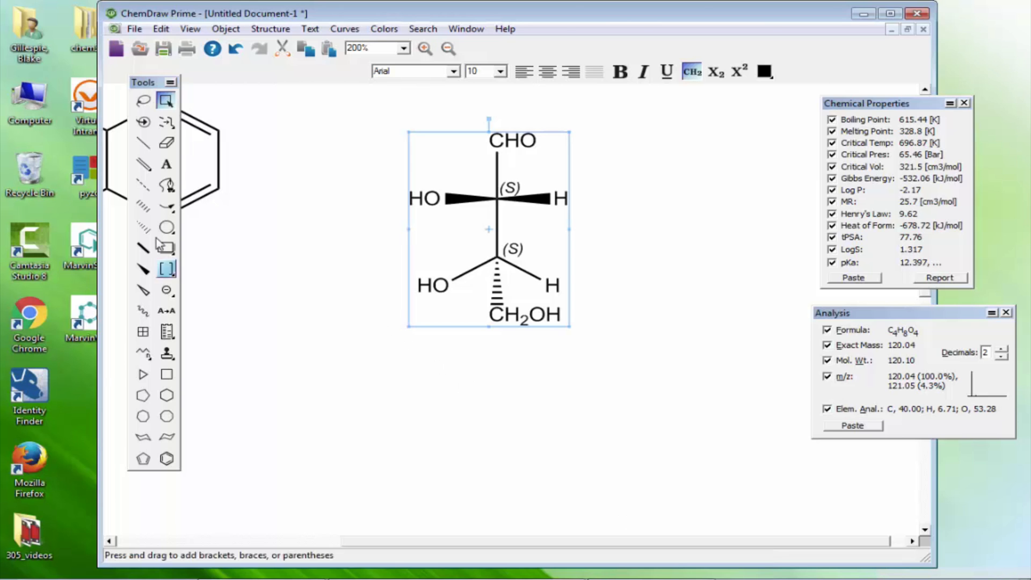
left_click(143, 164)
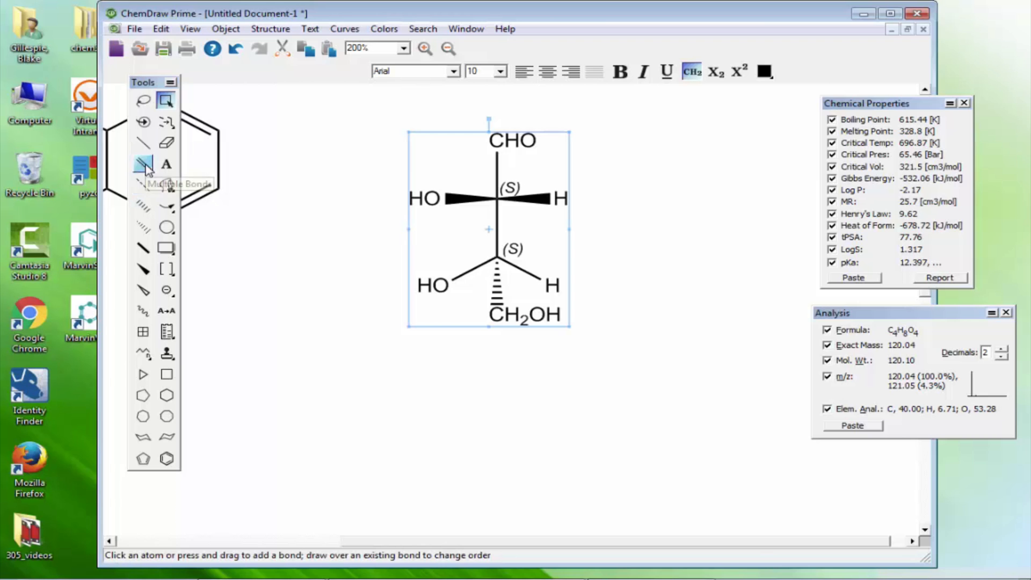
mouse_move(143, 143)
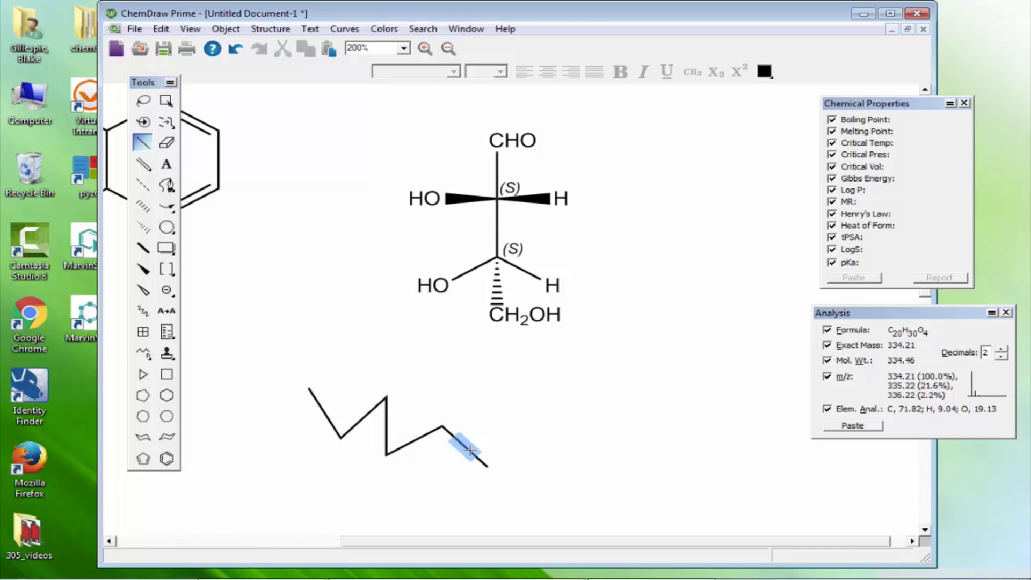
left_click(166, 100)
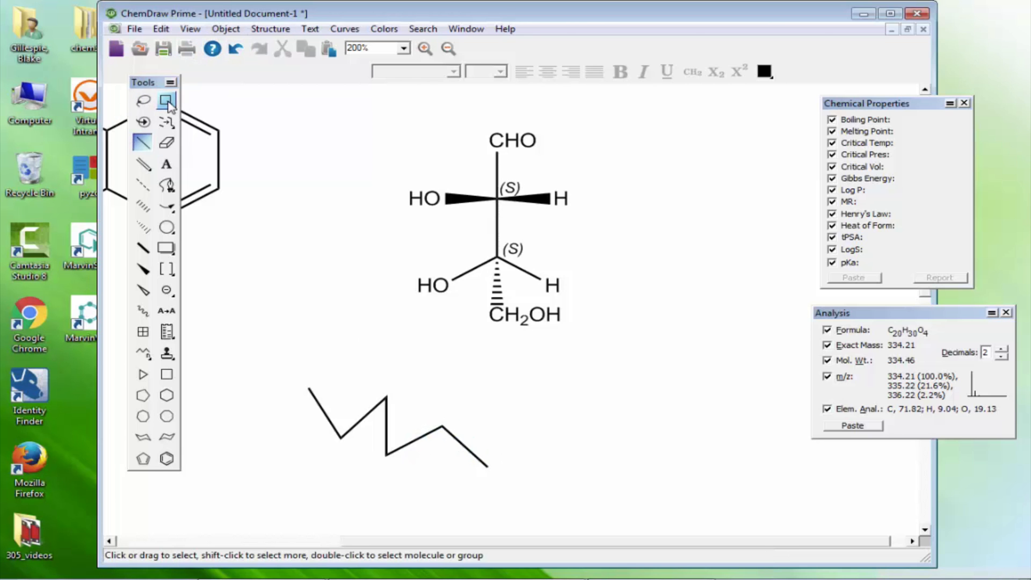
left_click(270, 29)
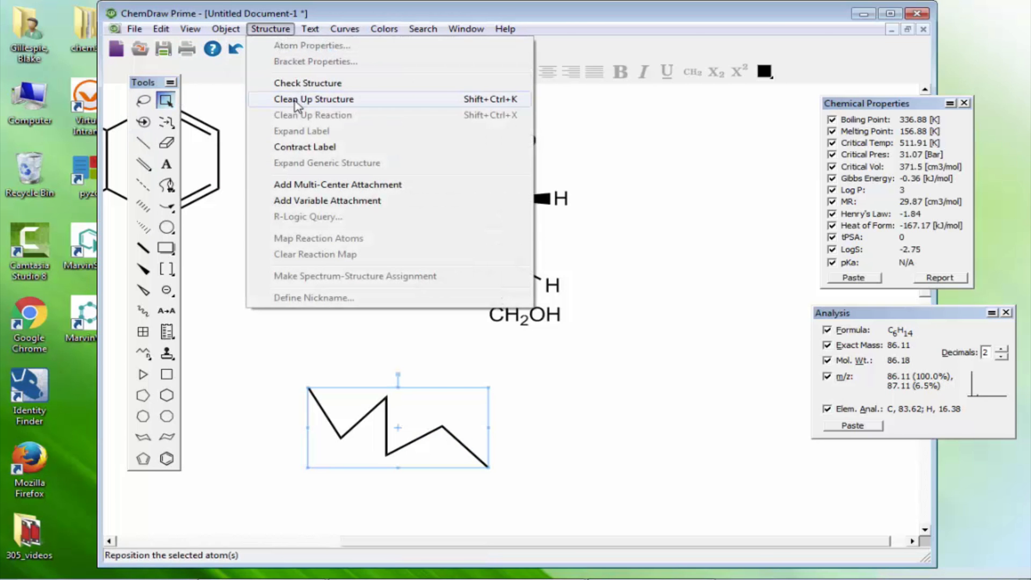
left_click(314, 99)
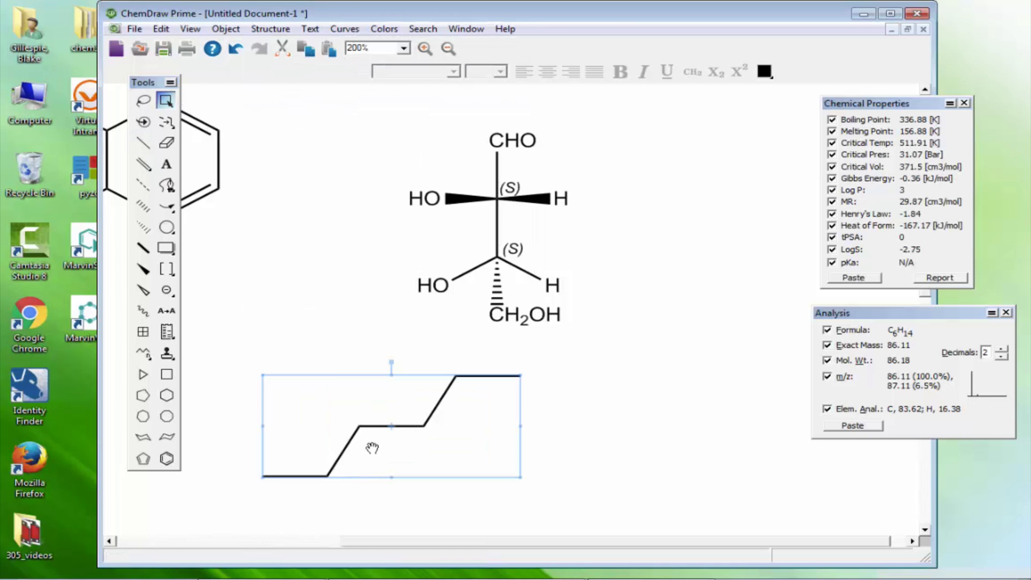
mouse_move(986, 252)
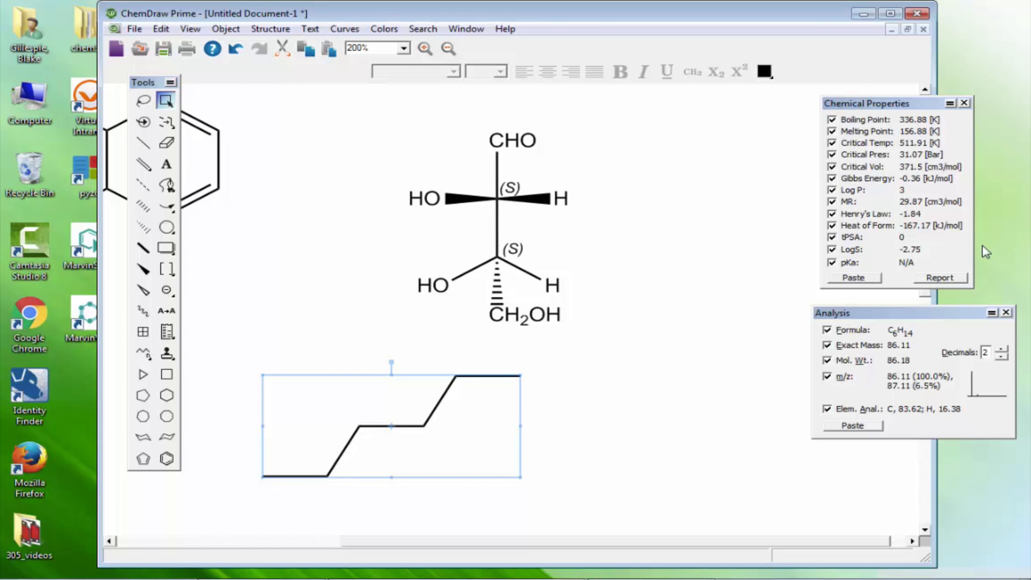
mouse_move(910, 261)
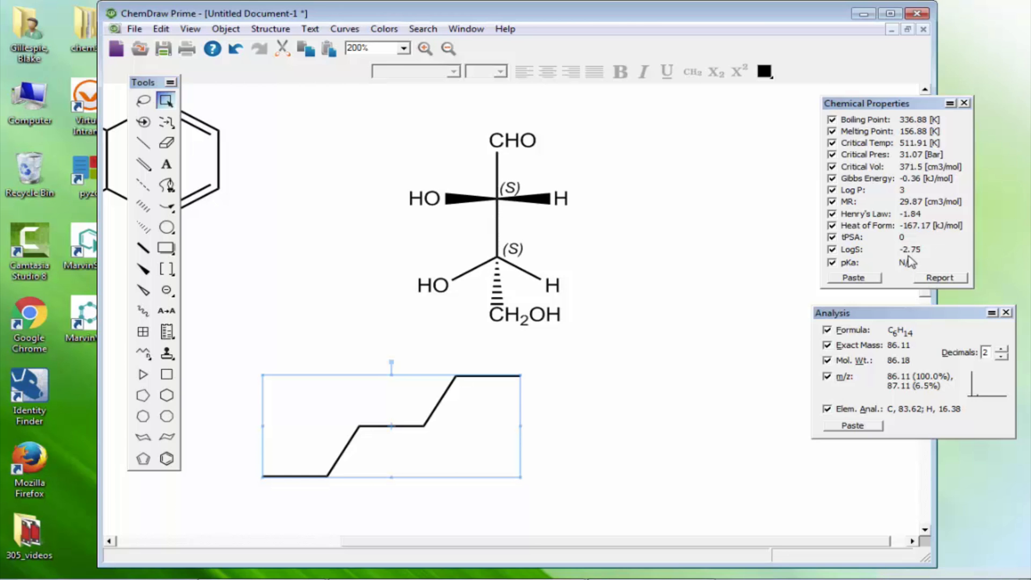
left_click(143, 185)
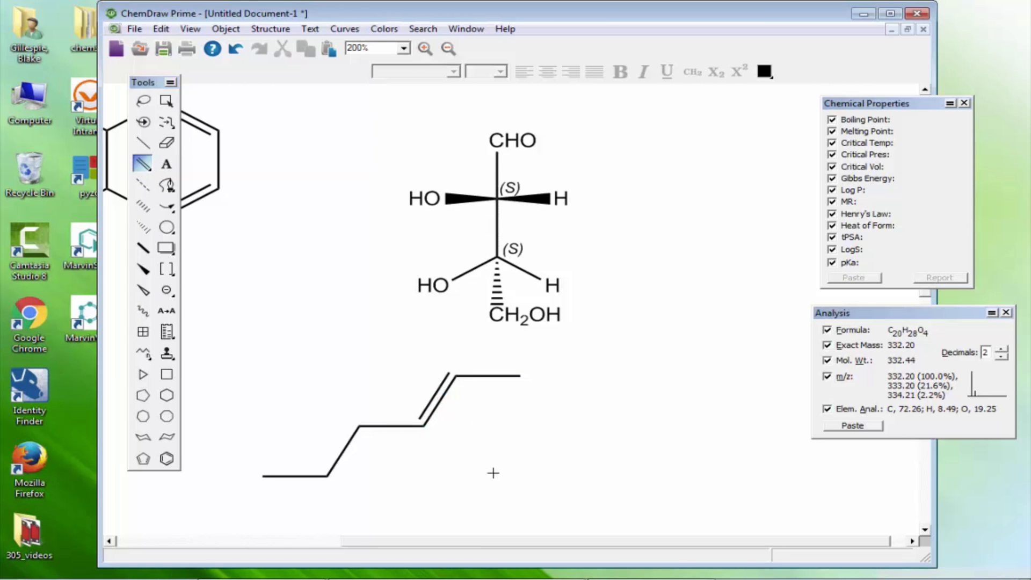
mouse_move(519, 376)
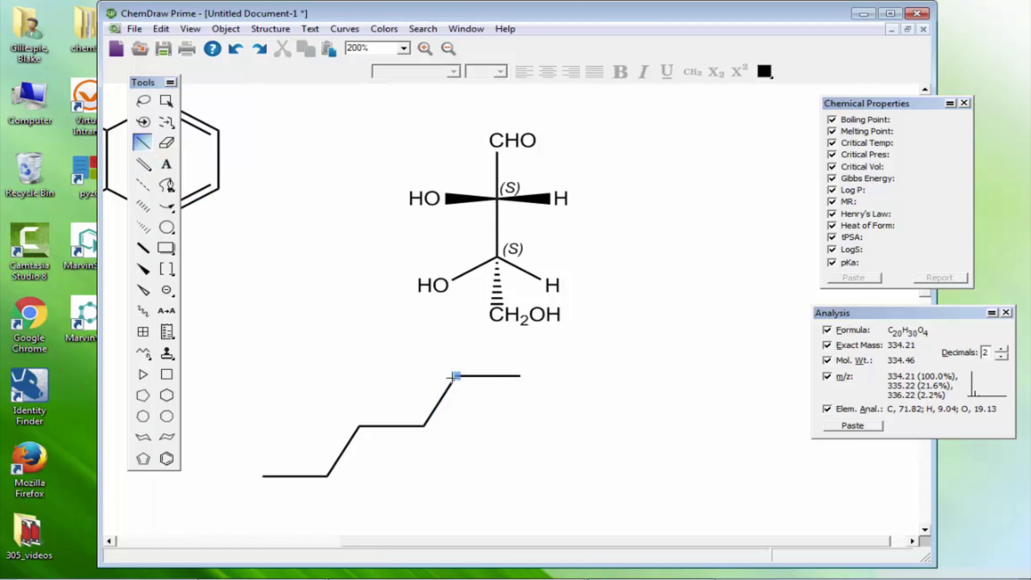
- Cycle a chain bond through higher bond orders, then switch to the Eraser
left_click(420, 424)
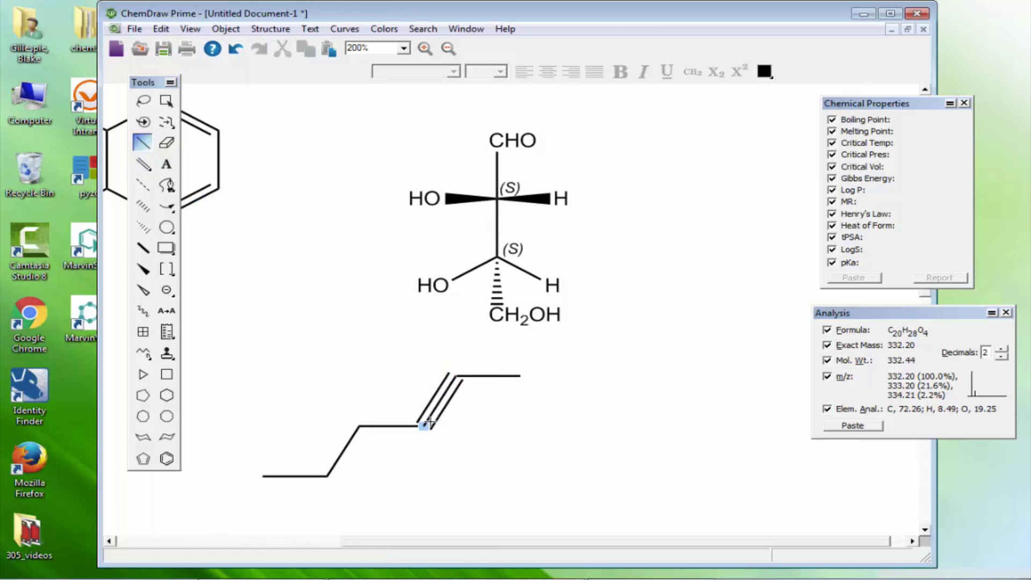
left_click(143, 163)
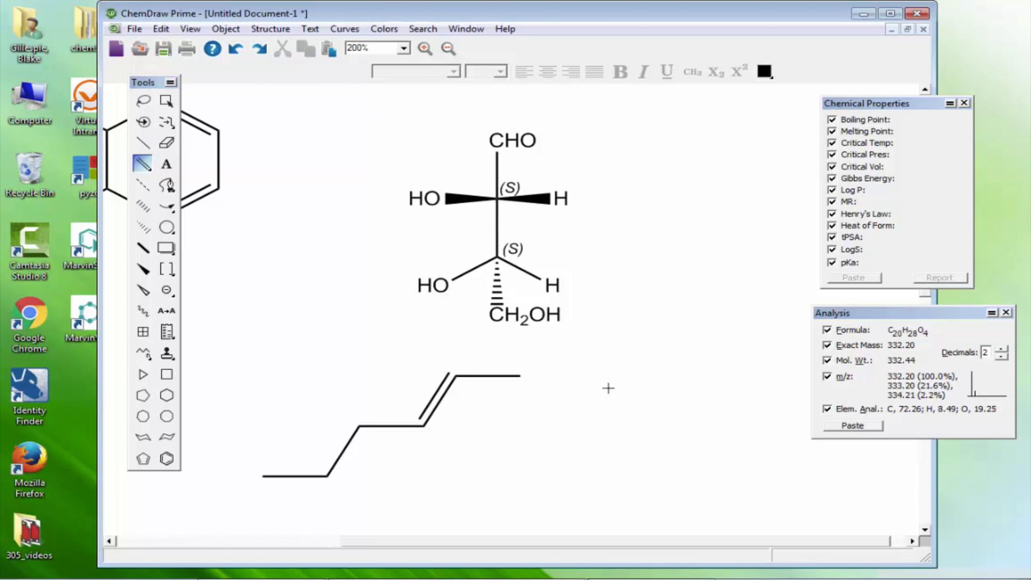
left_click(166, 100)
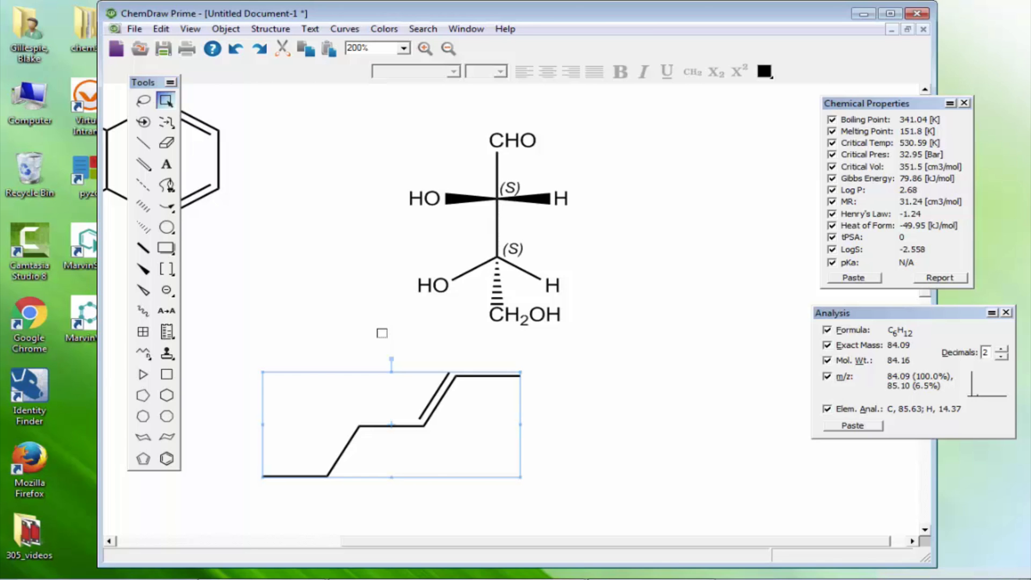
left_click(166, 143)
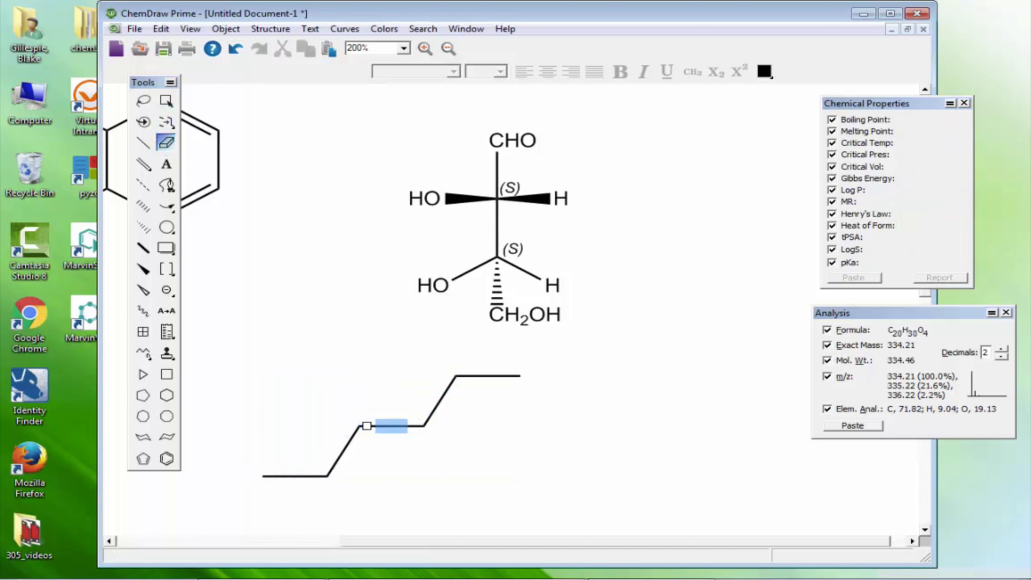
left_click(143, 353)
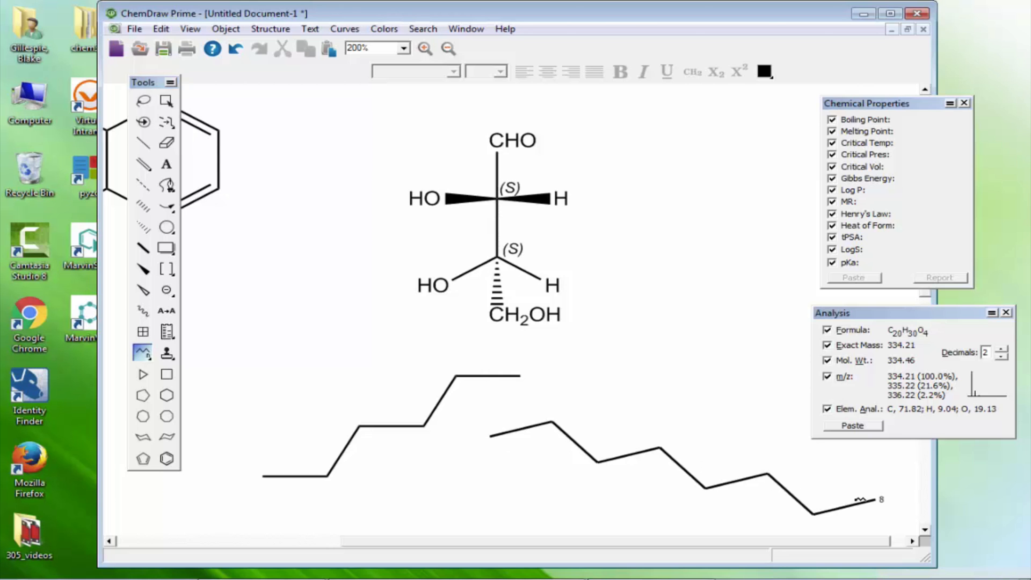
left_click(166, 100)
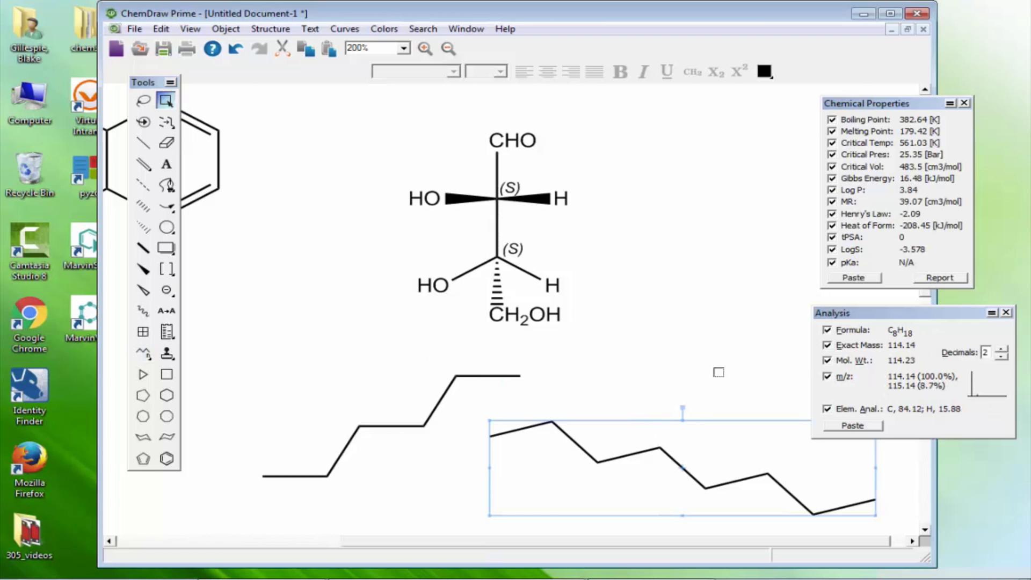
mouse_move(968, 105)
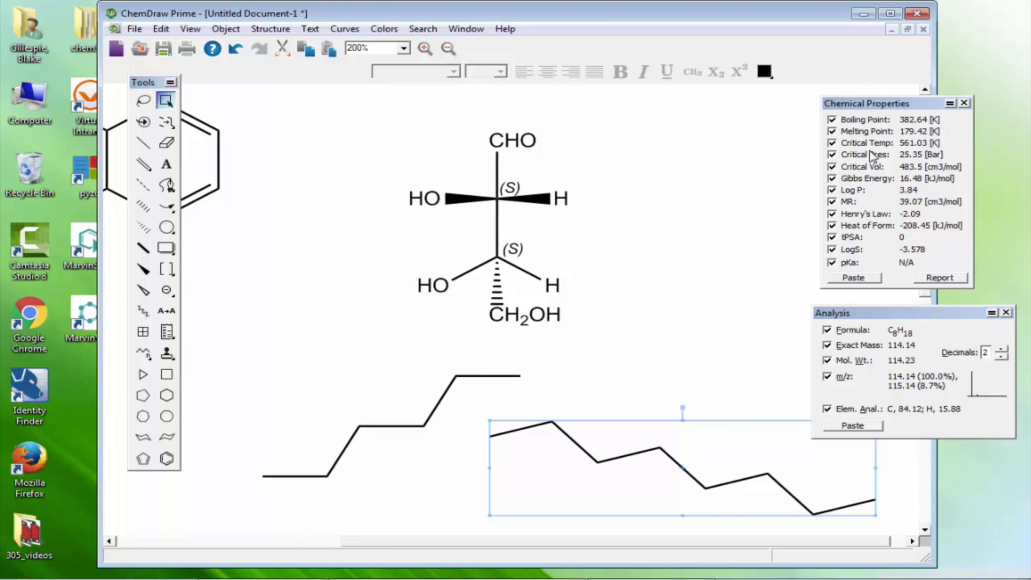
left_click(422, 28)
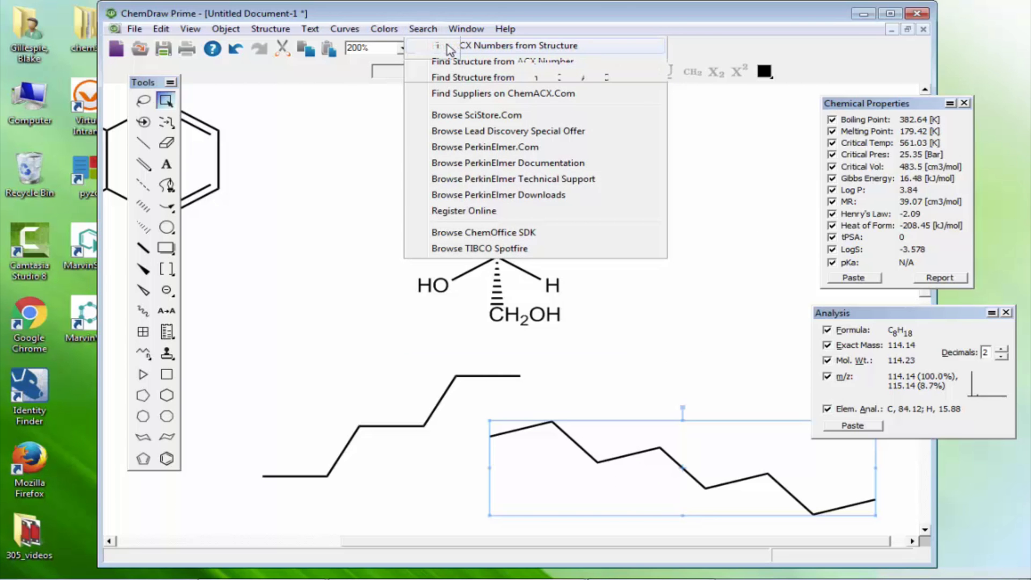
- Find ACX number X1001549-7 for the octane structure, then launch the web browser
left_click(518, 45)
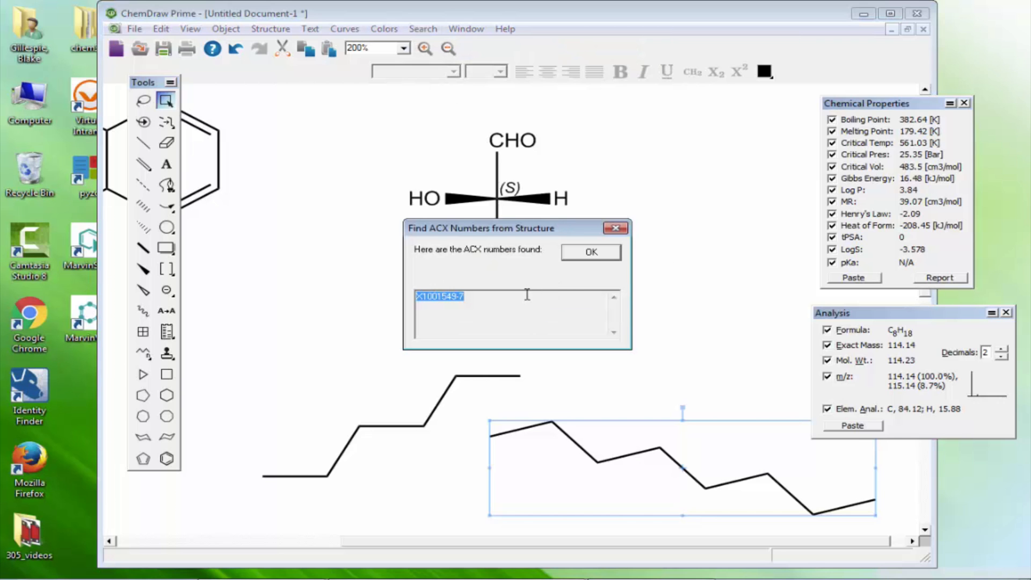
mouse_move(485, 296)
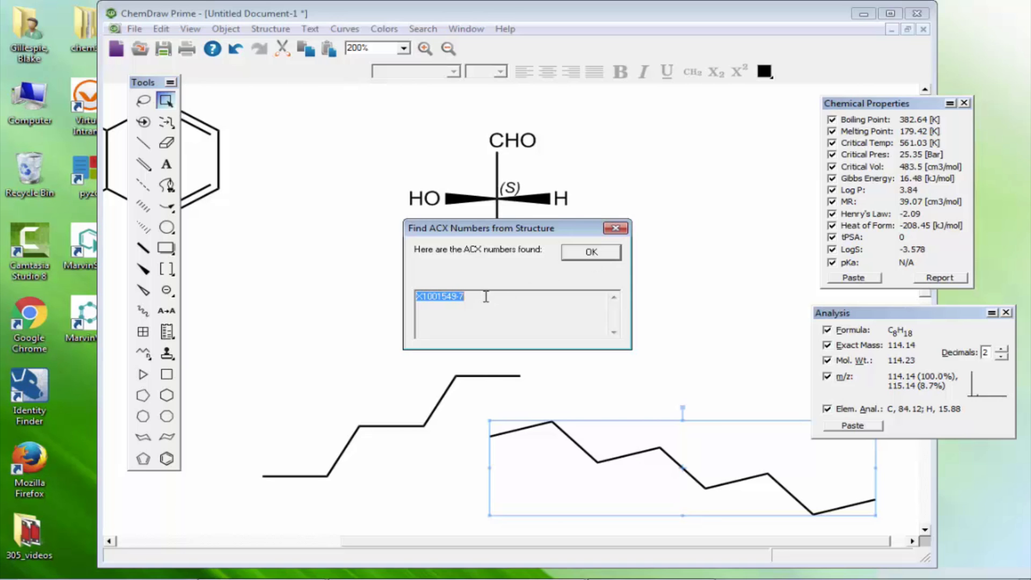
mouse_move(539, 396)
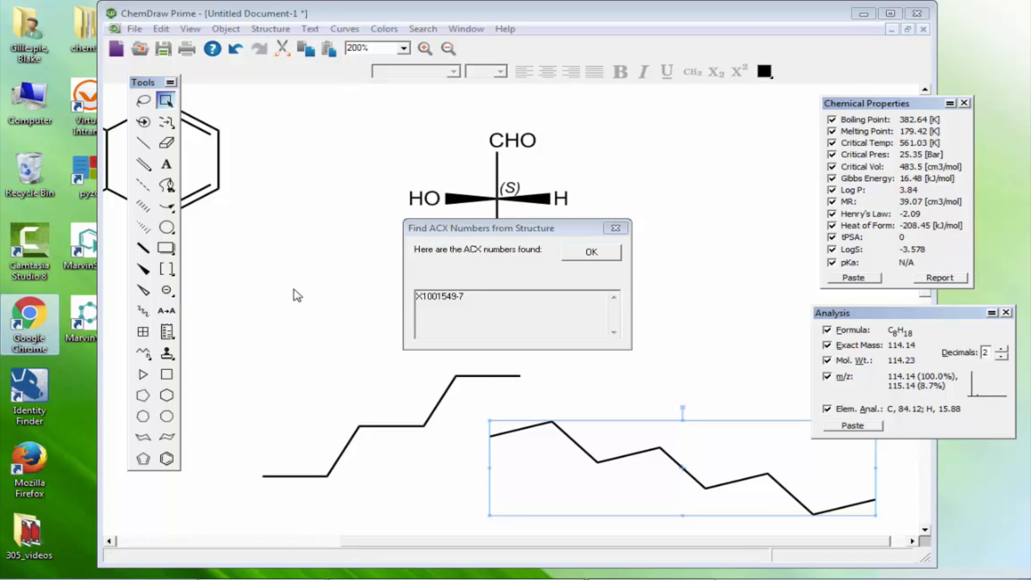
mouse_move(248, 296)
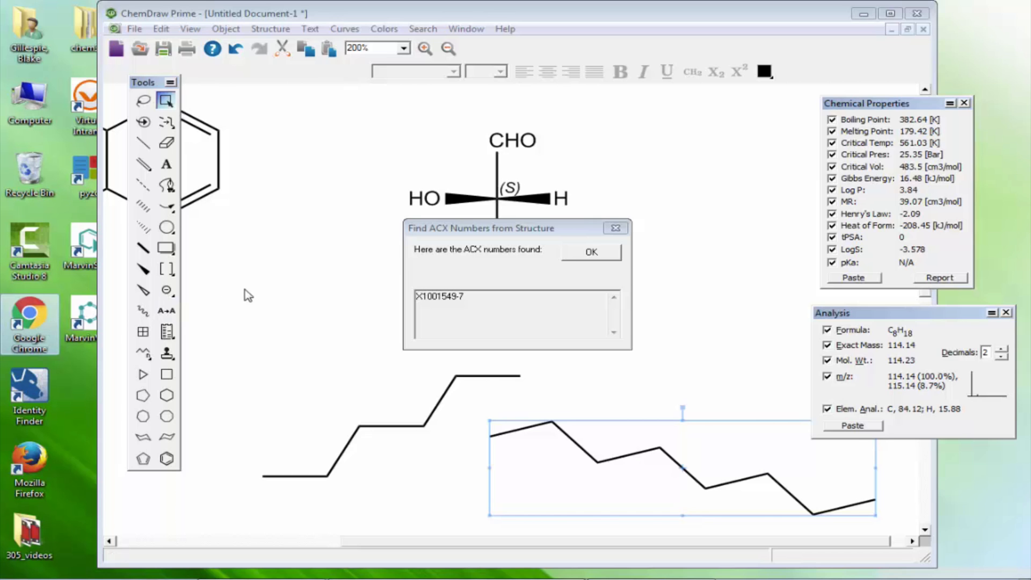
left_click(143, 290)
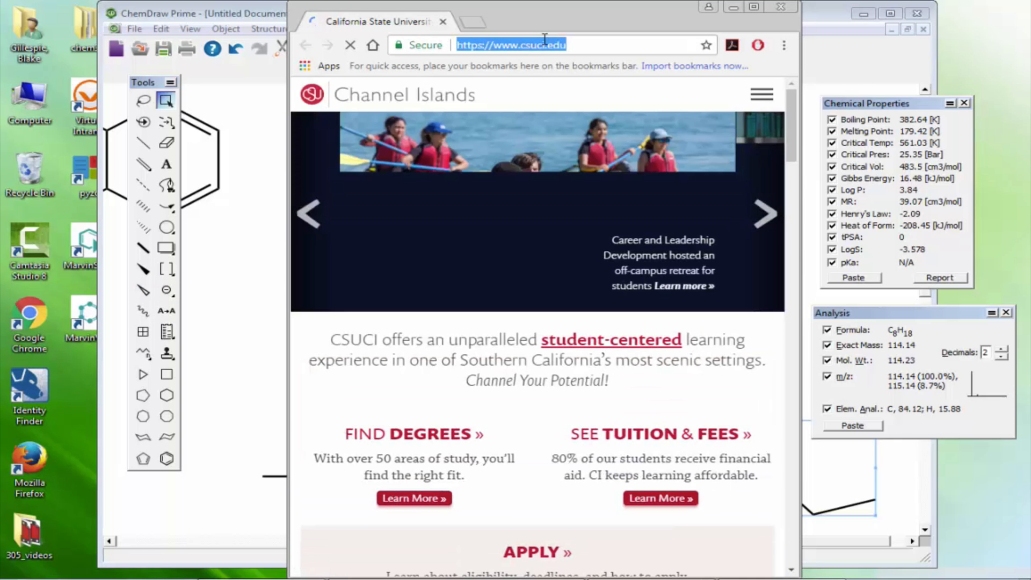
- Search 'octane' and highlight the 398.2–399.2 K boiling point in Wikipedia's Octane article
type("octane")
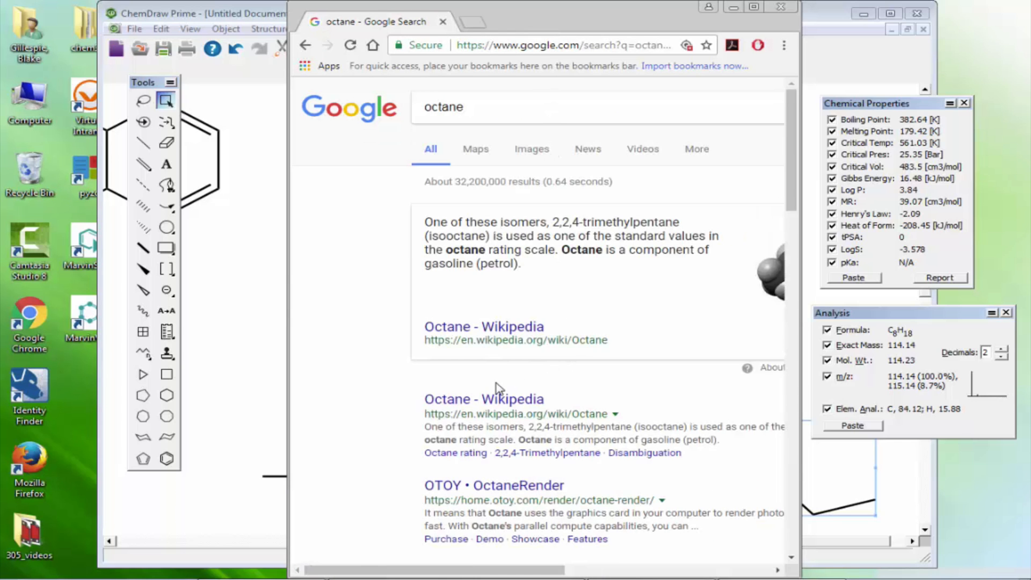
left_click(483, 326)
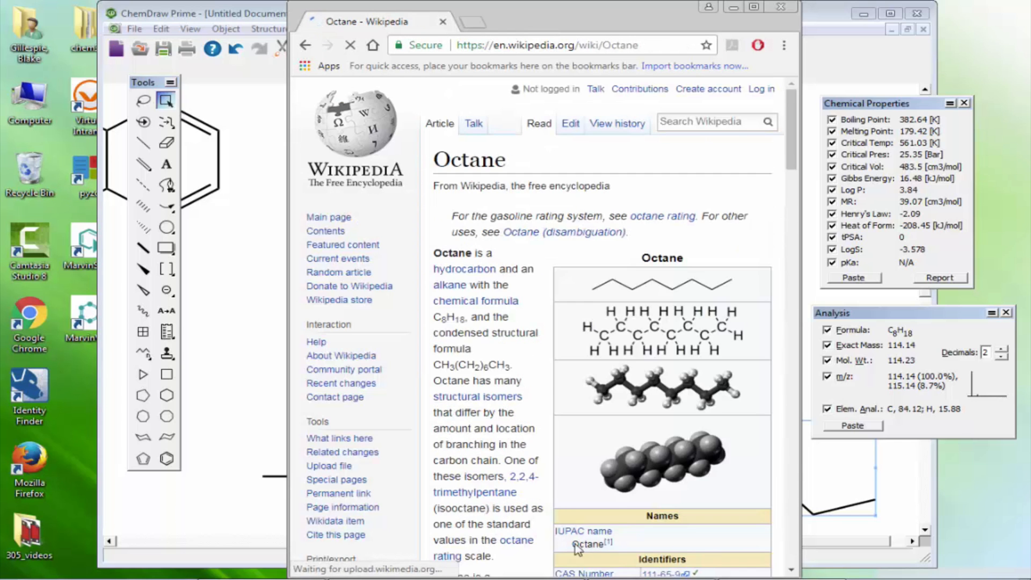
scroll("down", 3)
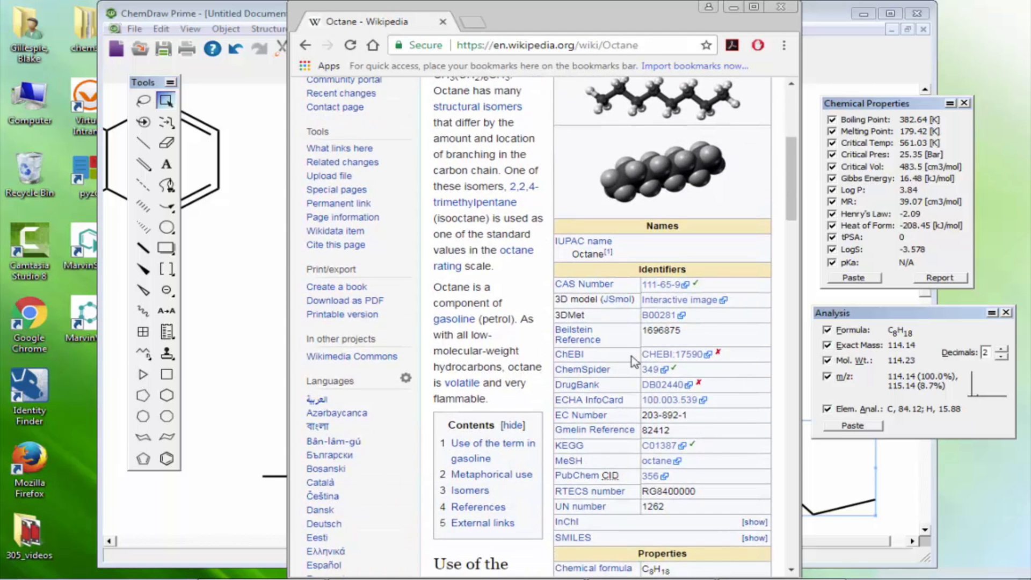
scroll("down", 3)
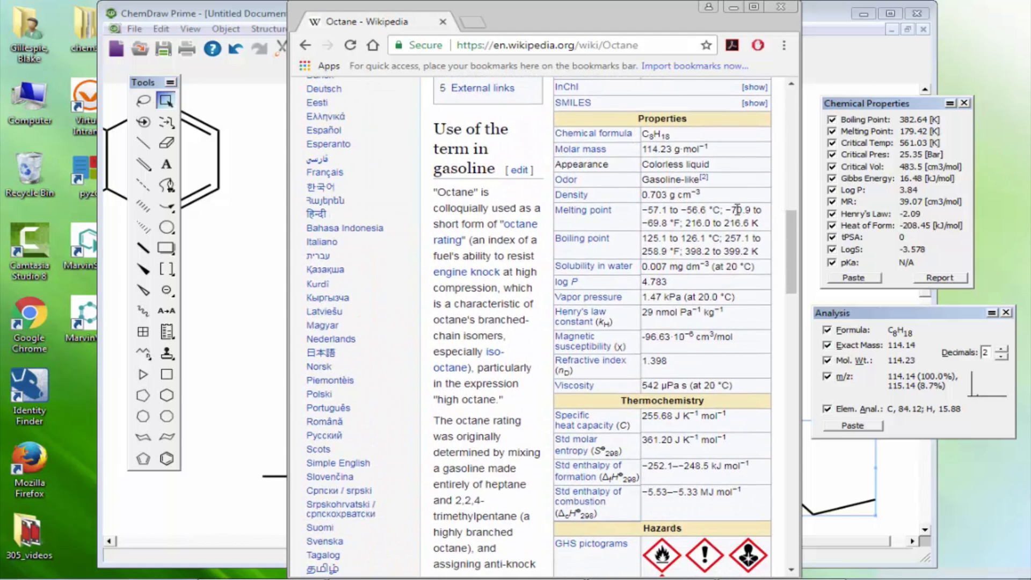
mouse_move(677, 227)
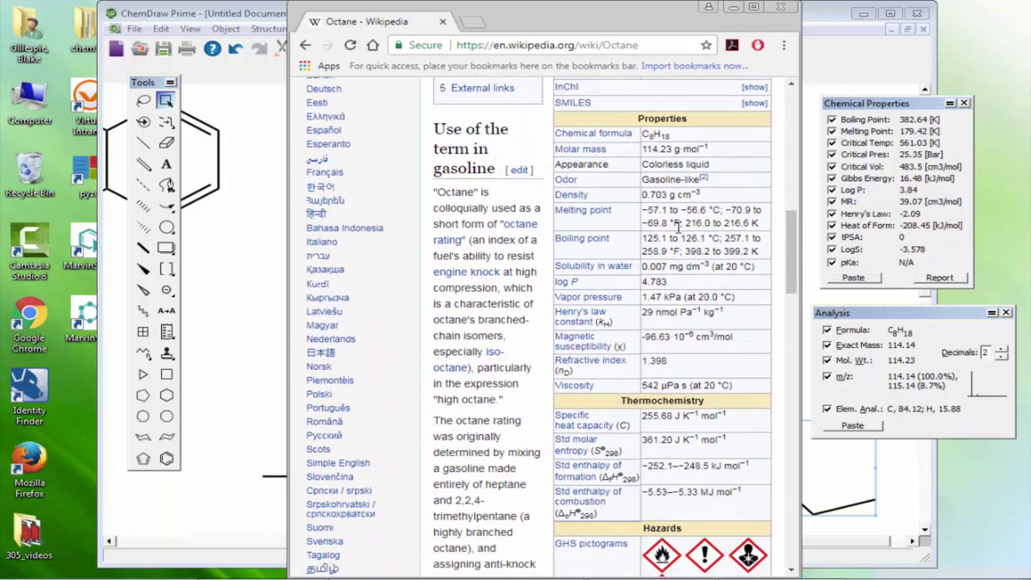
double_click(691, 252)
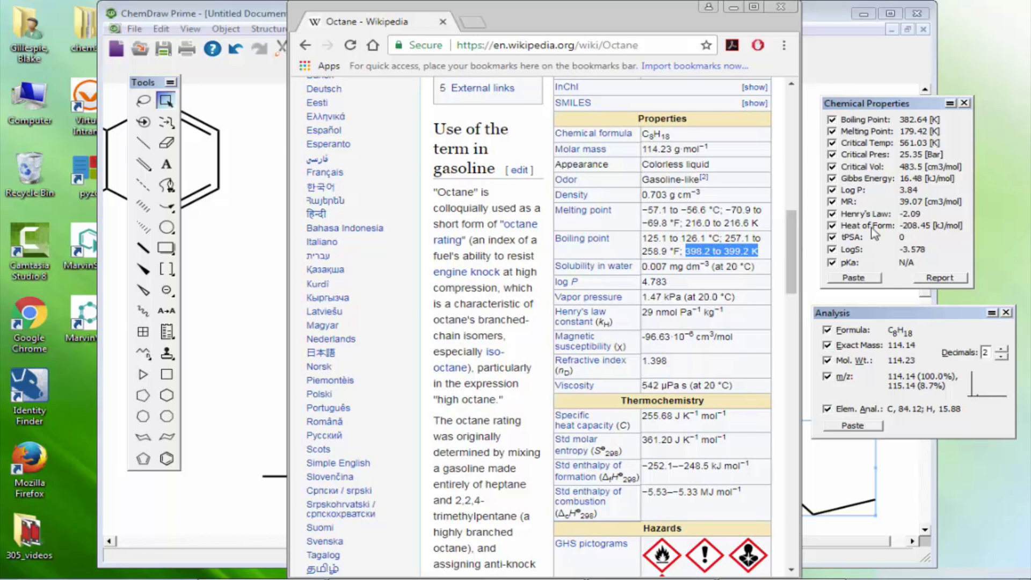
mouse_move(907, 124)
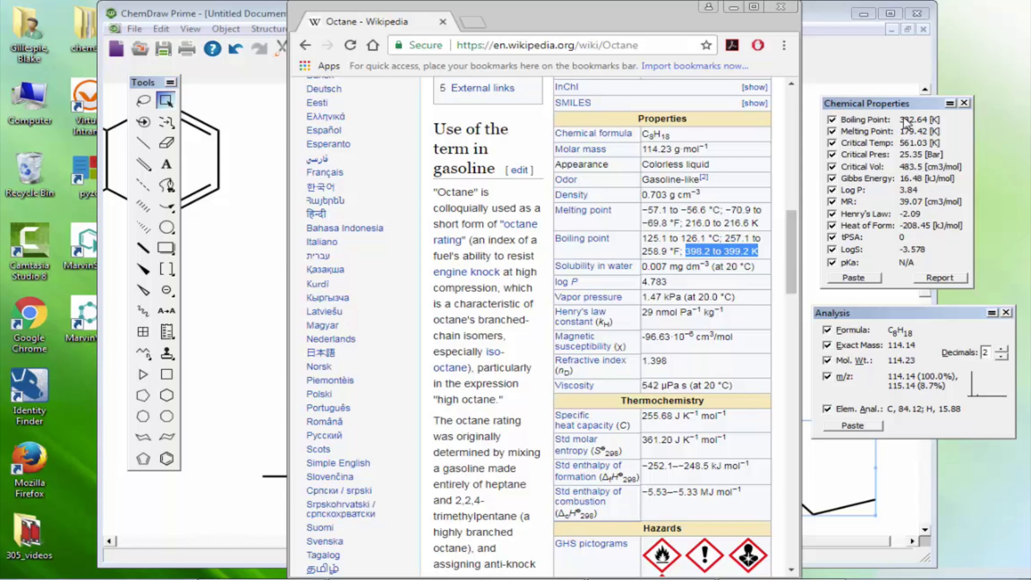
mouse_move(719, 238)
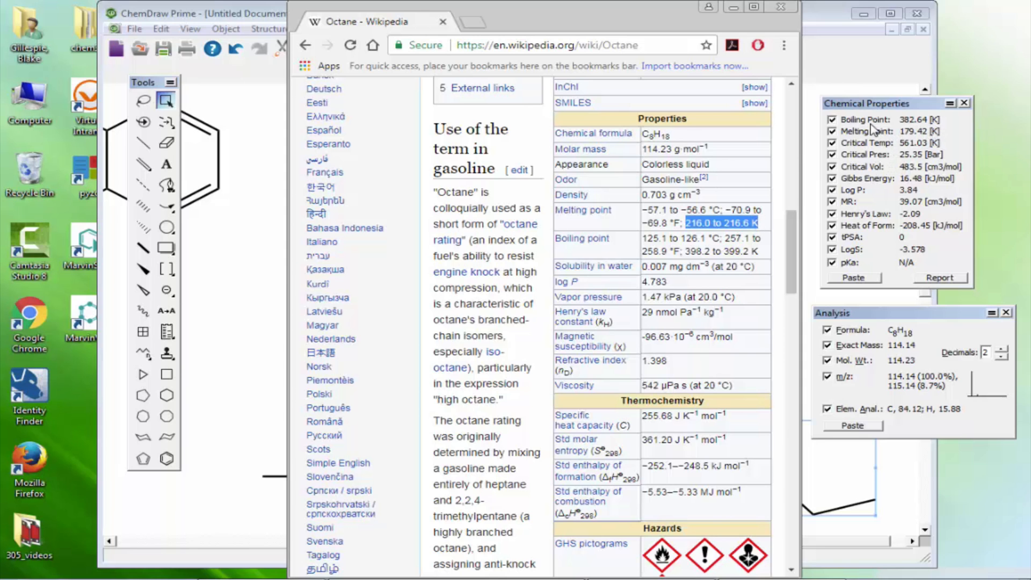
mouse_move(773, 26)
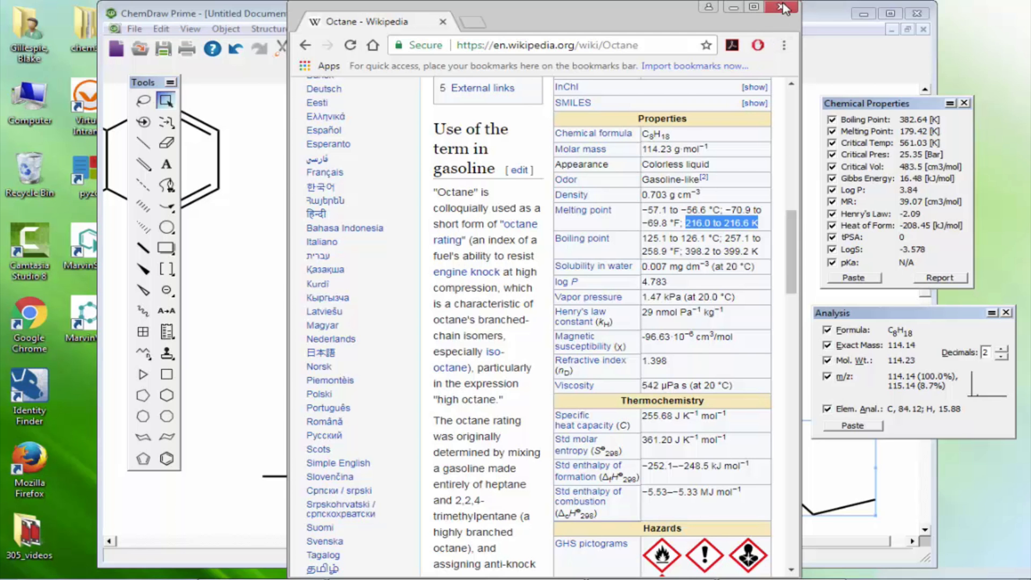
- Close the browser and submit ACX number X1001549-7 to Find Structure from ACX Number
left_click(782, 7)
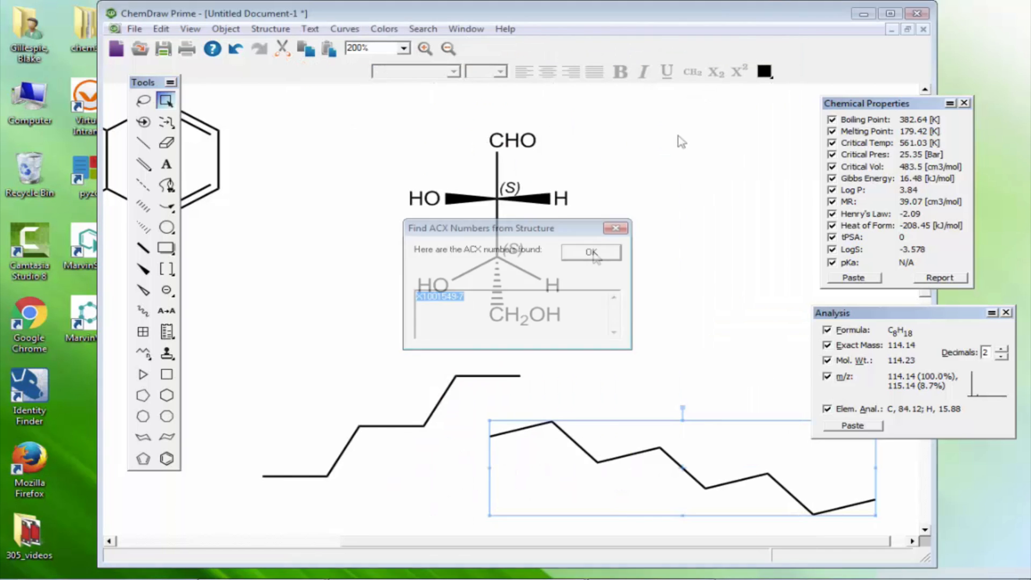
left_click(421, 29)
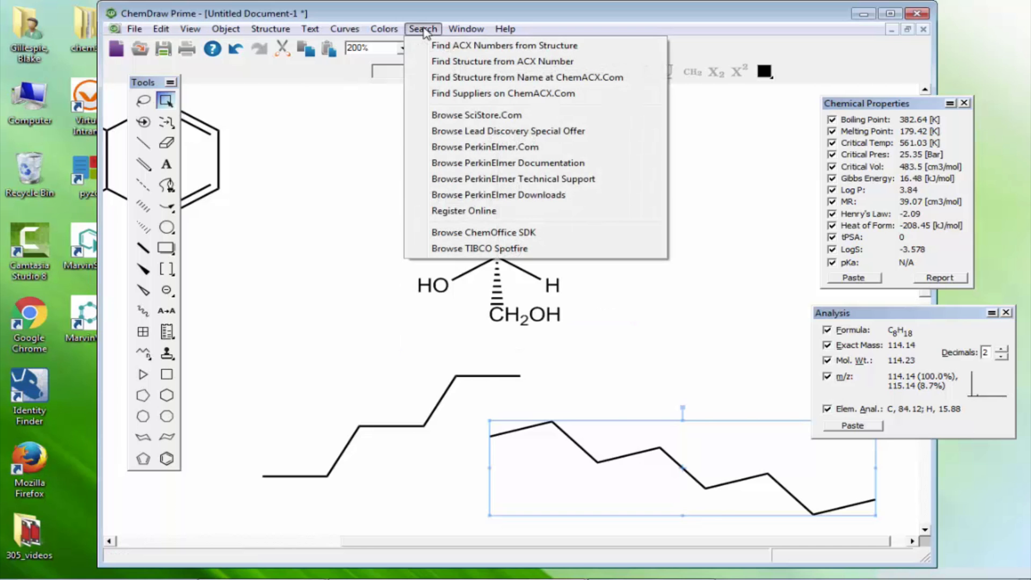
left_click(502, 61)
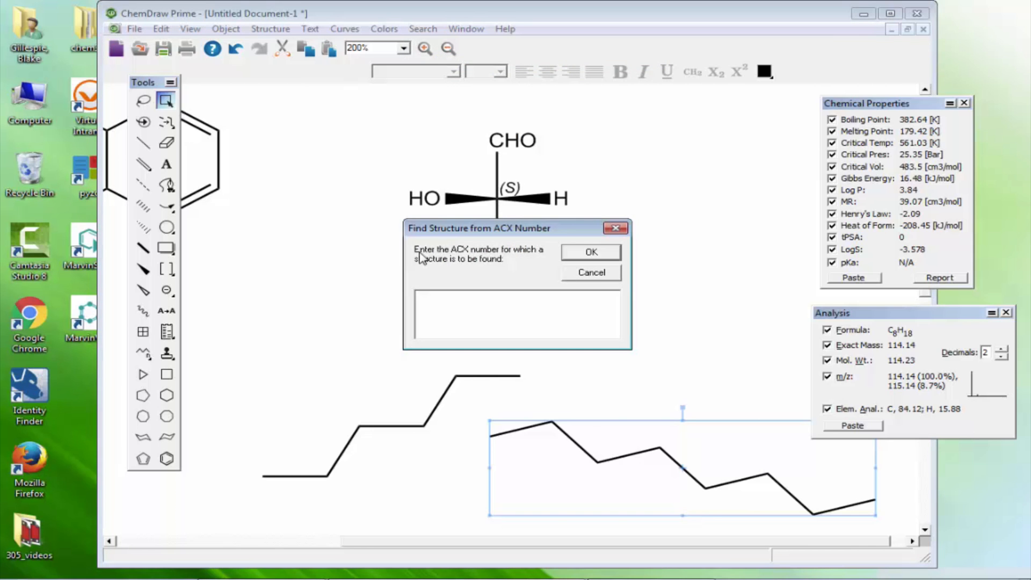
type("X1001549-7")
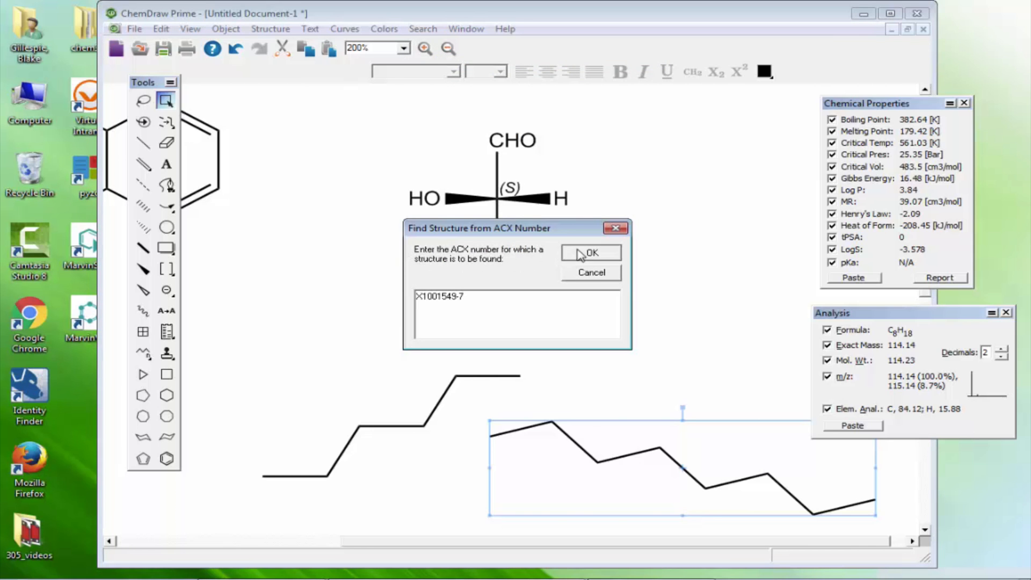
left_click(590, 253)
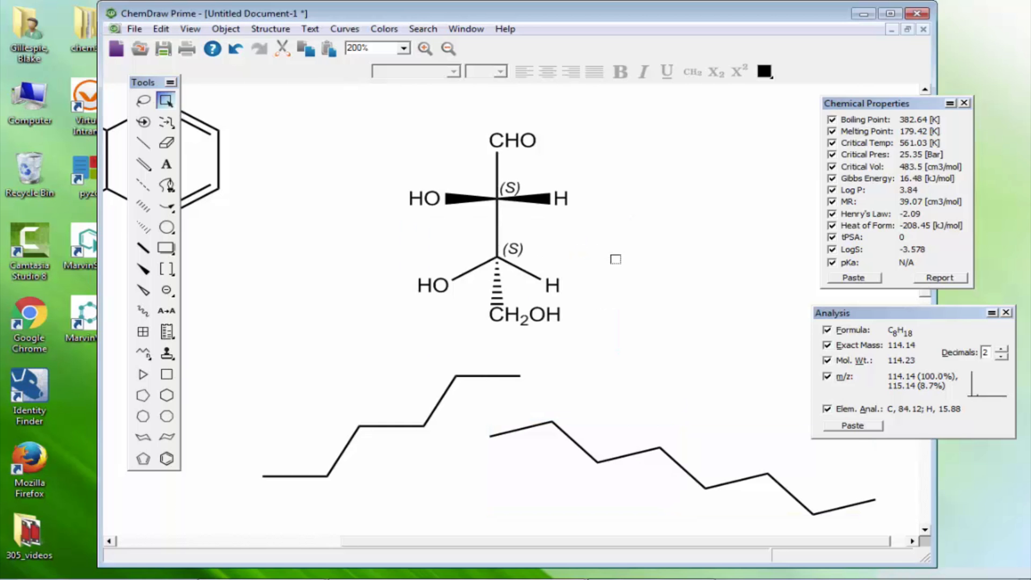
mouse_move(607, 354)
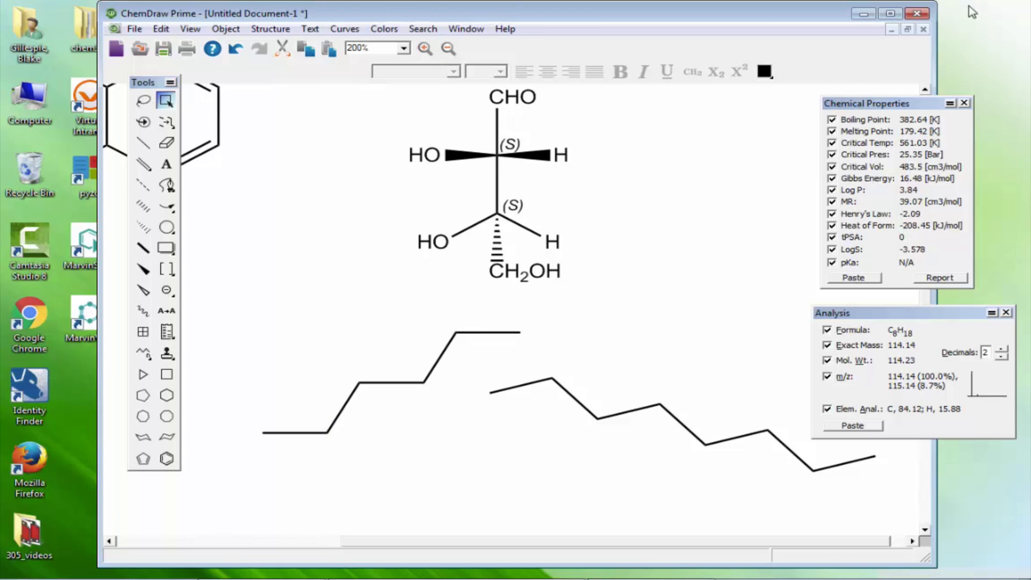
mouse_move(924, 32)
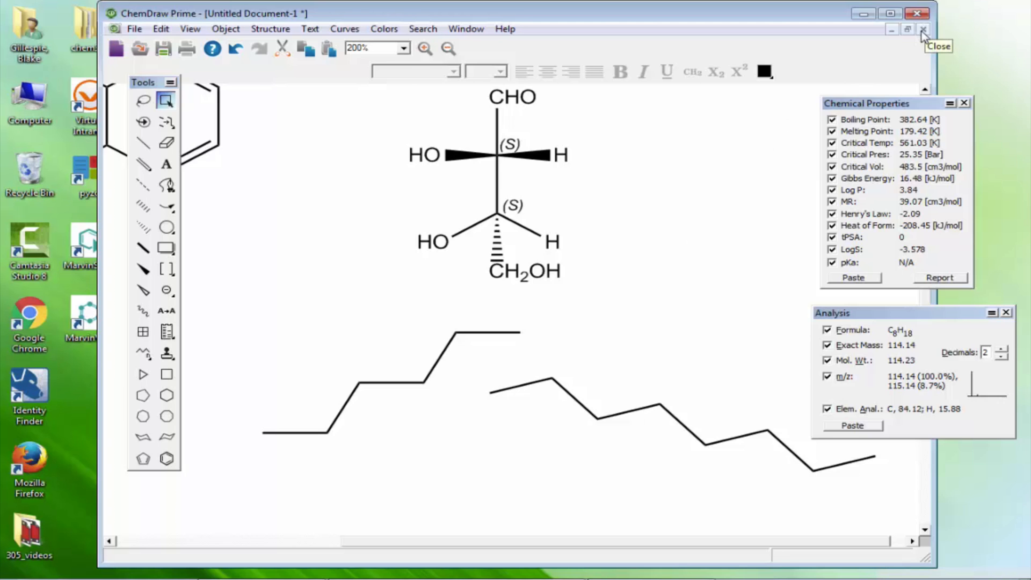
mouse_move(923, 35)
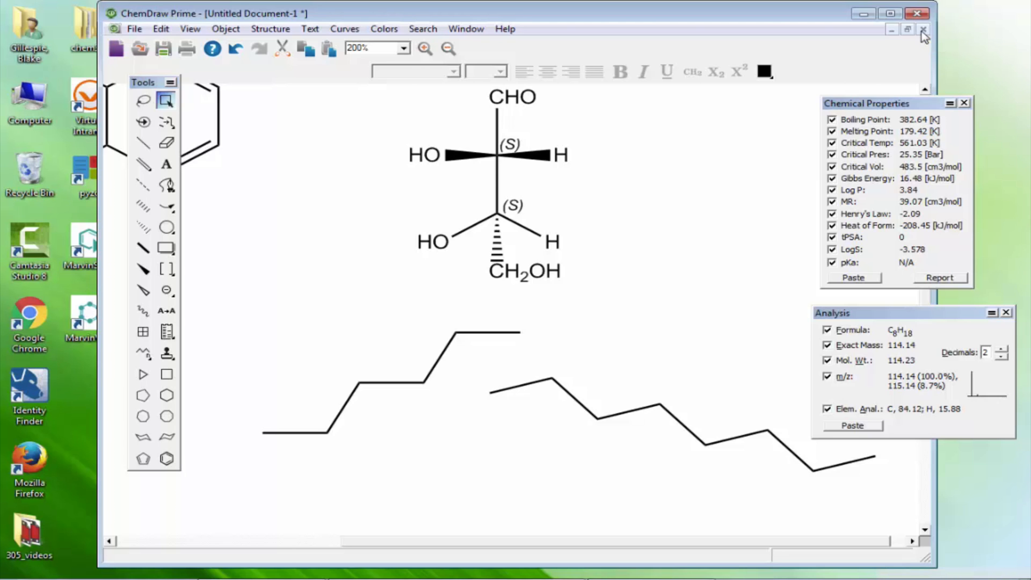
left_click(923, 29)
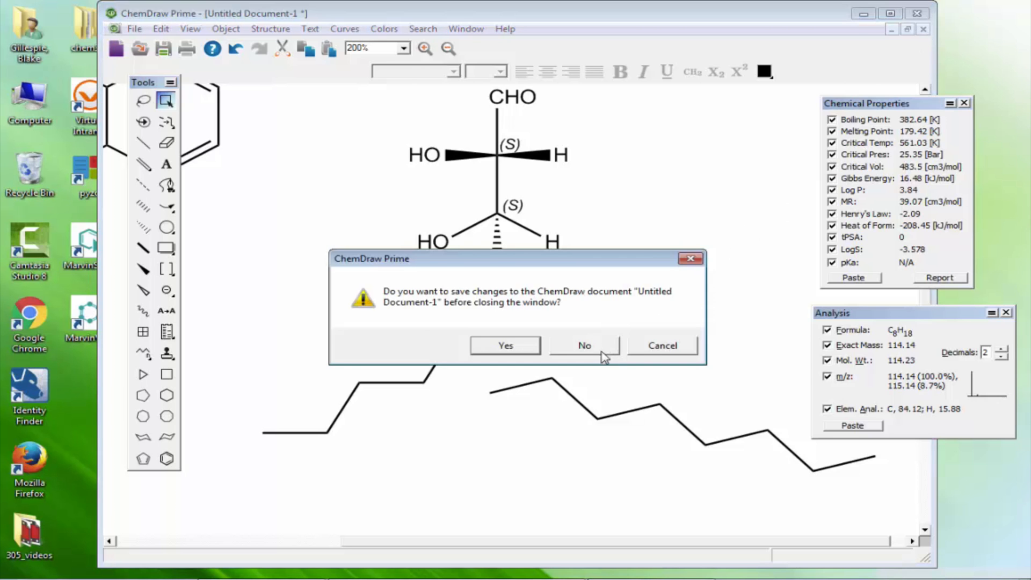
left_click(584, 346)
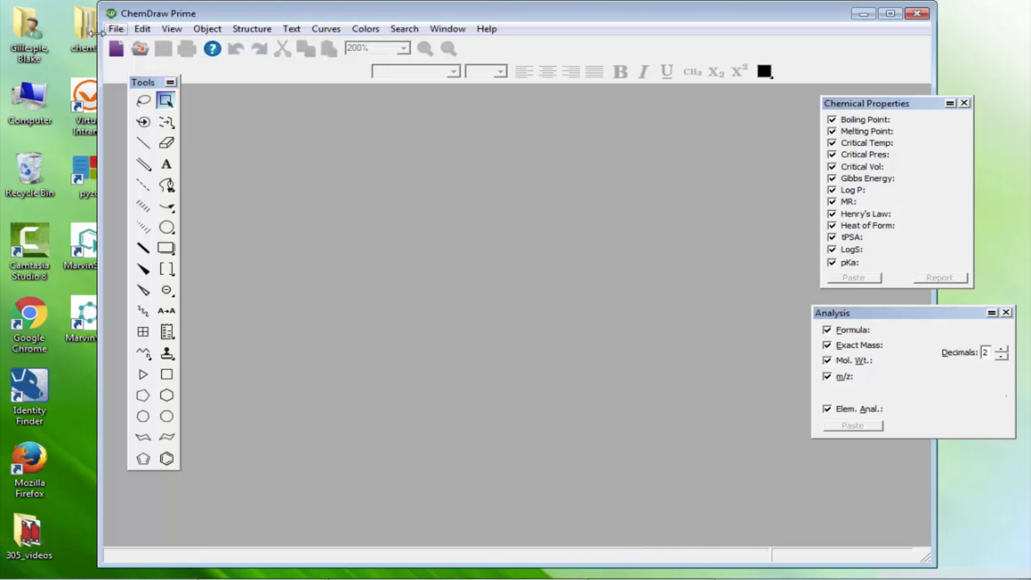
left_click(141, 28)
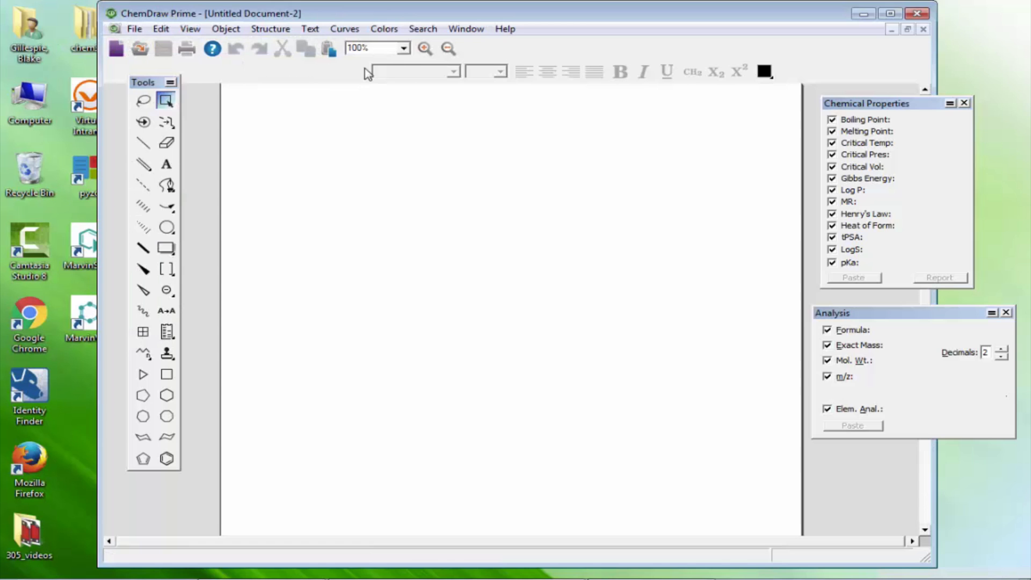
left_click(403, 47)
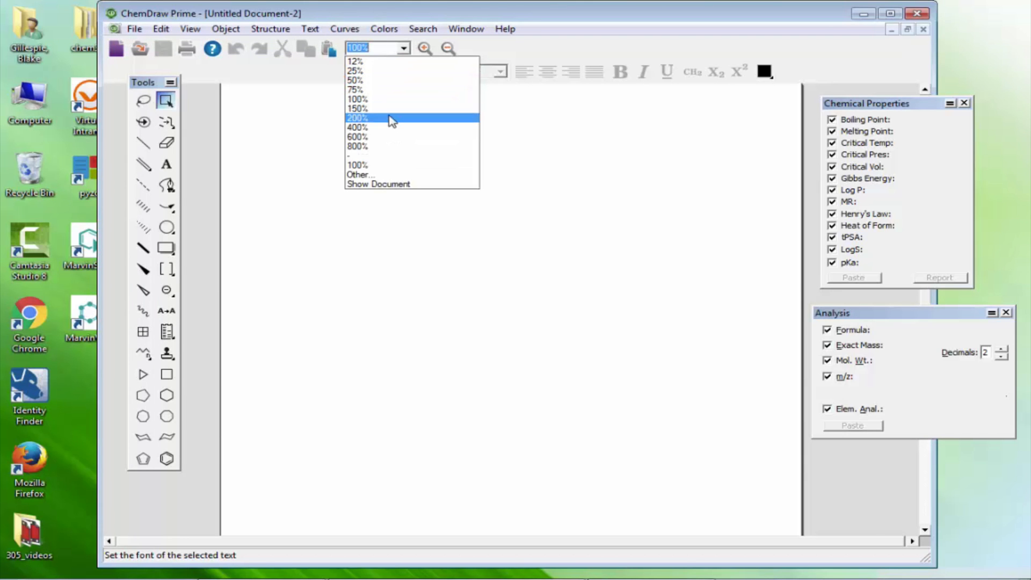
left_click(357, 108)
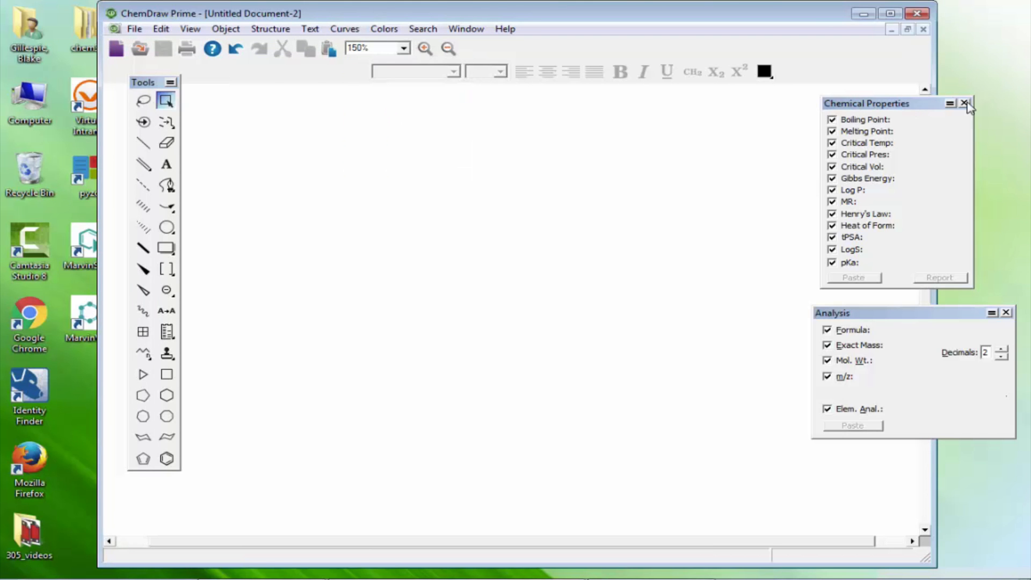
left_click(964, 103)
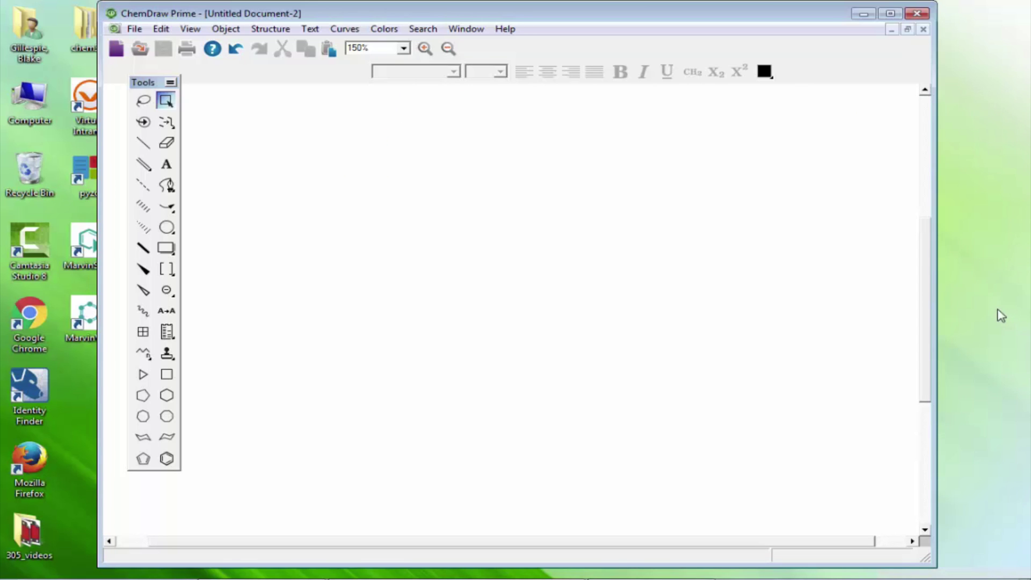
mouse_move(982, 304)
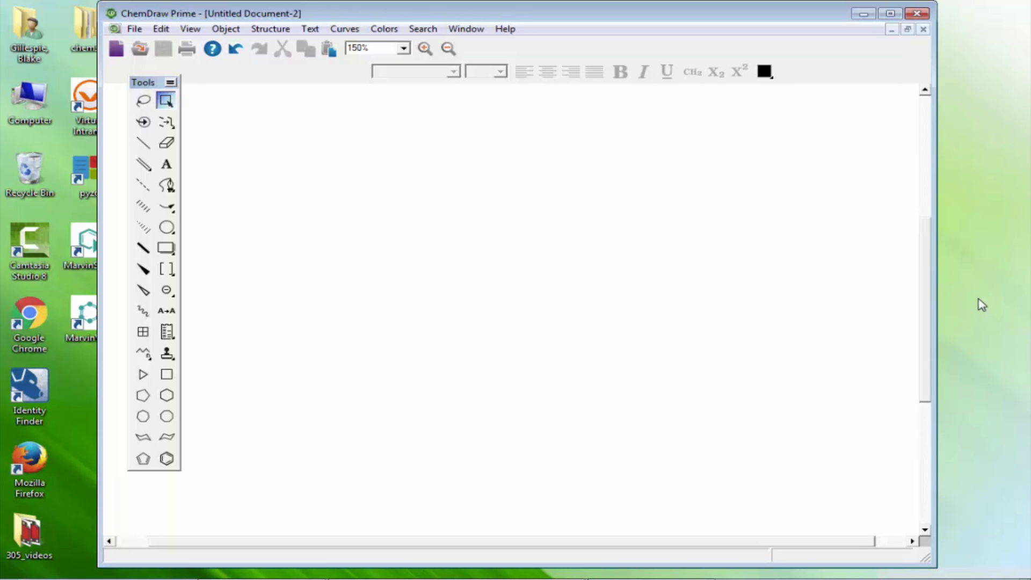
mouse_move(172, 475)
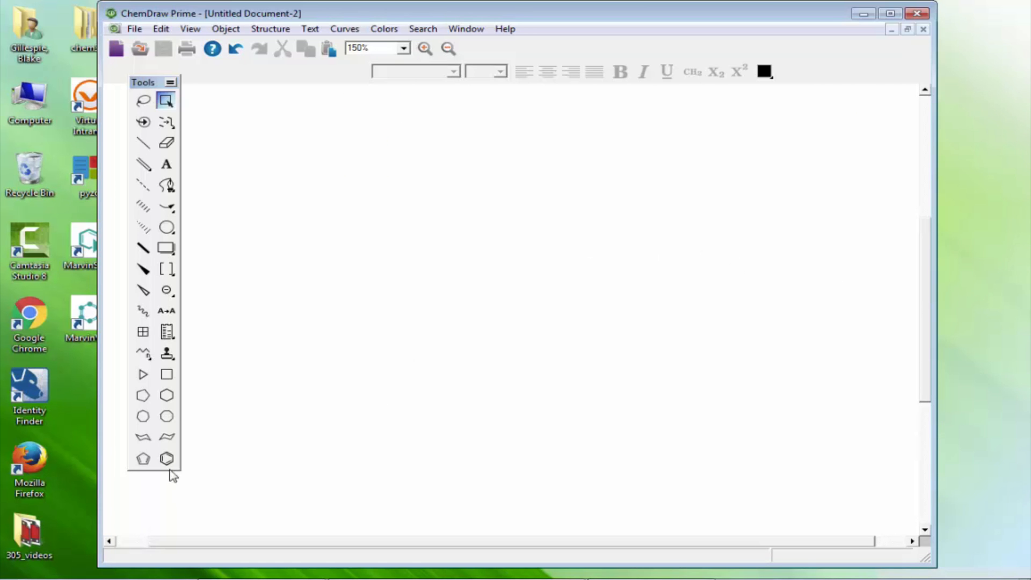
left_click(166, 458)
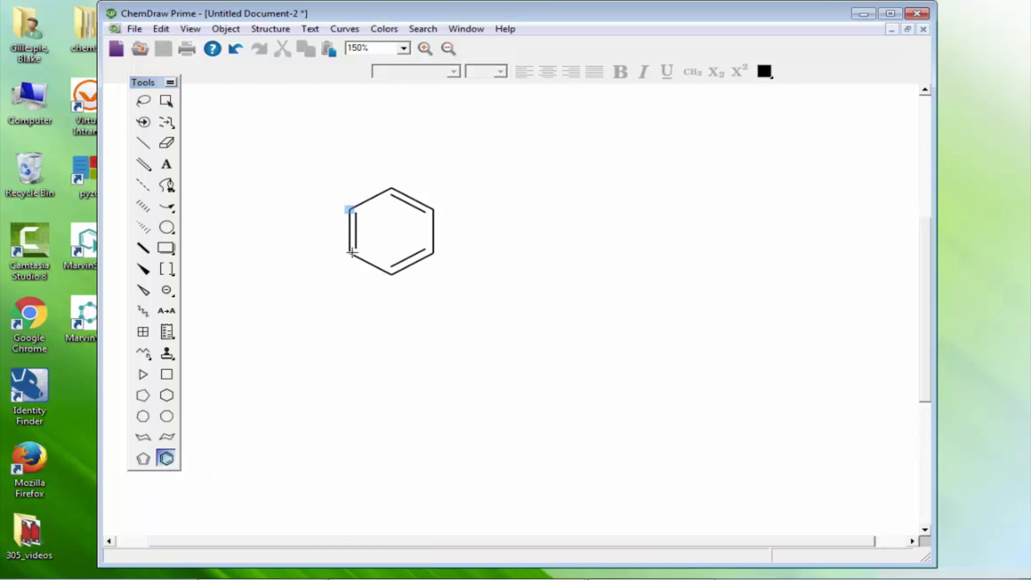
- Add a bond to the benzene ring and label its end NO2, forming nitrobenzene
left_click(142, 143)
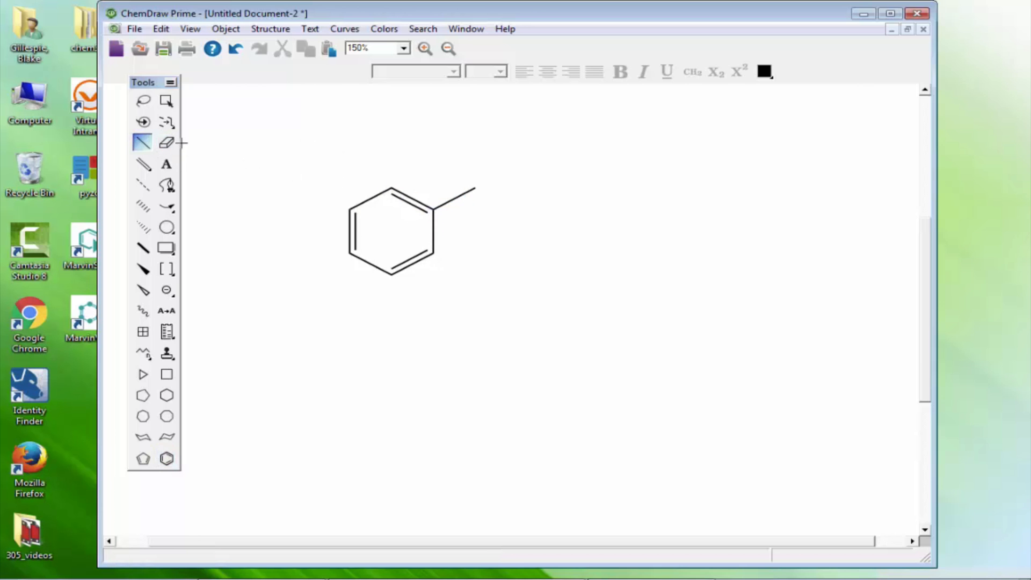
left_click(166, 164)
type("NO2")
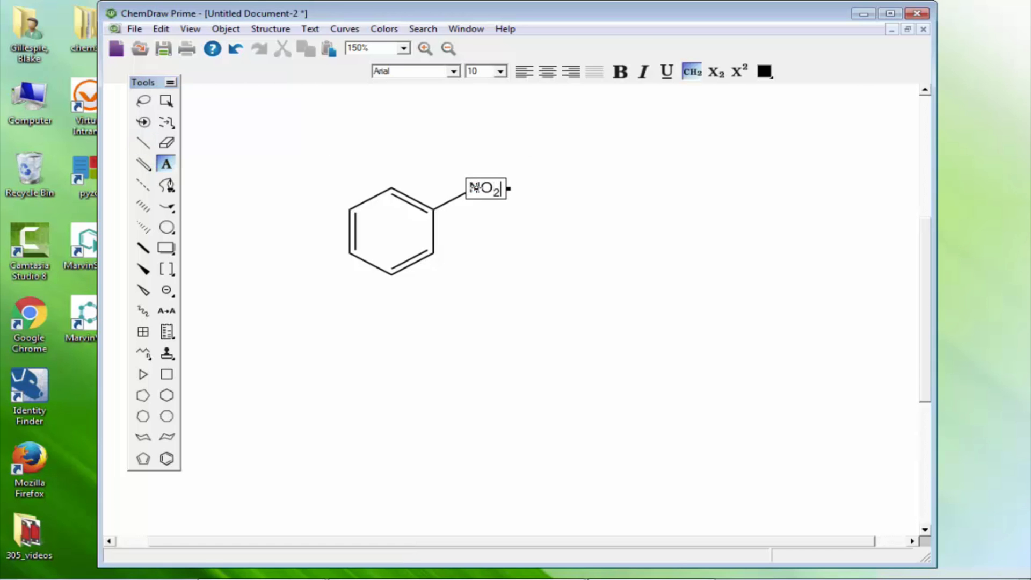
left_click(670, 230)
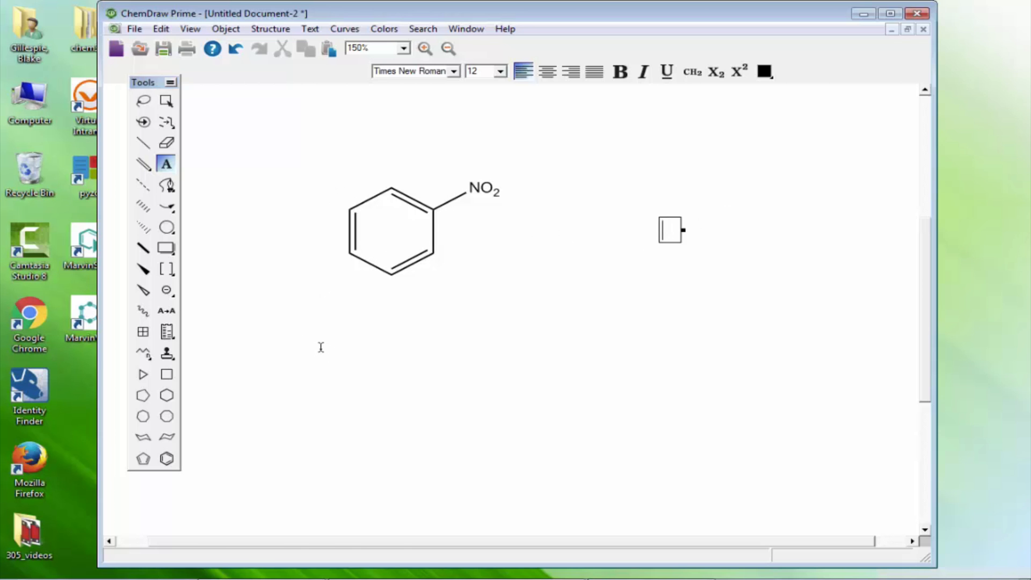
left_click(166, 123)
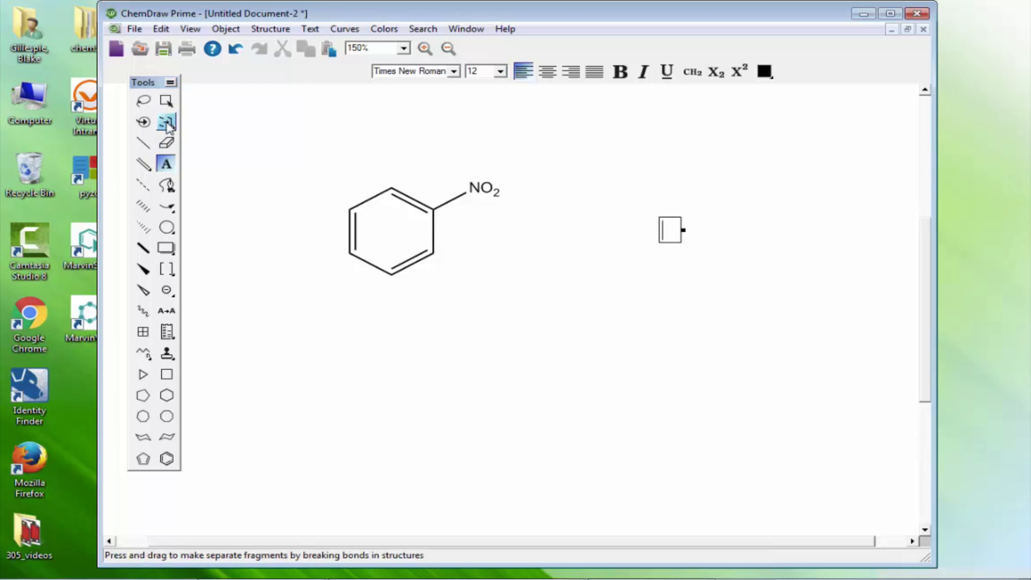
- Use the reaction-generating bond-breaking variant to split nitrobenzene into benzene + NO2
left_click(167, 123)
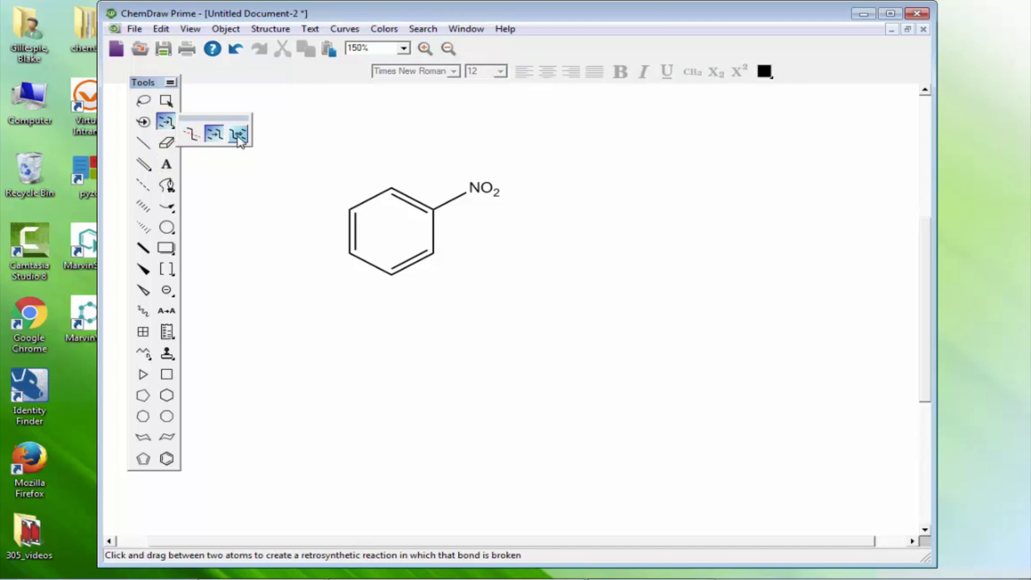
mouse_move(234, 142)
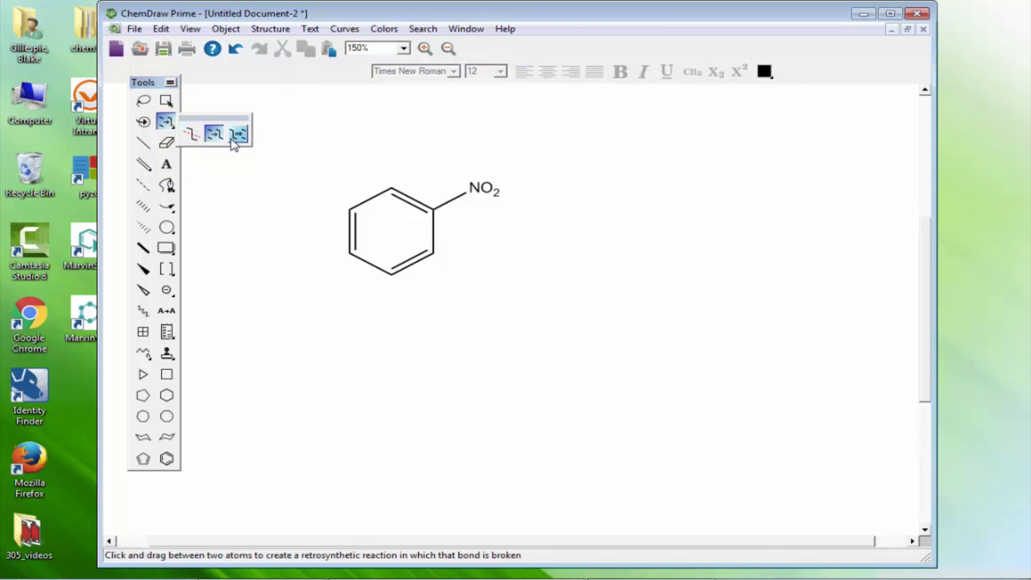
left_click(238, 133)
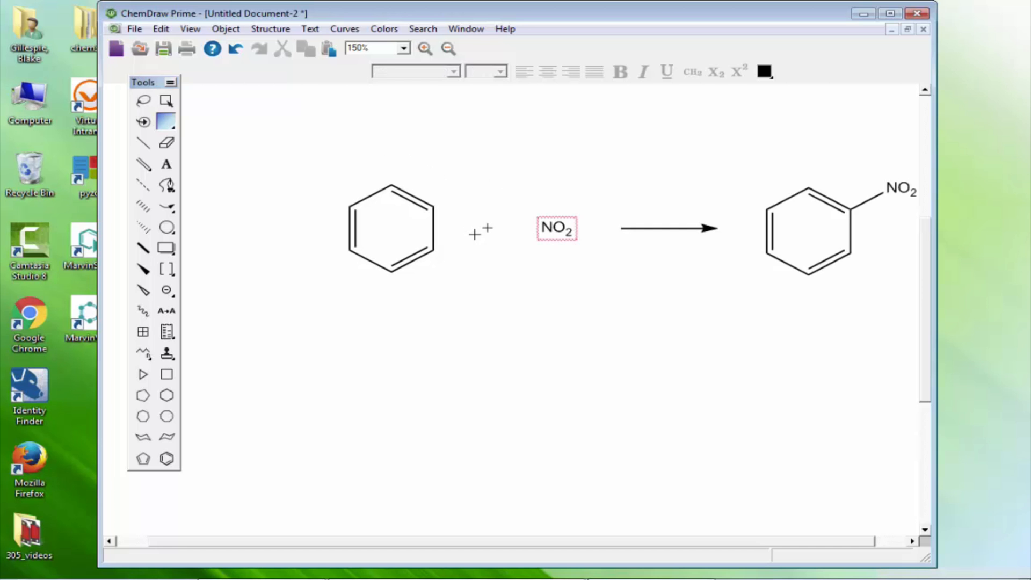
mouse_move(210, 117)
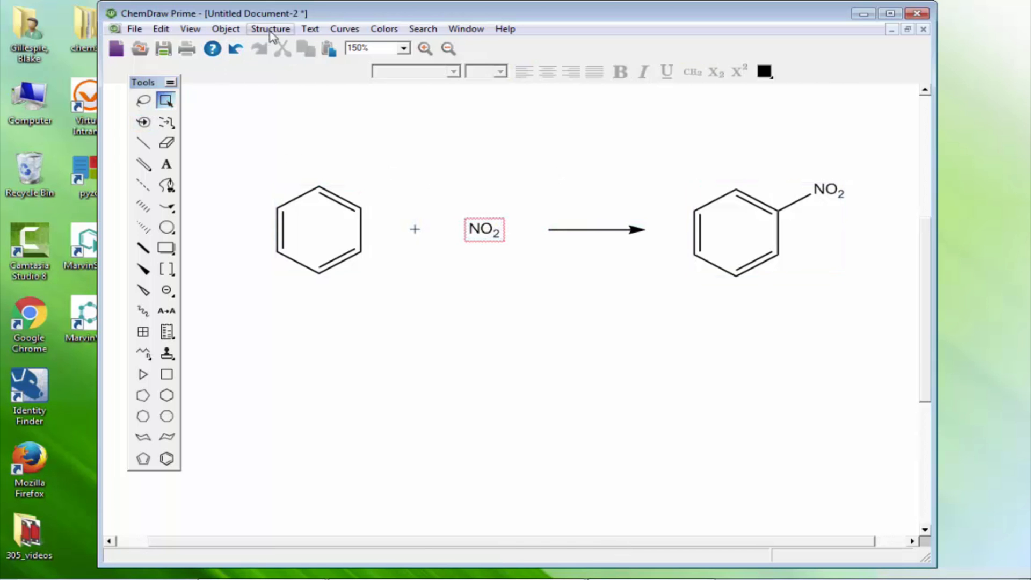
- Select all, run Check Structure on the NO2 label, and stop at the valence warning
left_click(270, 28)
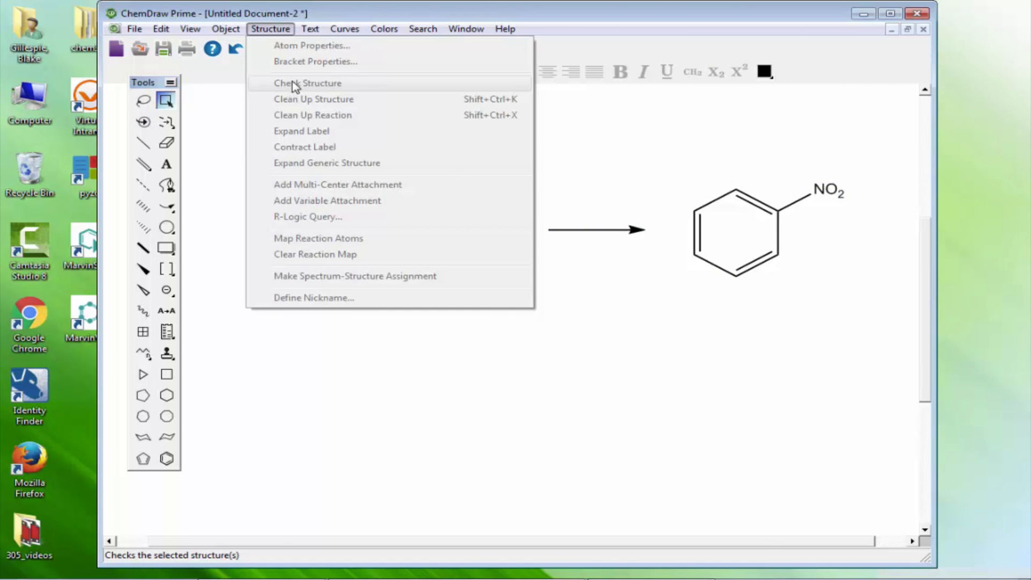
left_click(307, 82)
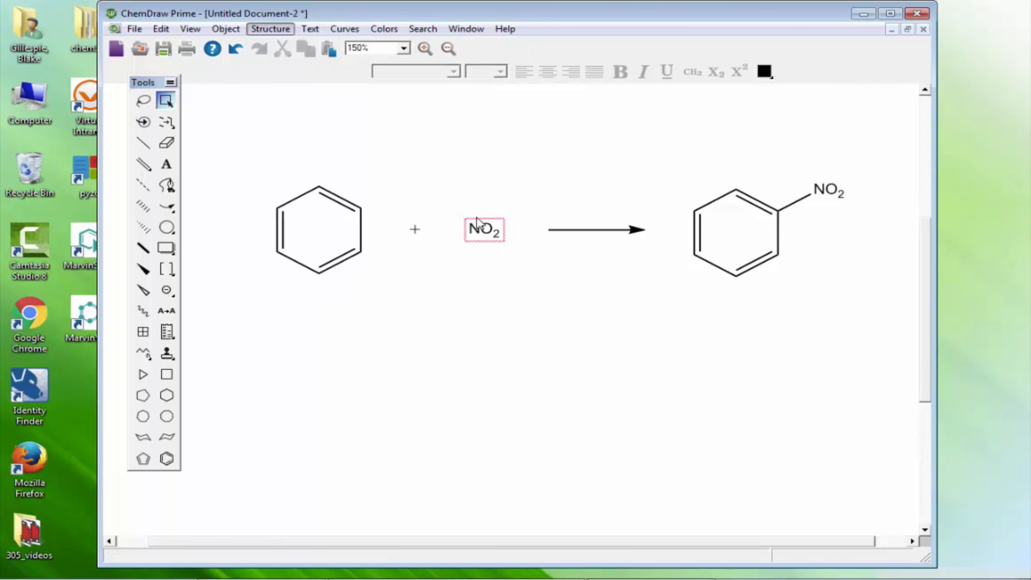
key("ctrl+a")
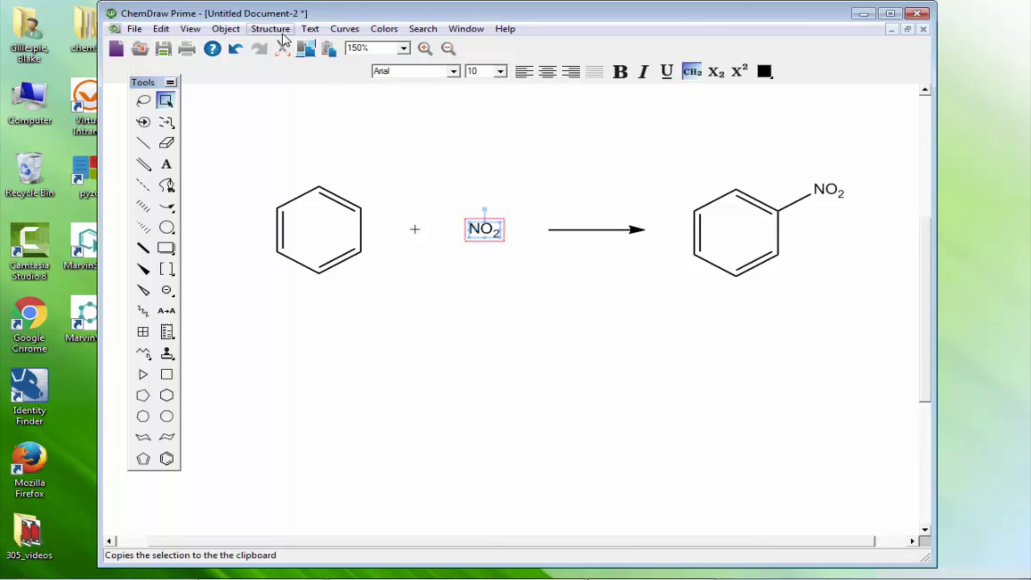
left_click(270, 29)
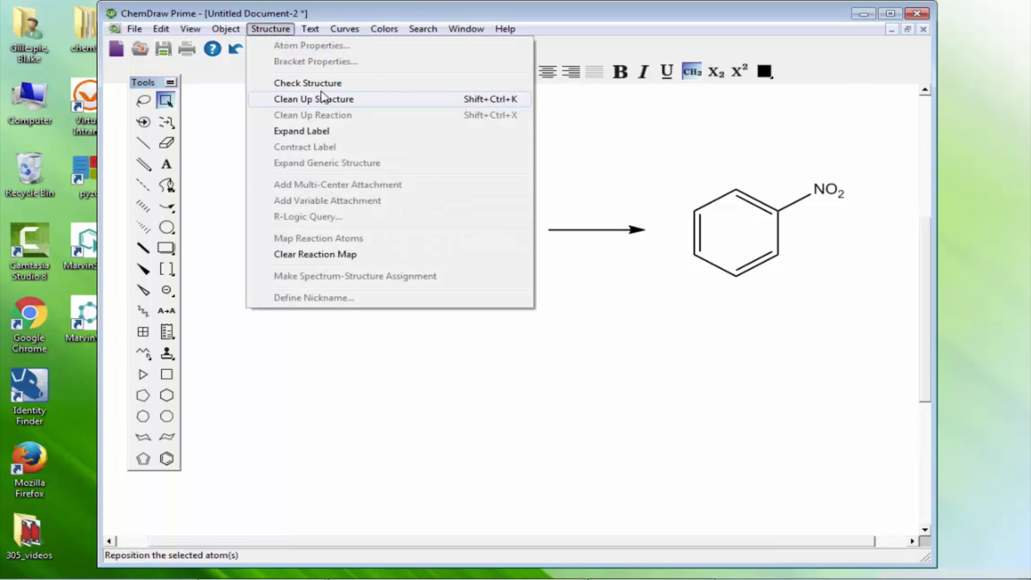
left_click(308, 82)
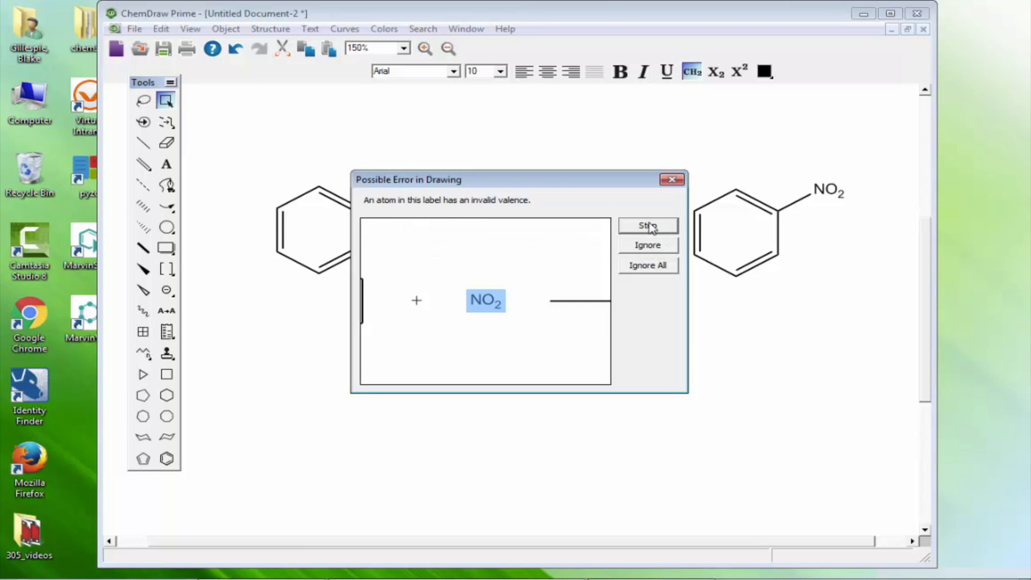
left_click(647, 225)
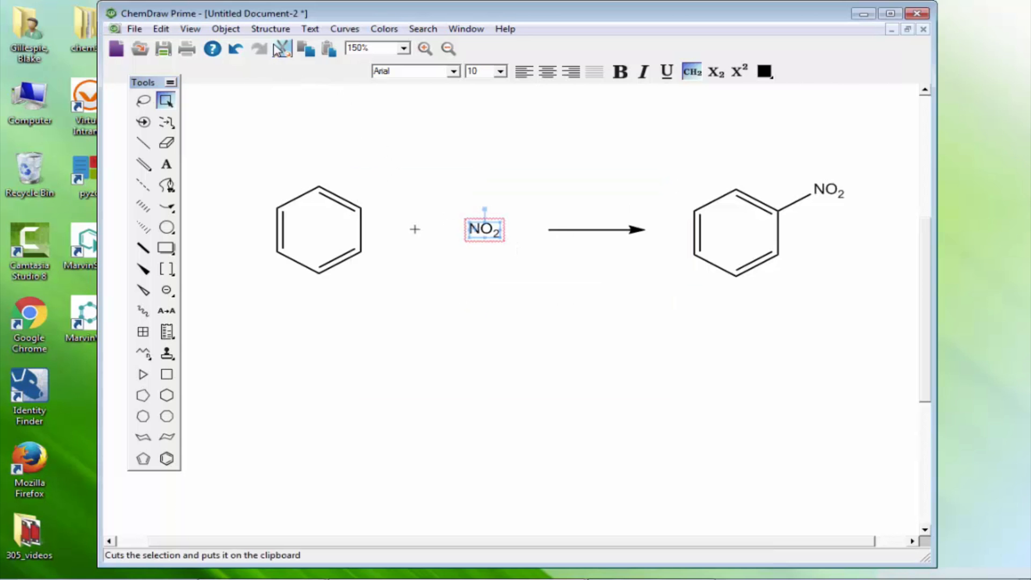
- Edit the reagent label from NO2 to HNO3
left_click(270, 28)
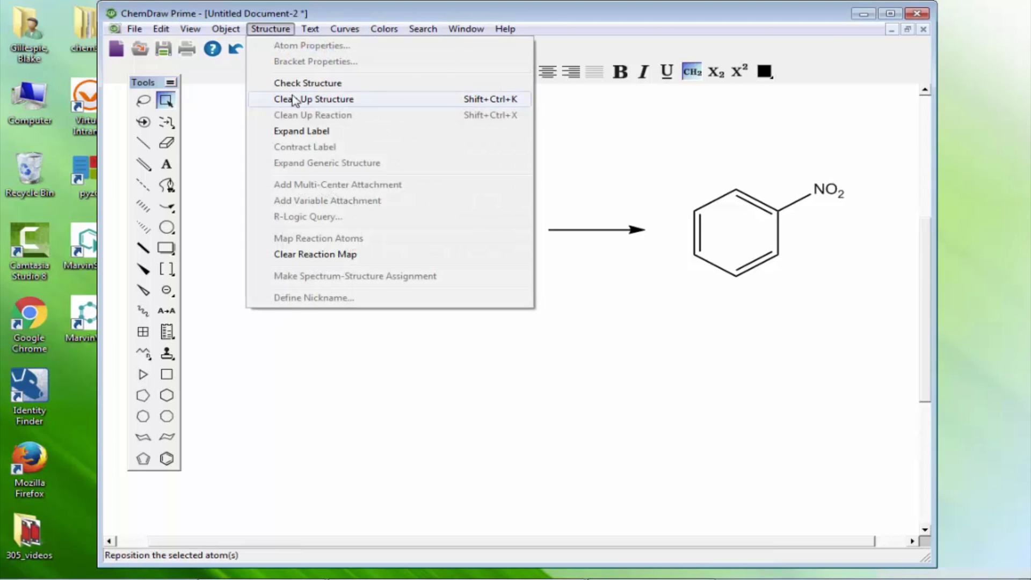
left_click(314, 99)
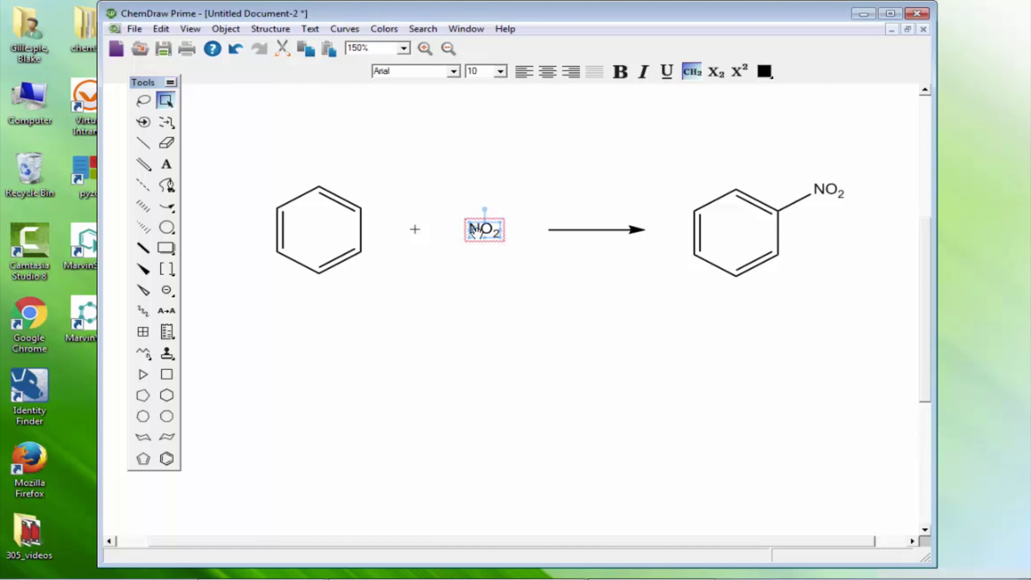
mouse_move(167, 179)
type("HN")
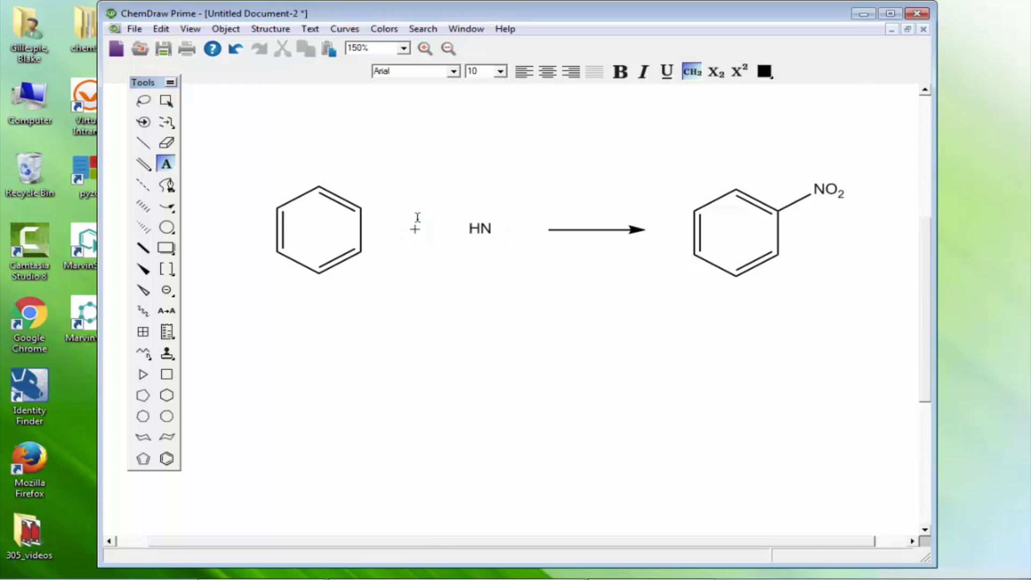
type("O3")
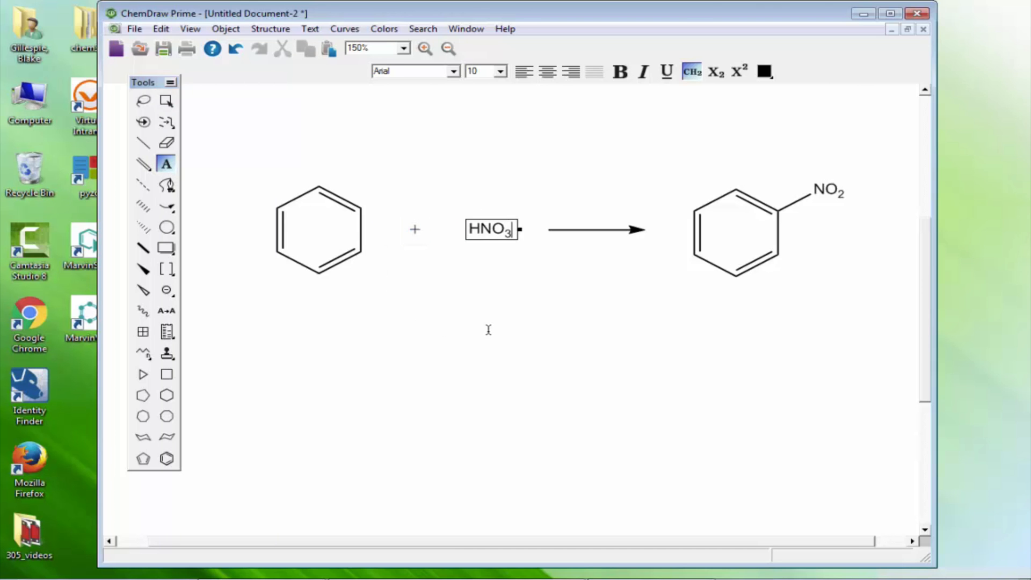
left_click(496, 326)
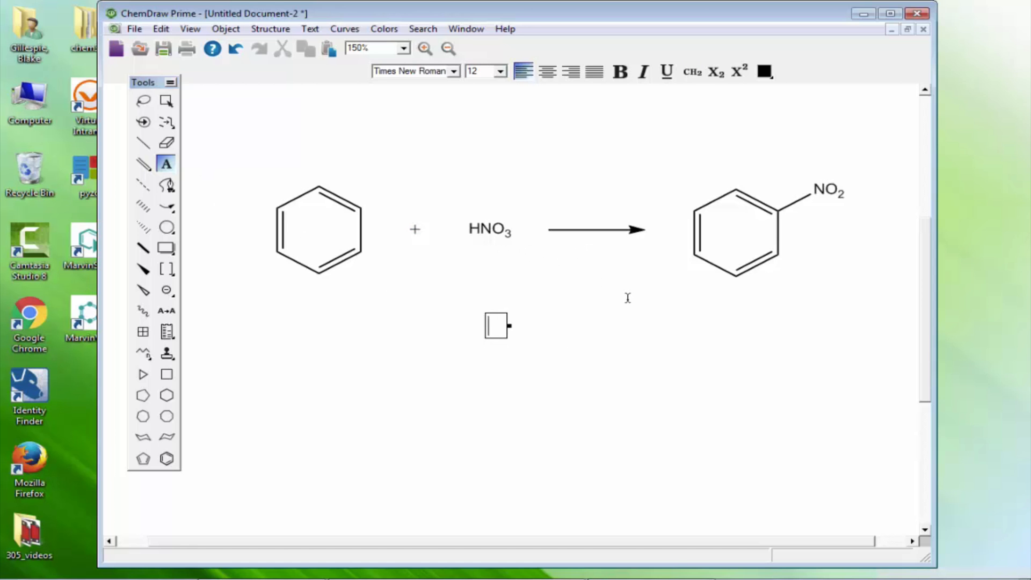
mouse_move(190, 28)
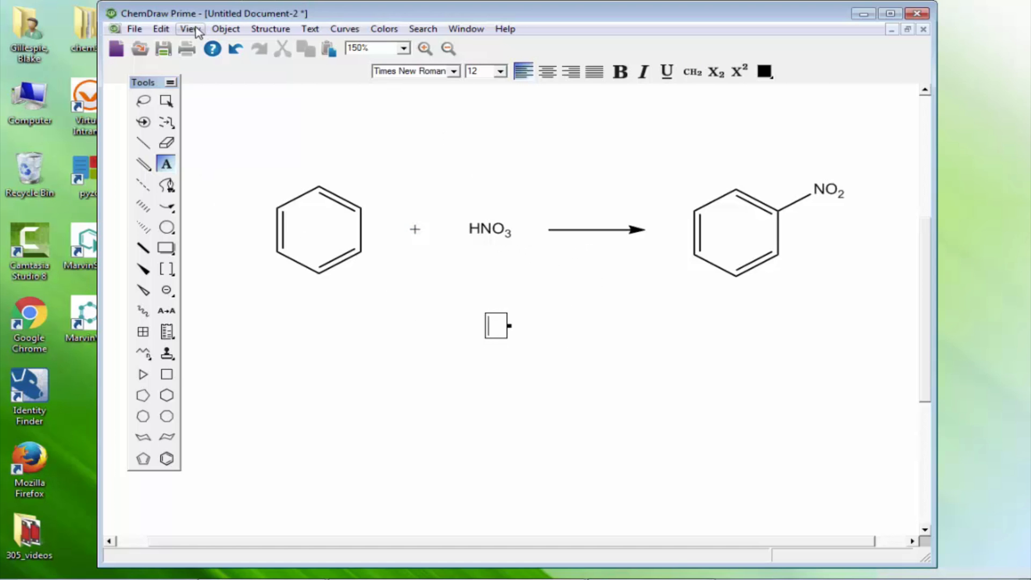
mouse_move(135, 29)
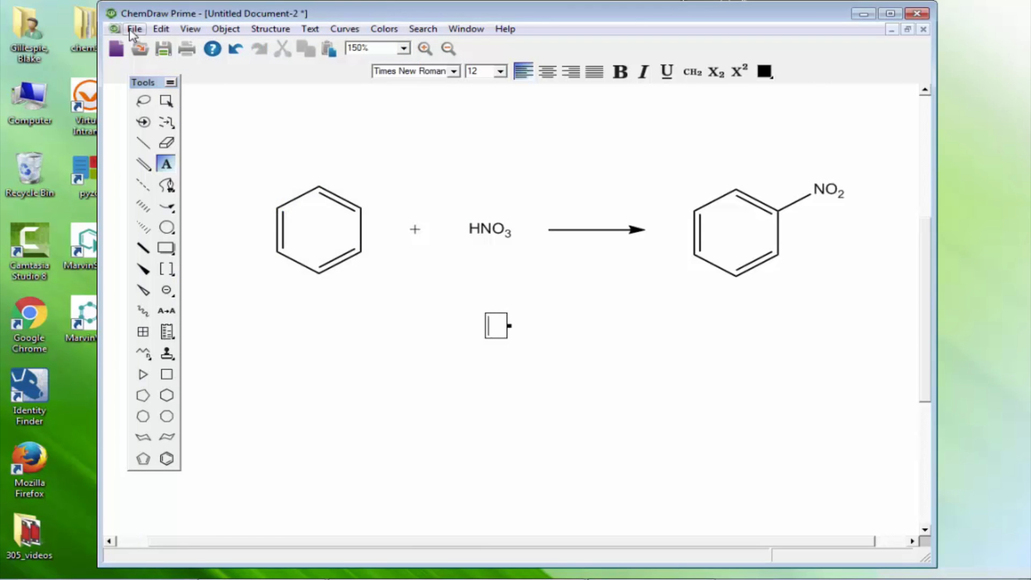
left_click(134, 29)
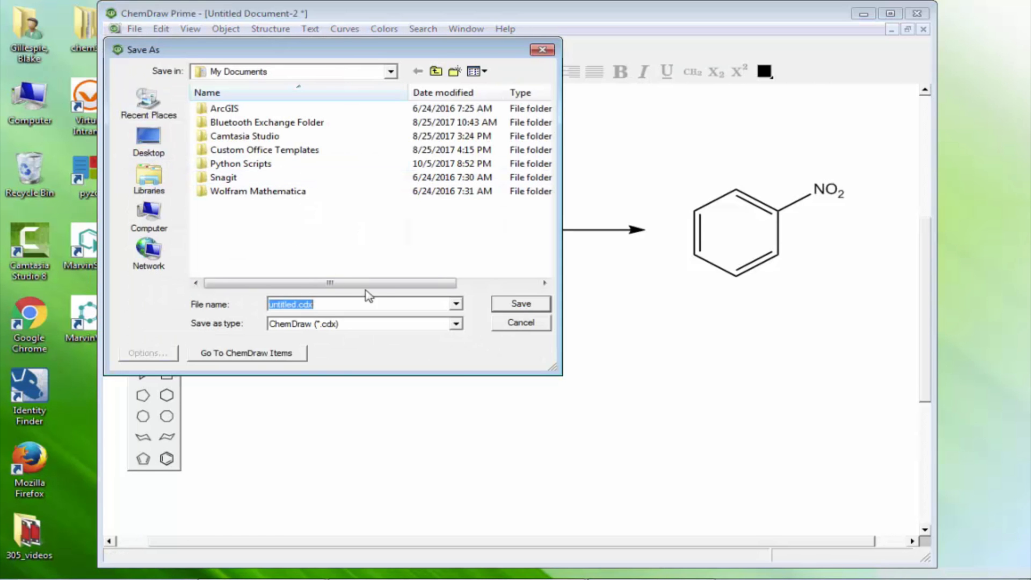
left_click(454, 323)
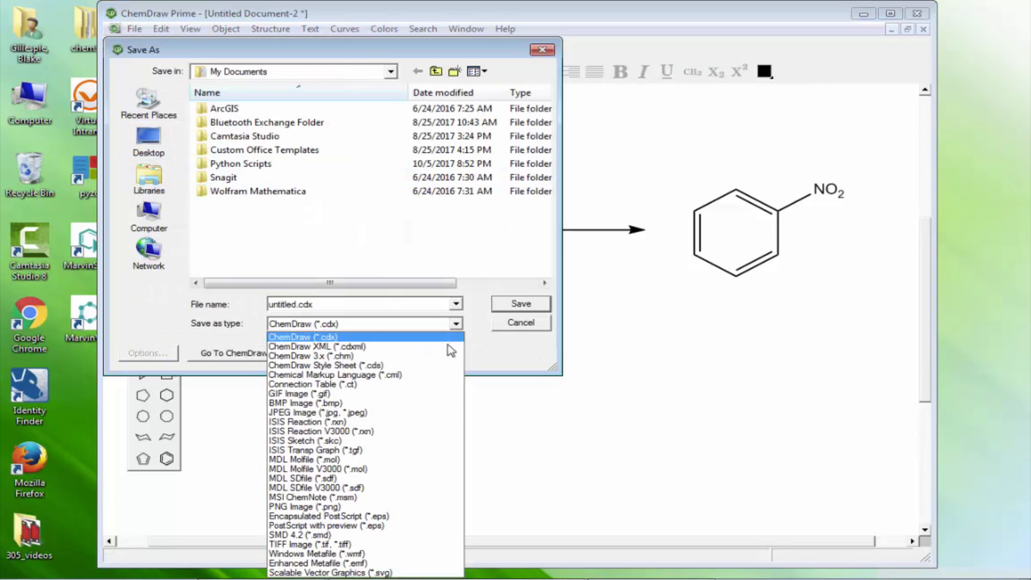
mouse_move(388, 487)
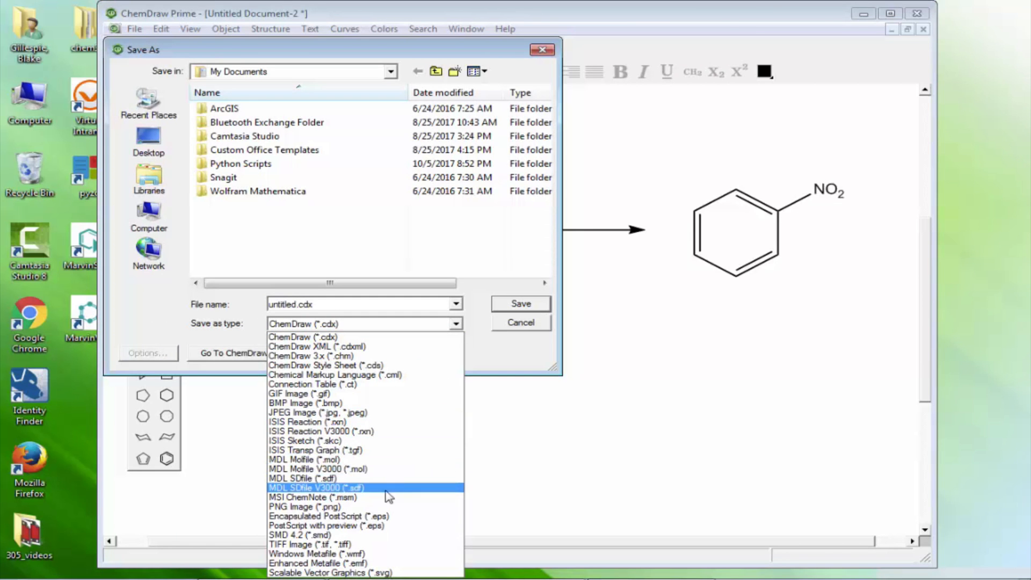
left_click(304, 506)
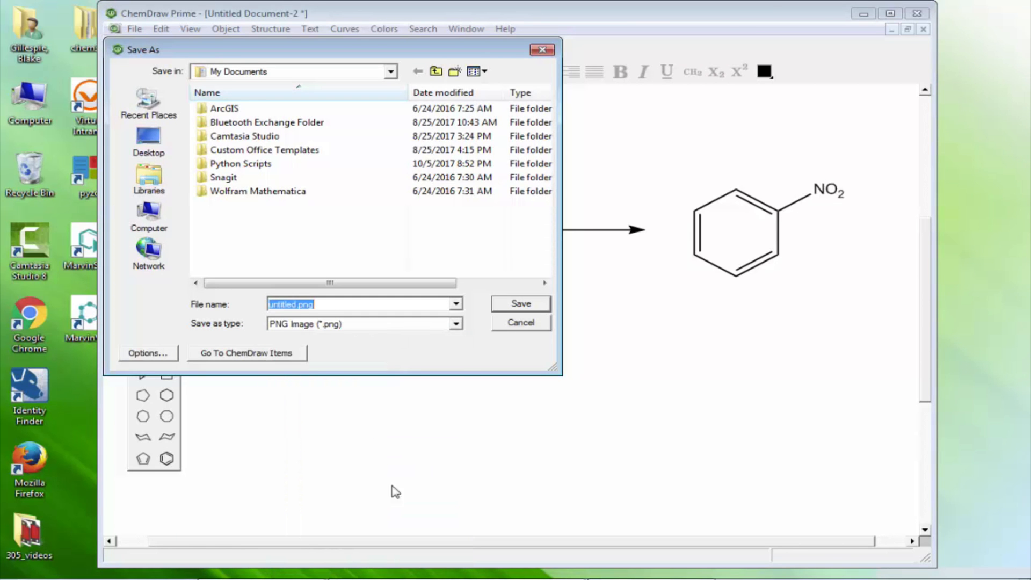
mouse_move(535, 332)
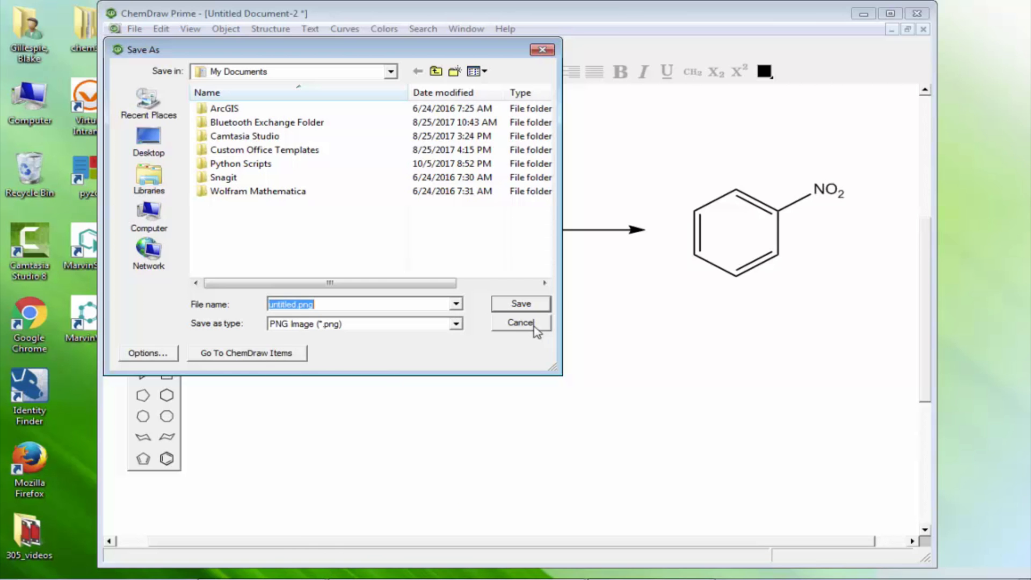
left_click(520, 322)
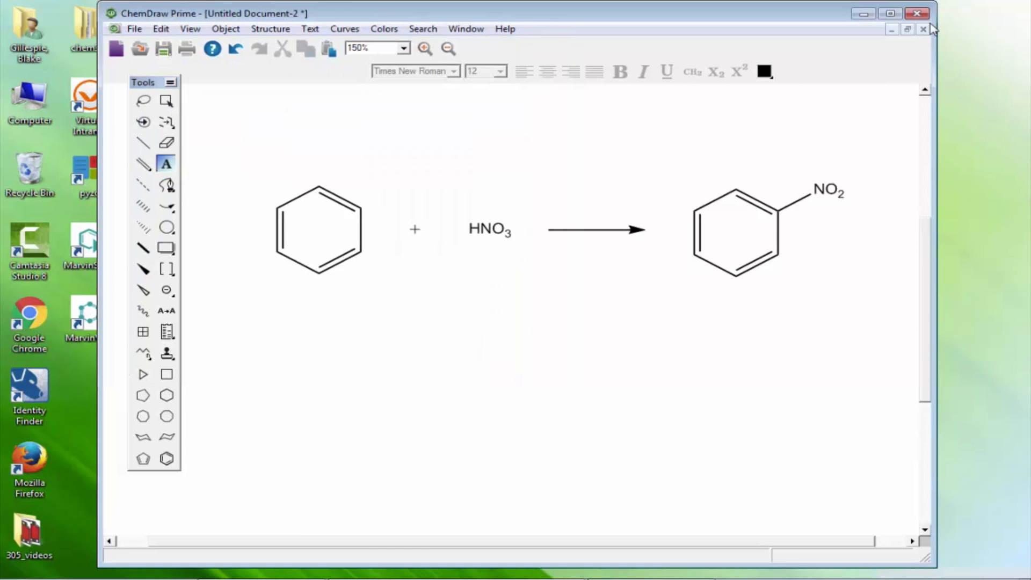
left_click(918, 13)
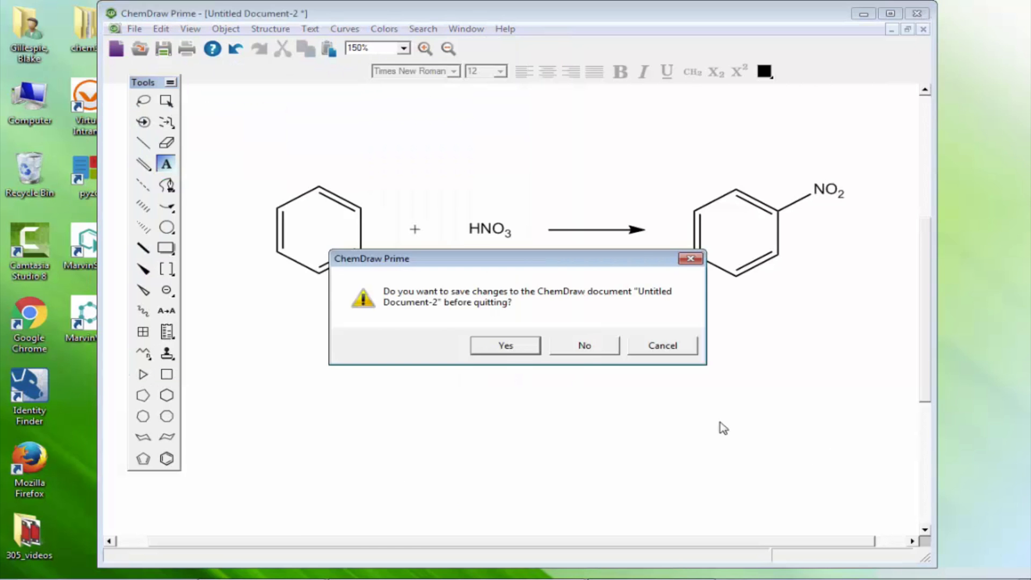
left_click(583, 345)
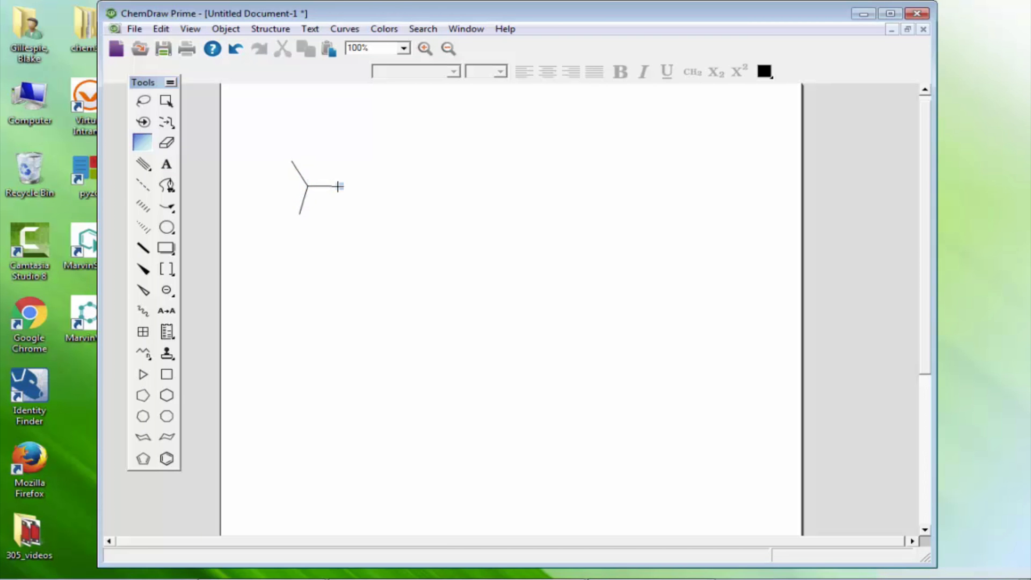
- Draw glutamate, negatively charge both carboxylate oxygens, and tidy it with Clean Up Structure
left_click_drag(342, 186, 407, 190)
type("CH2")
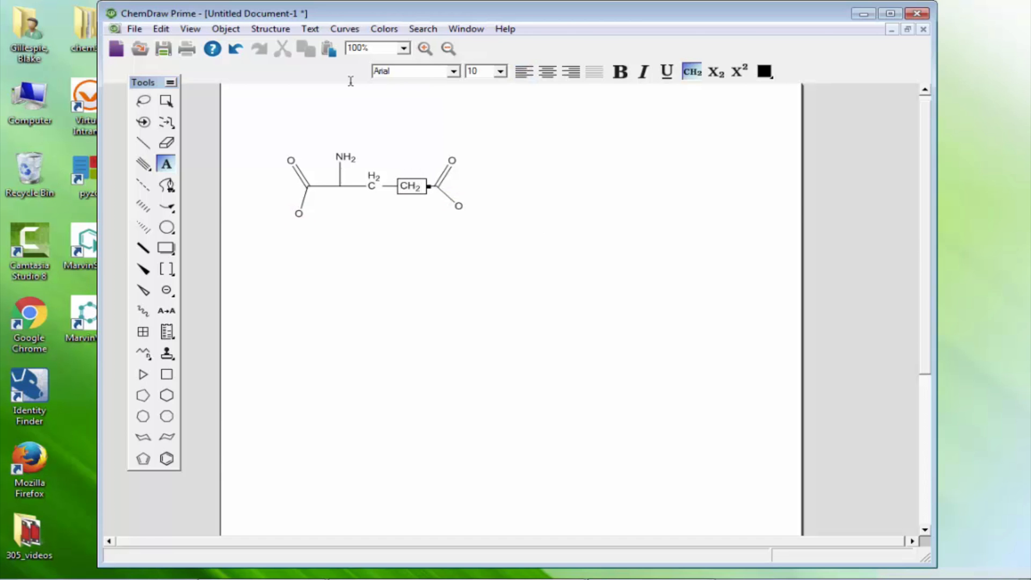
left_click(166, 227)
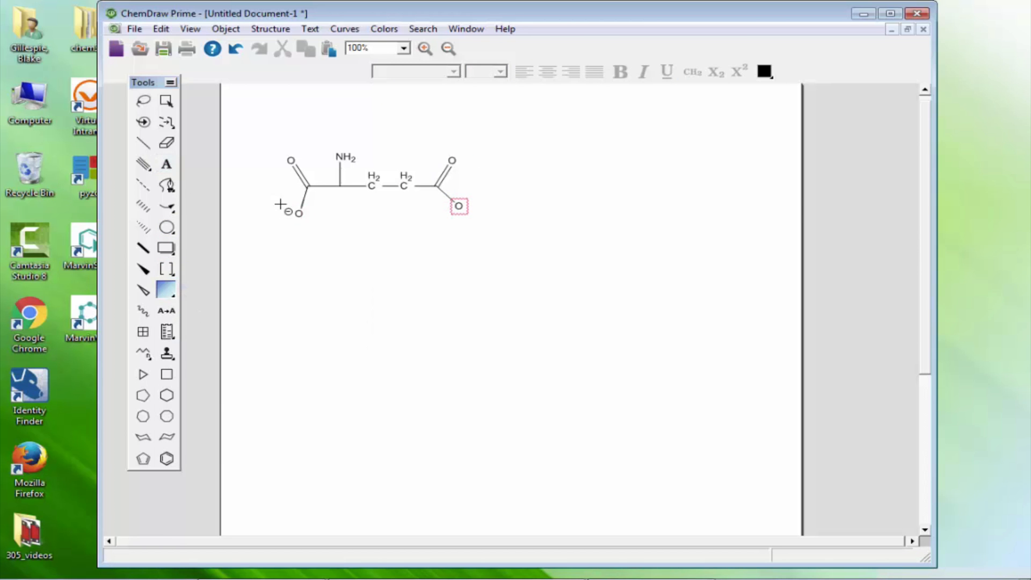
left_click(143, 101)
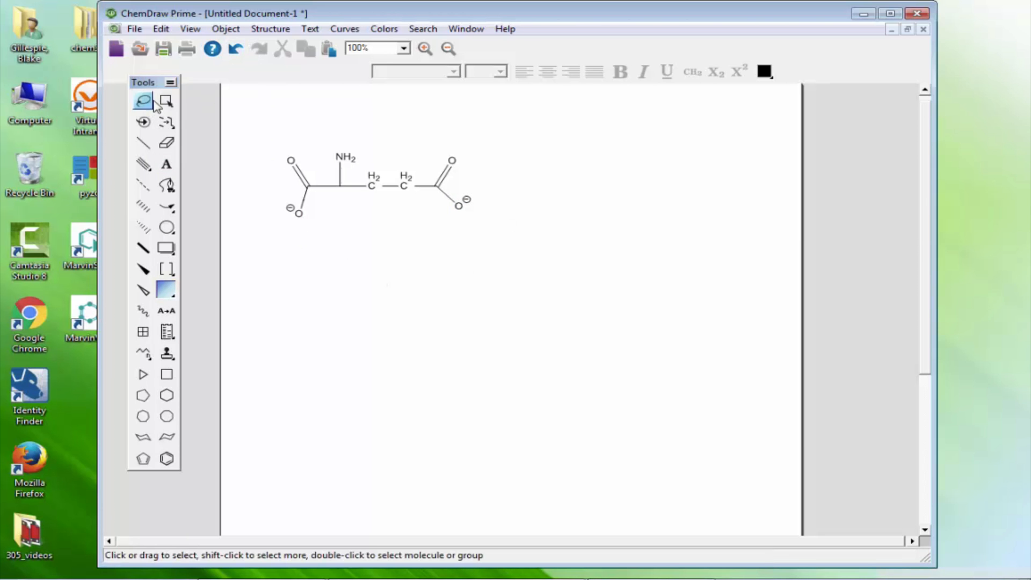
left_click(269, 28)
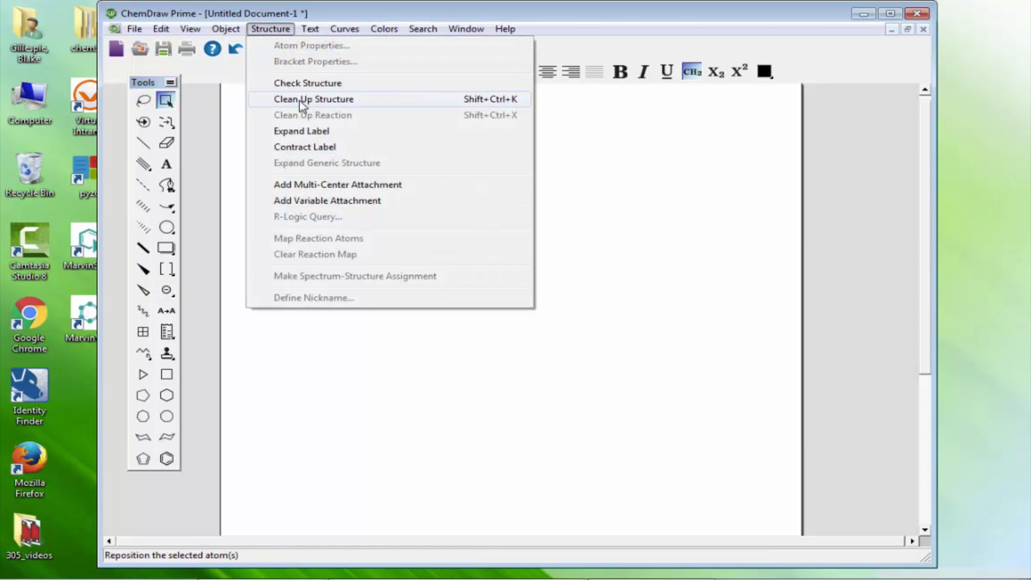
left_click(313, 99)
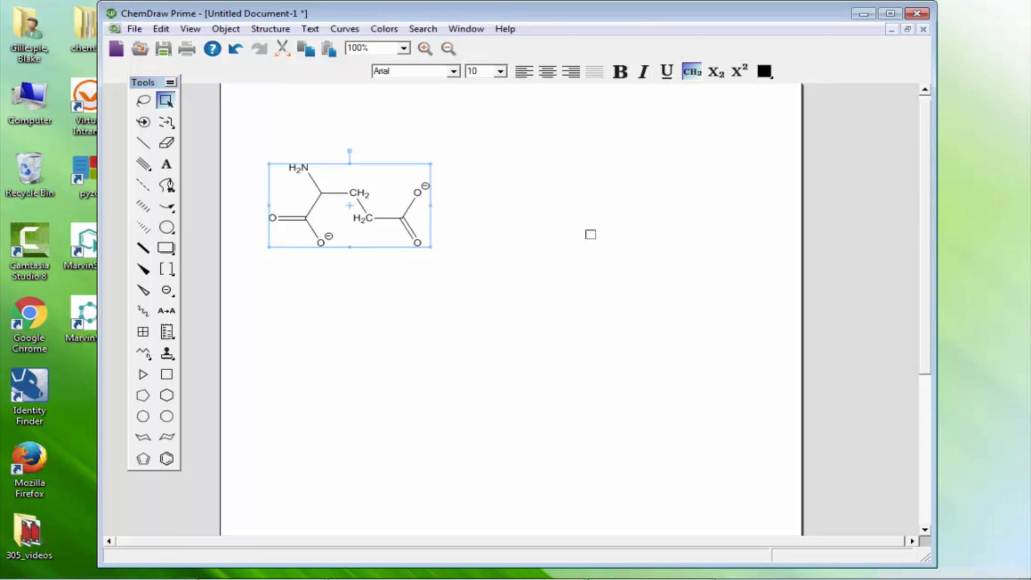
left_click(143, 143)
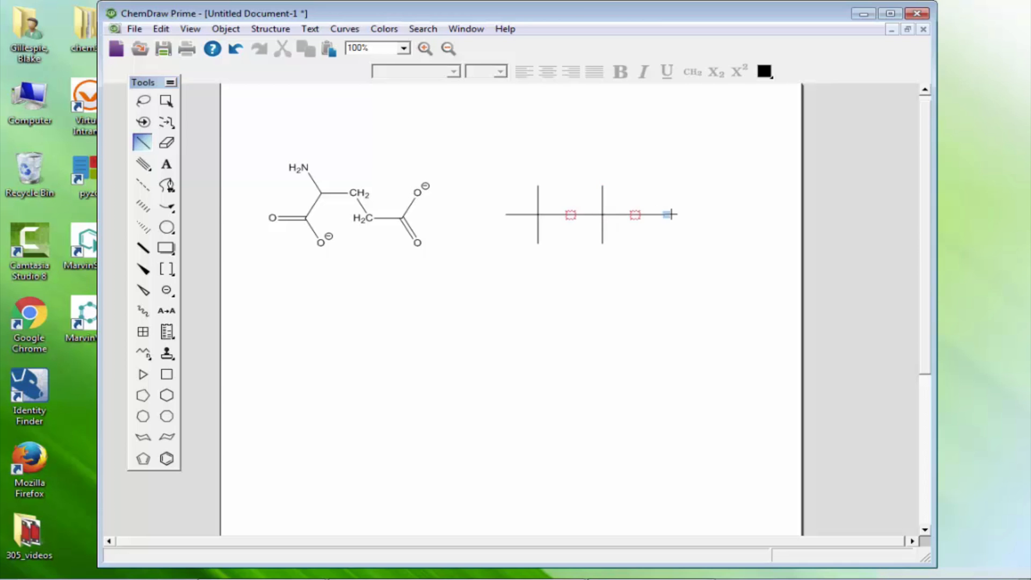
- Label the new chain's atoms O, P and Adenosine, and add negative charges to the oxygens
left_click(166, 164)
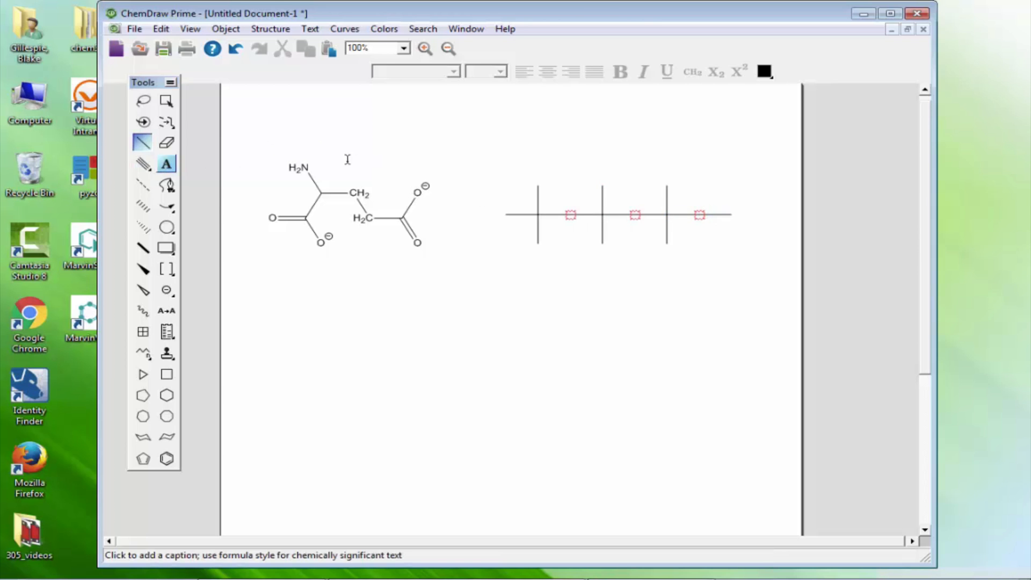
left_click(537, 214)
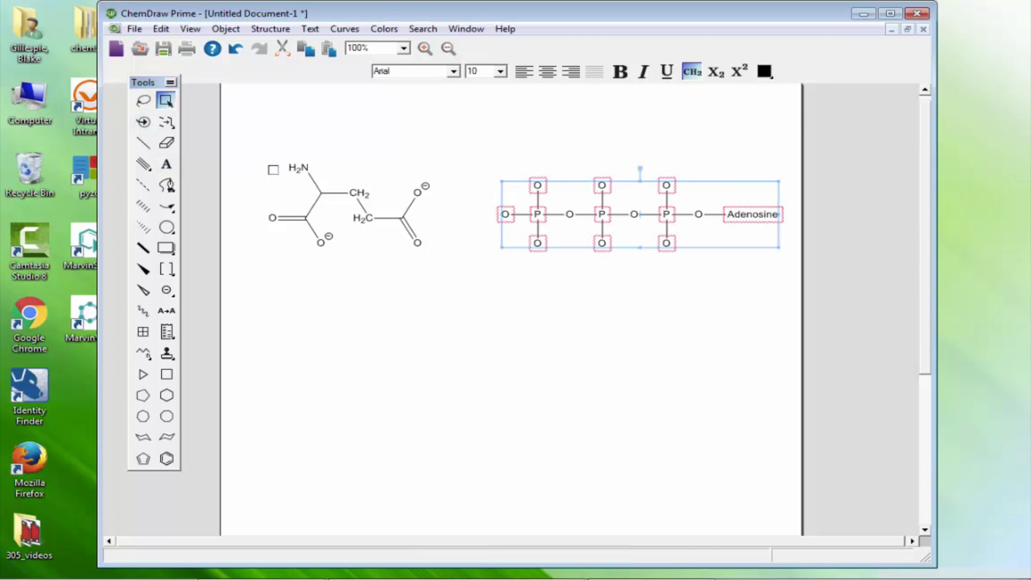
left_click(166, 291)
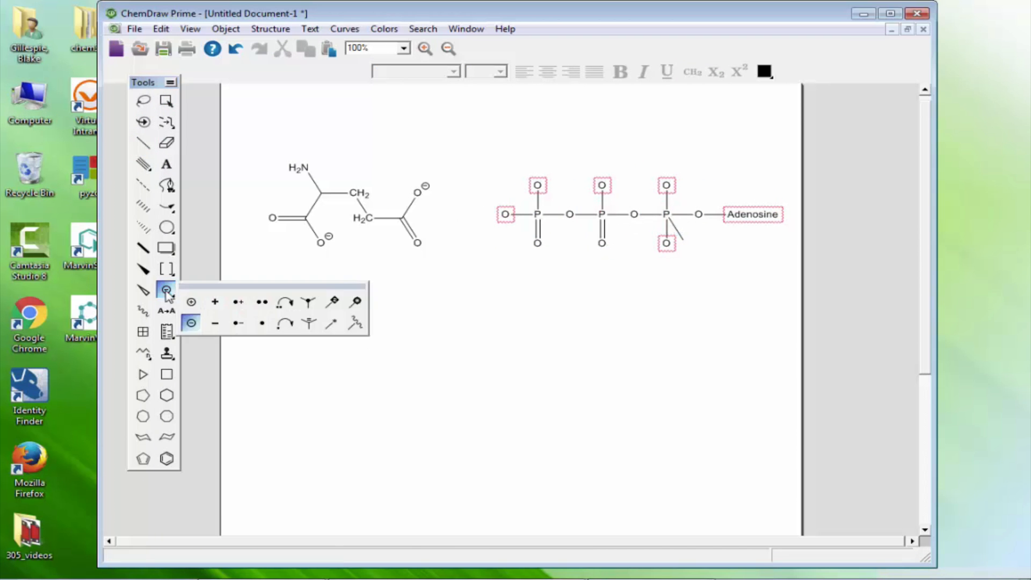
left_click(143, 143)
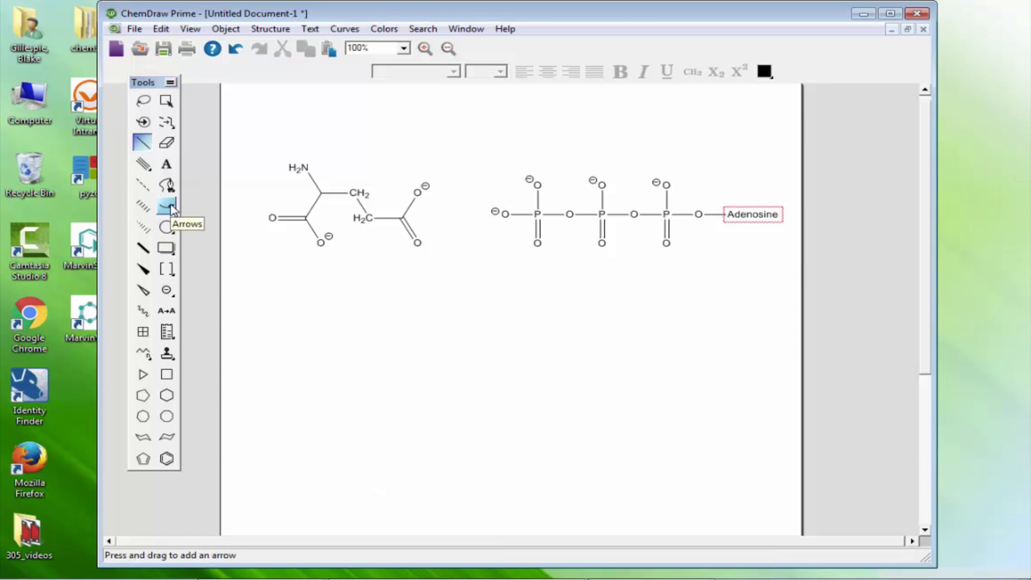
left_click(166, 204)
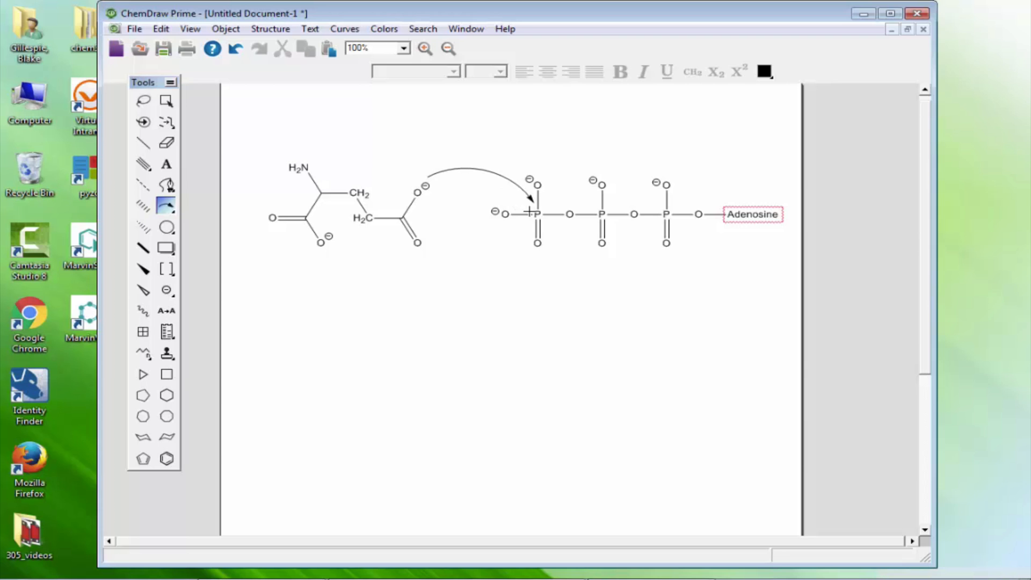
- Add a small curved arrow from the first P–O bond to the bridging oxygen
left_click(480, 177)
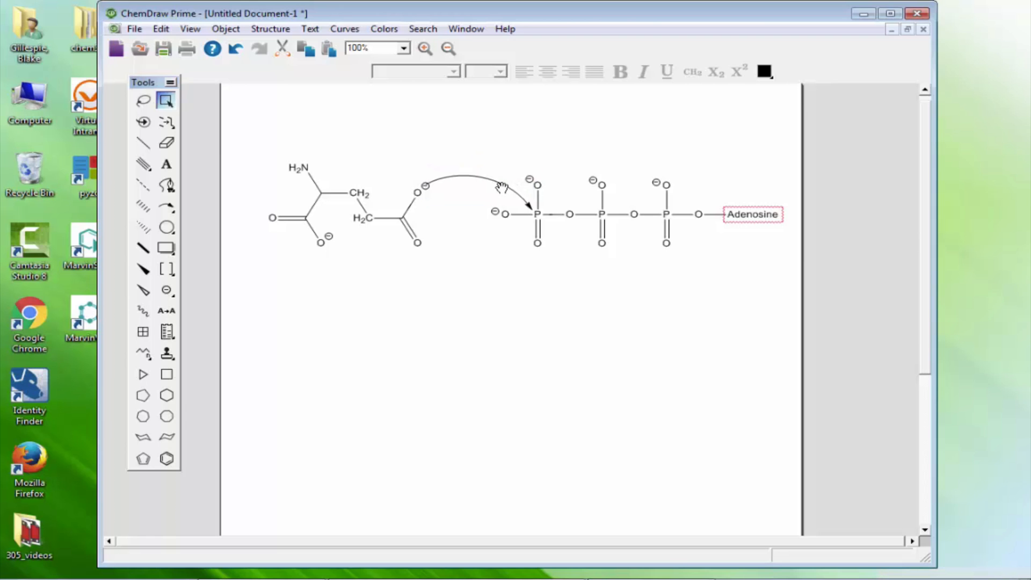
left_click(480, 181)
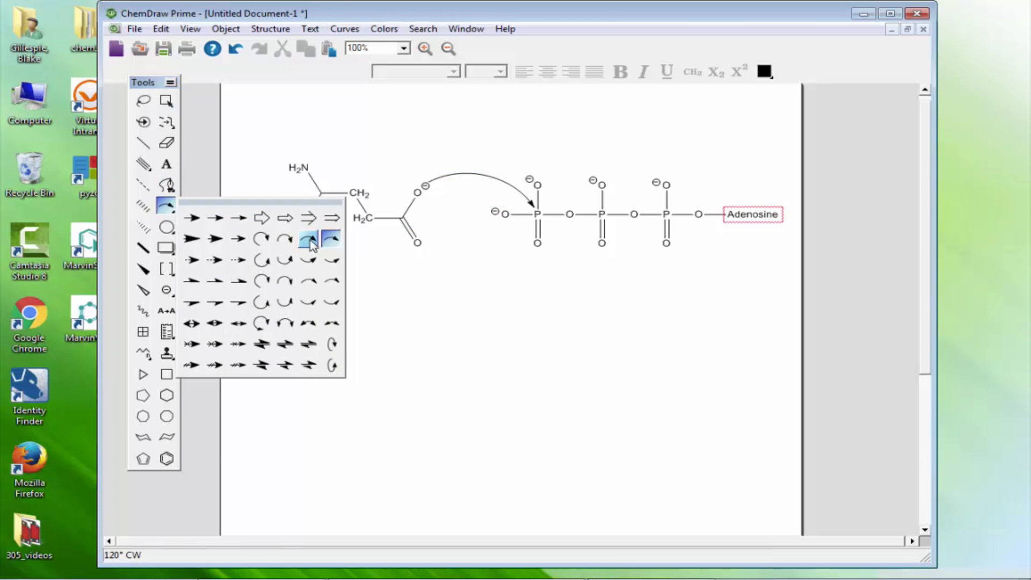
left_click(307, 238)
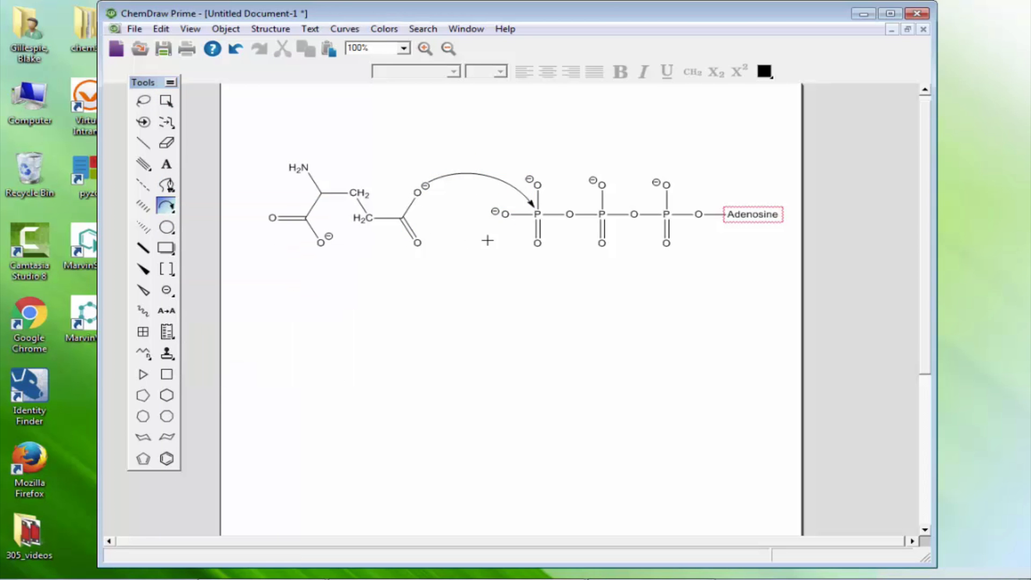
mouse_move(557, 204)
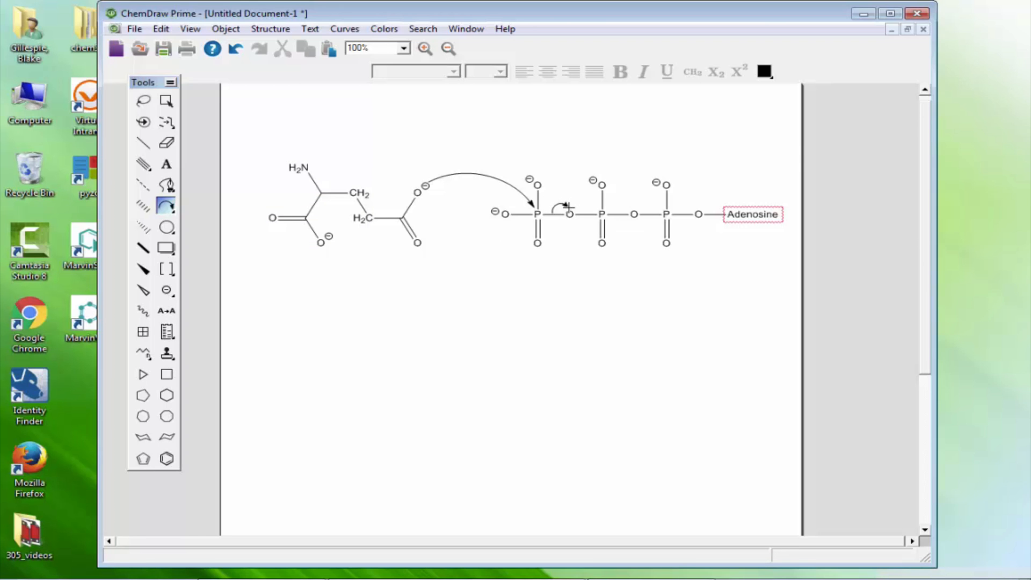
mouse_move(630, 328)
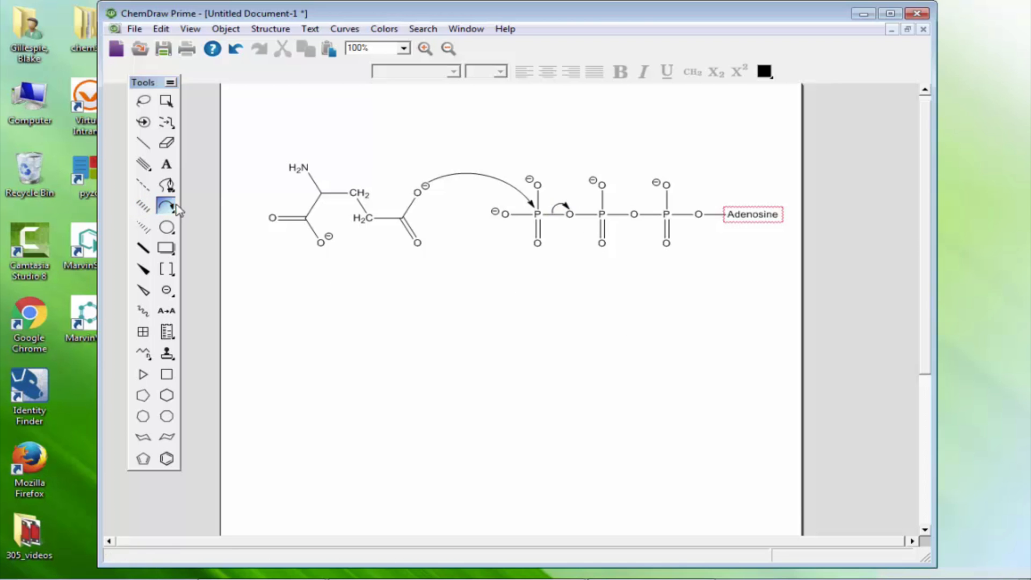
left_click(167, 205)
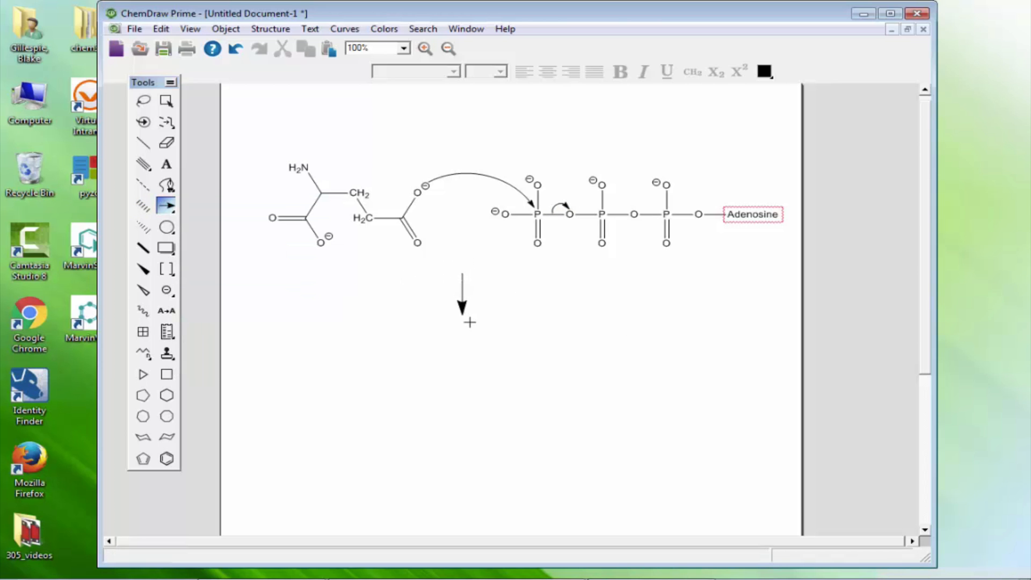
- Finish the downward reaction arrow and add a curved branch arrow off it
left_click(166, 206)
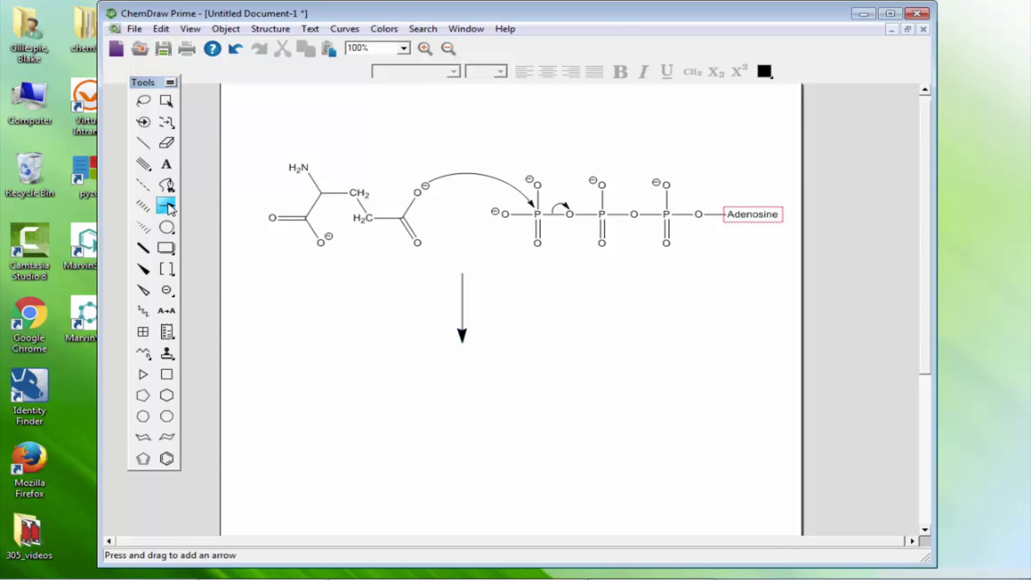
left_click(166, 204)
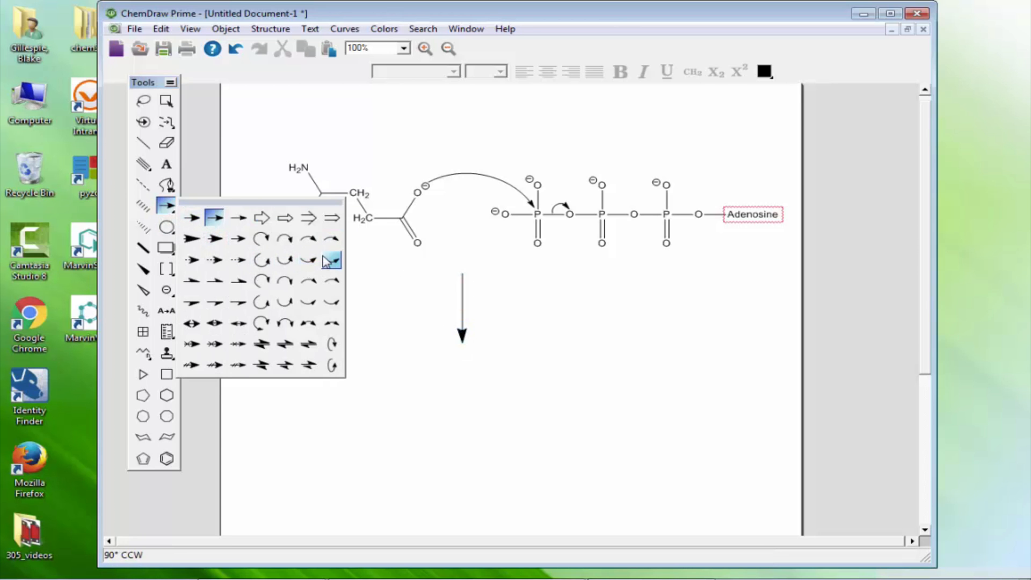
left_click(331, 260)
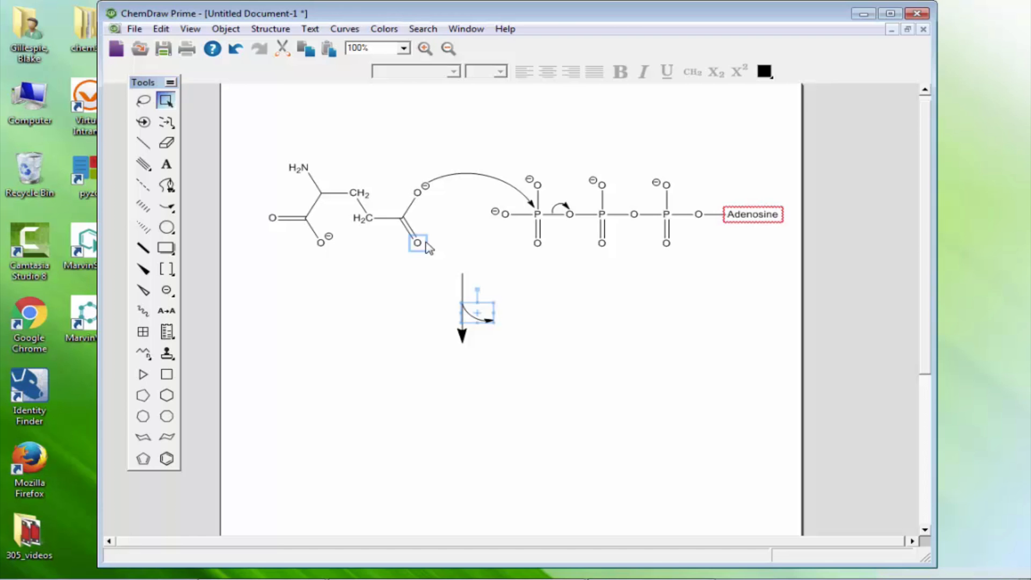
- Label the branch 'ADP' in bold Arial Unicode MS
left_click(166, 164)
type("A")
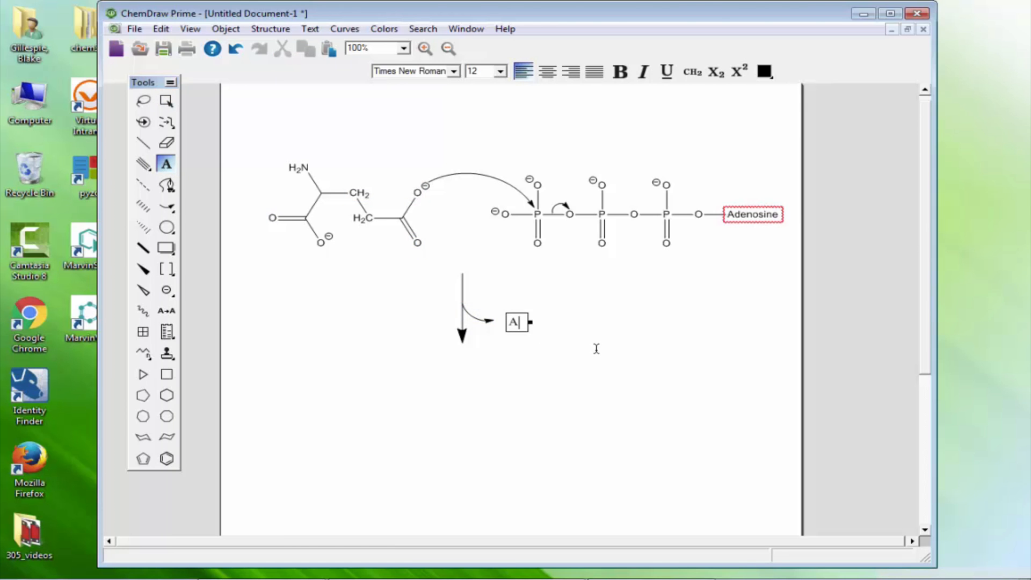
type("DP")
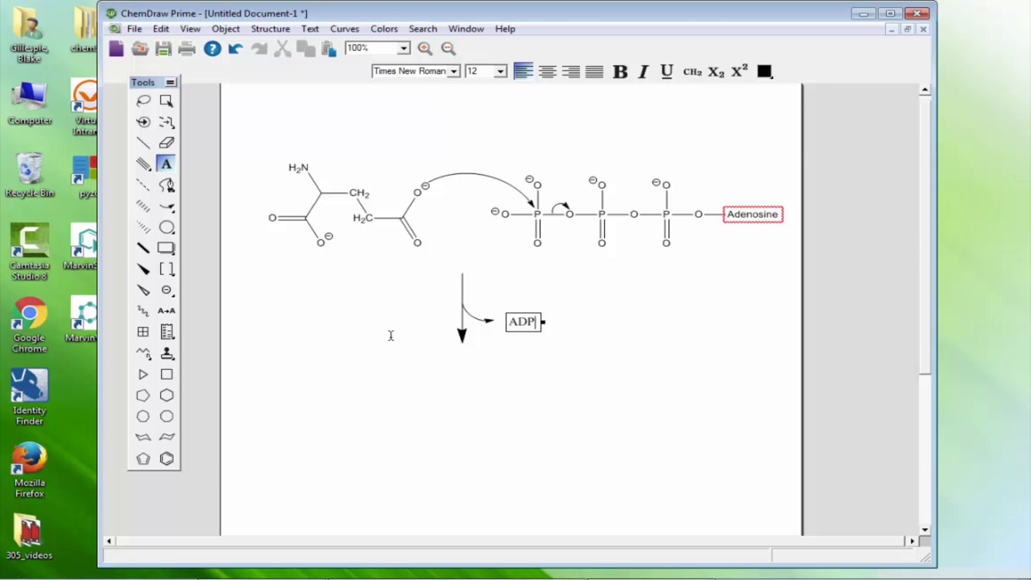
left_click(165, 100)
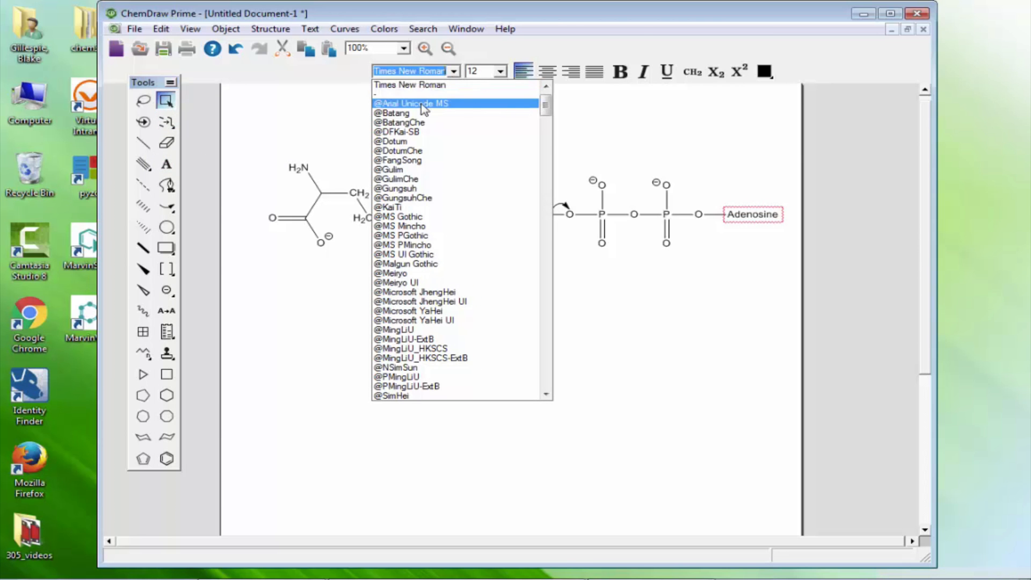
left_click(410, 103)
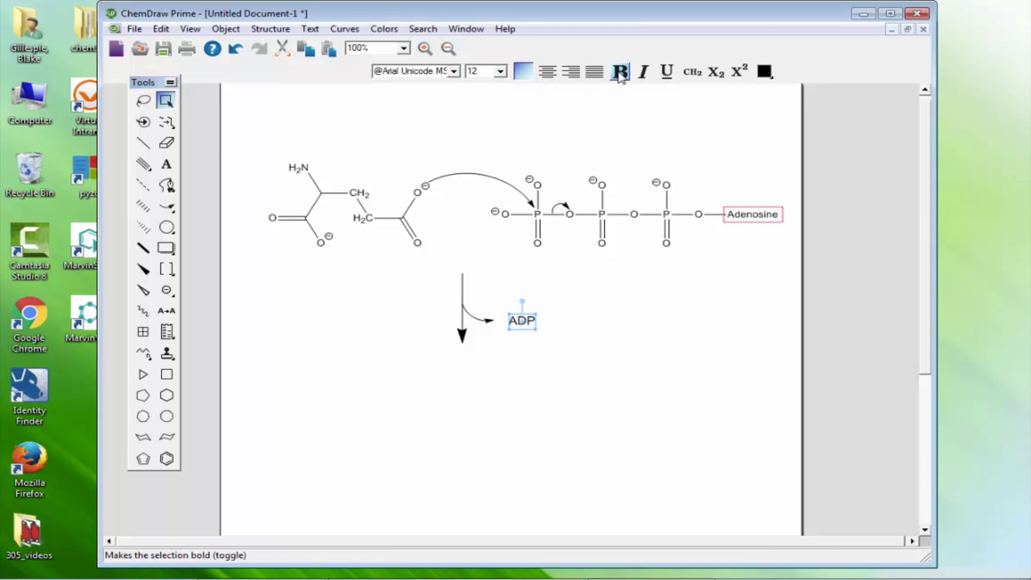
left_click(167, 164)
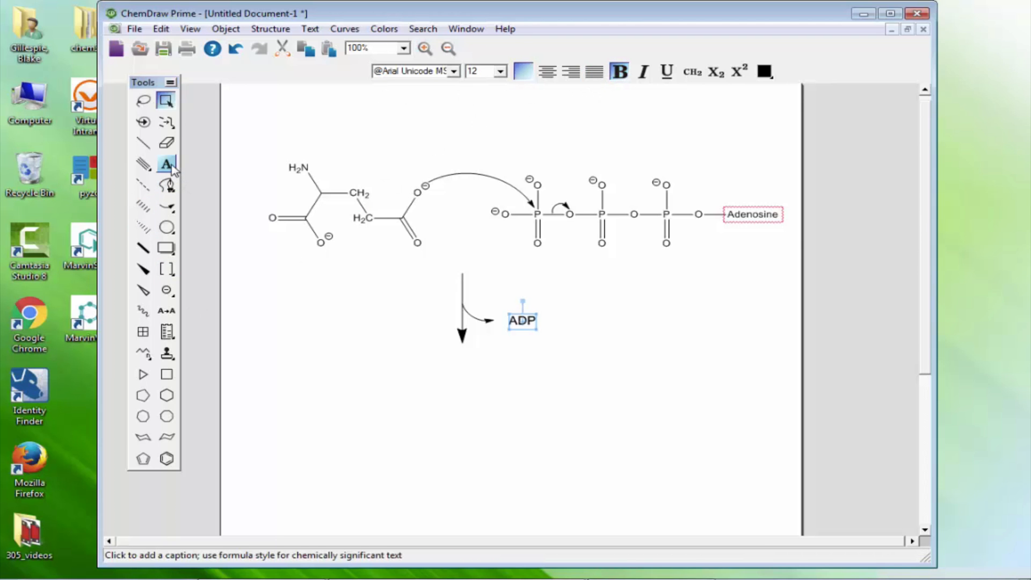
left_click(143, 143)
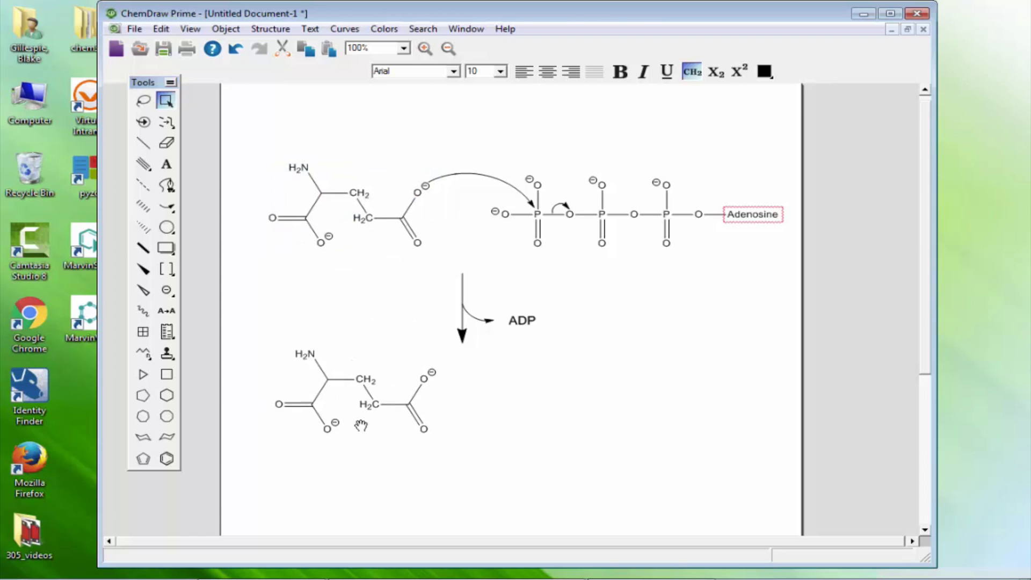
- Move the glutamate copy below the arrow and attach a phosphate to its carboxylate oxygen
left_click_drag(358, 395, 377, 428)
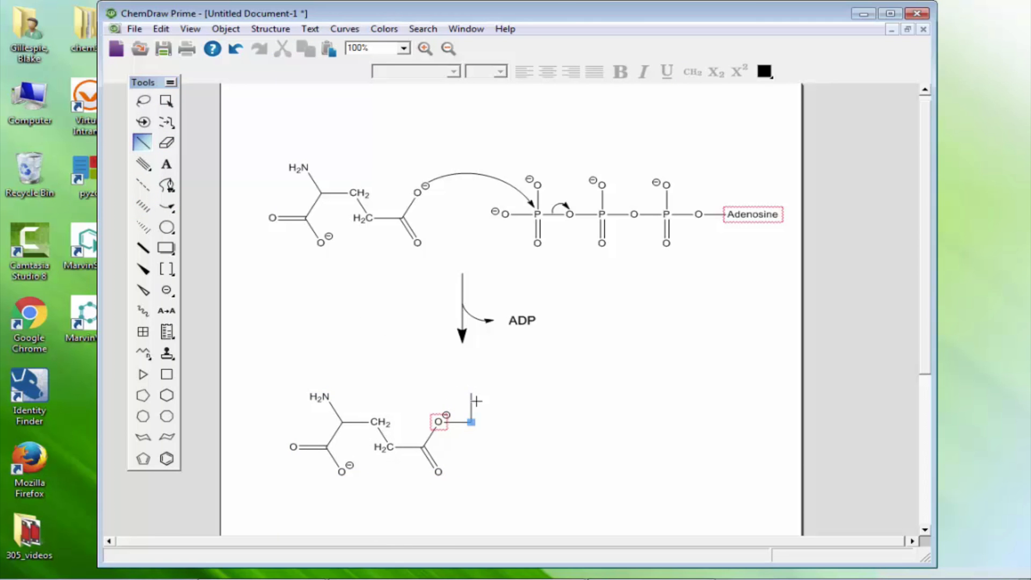
left_click(167, 164)
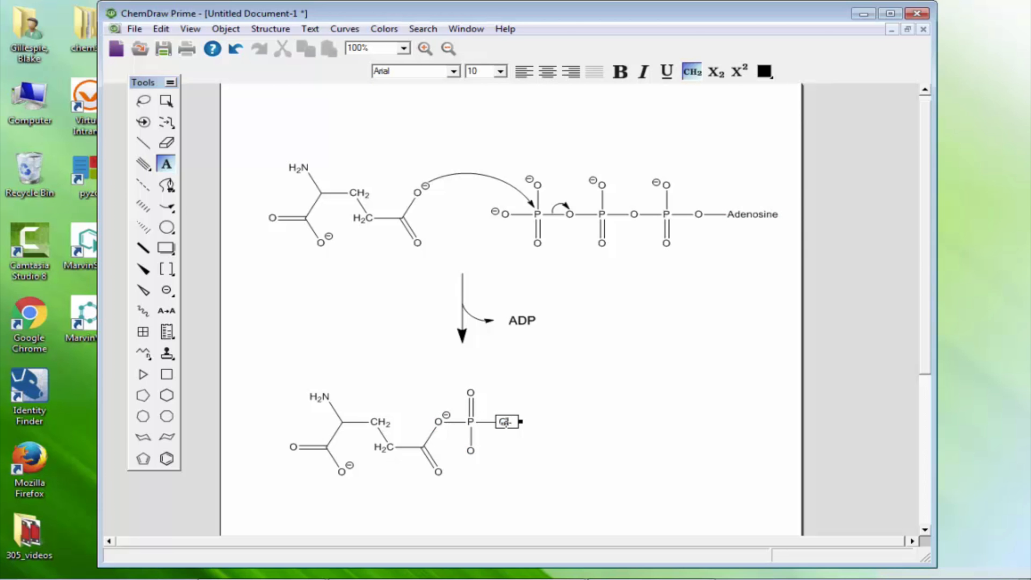
left_click(166, 99)
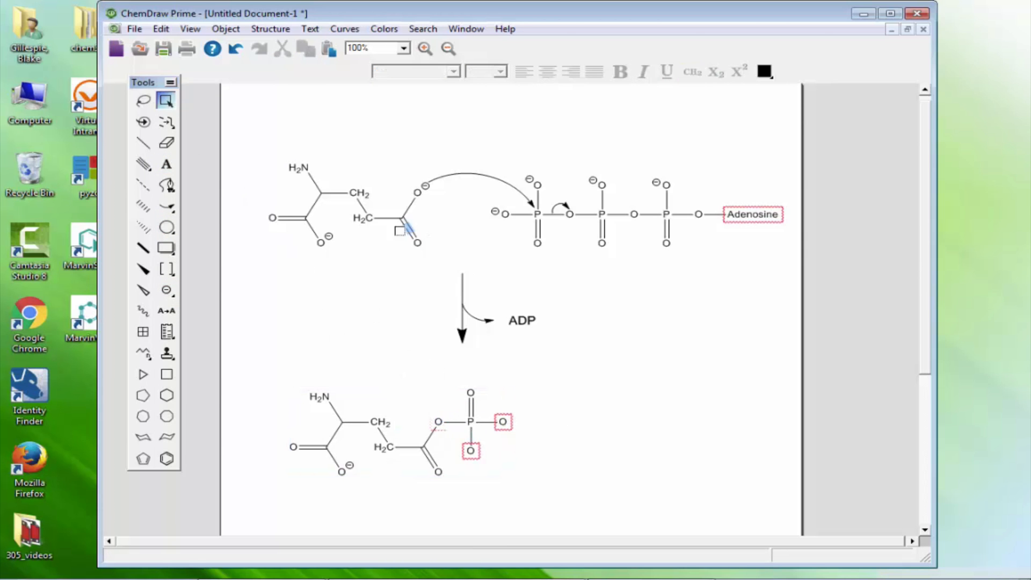
left_click(166, 143)
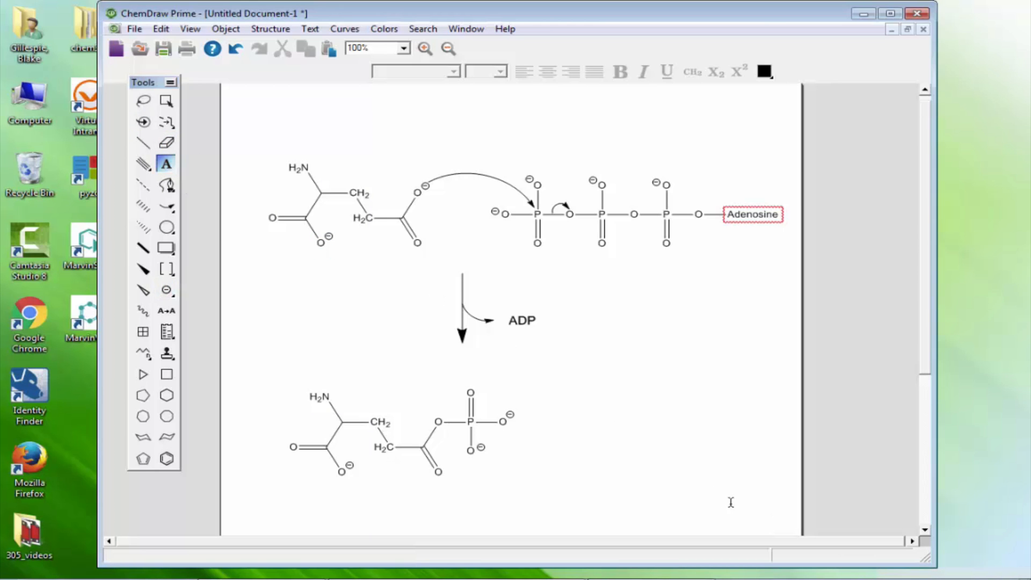
- Add an 'NH3' label beside the intermediate in Arial Unicode MS with subscript 3
left_click(582, 470)
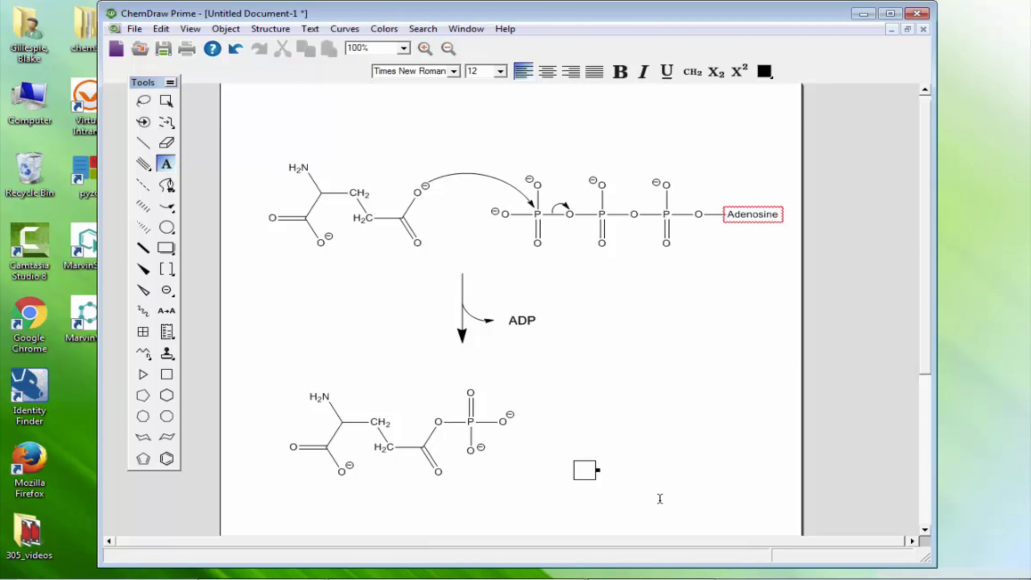
type("NH3")
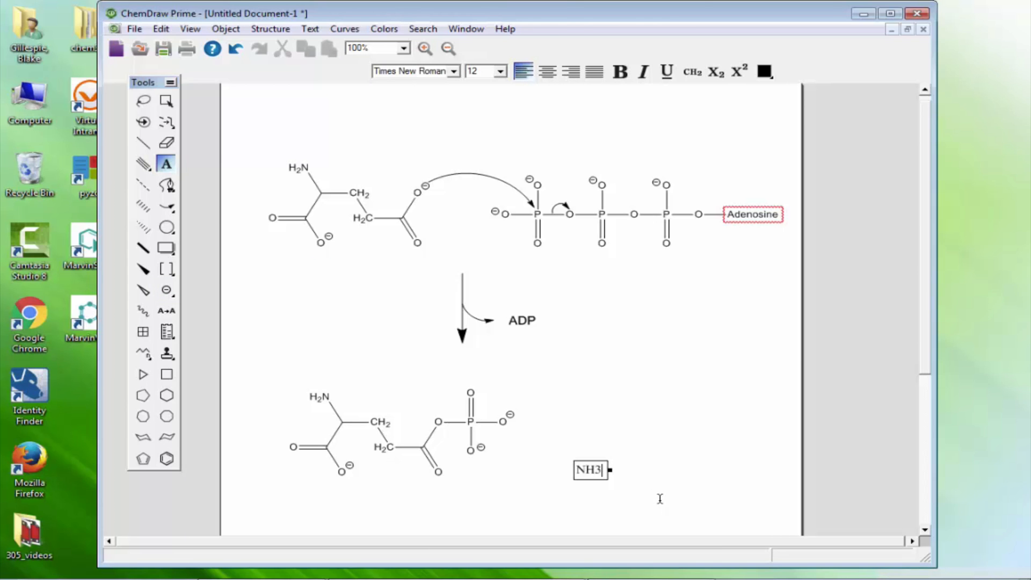
left_click(668, 495)
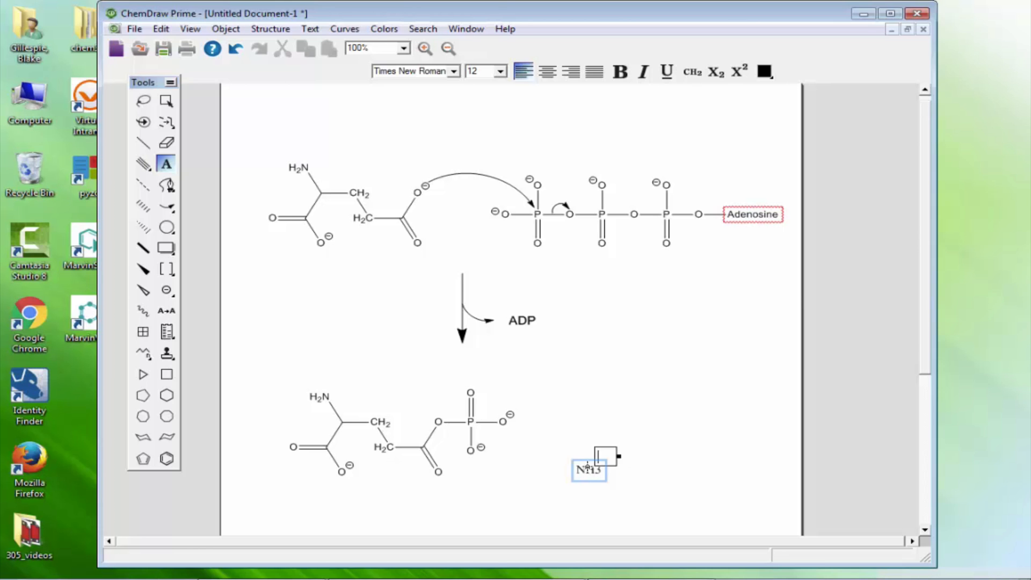
left_click(166, 101)
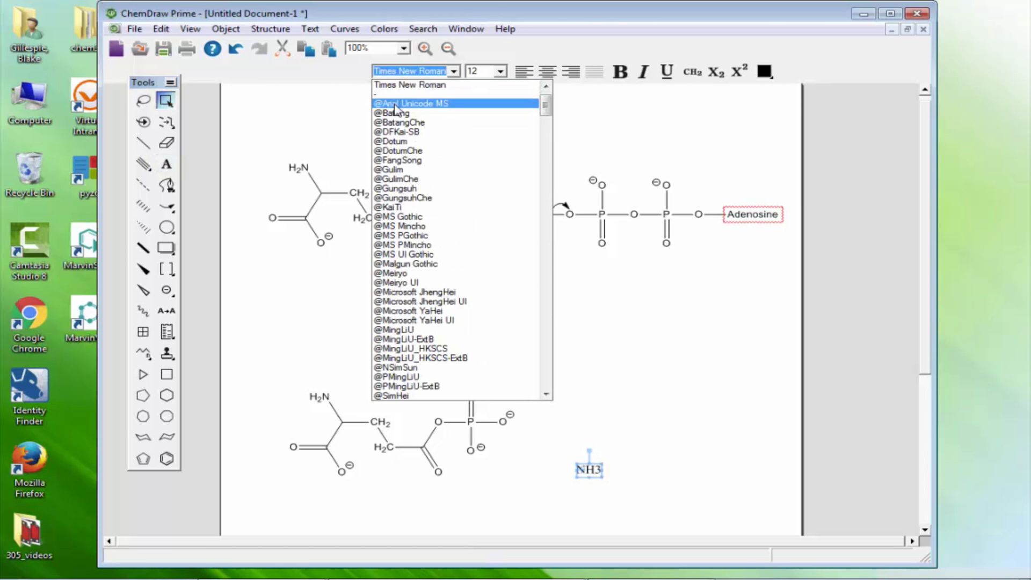
left_click(411, 103)
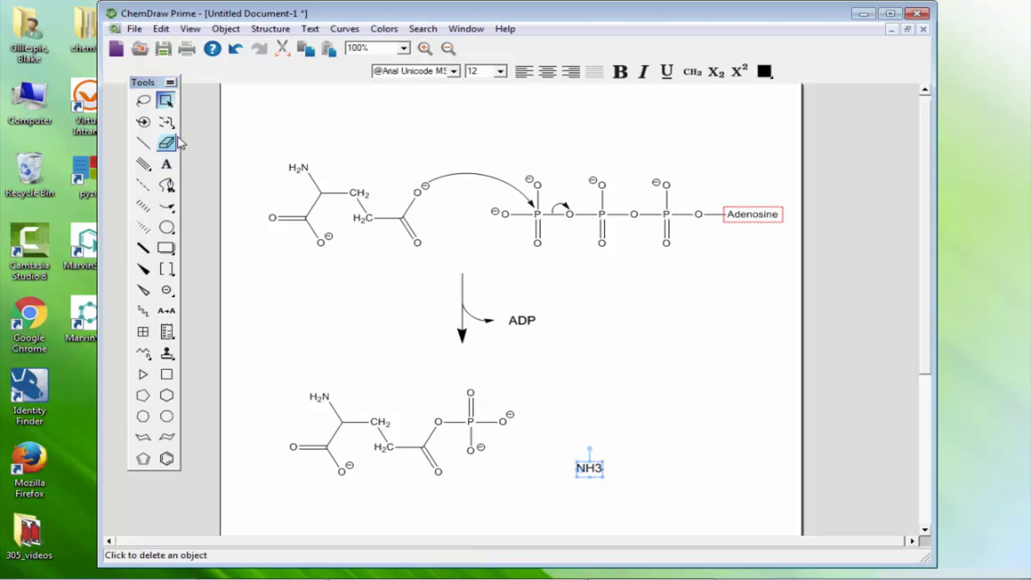
left_click(166, 164)
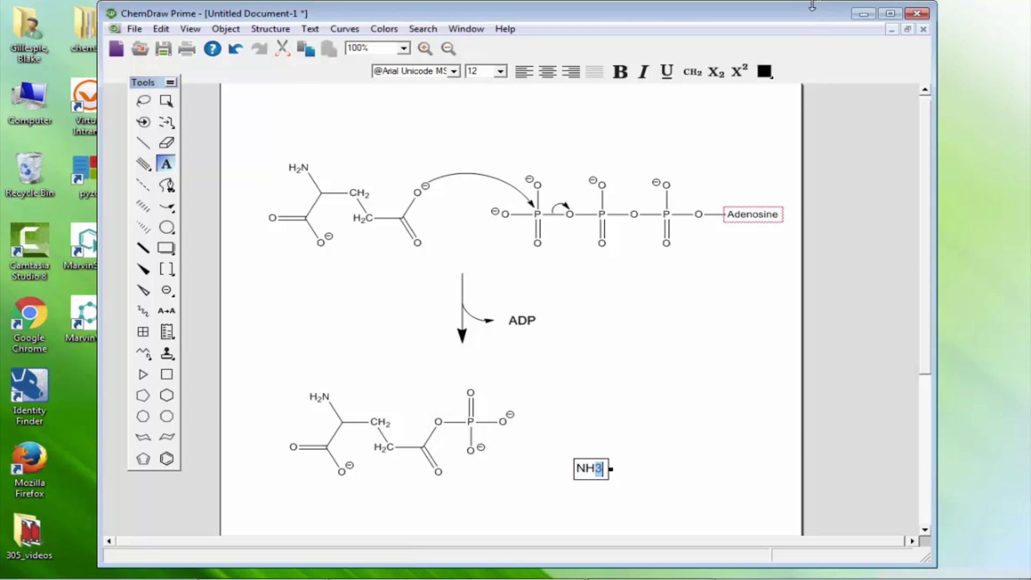
left_click(714, 73)
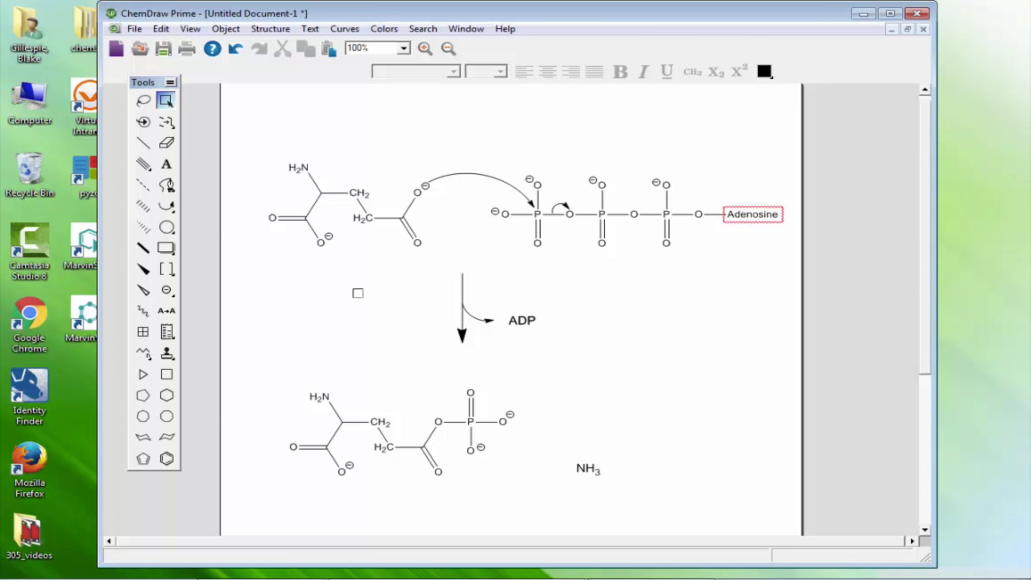
- Draw a curved arrow with an arrowhead from NH3 to the intermediate's carbonyl carbon
left_click(166, 184)
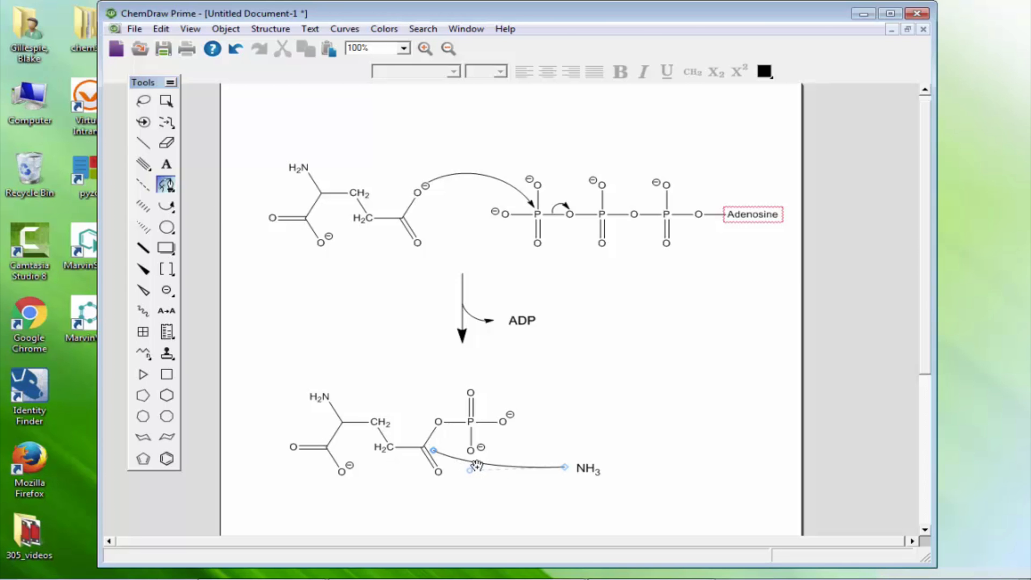
mouse_move(472, 463)
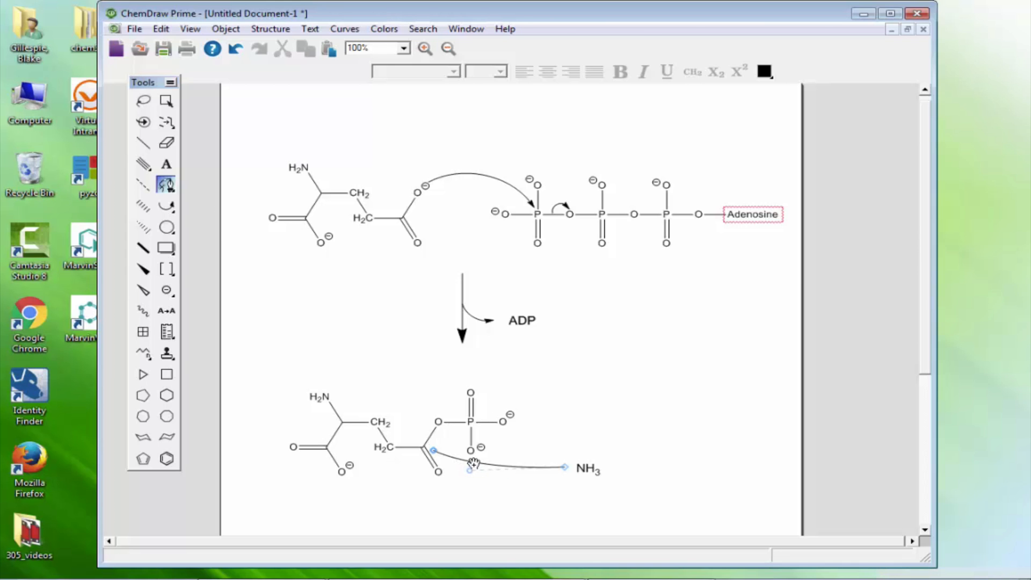
right_click(472, 463)
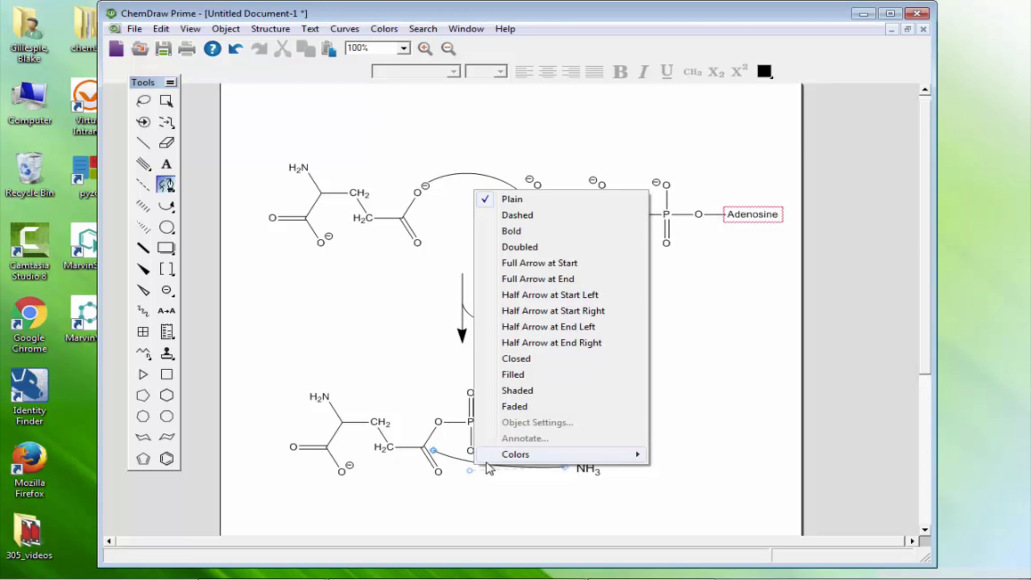
mouse_move(551, 310)
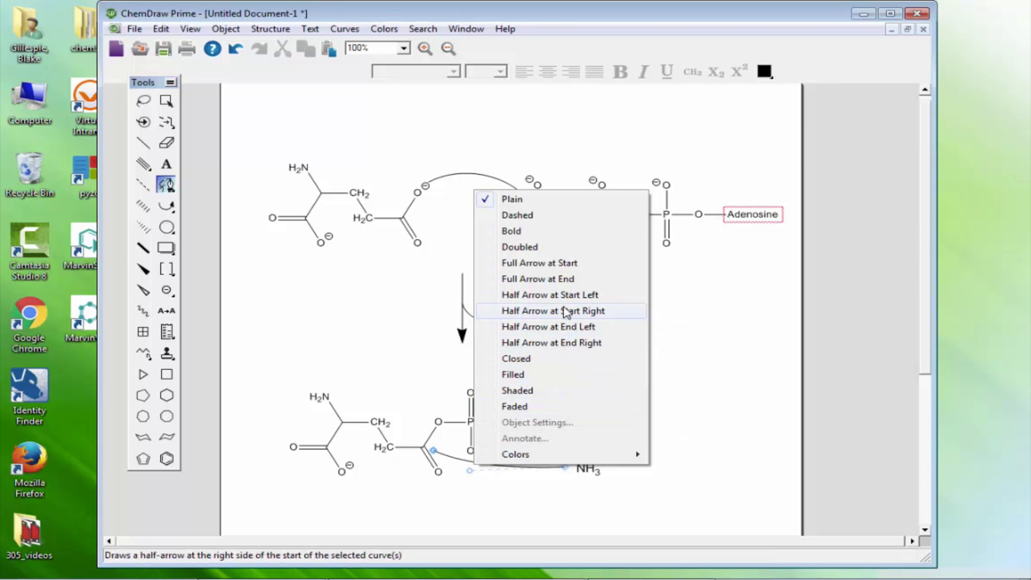
left_click(553, 310)
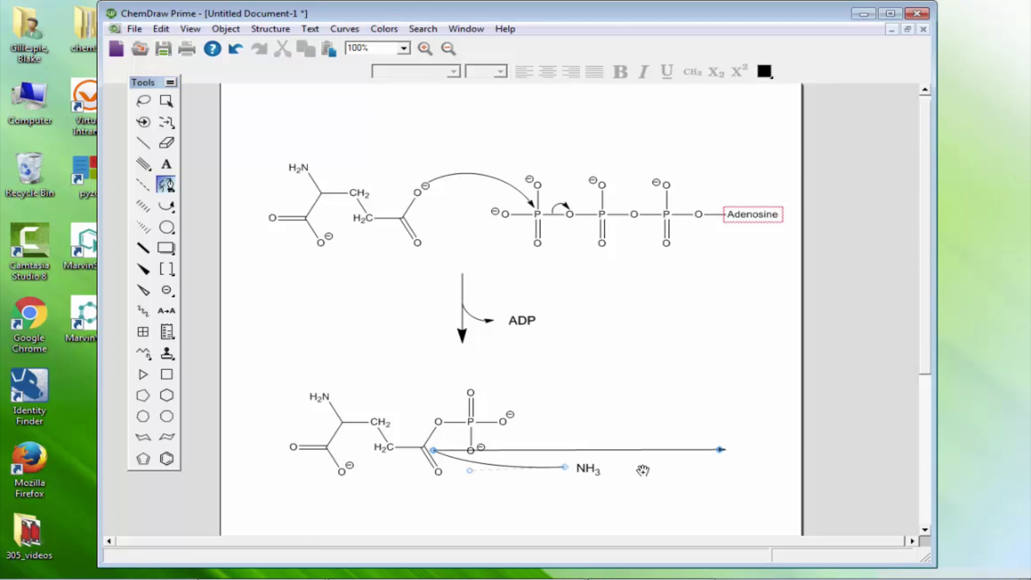
left_click(166, 101)
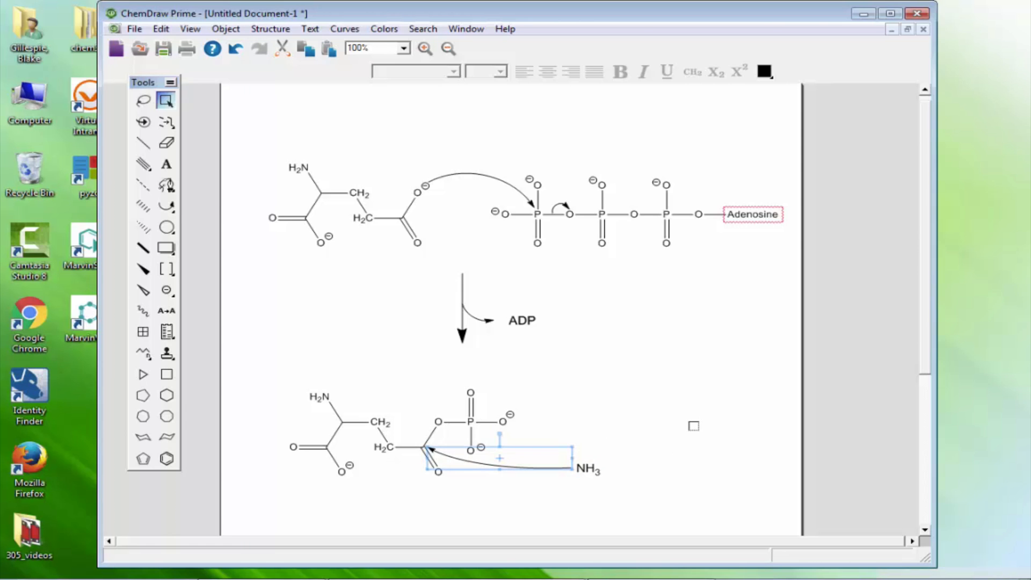
left_click(166, 268)
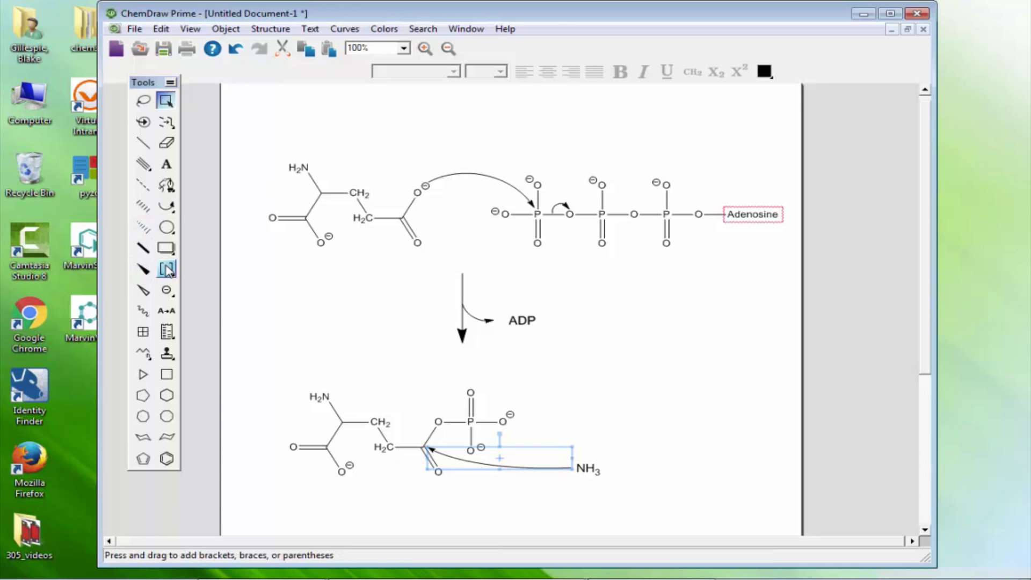
left_click(166, 269)
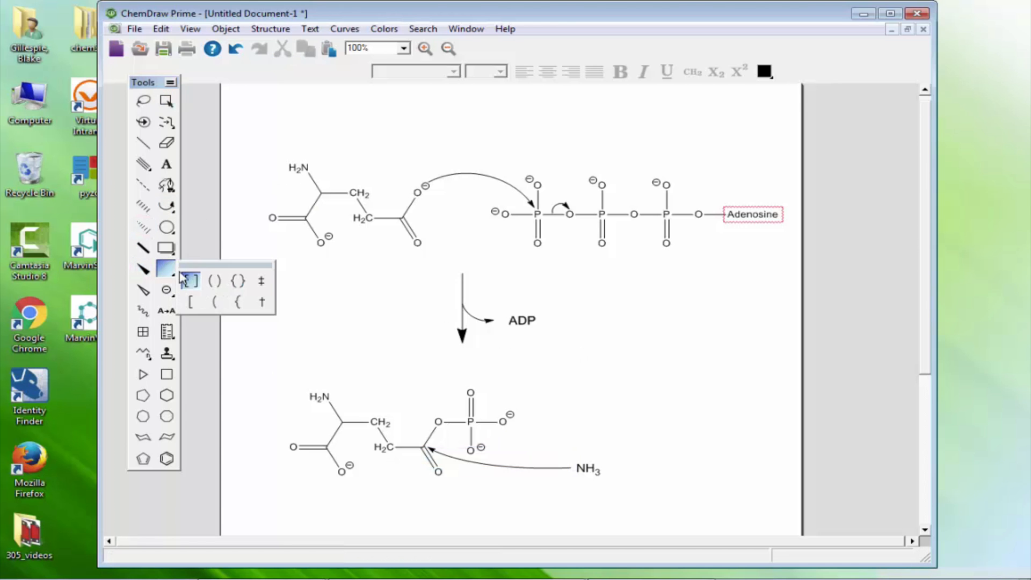
- Enclose the glutamyl phosphate intermediate and NH3 in square brackets, then shift the group left
left_click(190, 281)
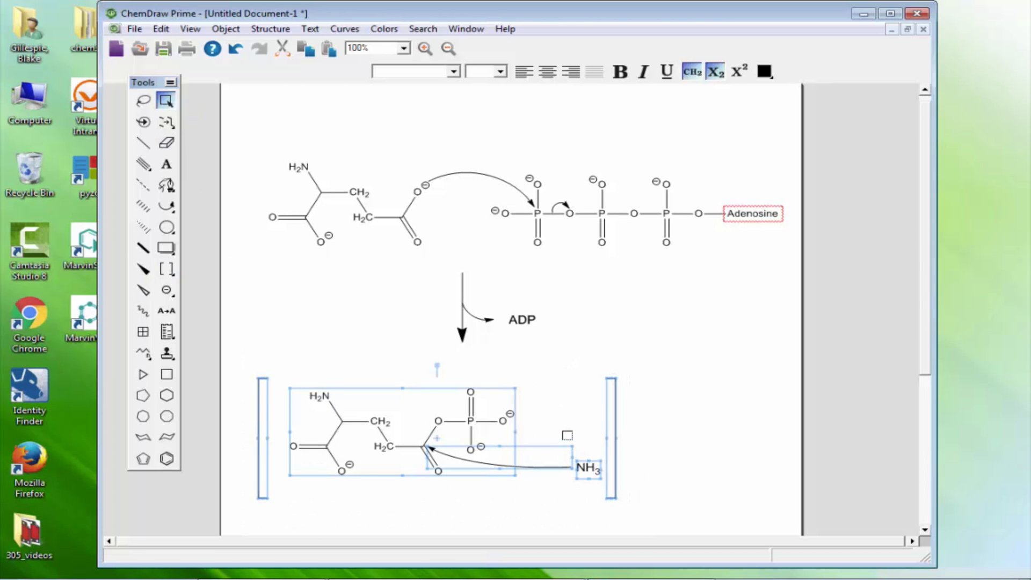
left_click(266, 356)
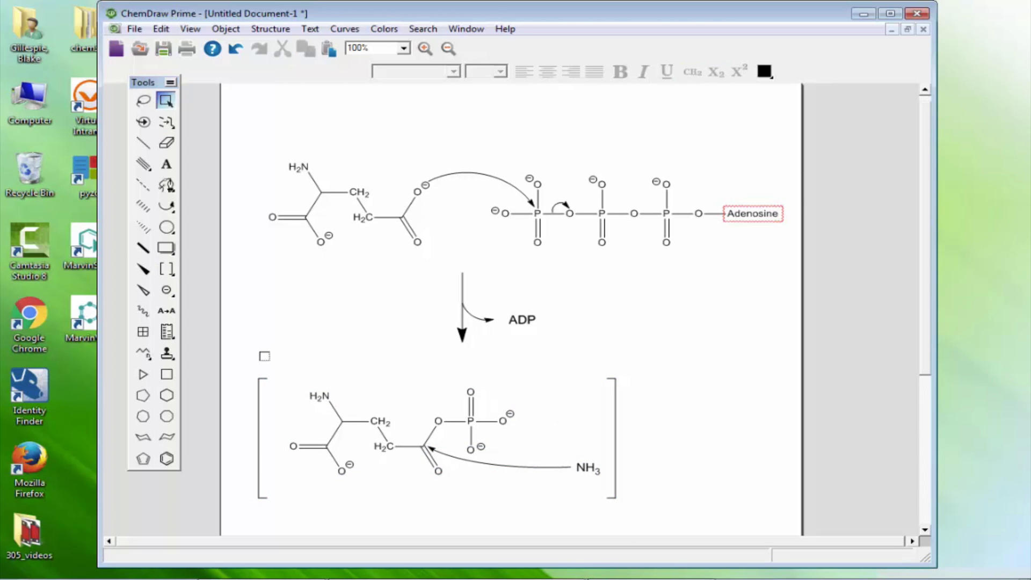
left_click(401, 433)
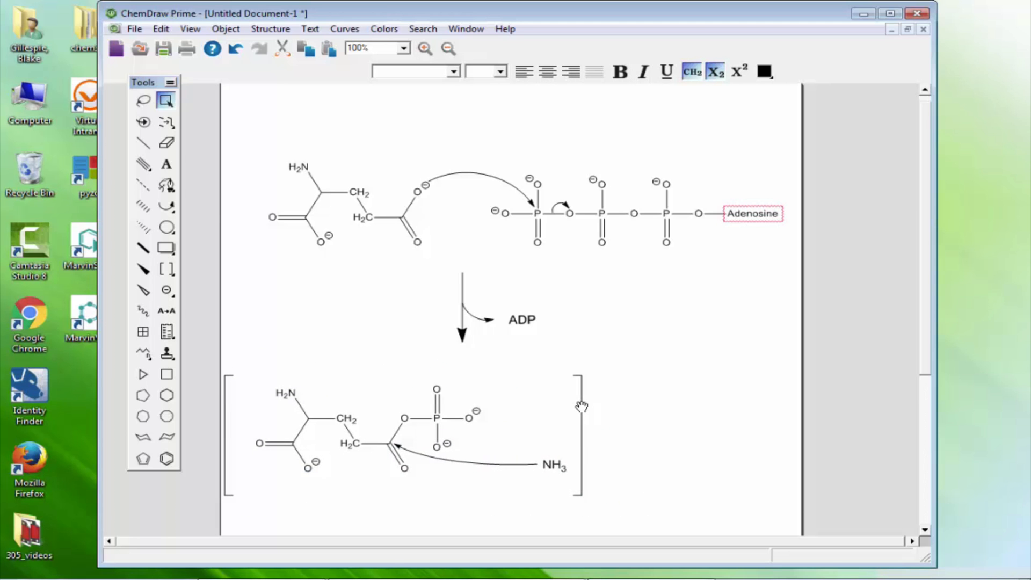
- Draw a plain straight reaction arrow after the brackets
left_click(166, 206)
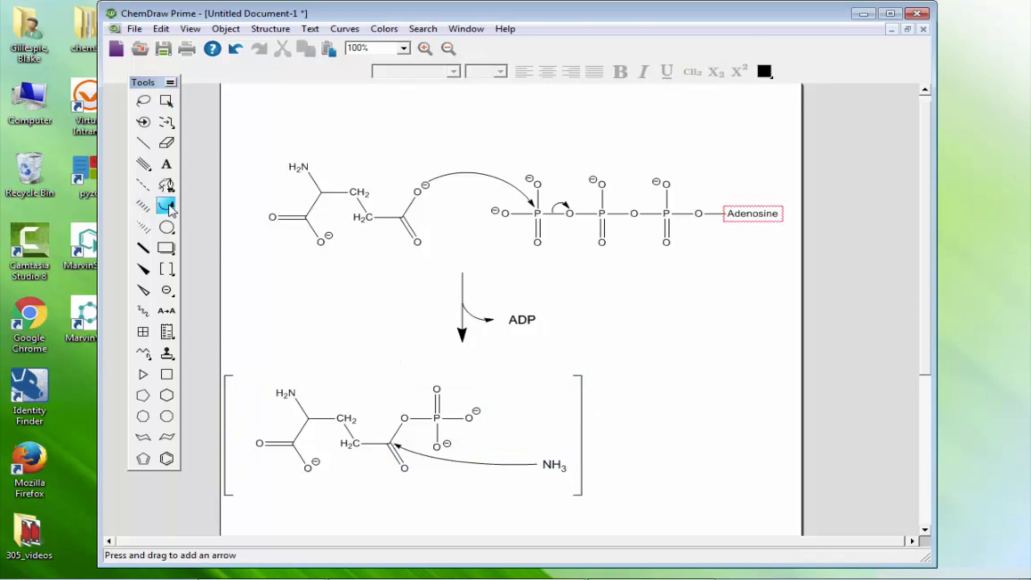
left_click(167, 205)
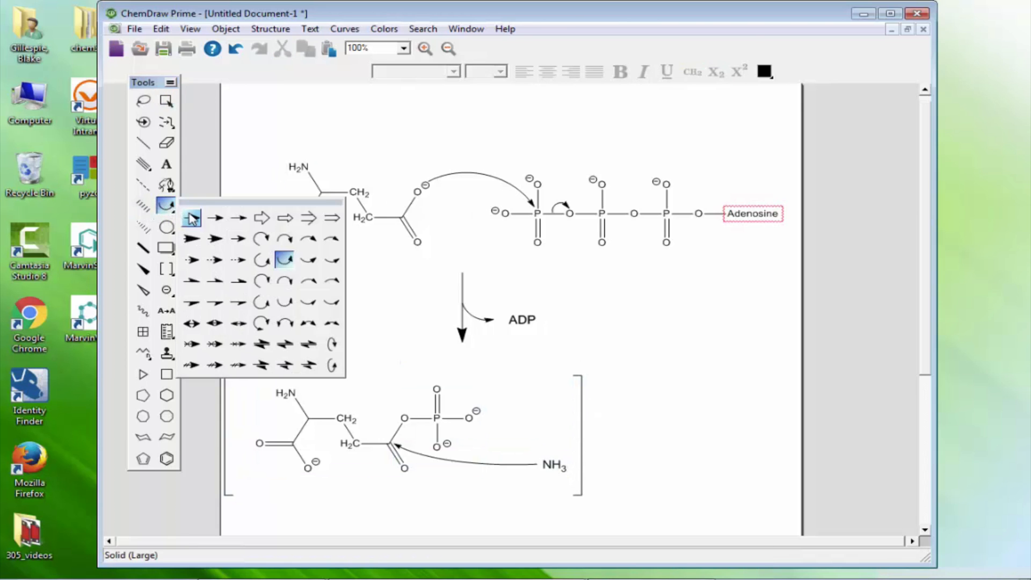
left_click(191, 217)
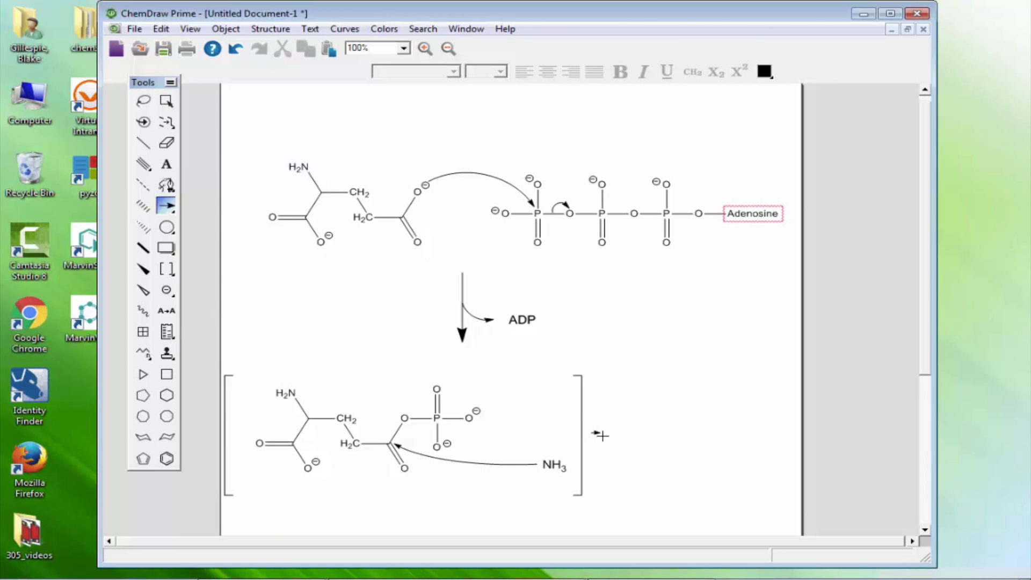
mouse_move(608, 433)
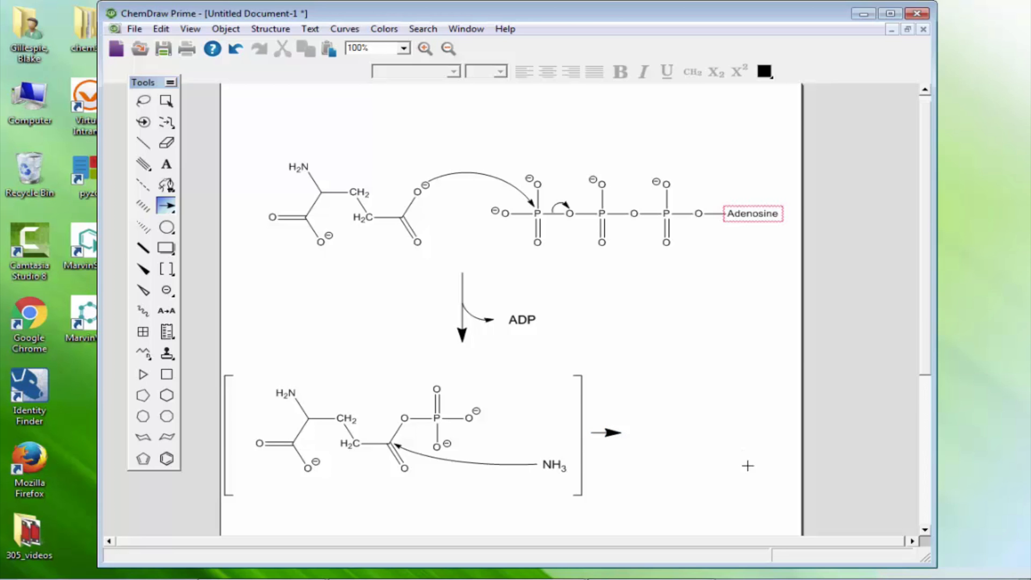
- Place a glutamate copy after the arrow and replace its side-chain O⁻ with NH2
left_click(166, 101)
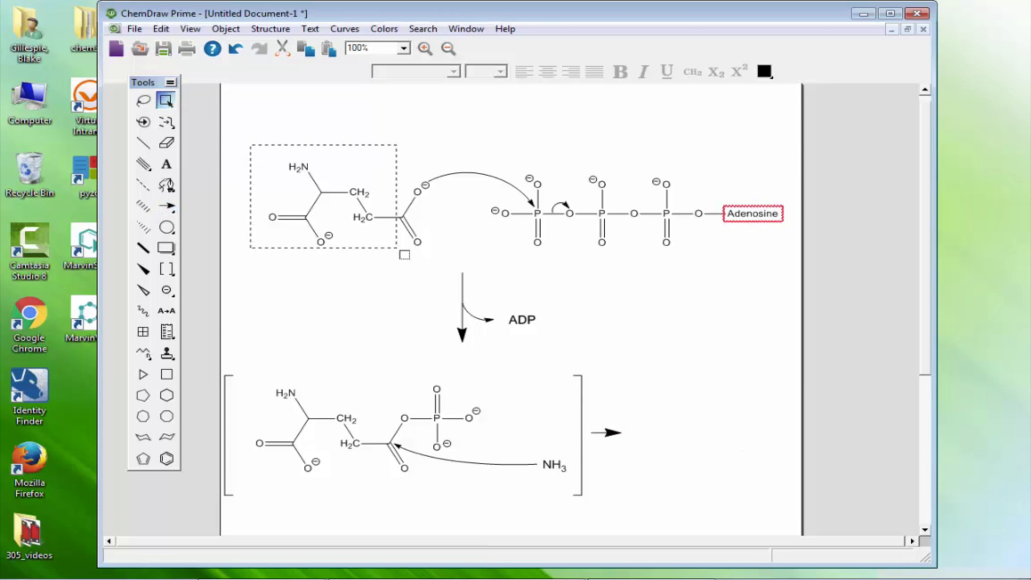
left_click(325, 197)
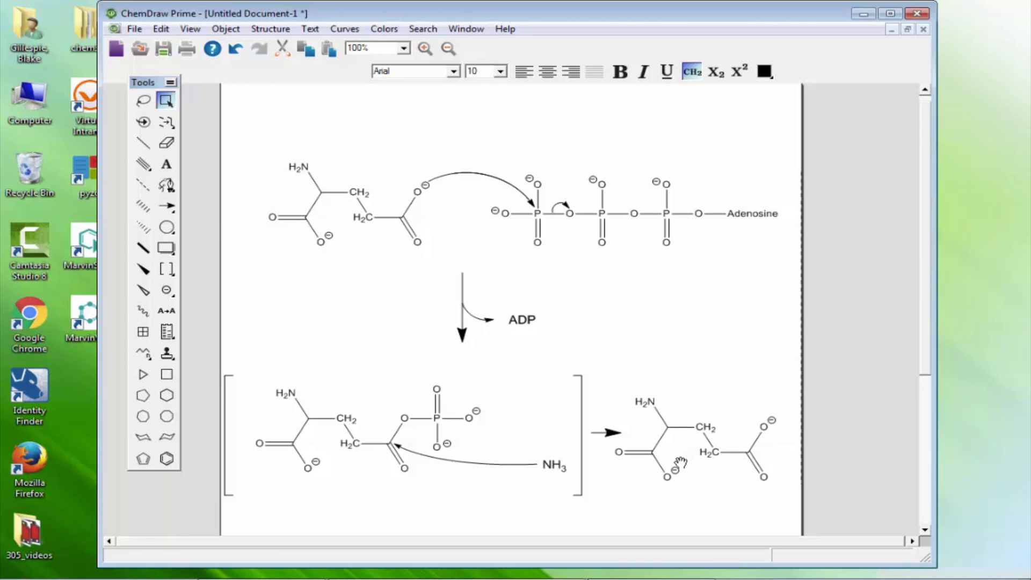
left_click(690, 437)
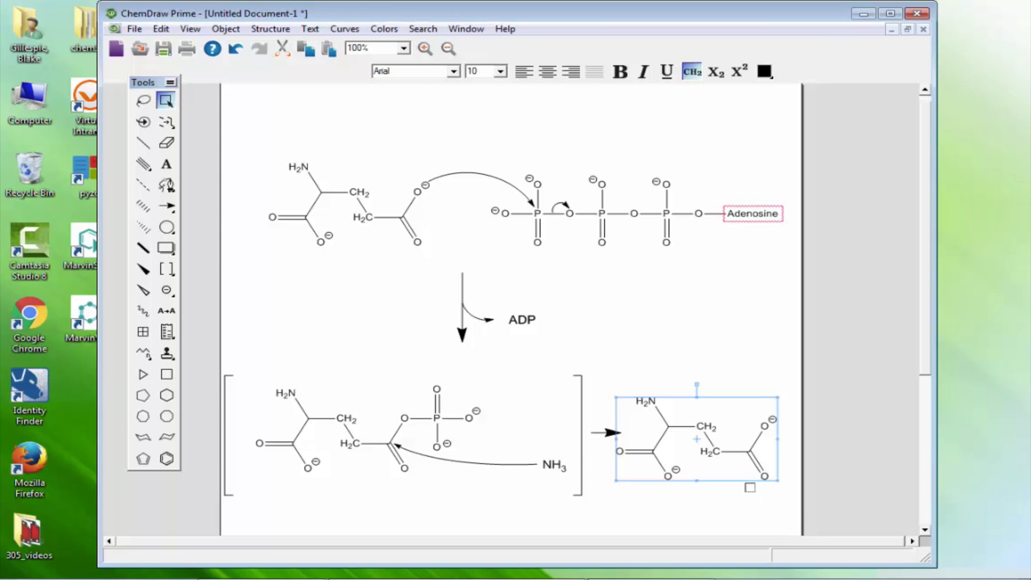
mouse_move(743, 422)
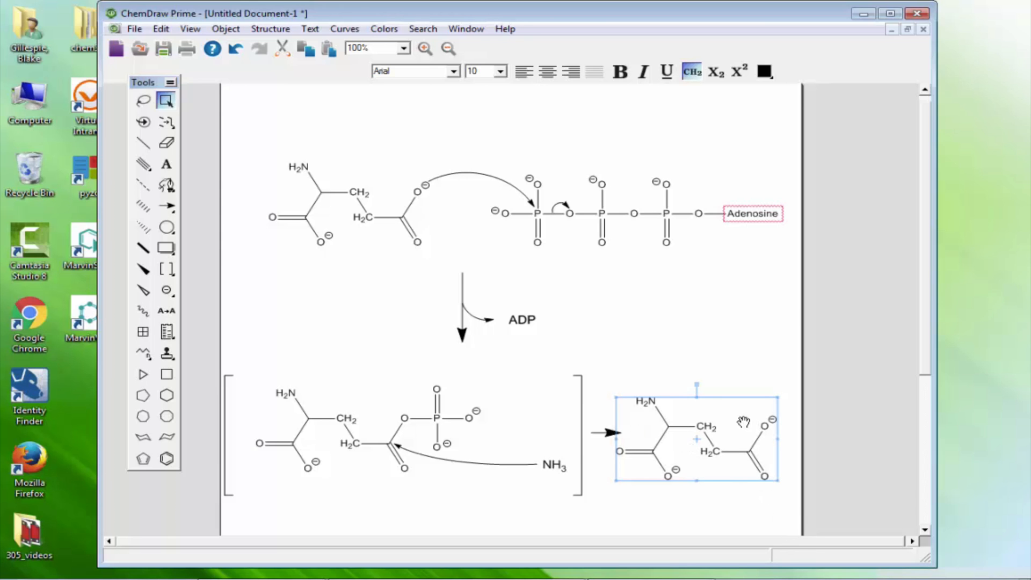
mouse_move(574, 326)
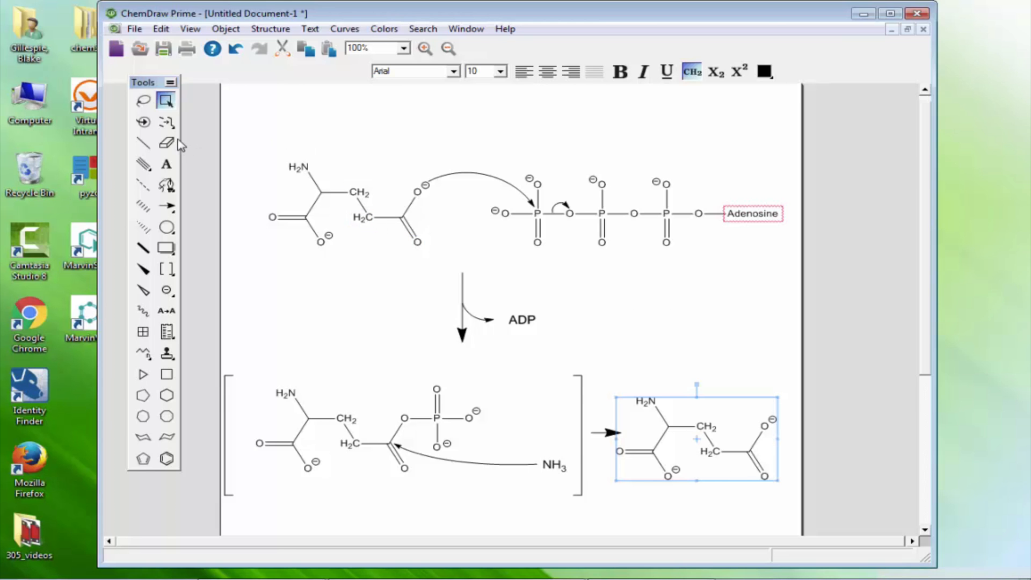
left_click(167, 164)
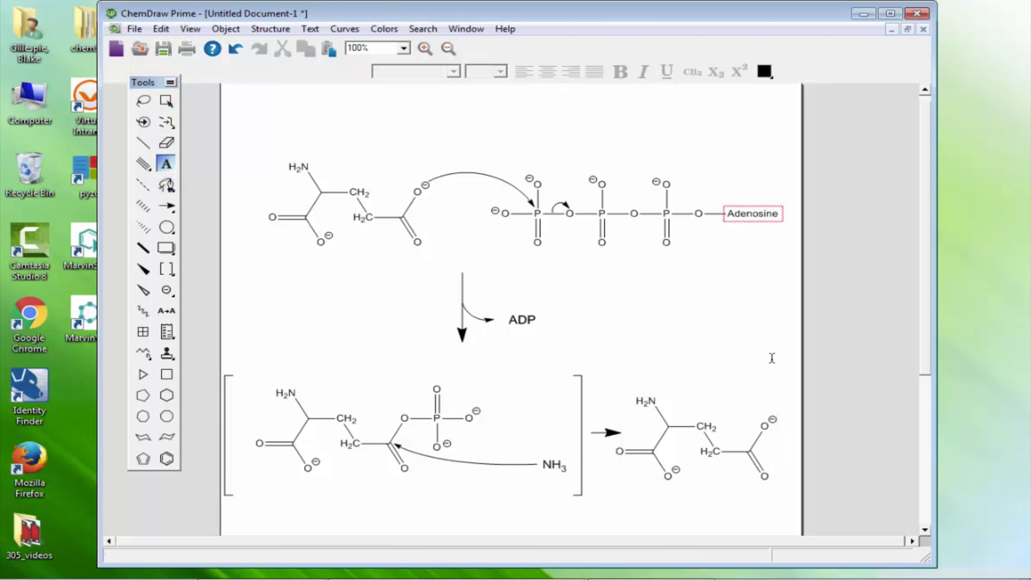
left_click(763, 425)
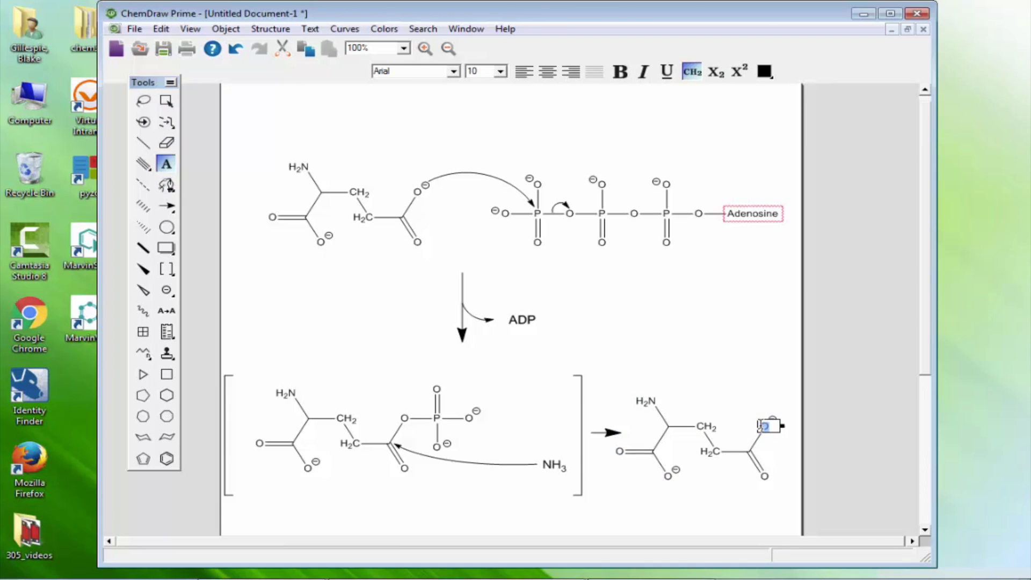
type("NH2")
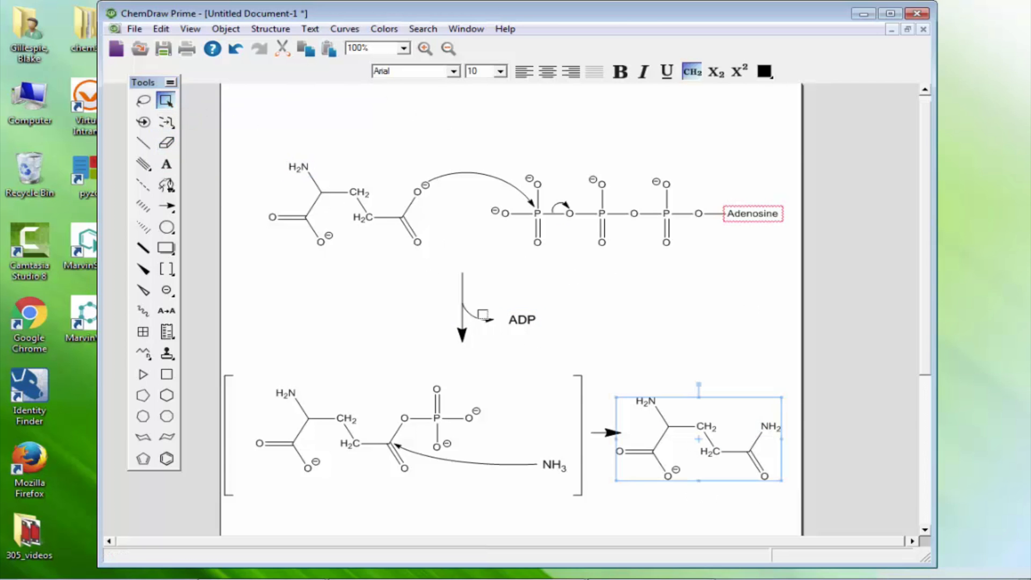
- Finish the NH2 label and draw a curved half-arrow off the final reaction arrow
left_click(167, 205)
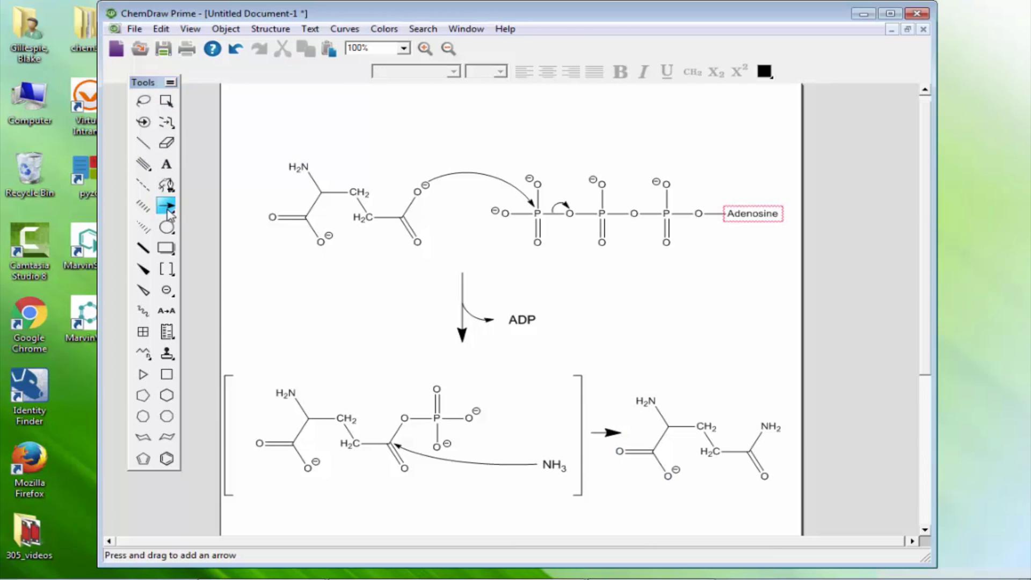
left_click(166, 205)
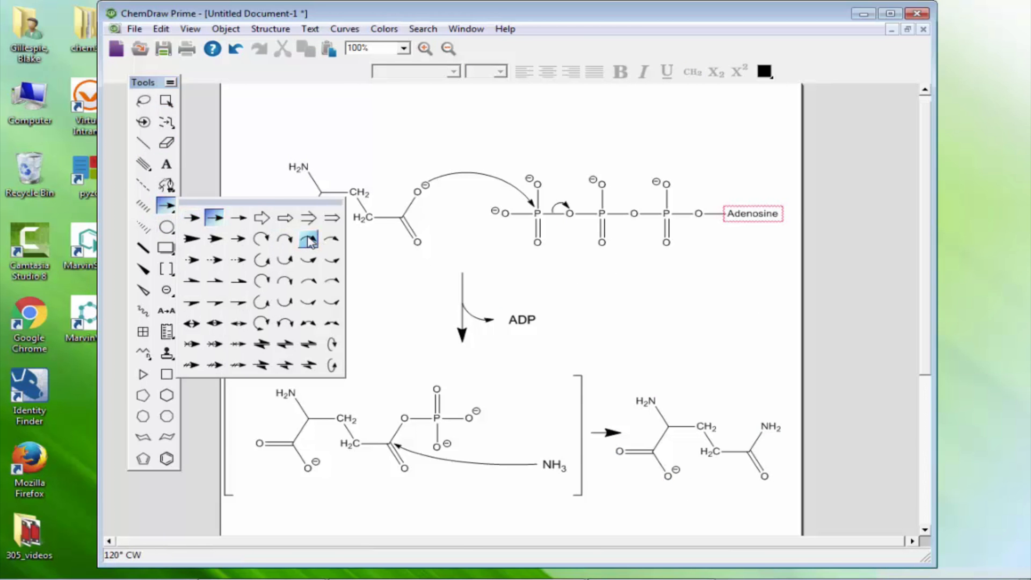
left_click(308, 238)
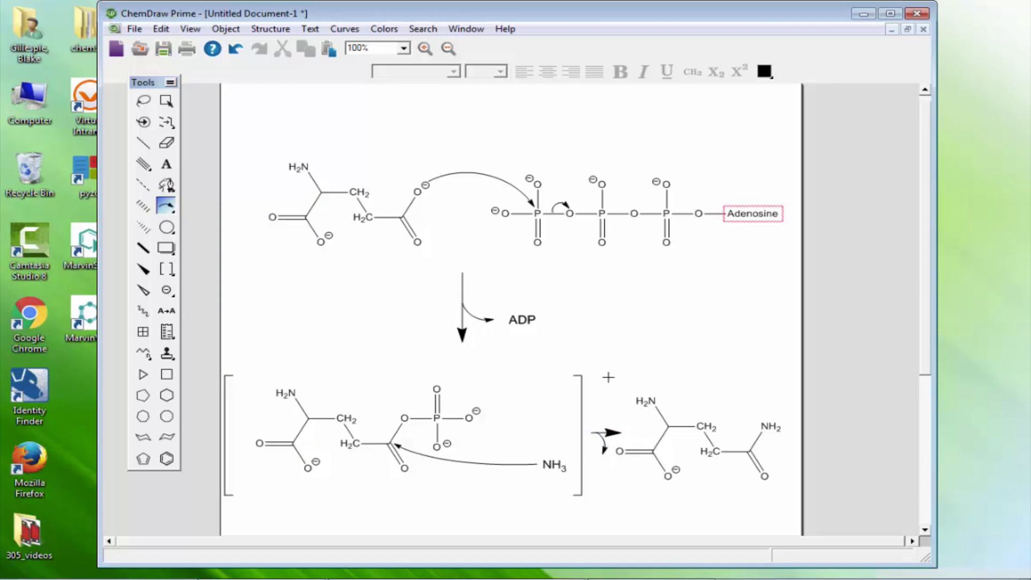
- Caption the half-arrow 'Pi' with subscript i and select glutamine to move it right
left_click(166, 100)
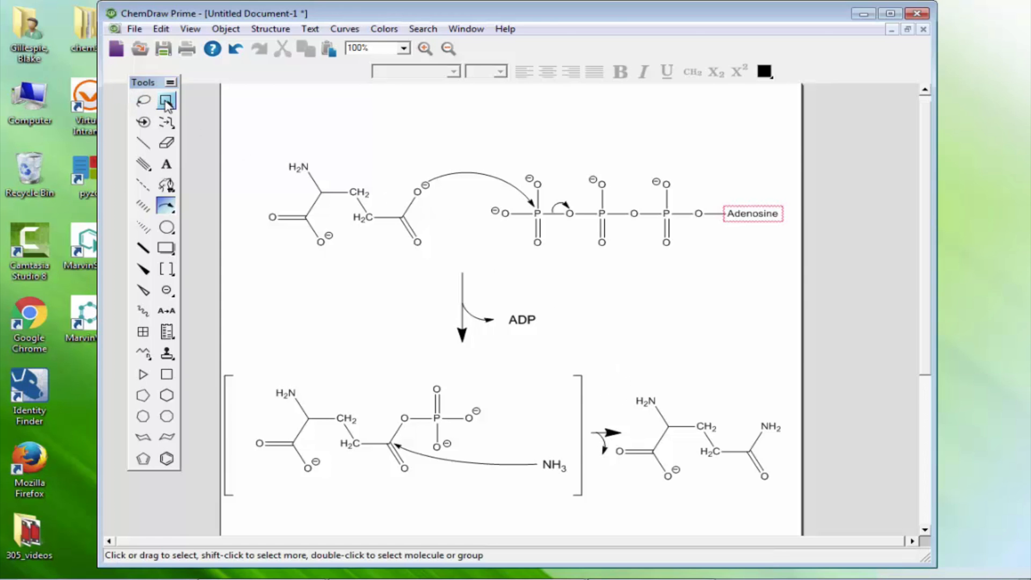
left_click(166, 164)
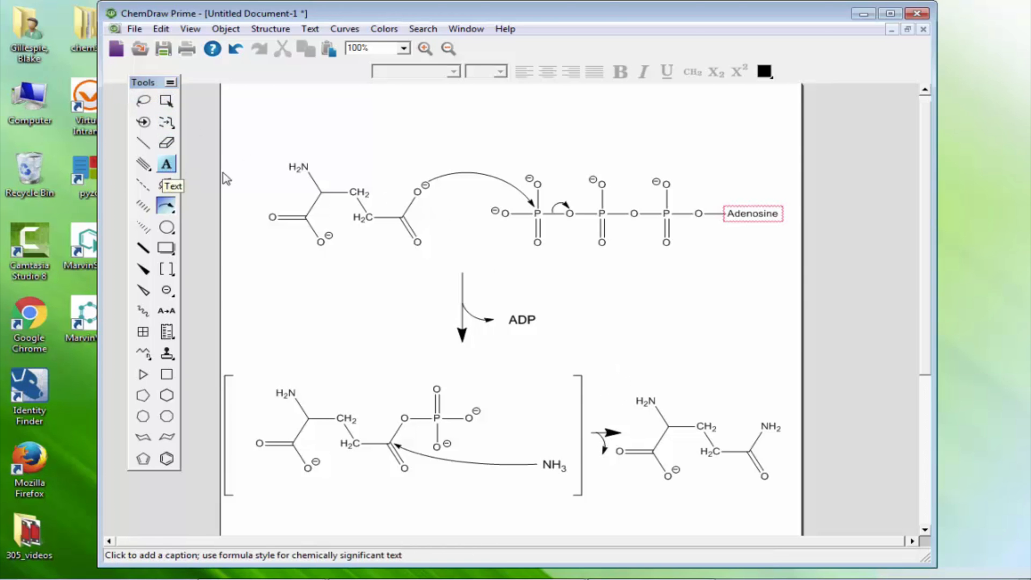
mouse_move(166, 178)
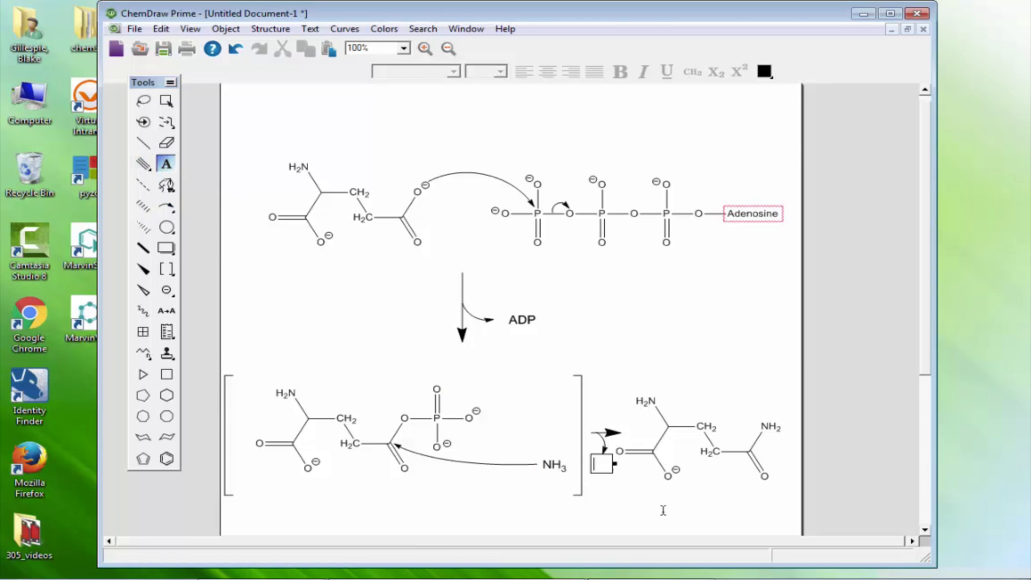
type("Pi")
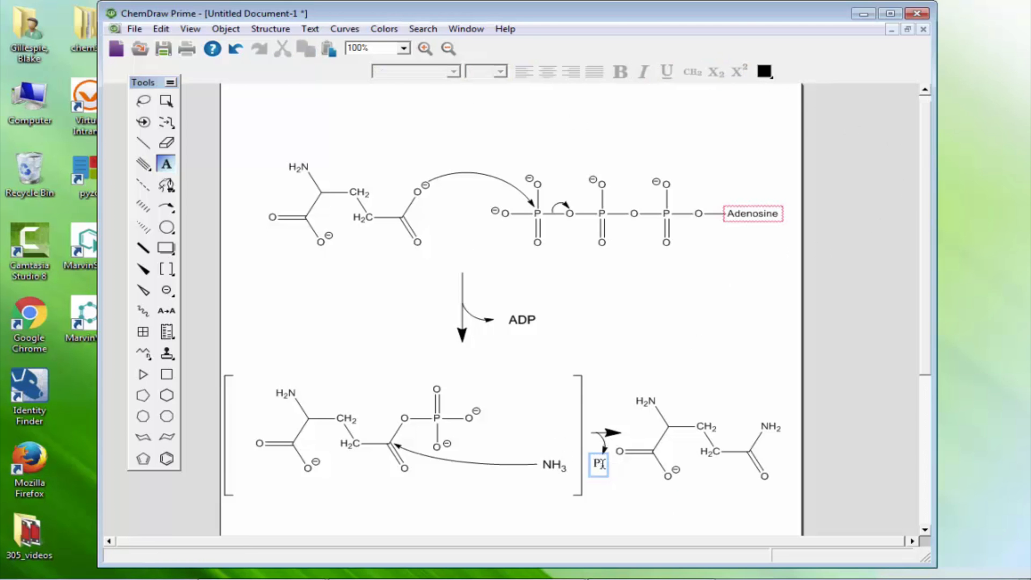
left_click(598, 463)
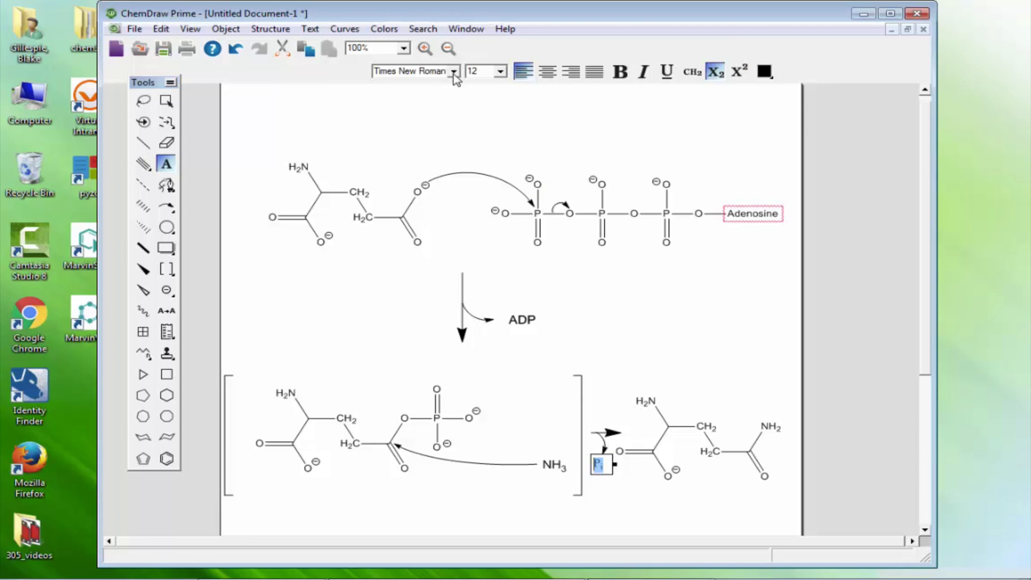
left_click(766, 427)
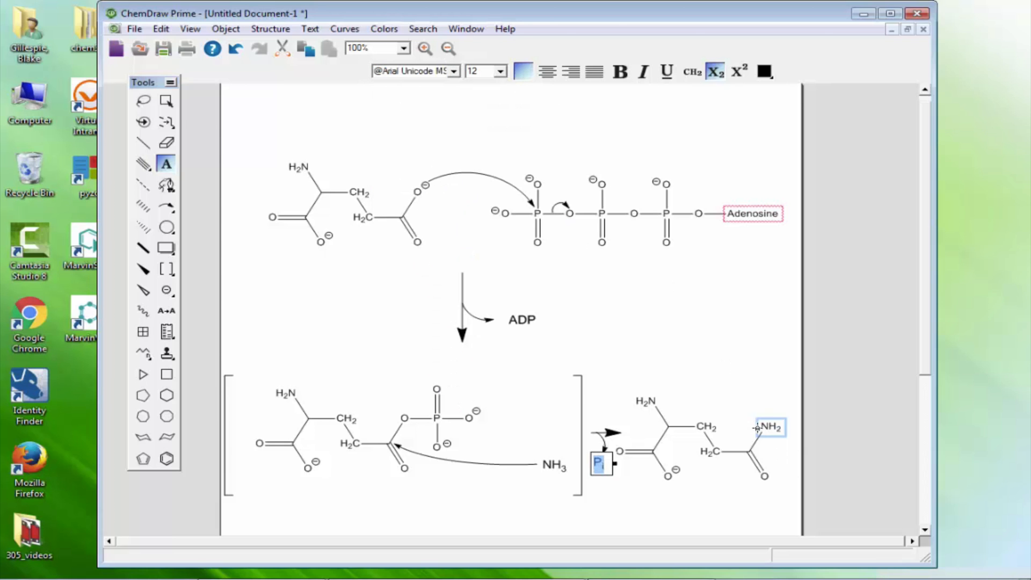
left_click(166, 100)
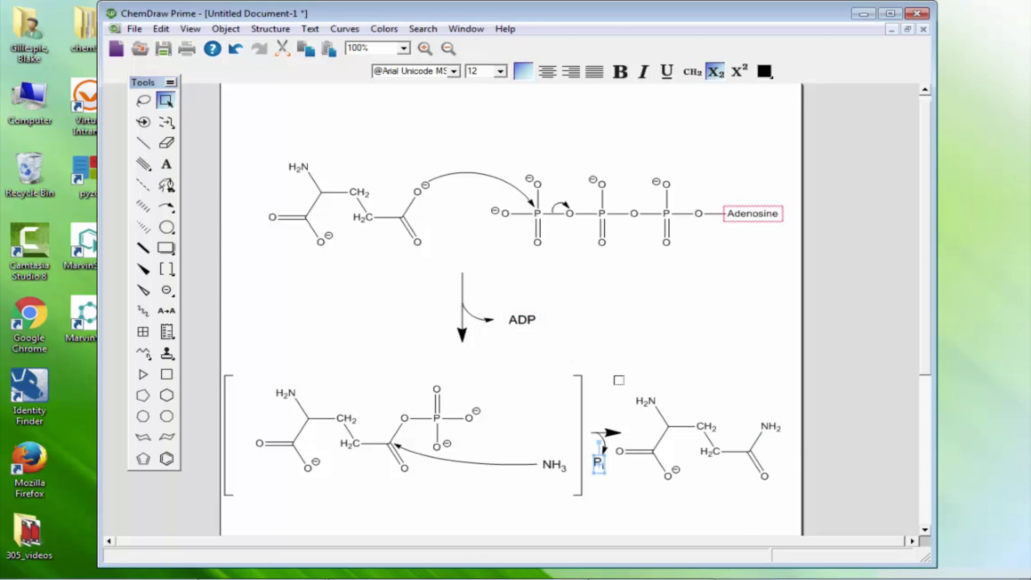
left_click(697, 437)
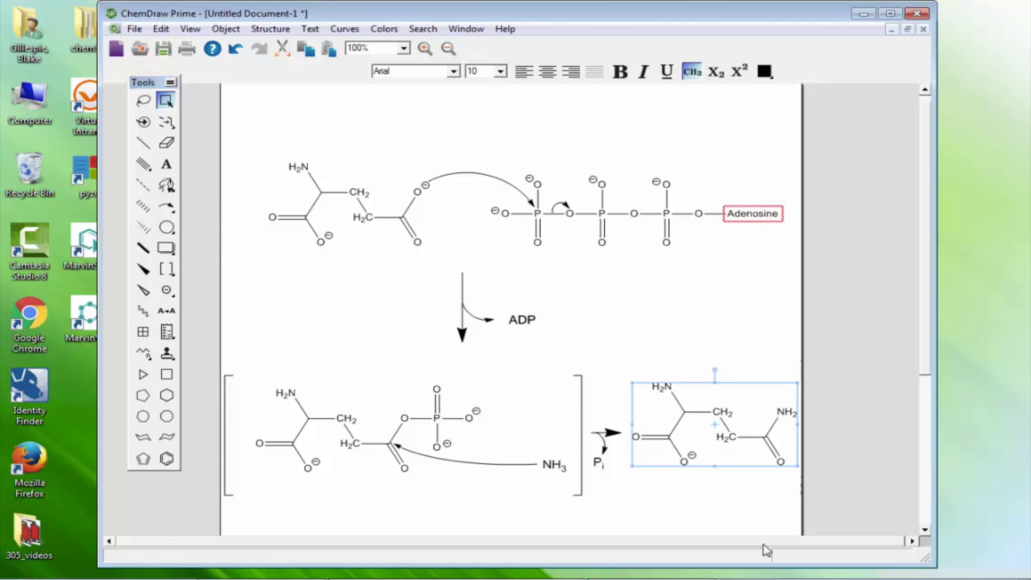
mouse_move(841, 574)
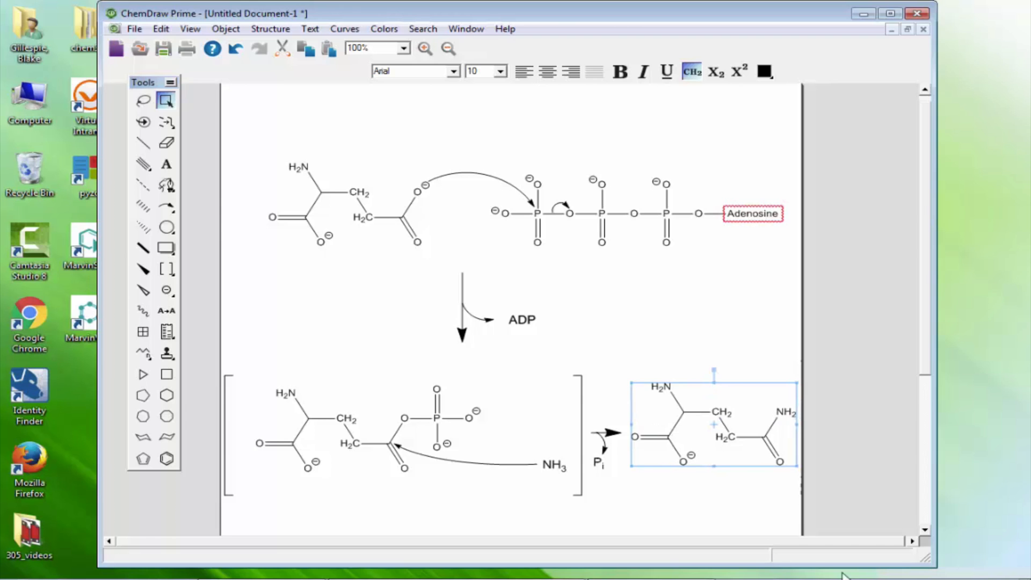
mouse_move(29, 168)
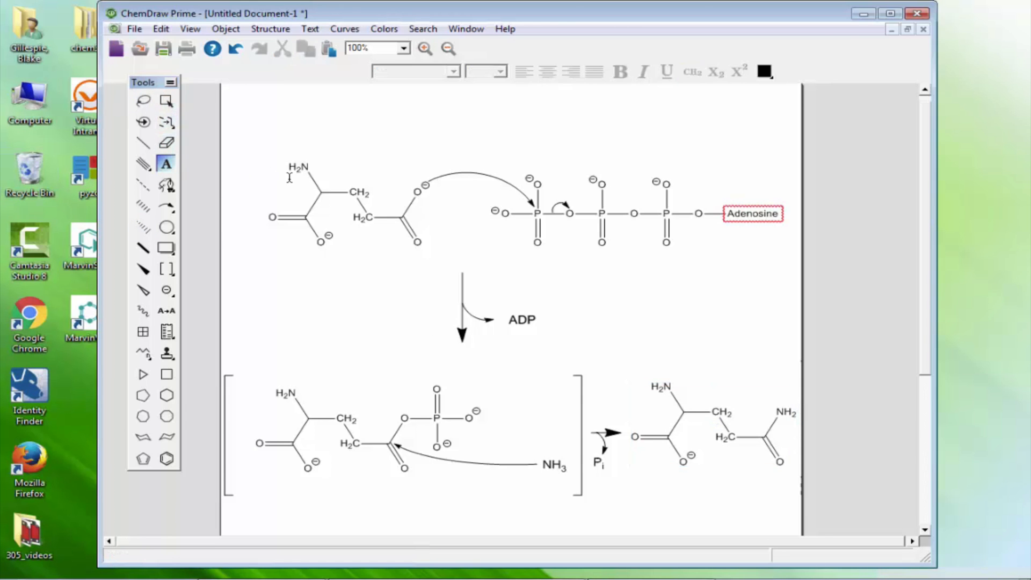
- Change amino labels to +H3N and caption Glutamate, ATP, Glutamyl-5-phosphate, Glutamine in bold
double_click(301, 166)
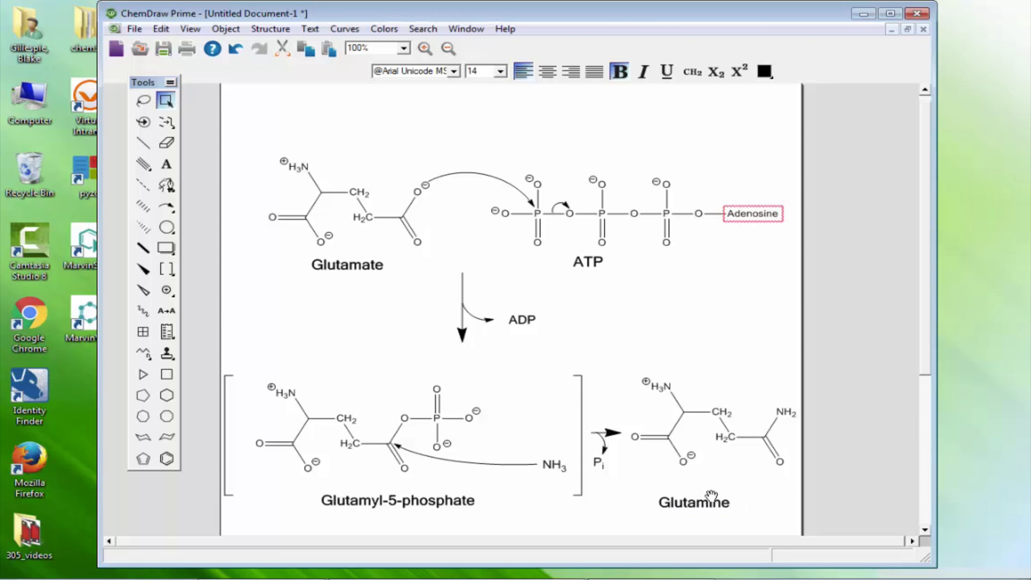
left_click(692, 500)
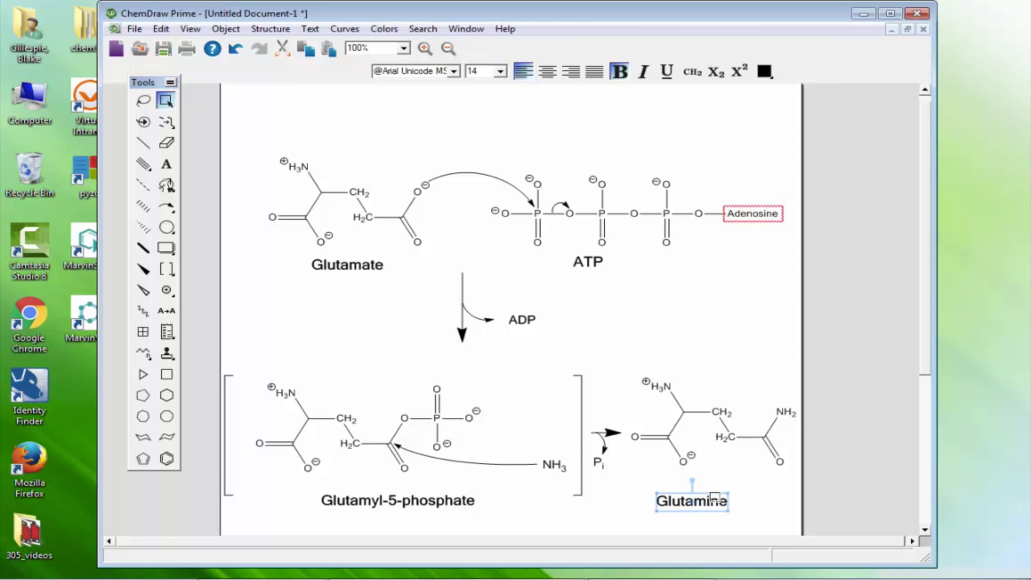
mouse_move(187, 47)
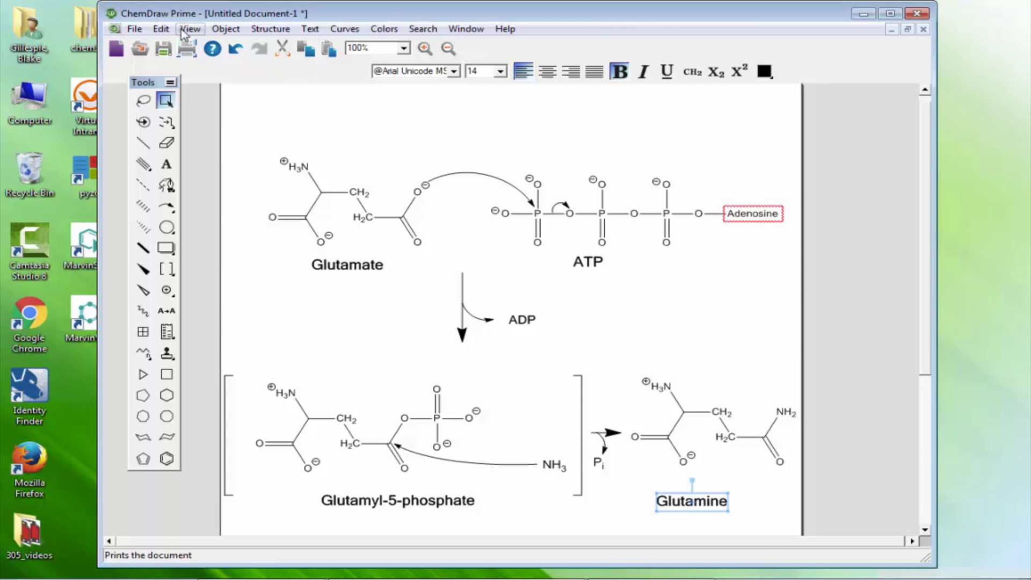
mouse_move(134, 28)
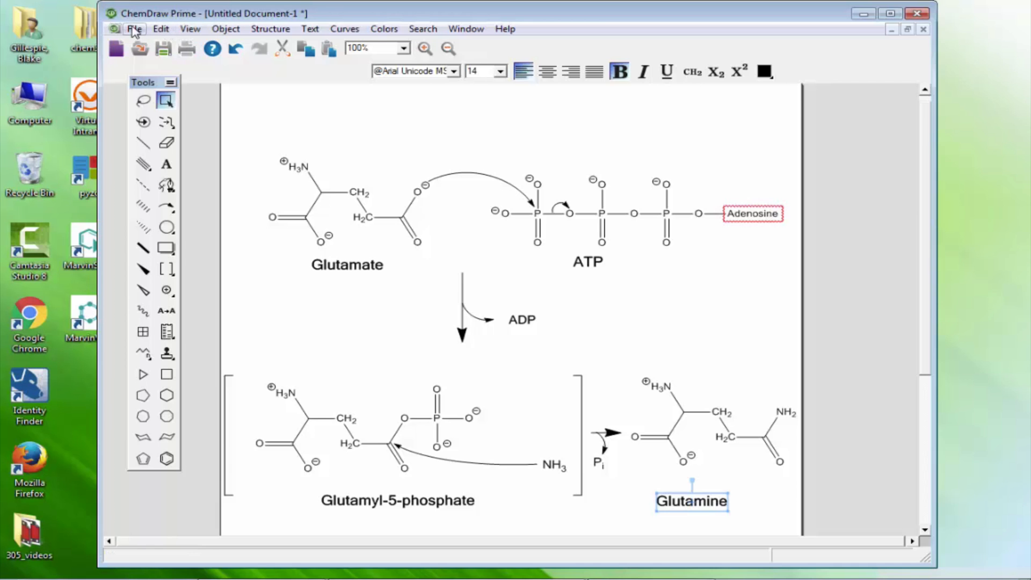
- Save the drawing as glutamine_synthetase.cdx
left_click(134, 28)
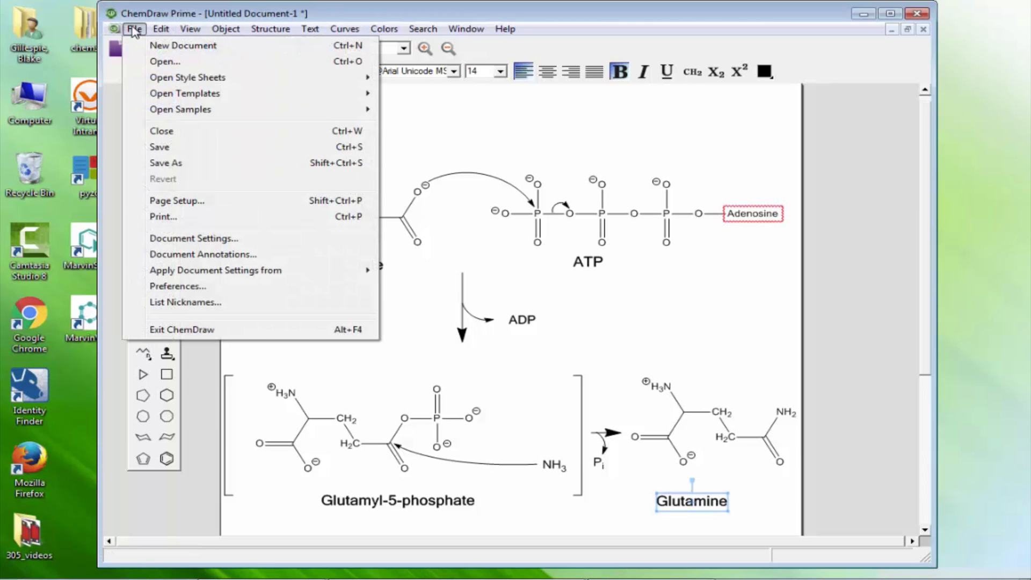
mouse_move(166, 163)
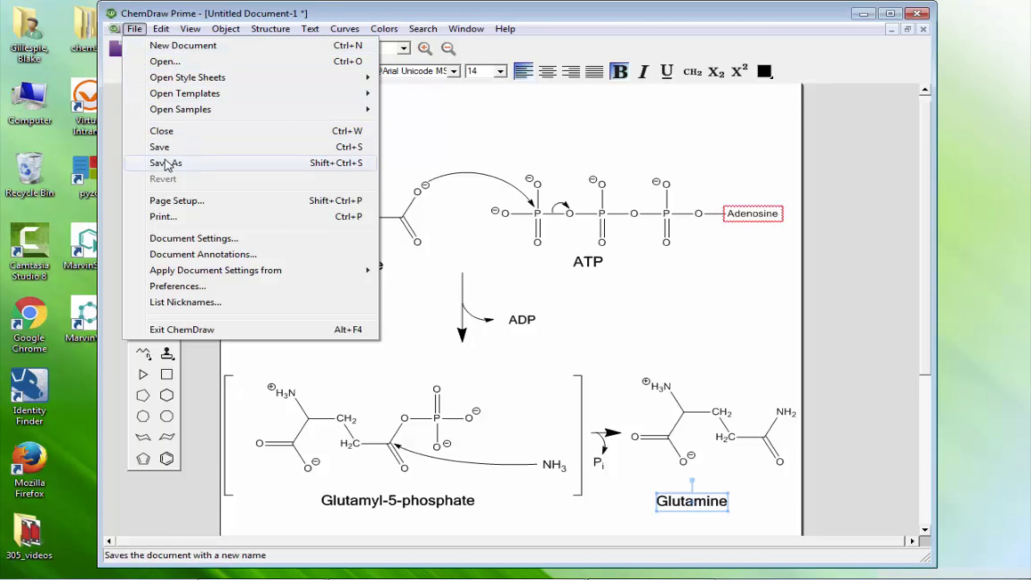
left_click(165, 162)
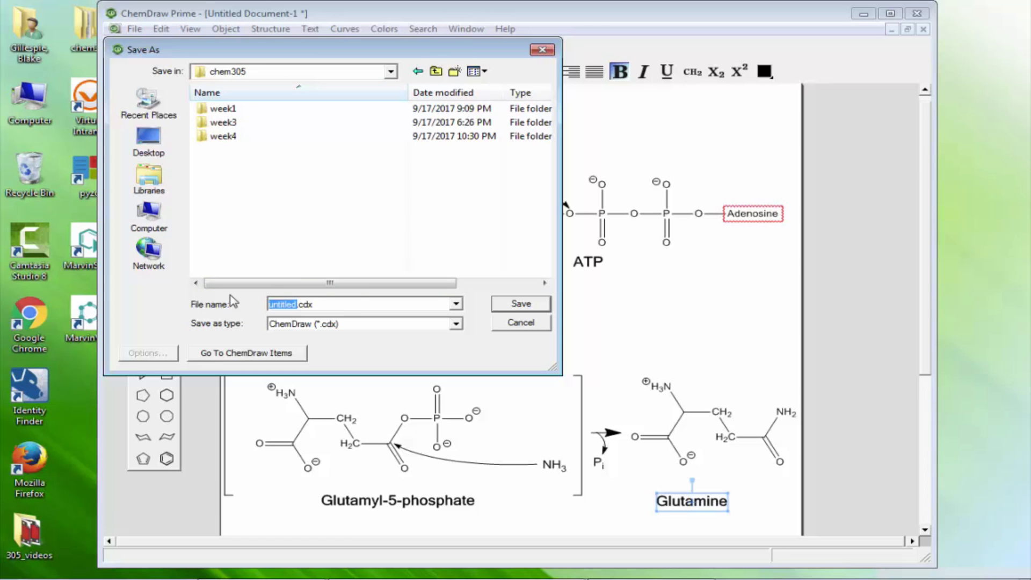
type("glutamine_synth")
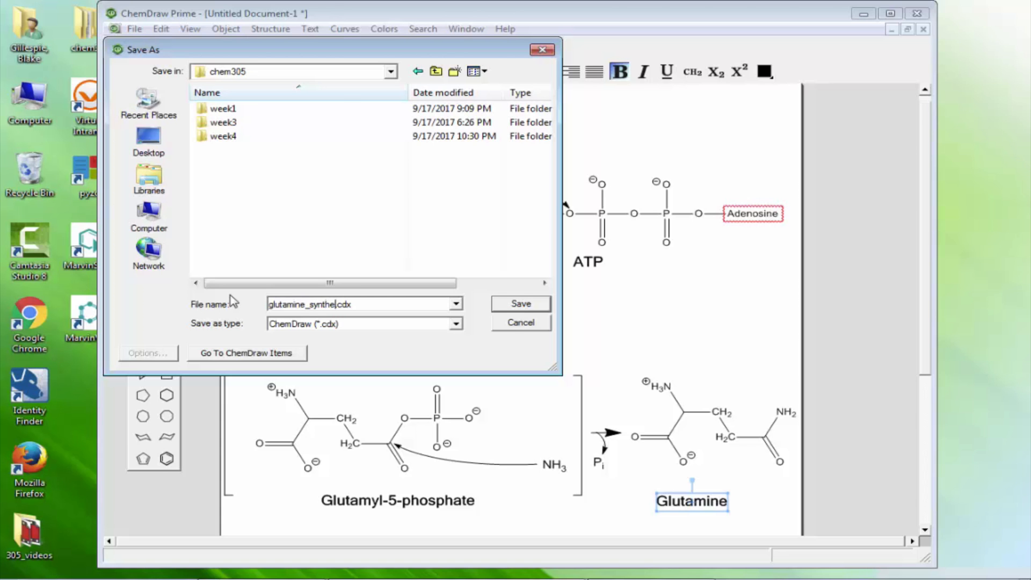
left_click(520, 302)
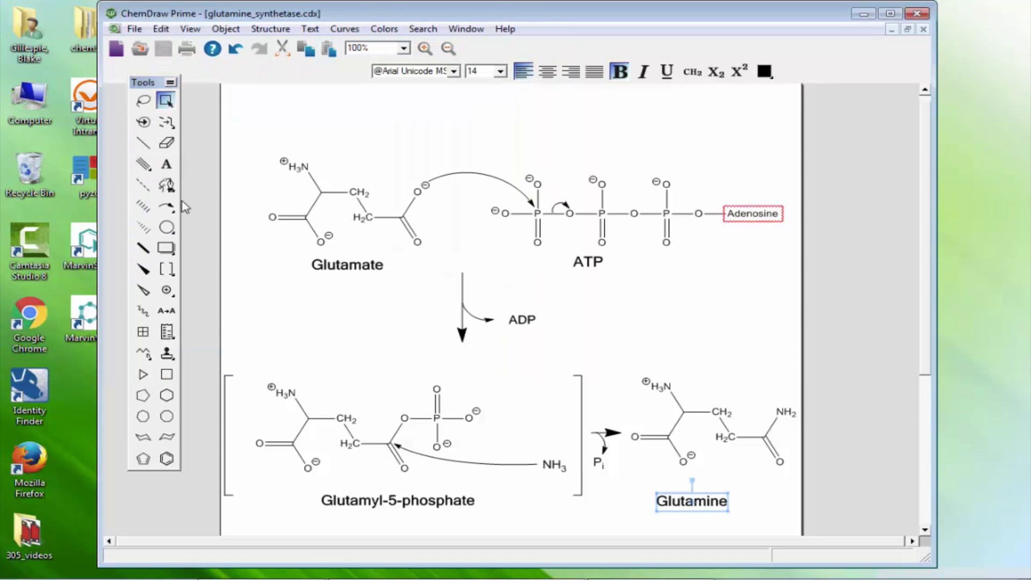
- Export a PNG image copy, confirming the data-loss warning
left_click(134, 28)
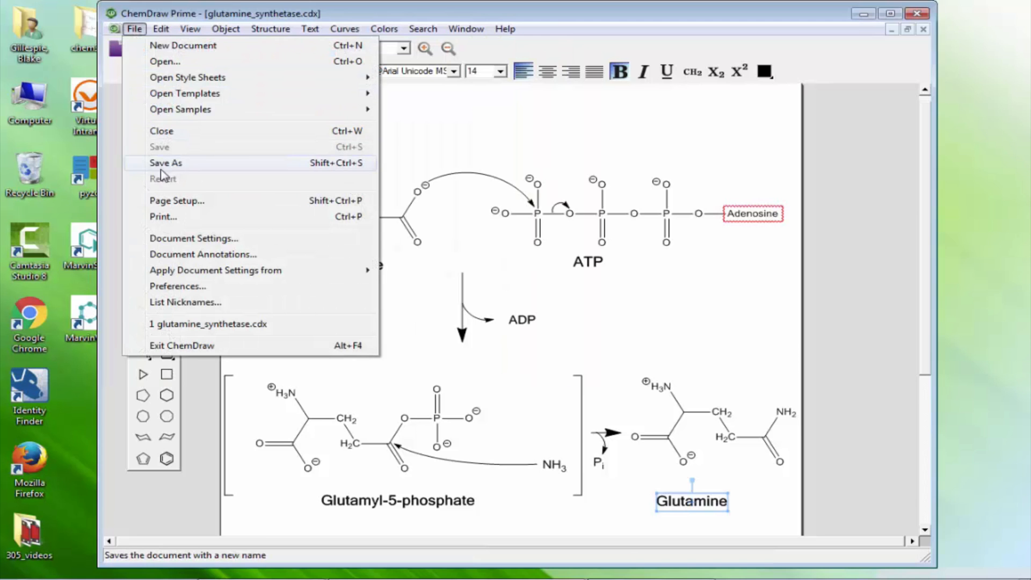
left_click(166, 162)
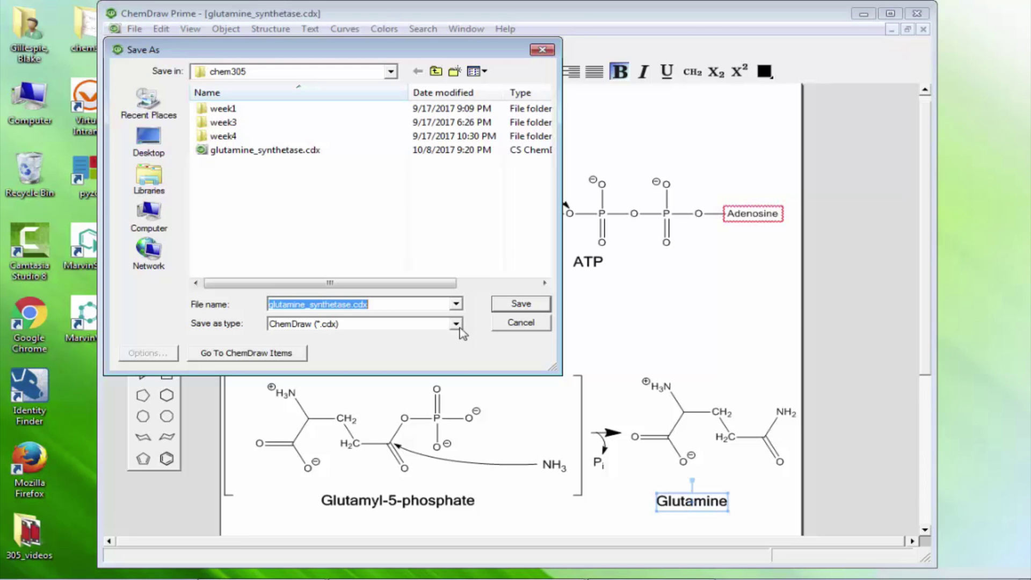
left_click(455, 323)
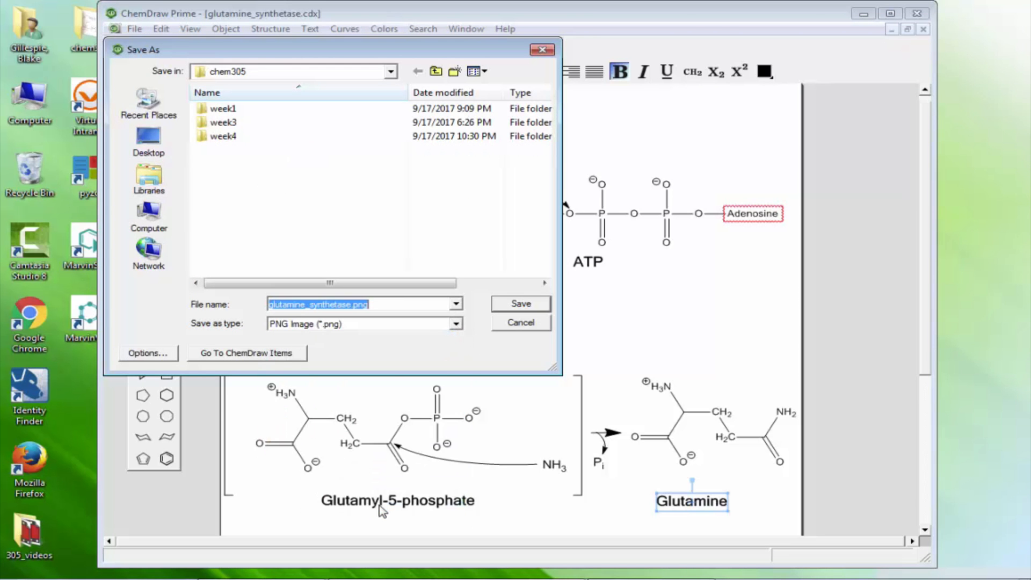
left_click(521, 302)
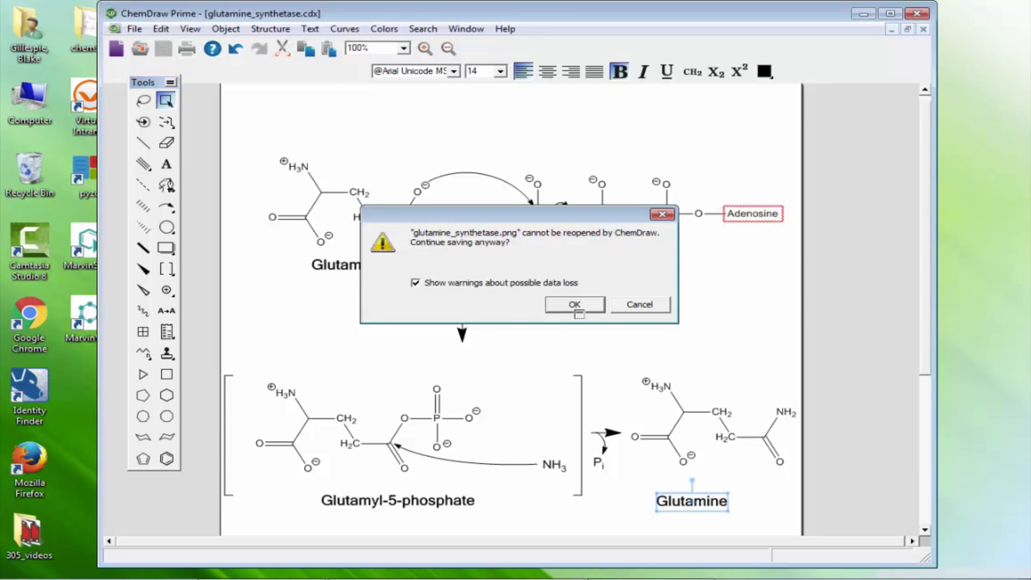
left_click(573, 304)
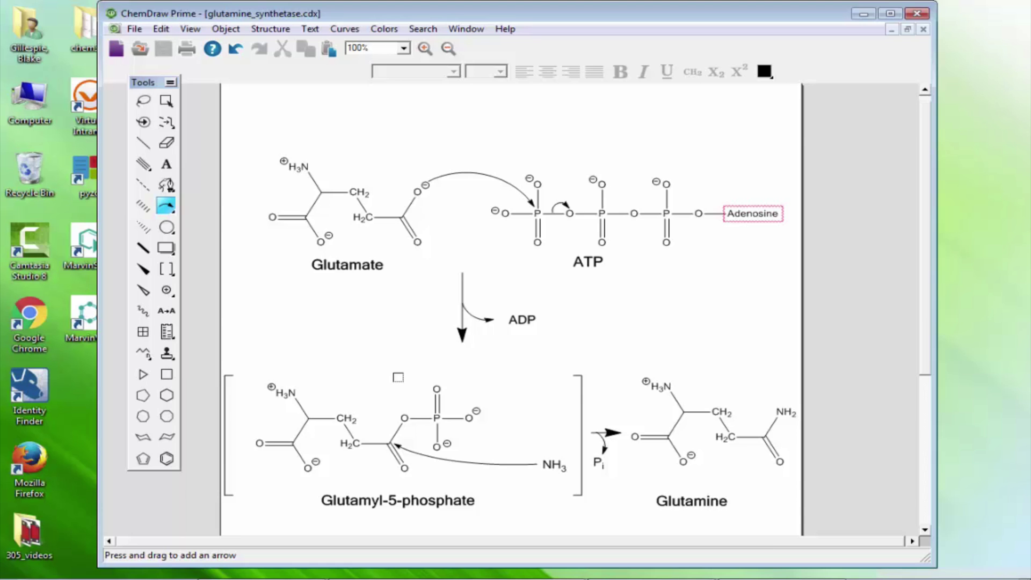
- Undo a misplaced curved arrow and redraw it at the glutamyl-5-phosphate ester oxygen
left_click(166, 205)
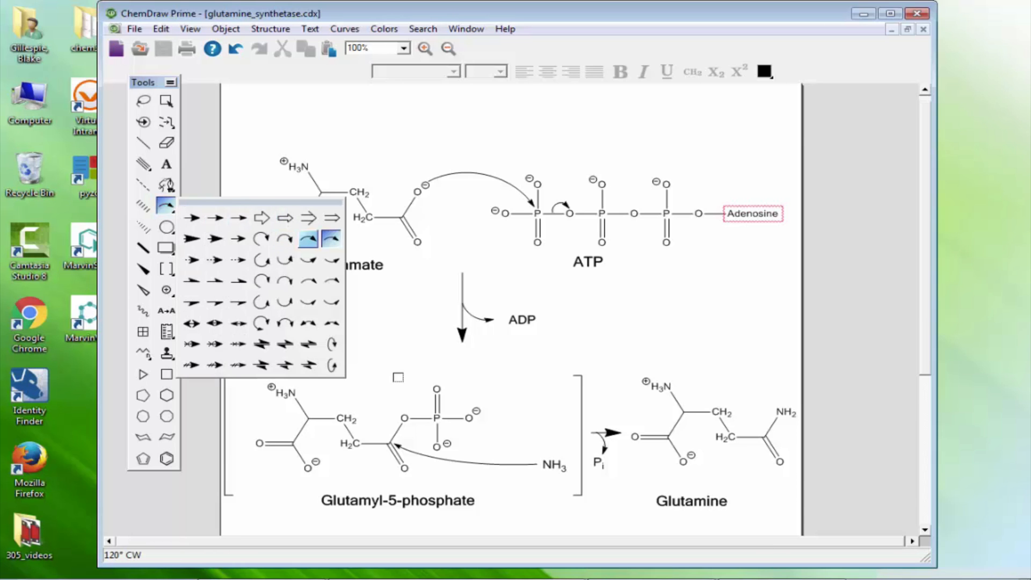
left_click(330, 238)
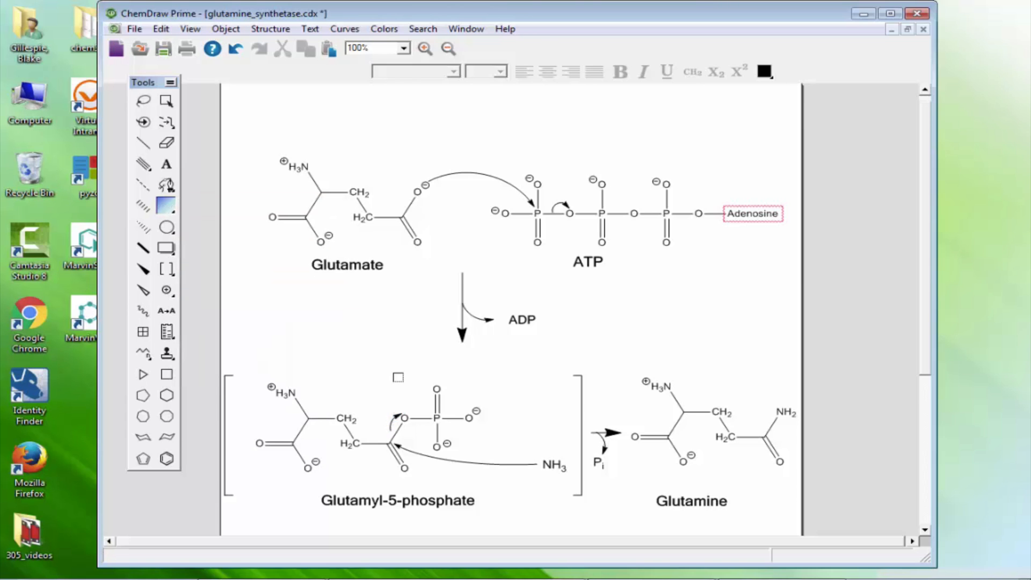
left_click(162, 48)
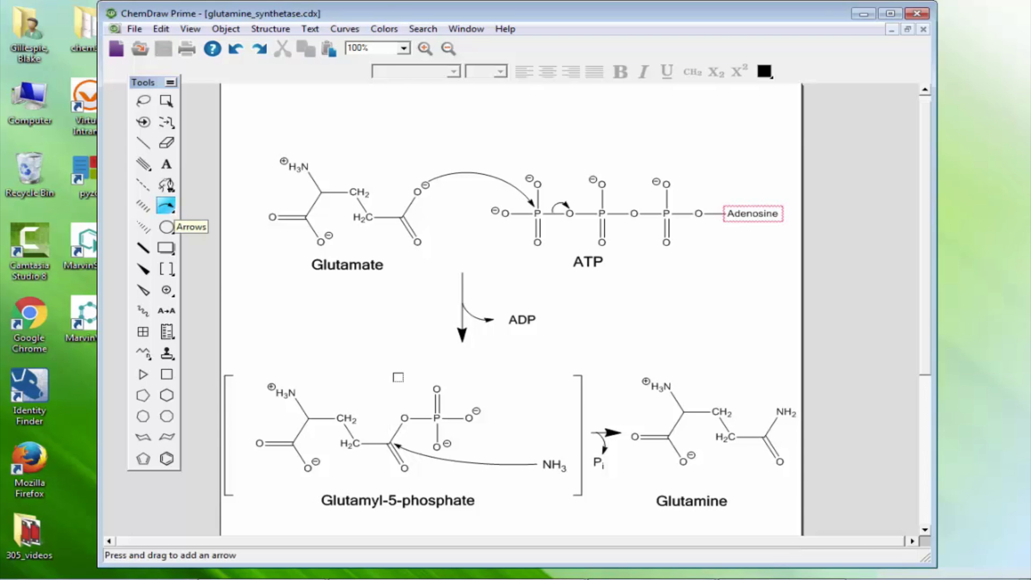
left_click(166, 206)
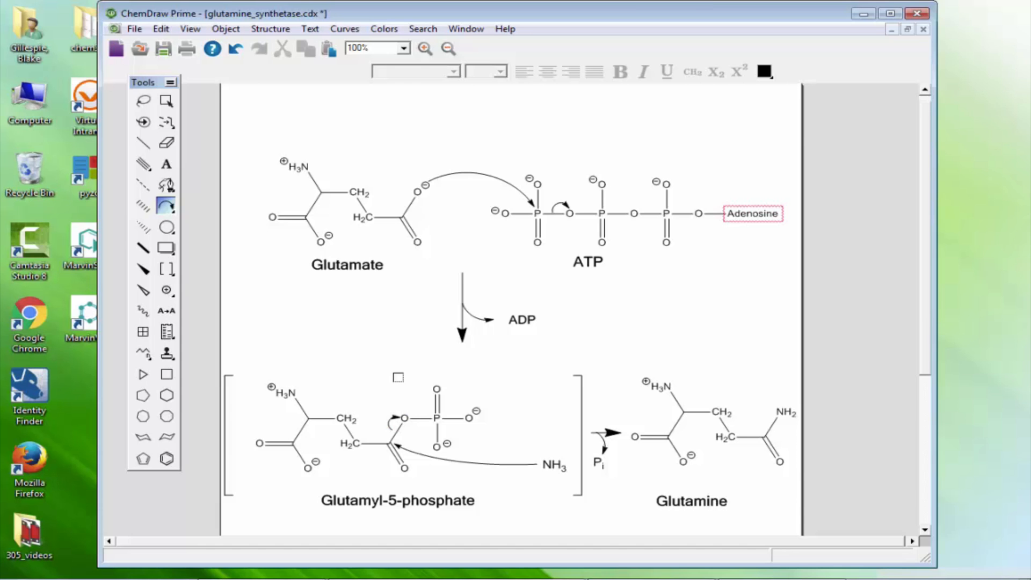
left_click(134, 29)
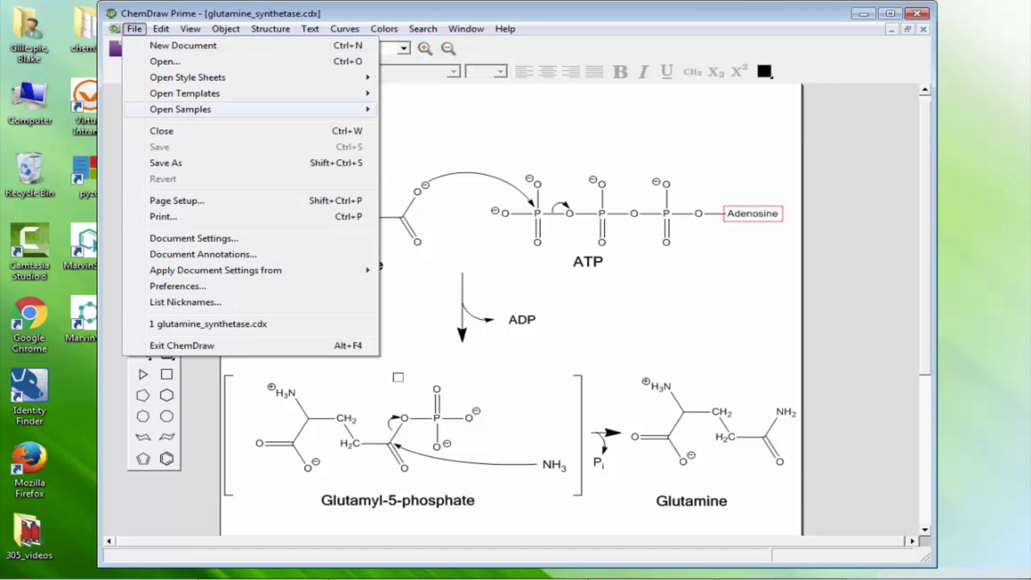